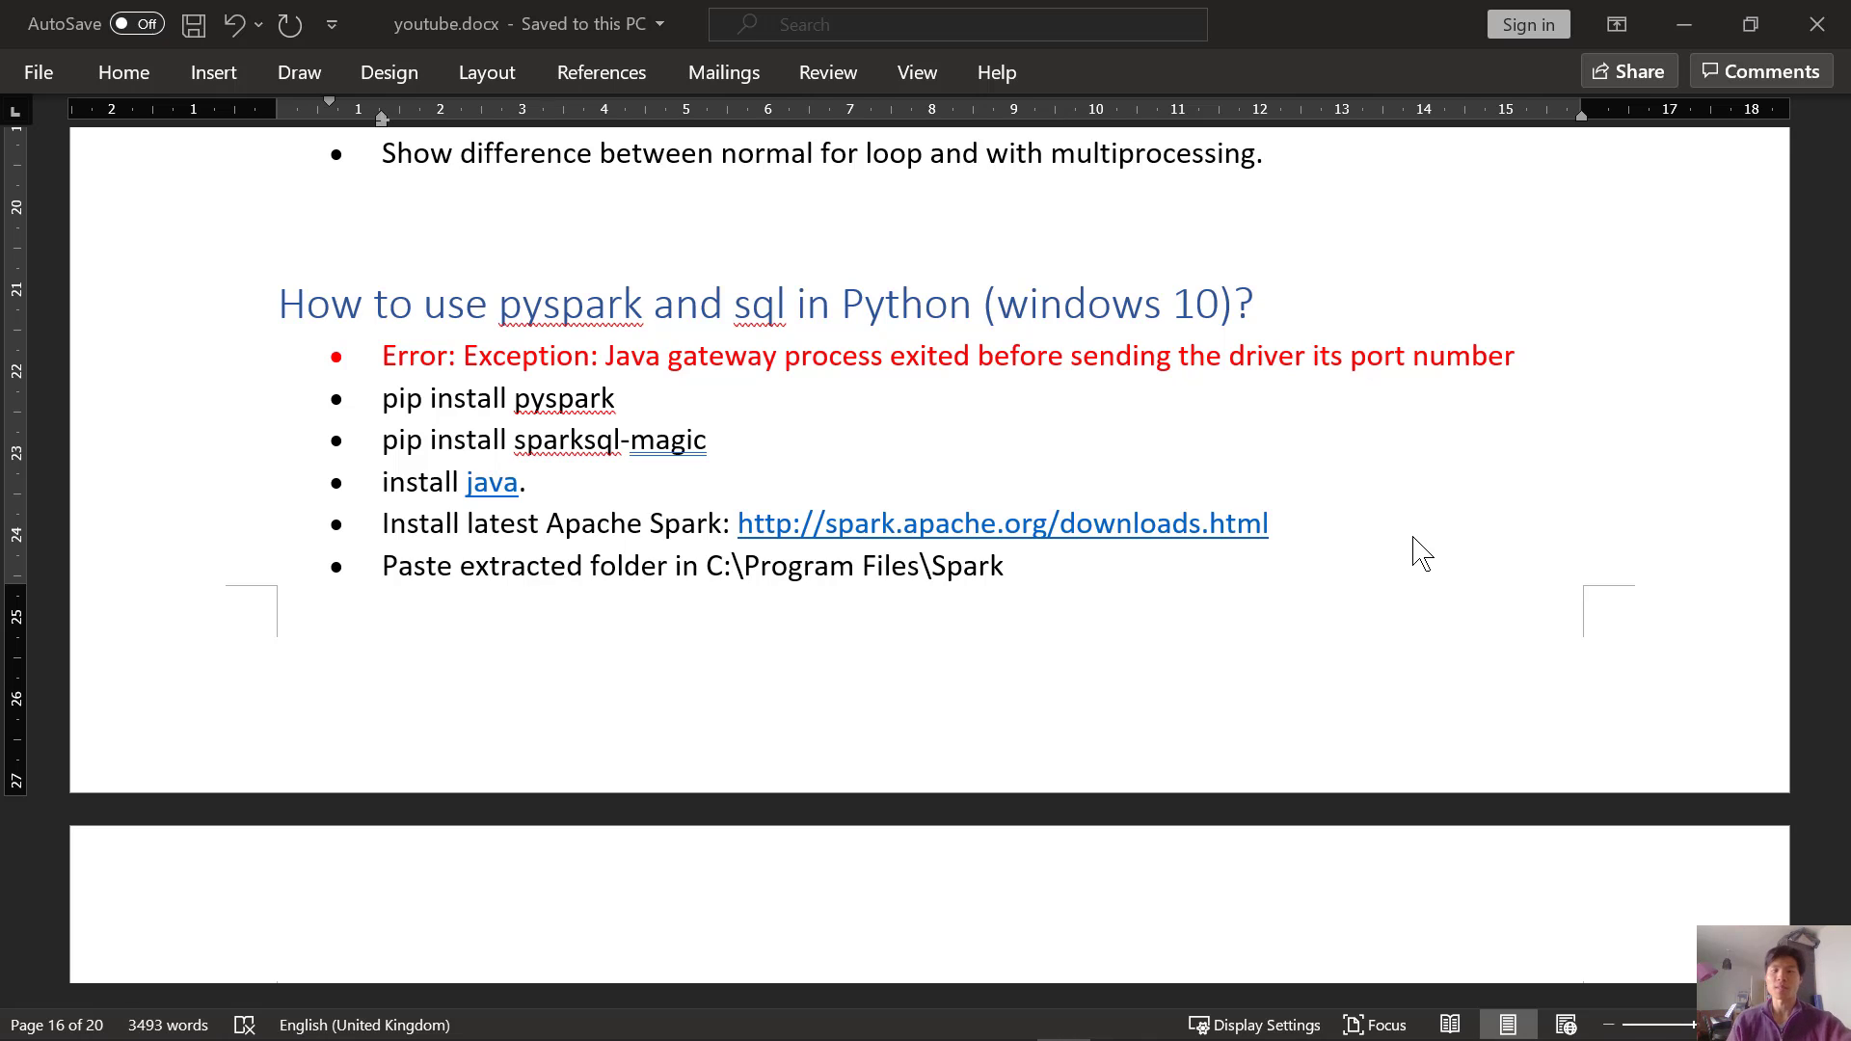
Run pip install sparksql-magic in Git Bash, then bring the Word notes back to front.
left_click(615, 397)
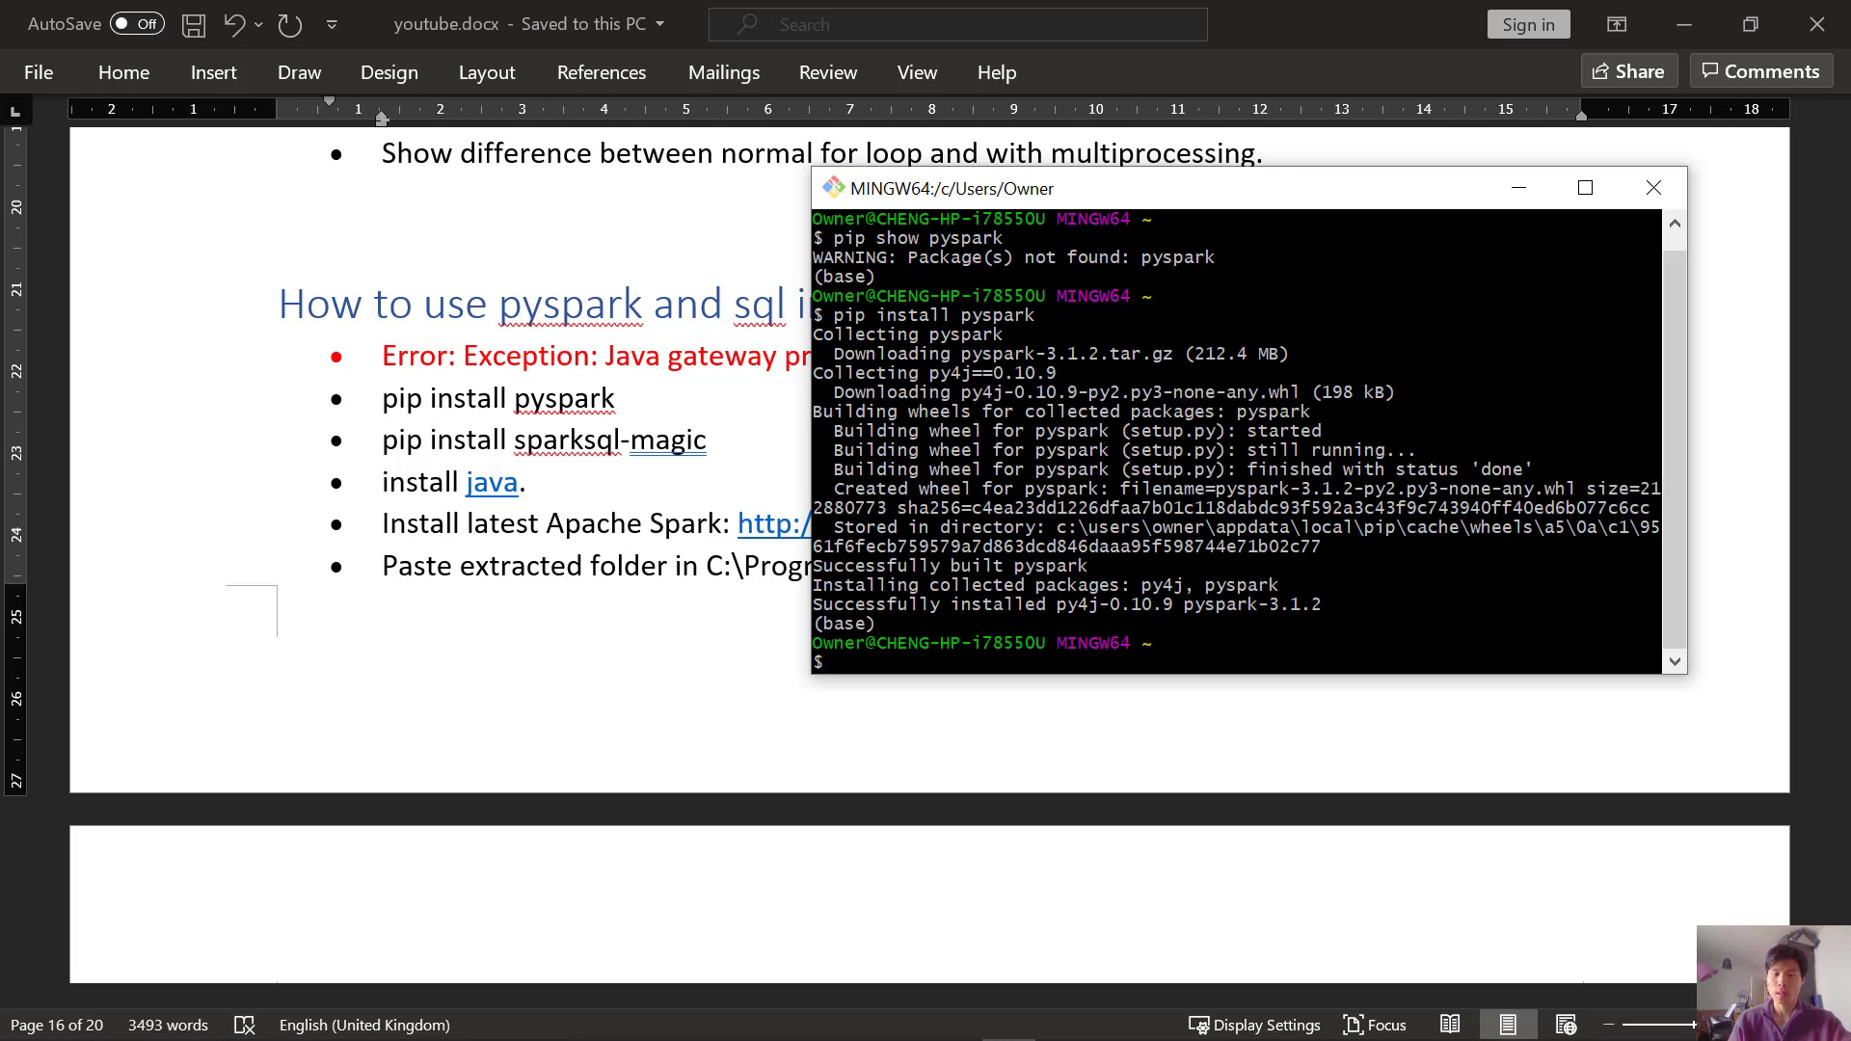
mouse_move(1024, 673)
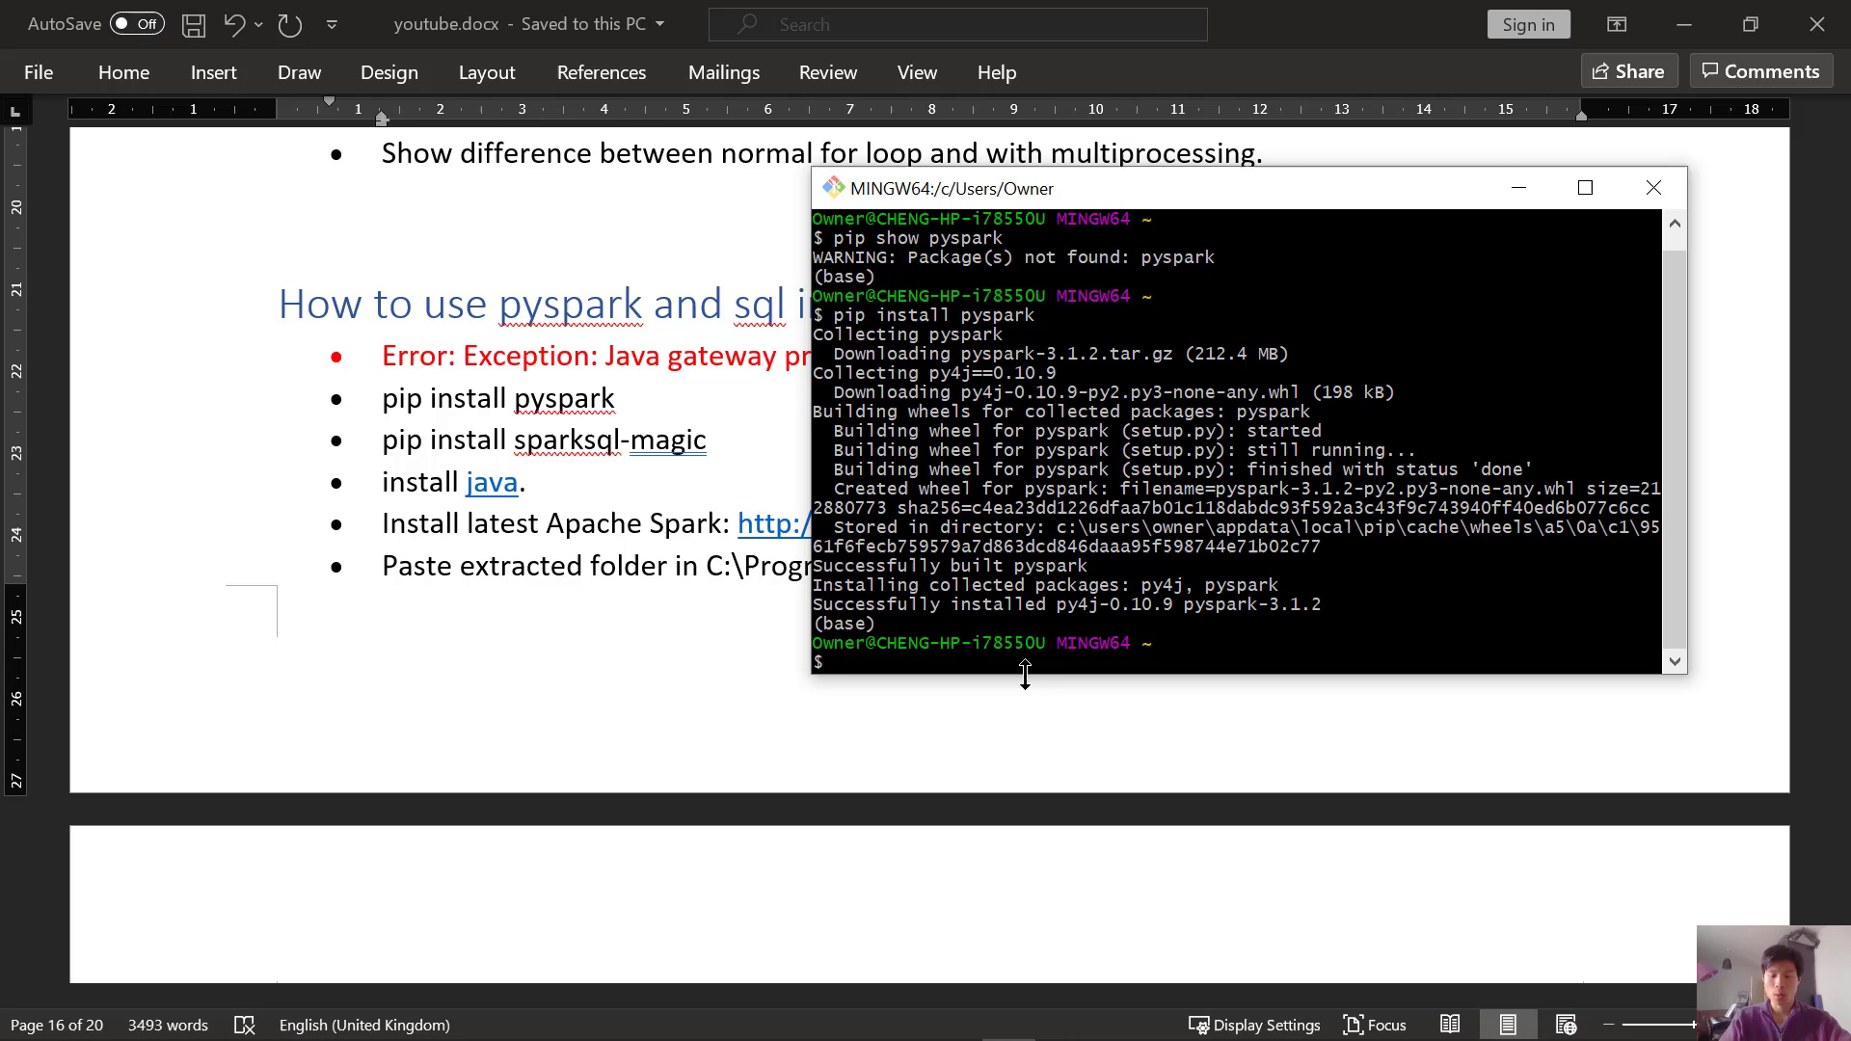
type("pip install")
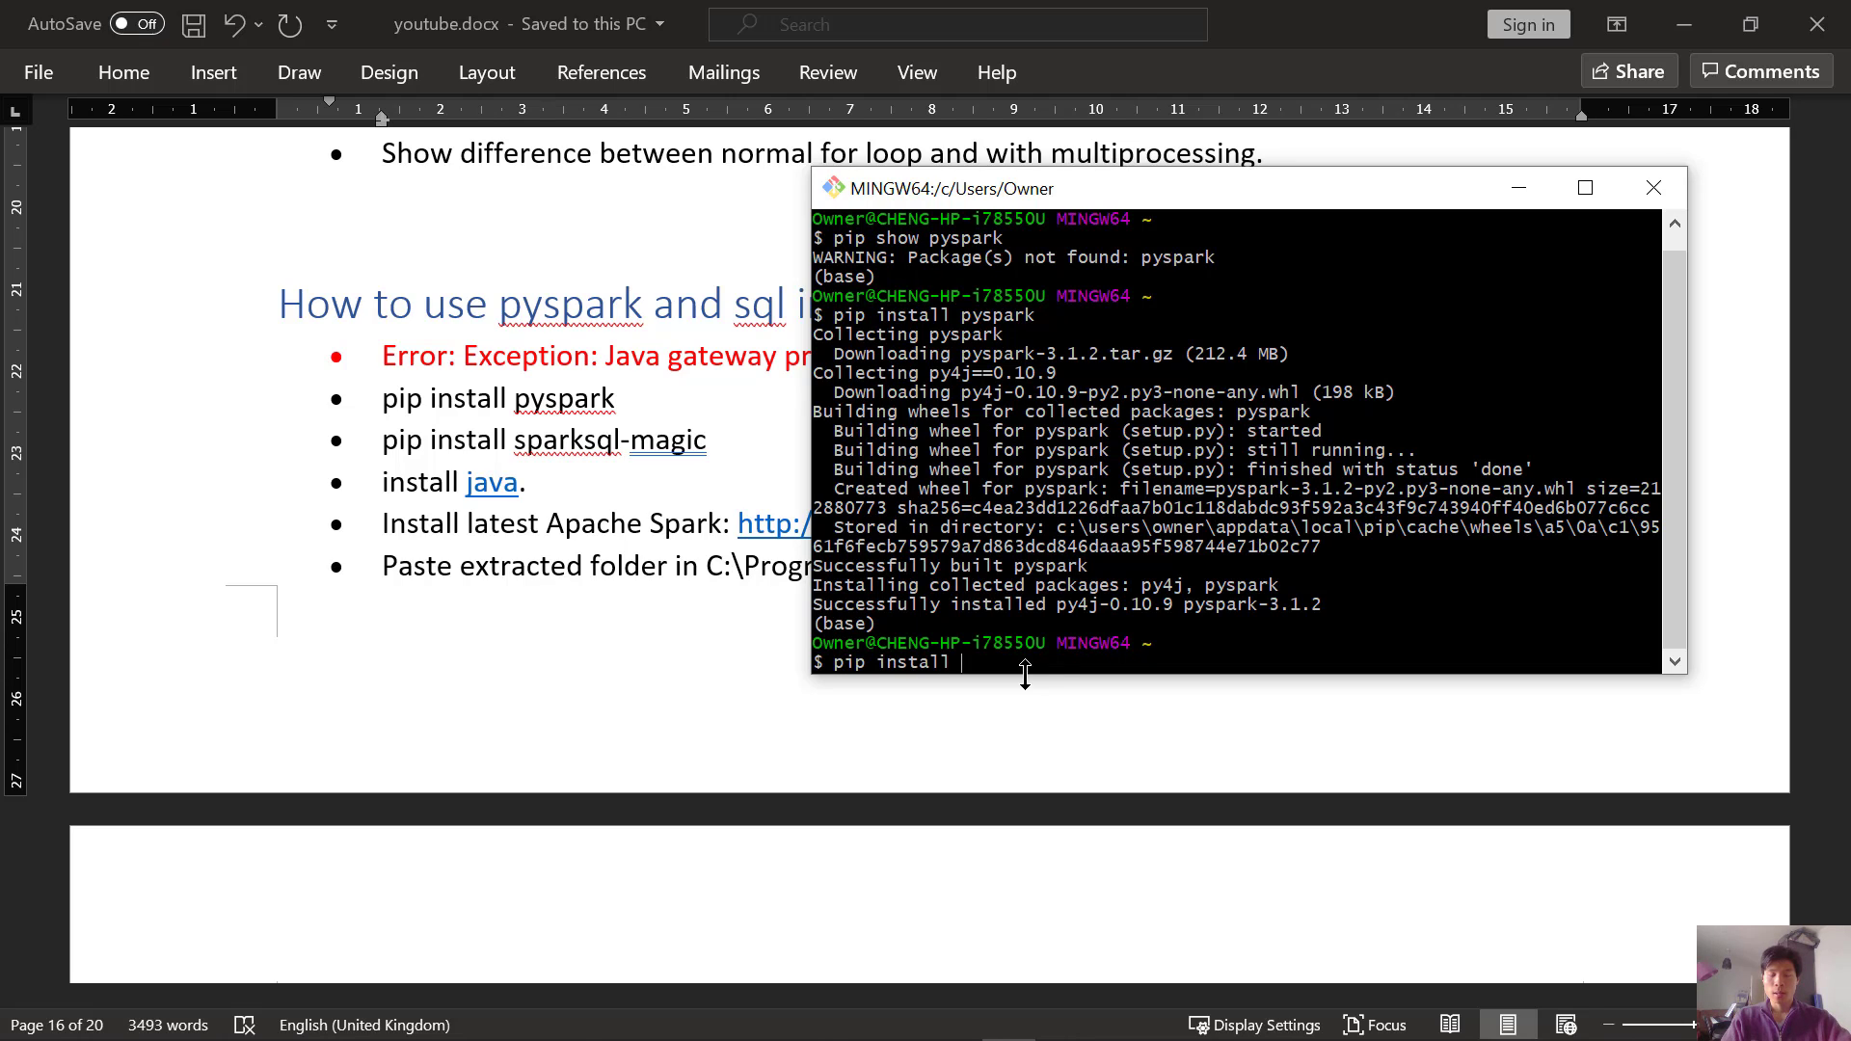
type("sparksql")
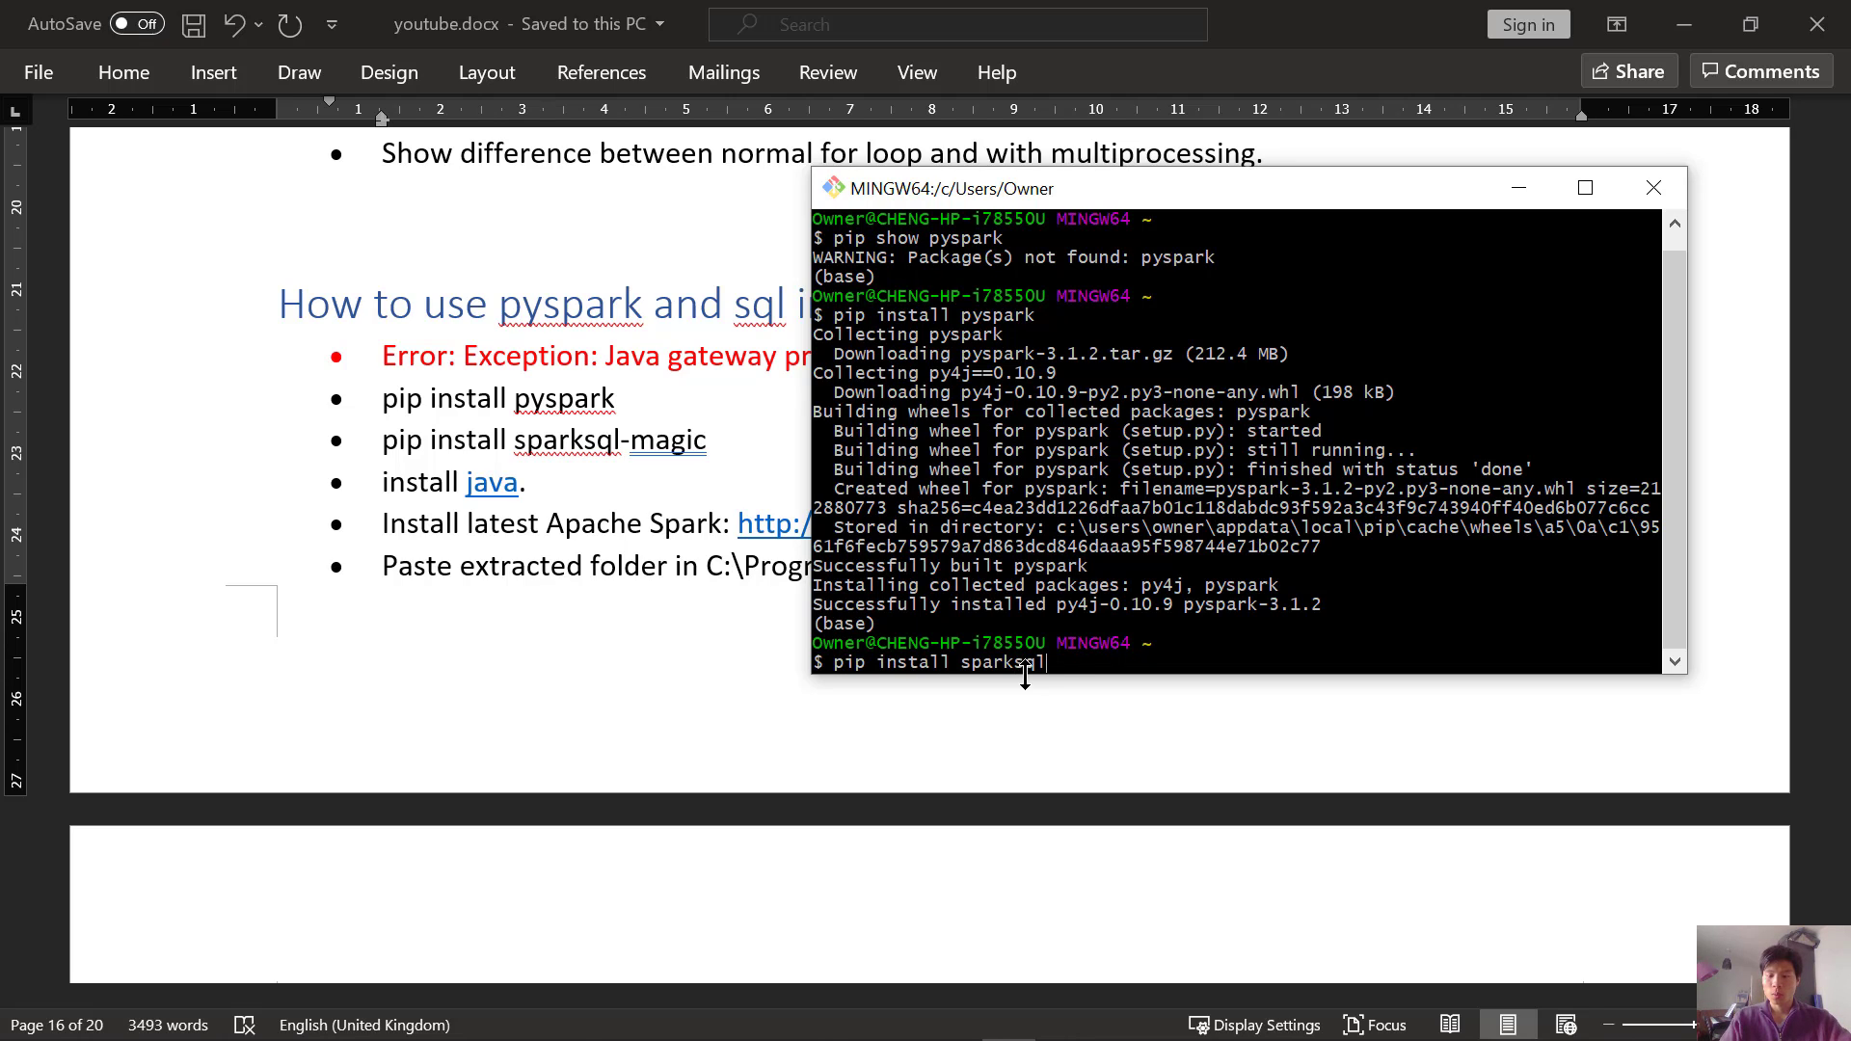
type("-magic")
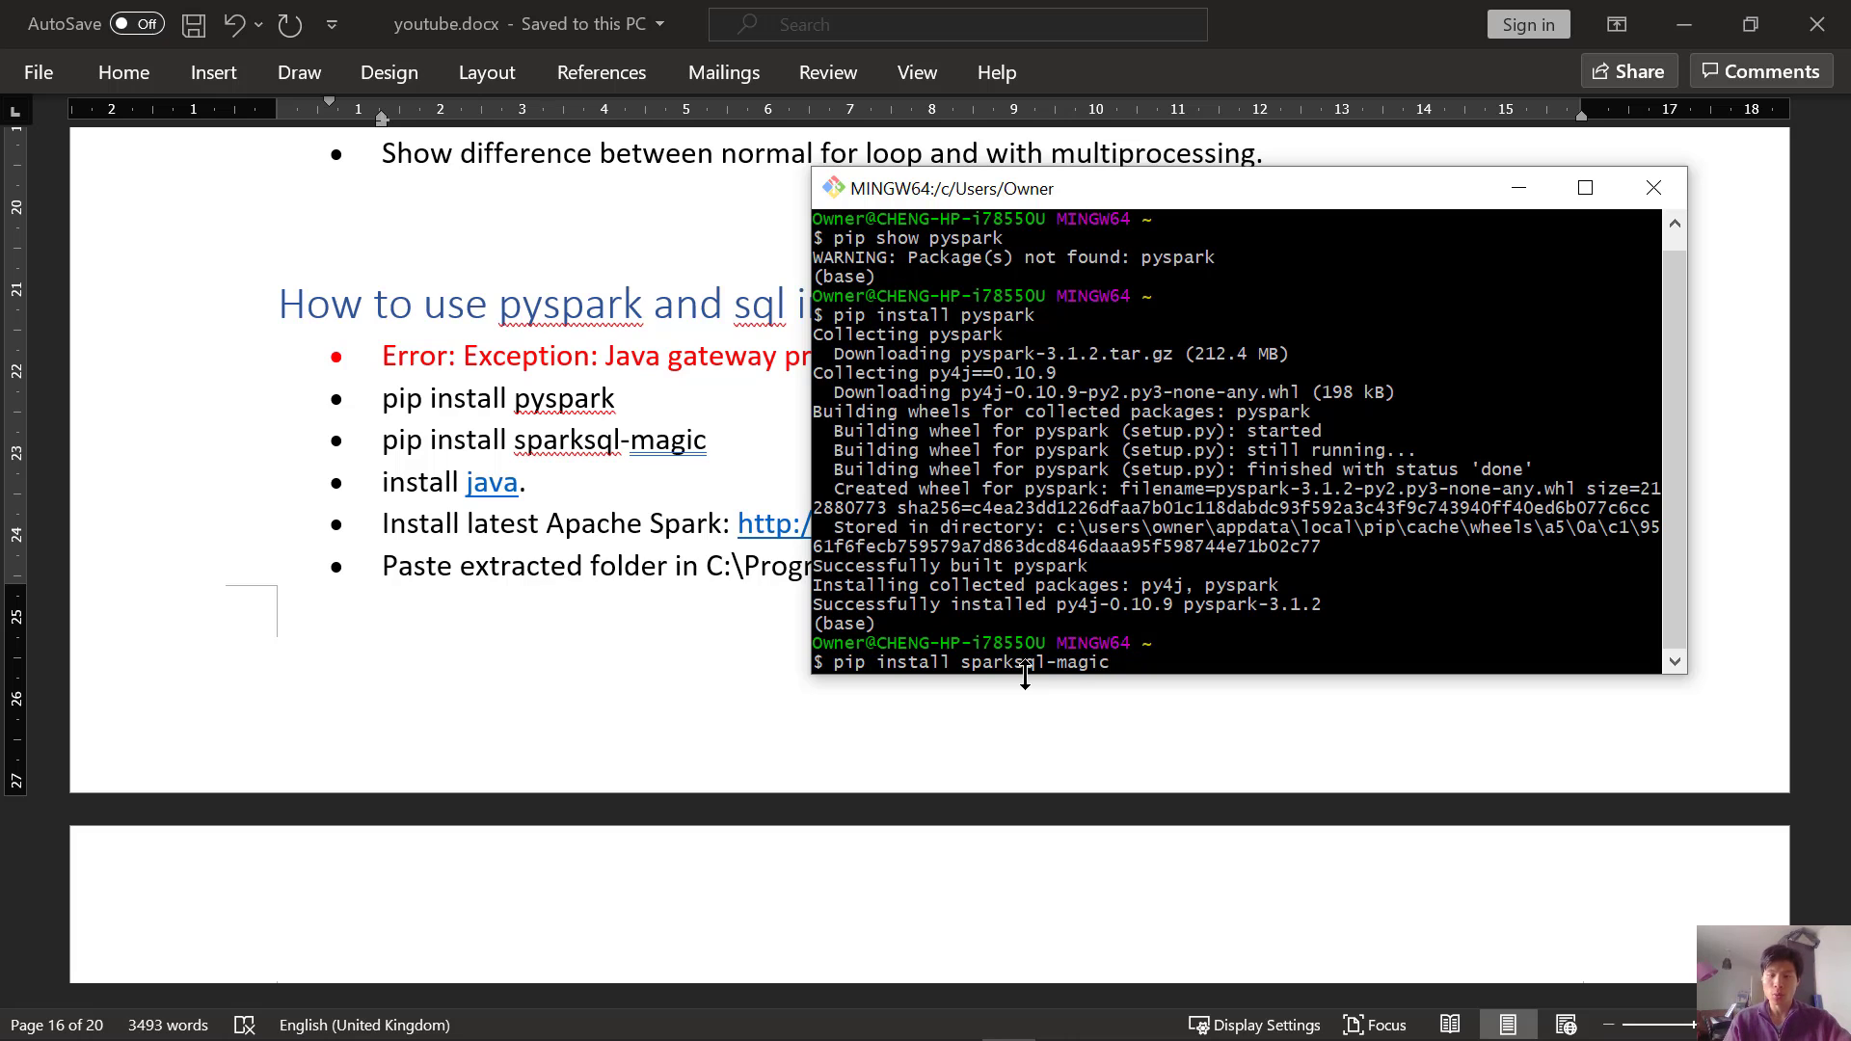
scroll("up", 3)
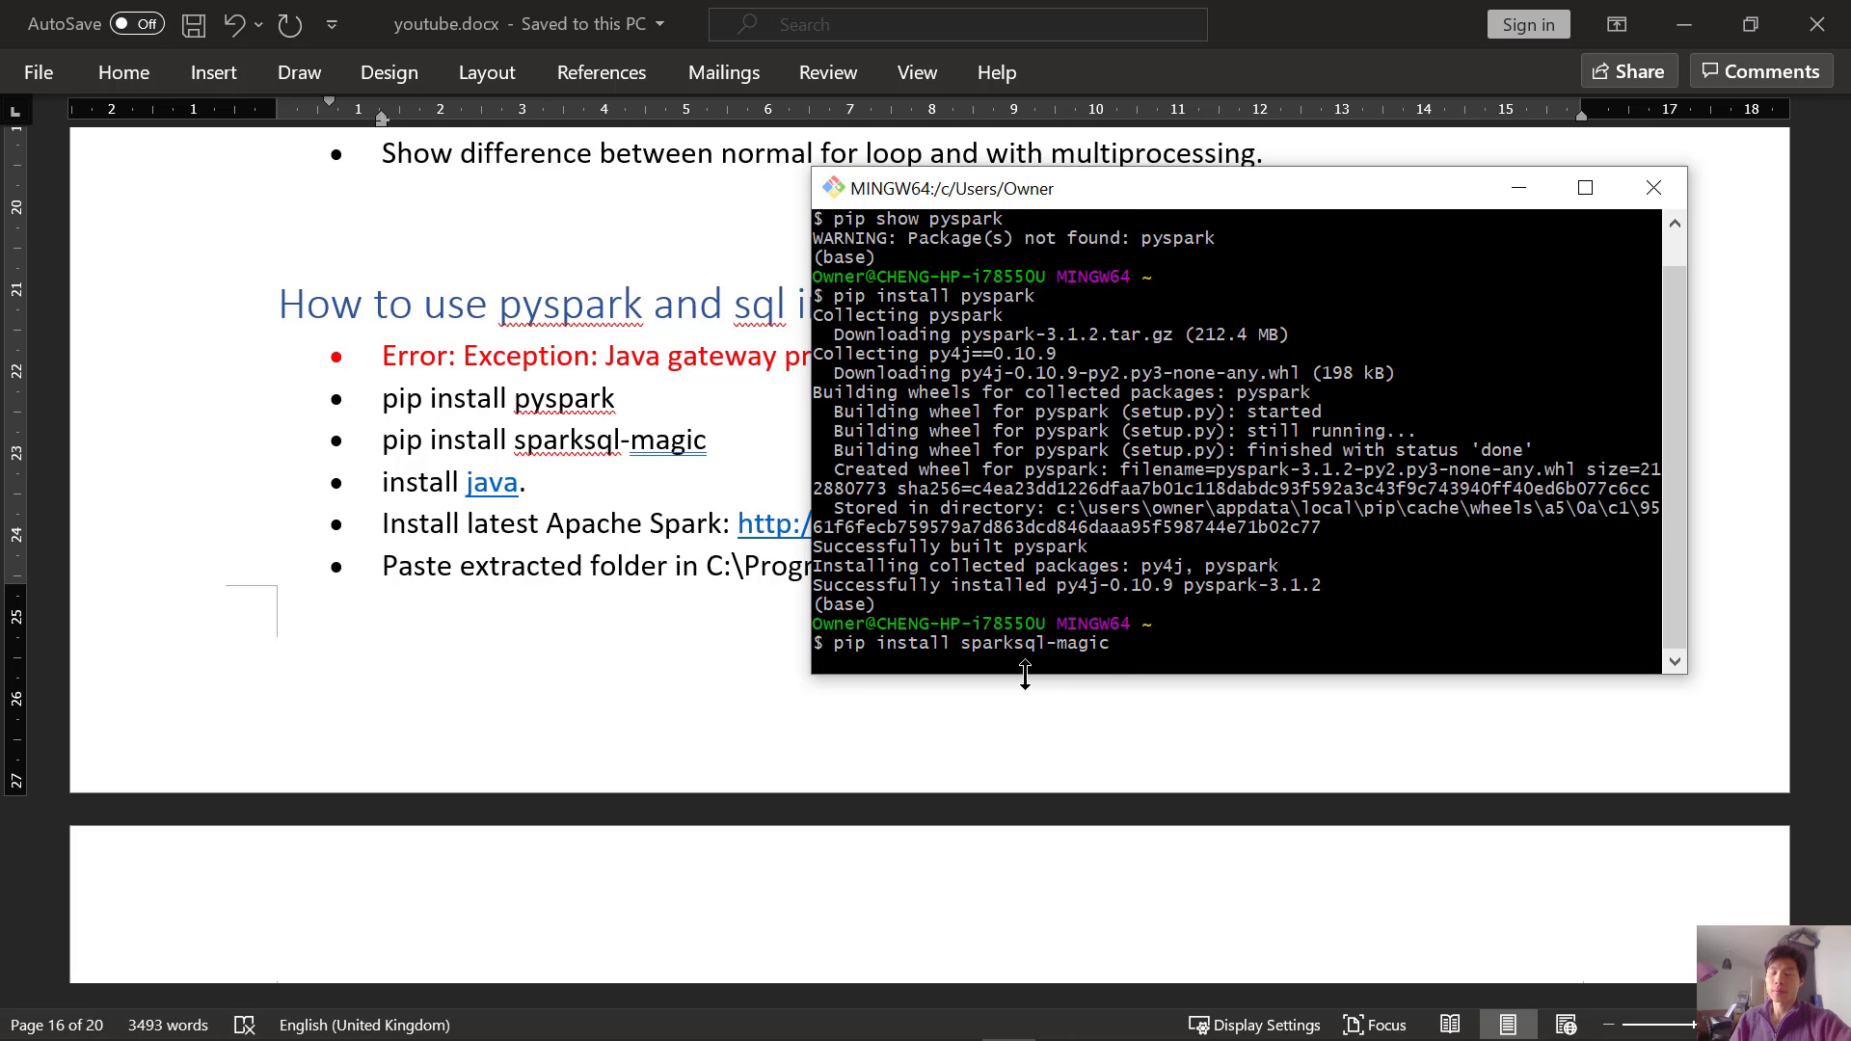
key("Return")
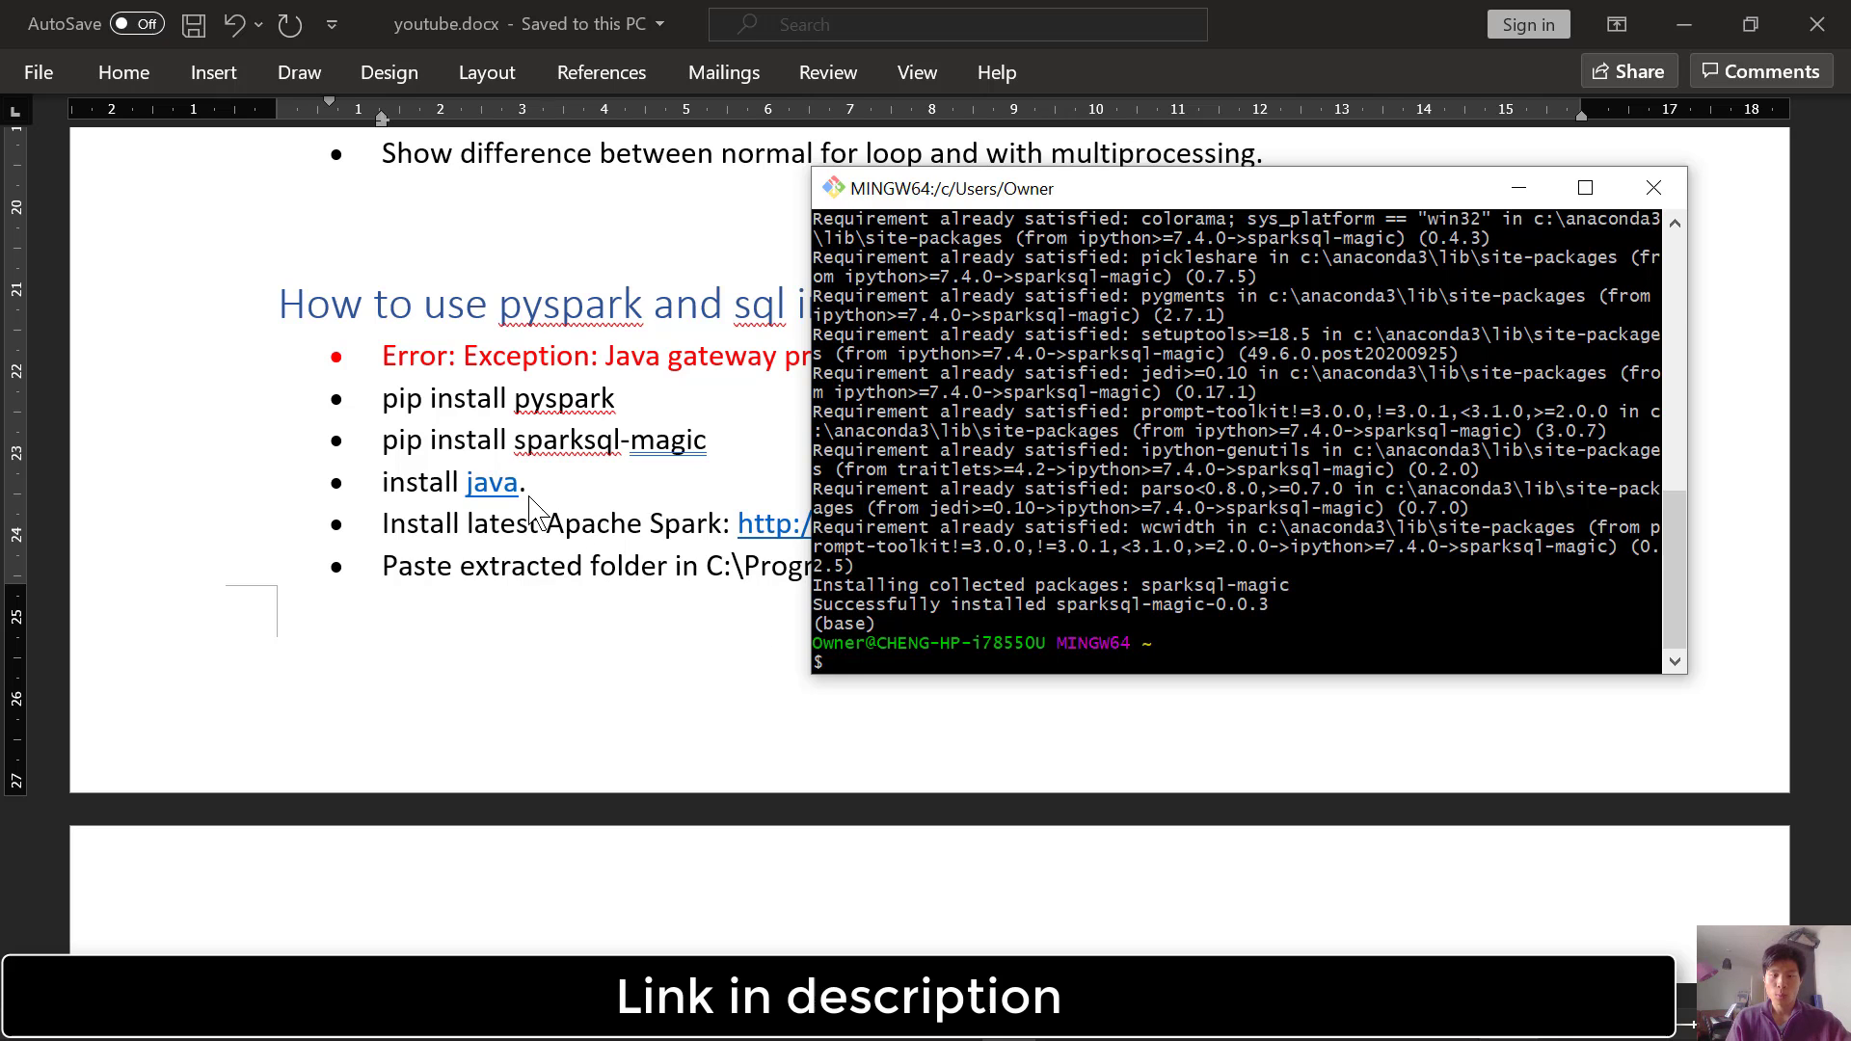
left_click(1653, 187)
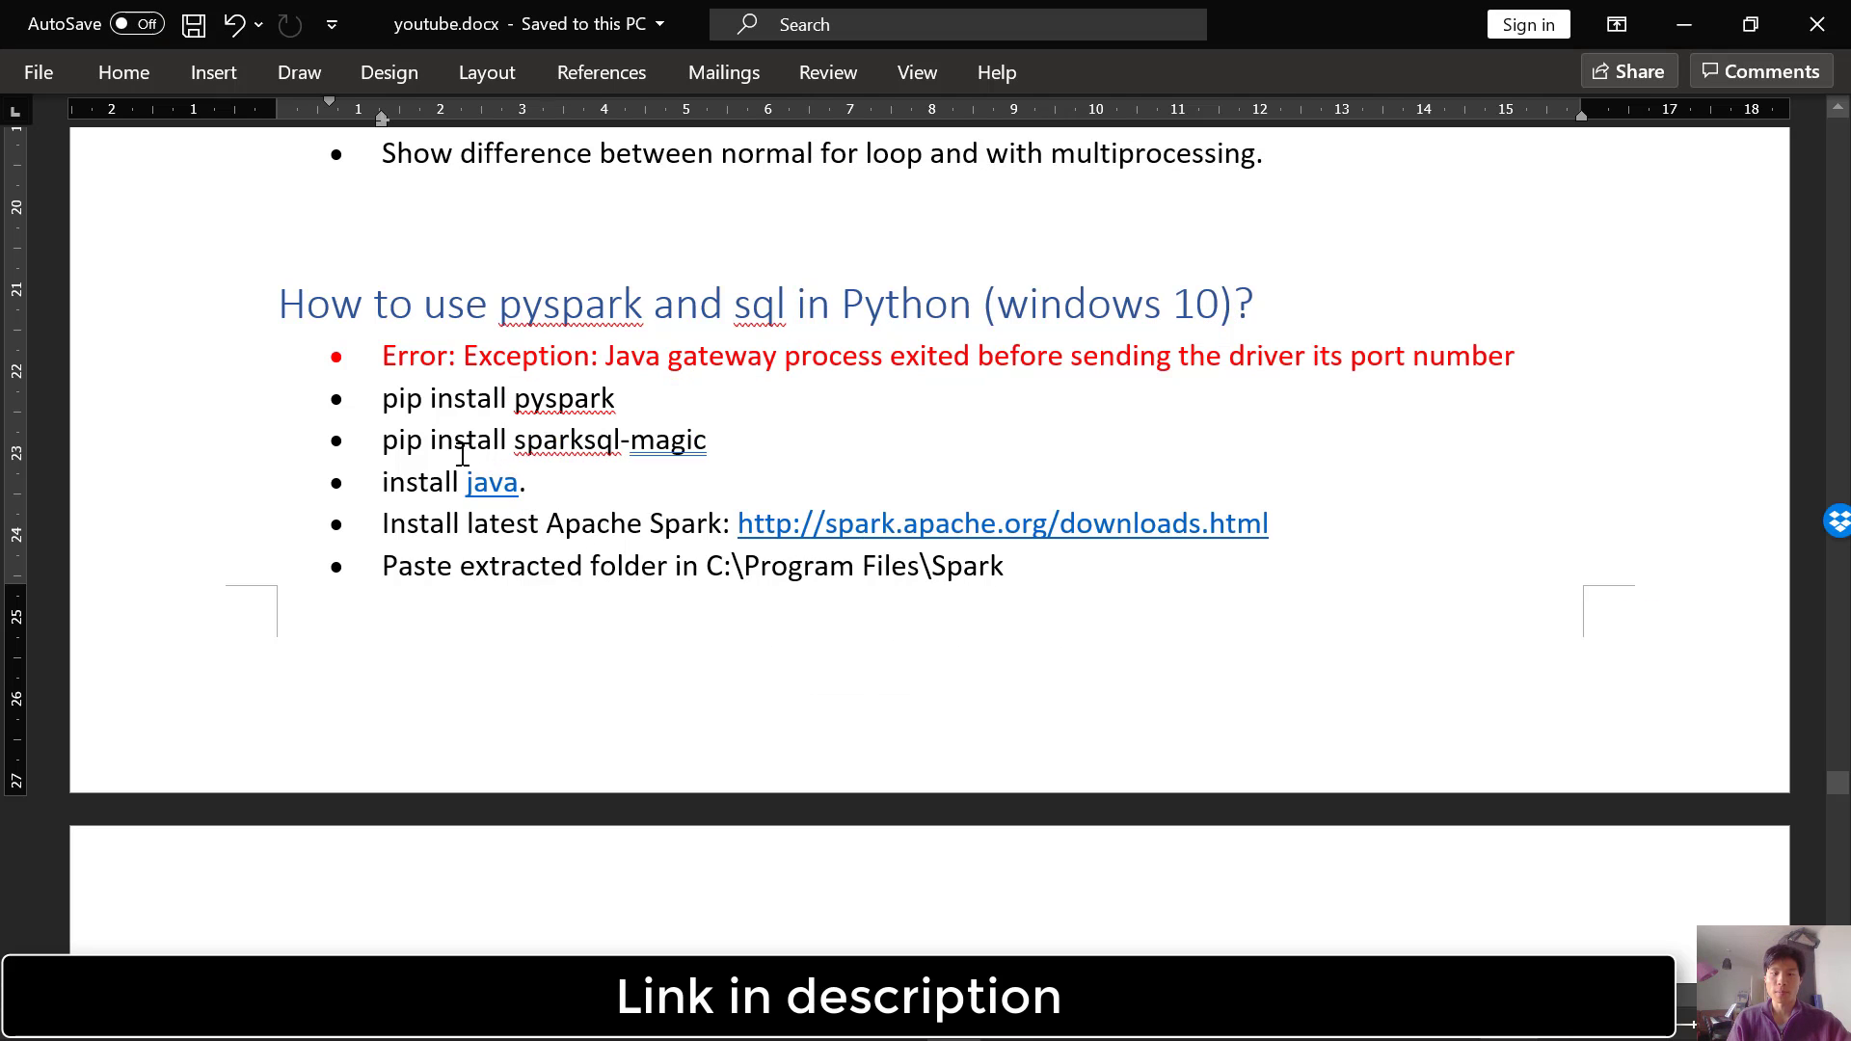
Download Java from java.com, accepting cookies and the license, and start installing it.
left_click(490, 482)
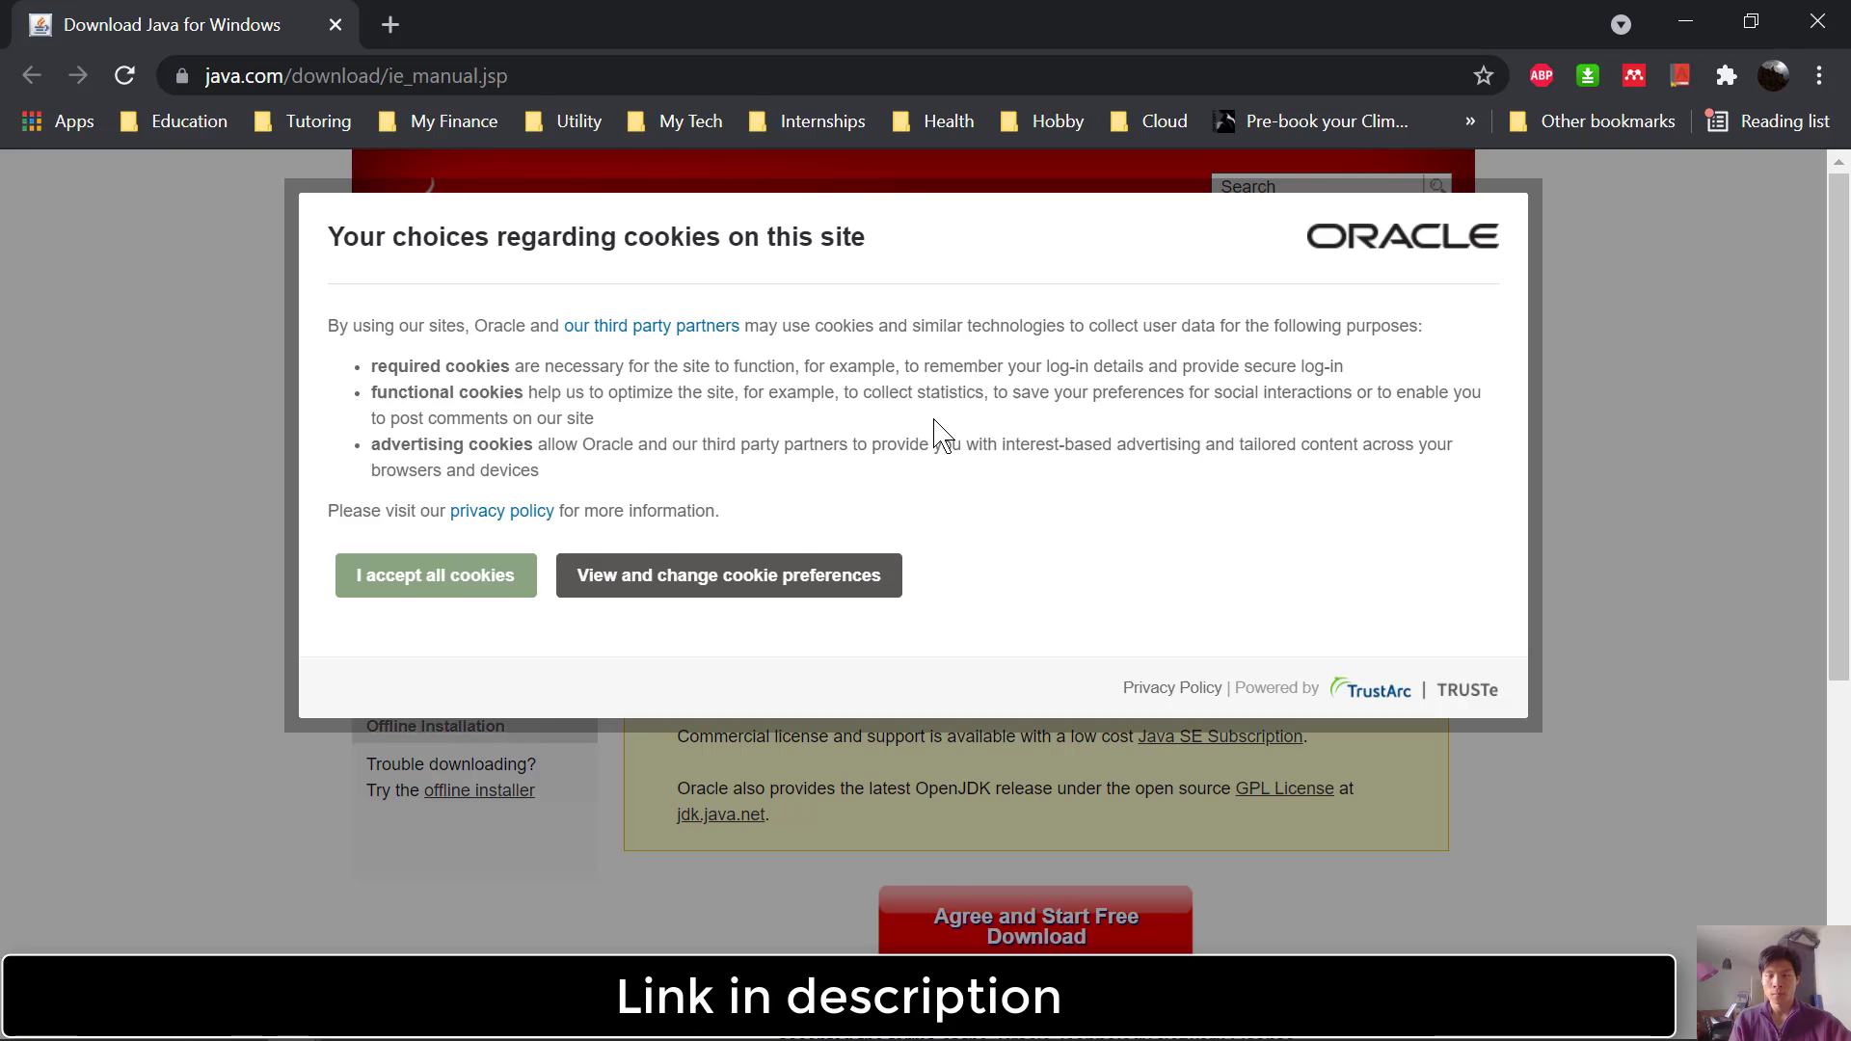
left_click(433, 574)
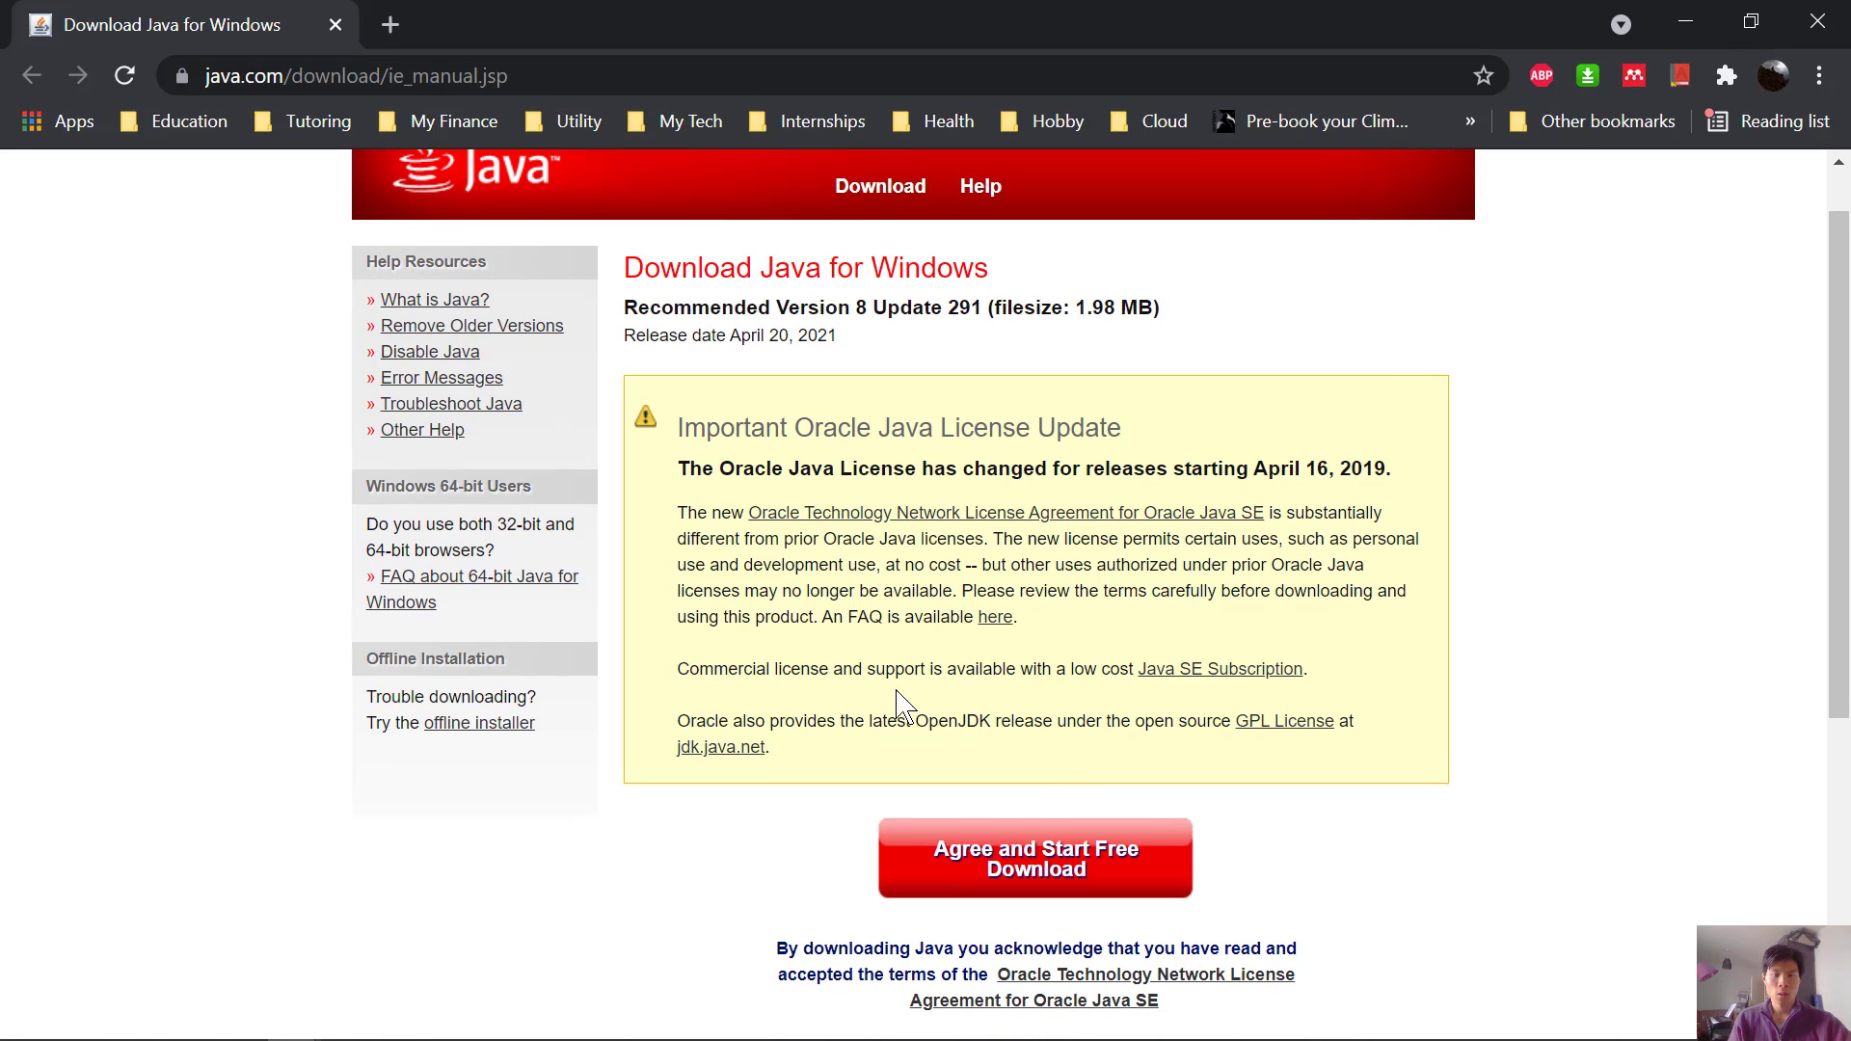
left_click(1034, 858)
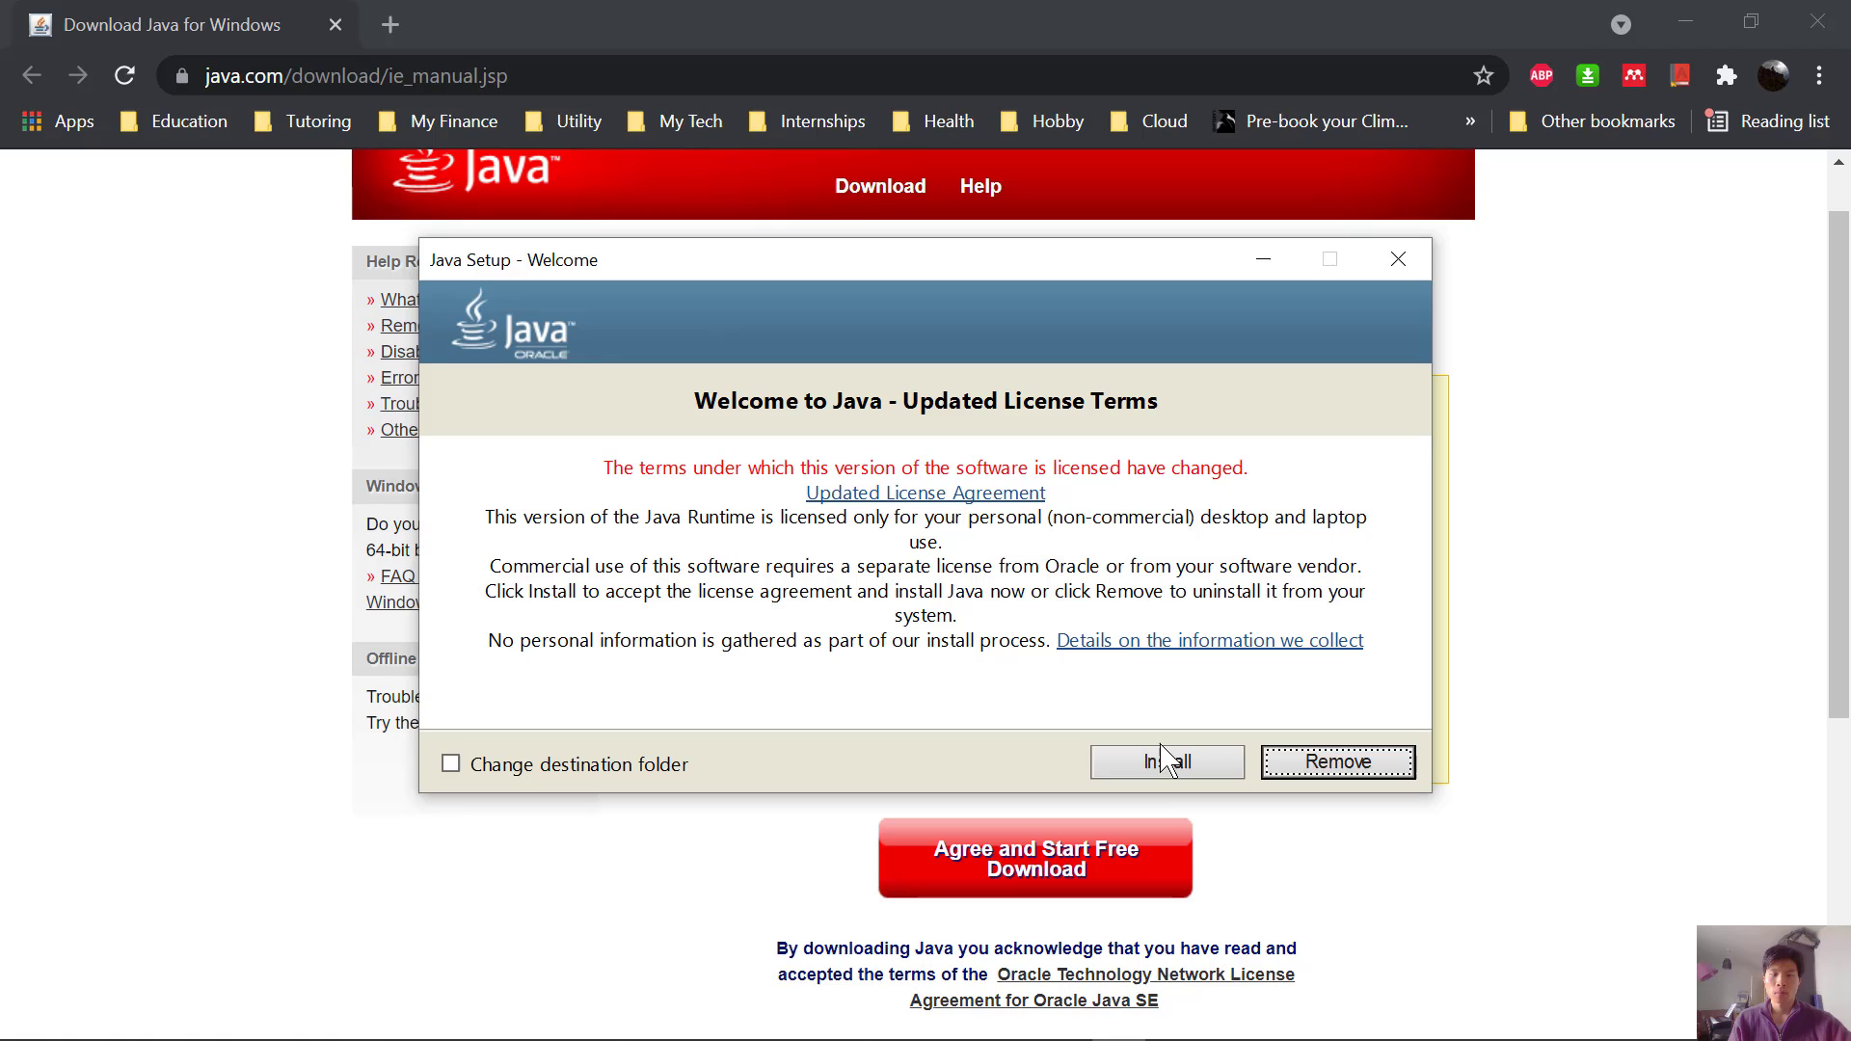
left_click(1164, 762)
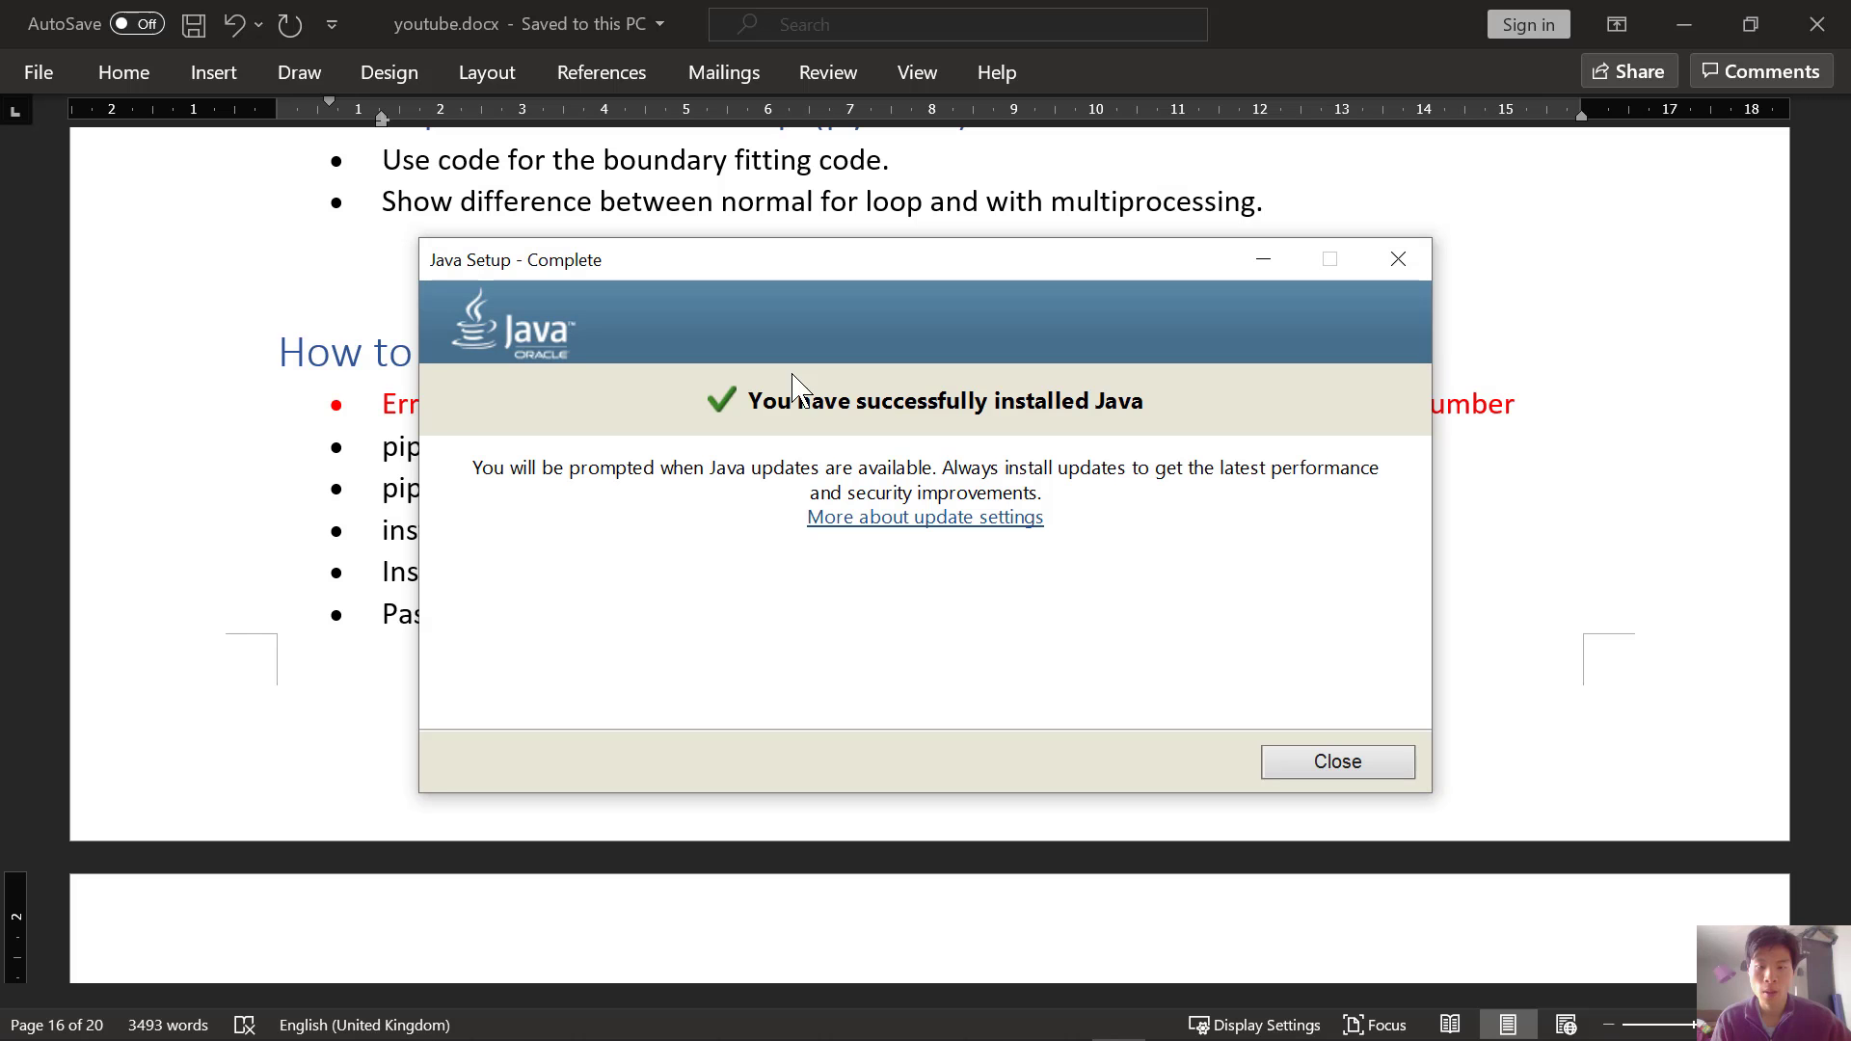
mouse_move(1174, 596)
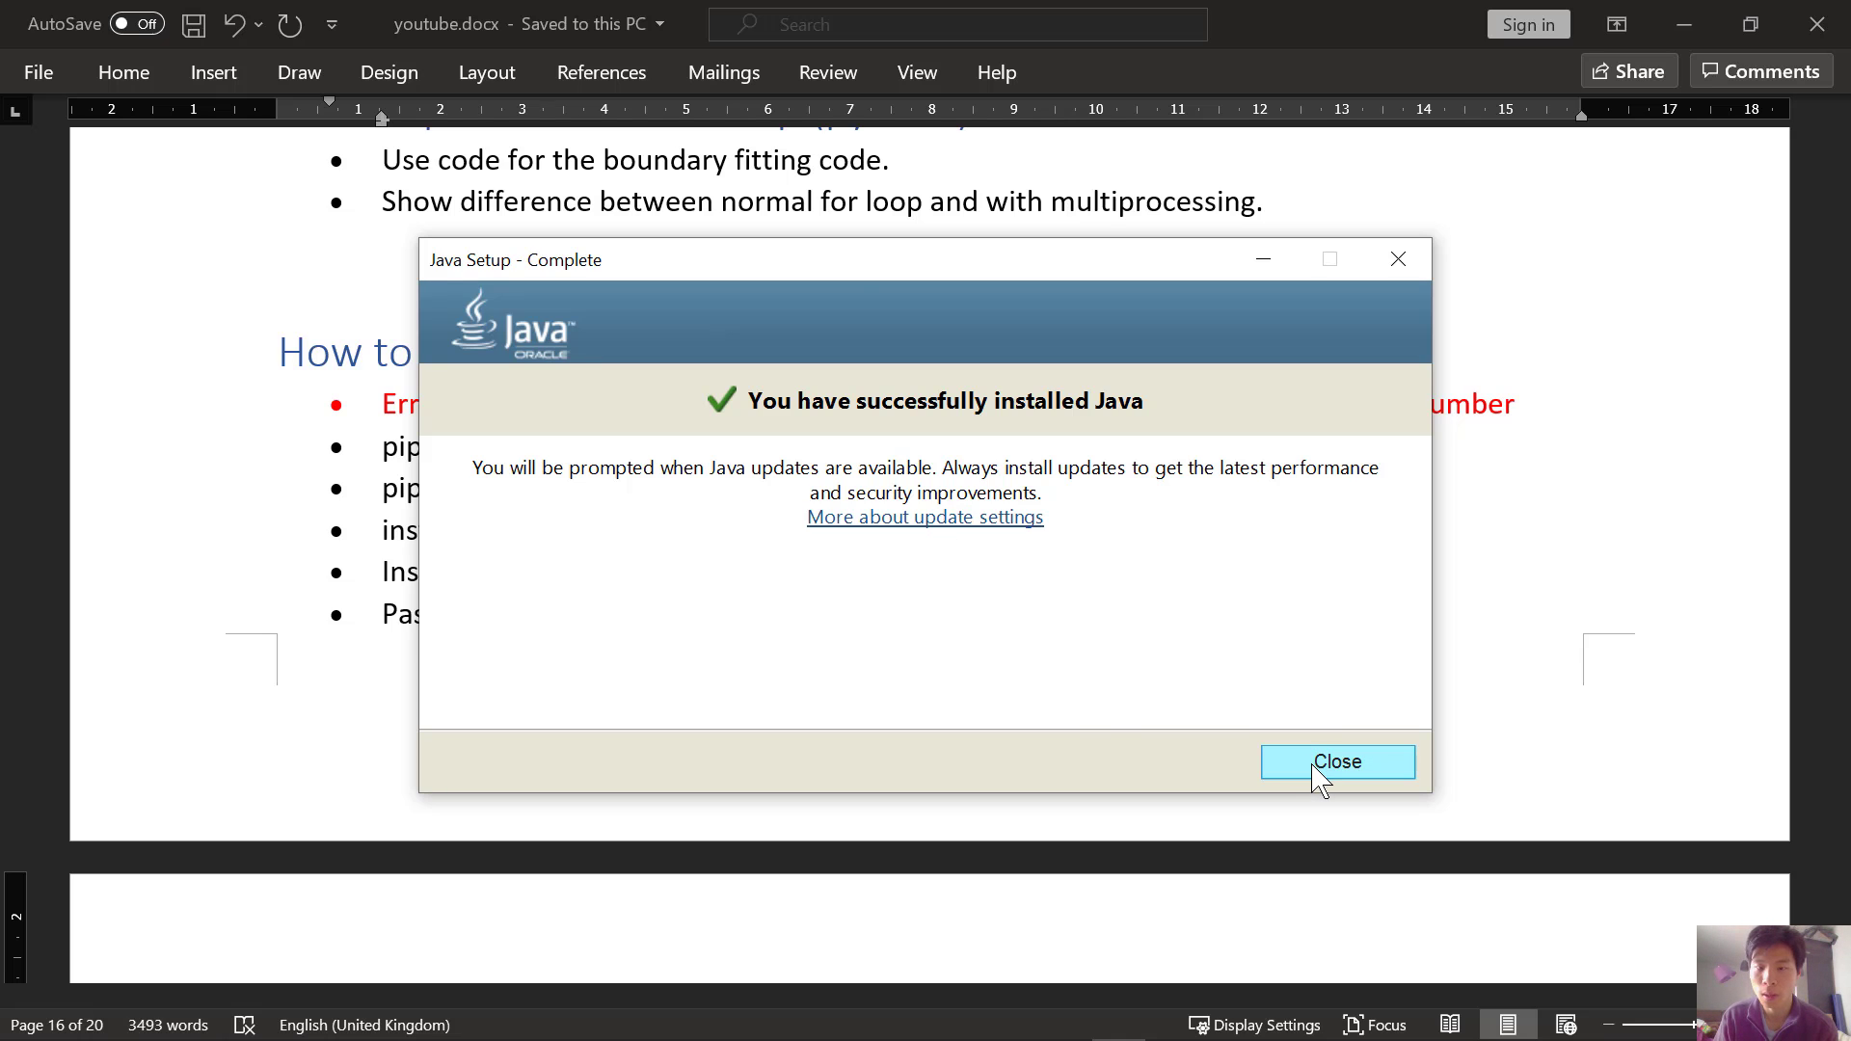
Close the Java Setup completion window.
left_click(1338, 761)
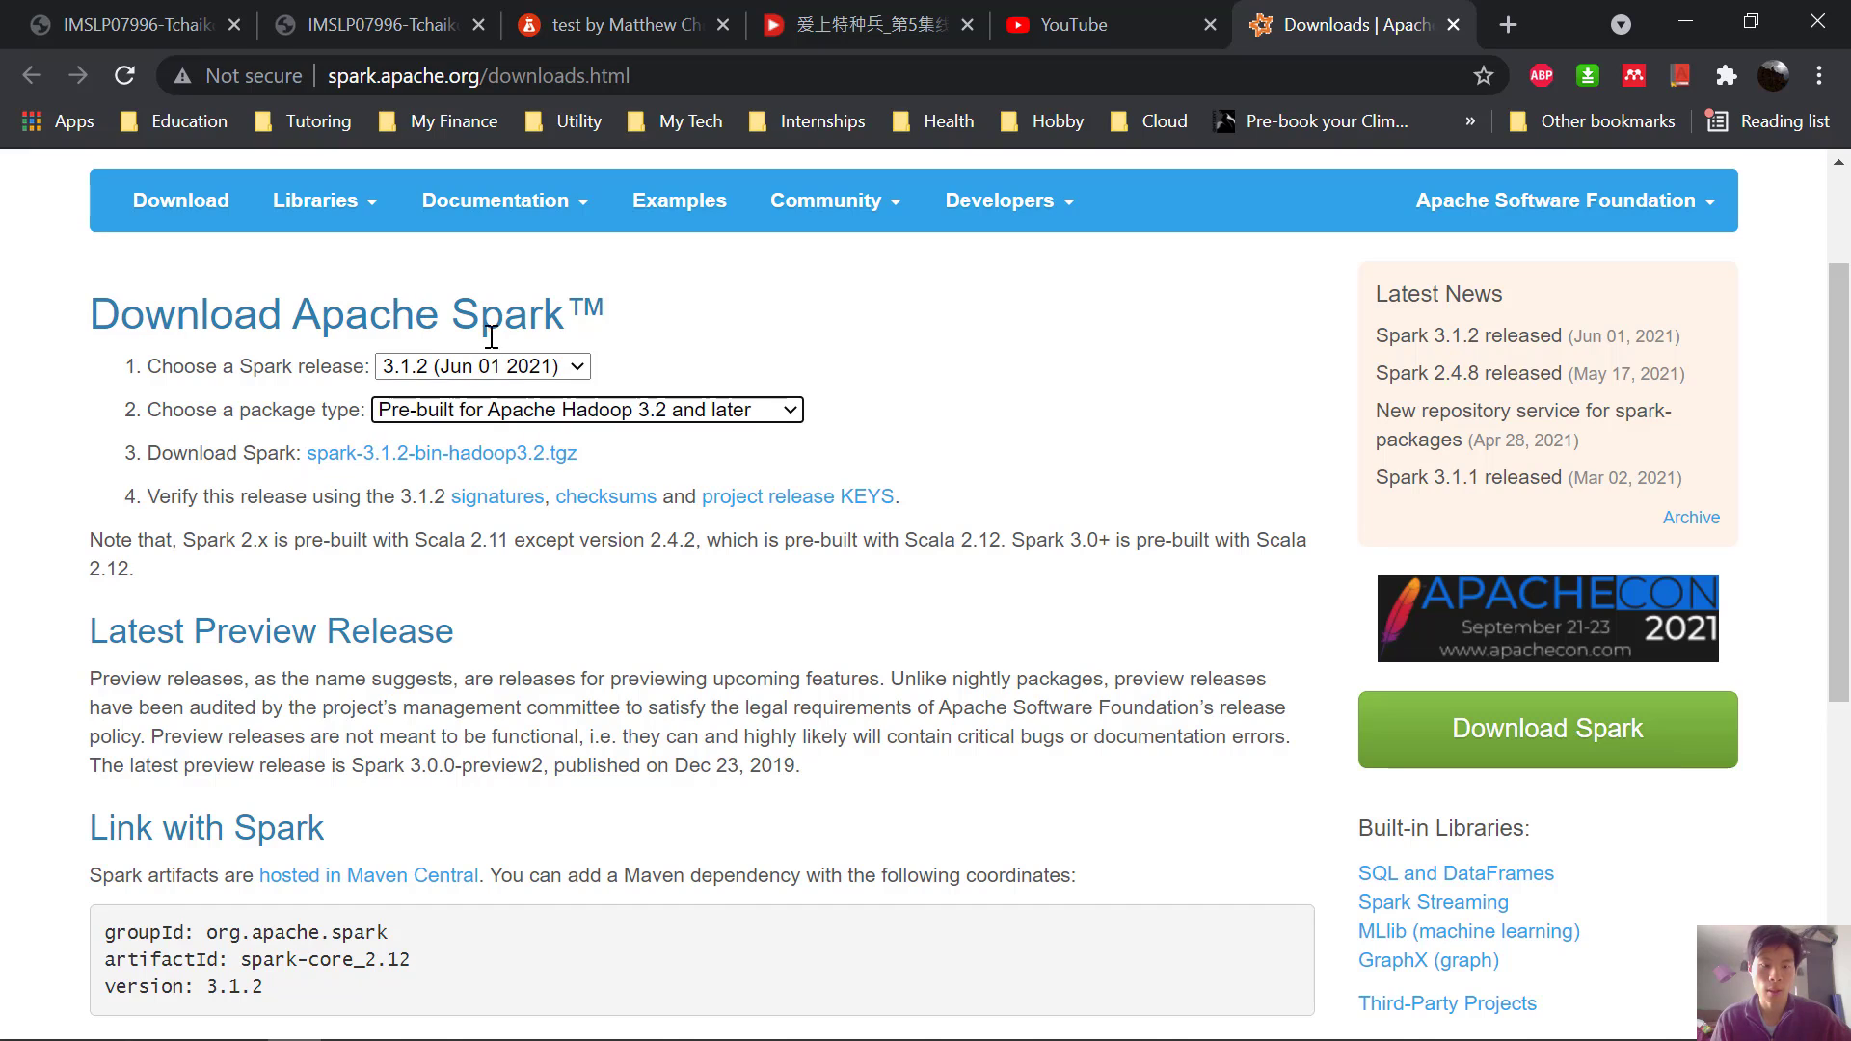
mouse_move(424, 417)
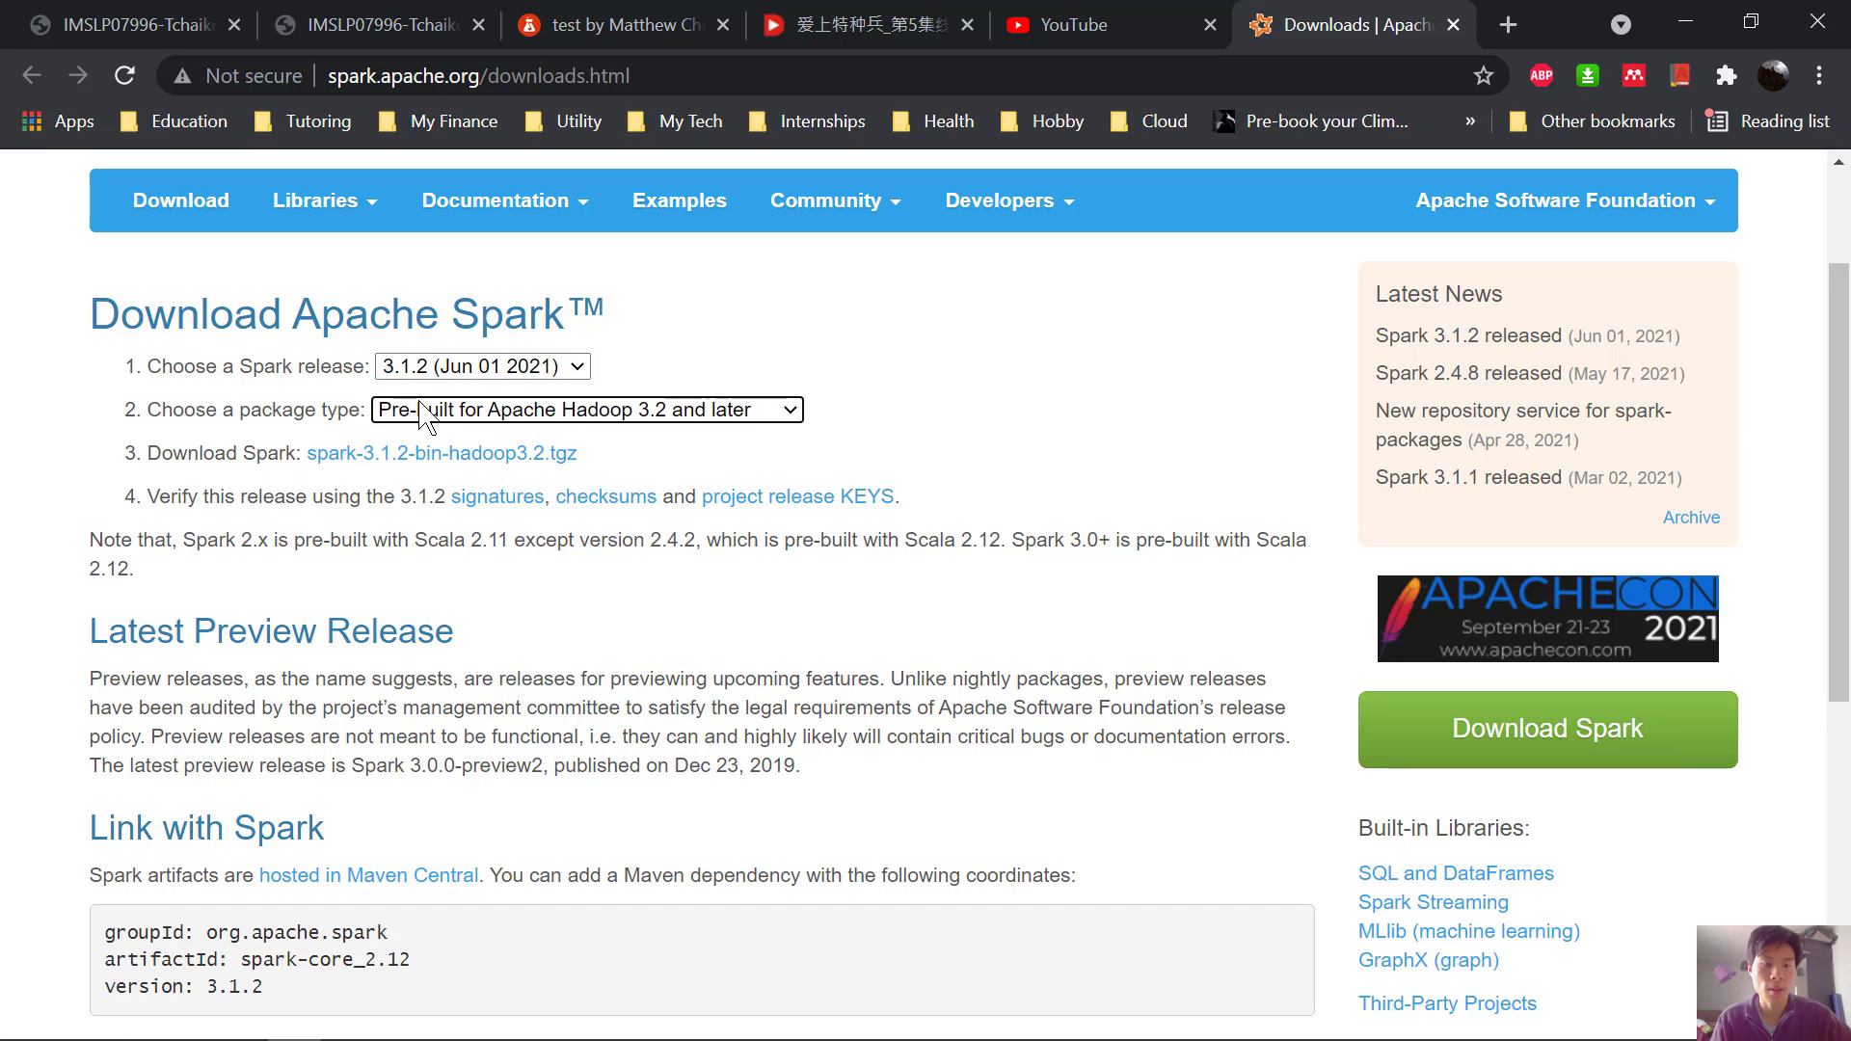
Choose Spark 3.1.2 pre-built for Apache Hadoop 2.7 and go to the archive download.
left_click(584, 408)
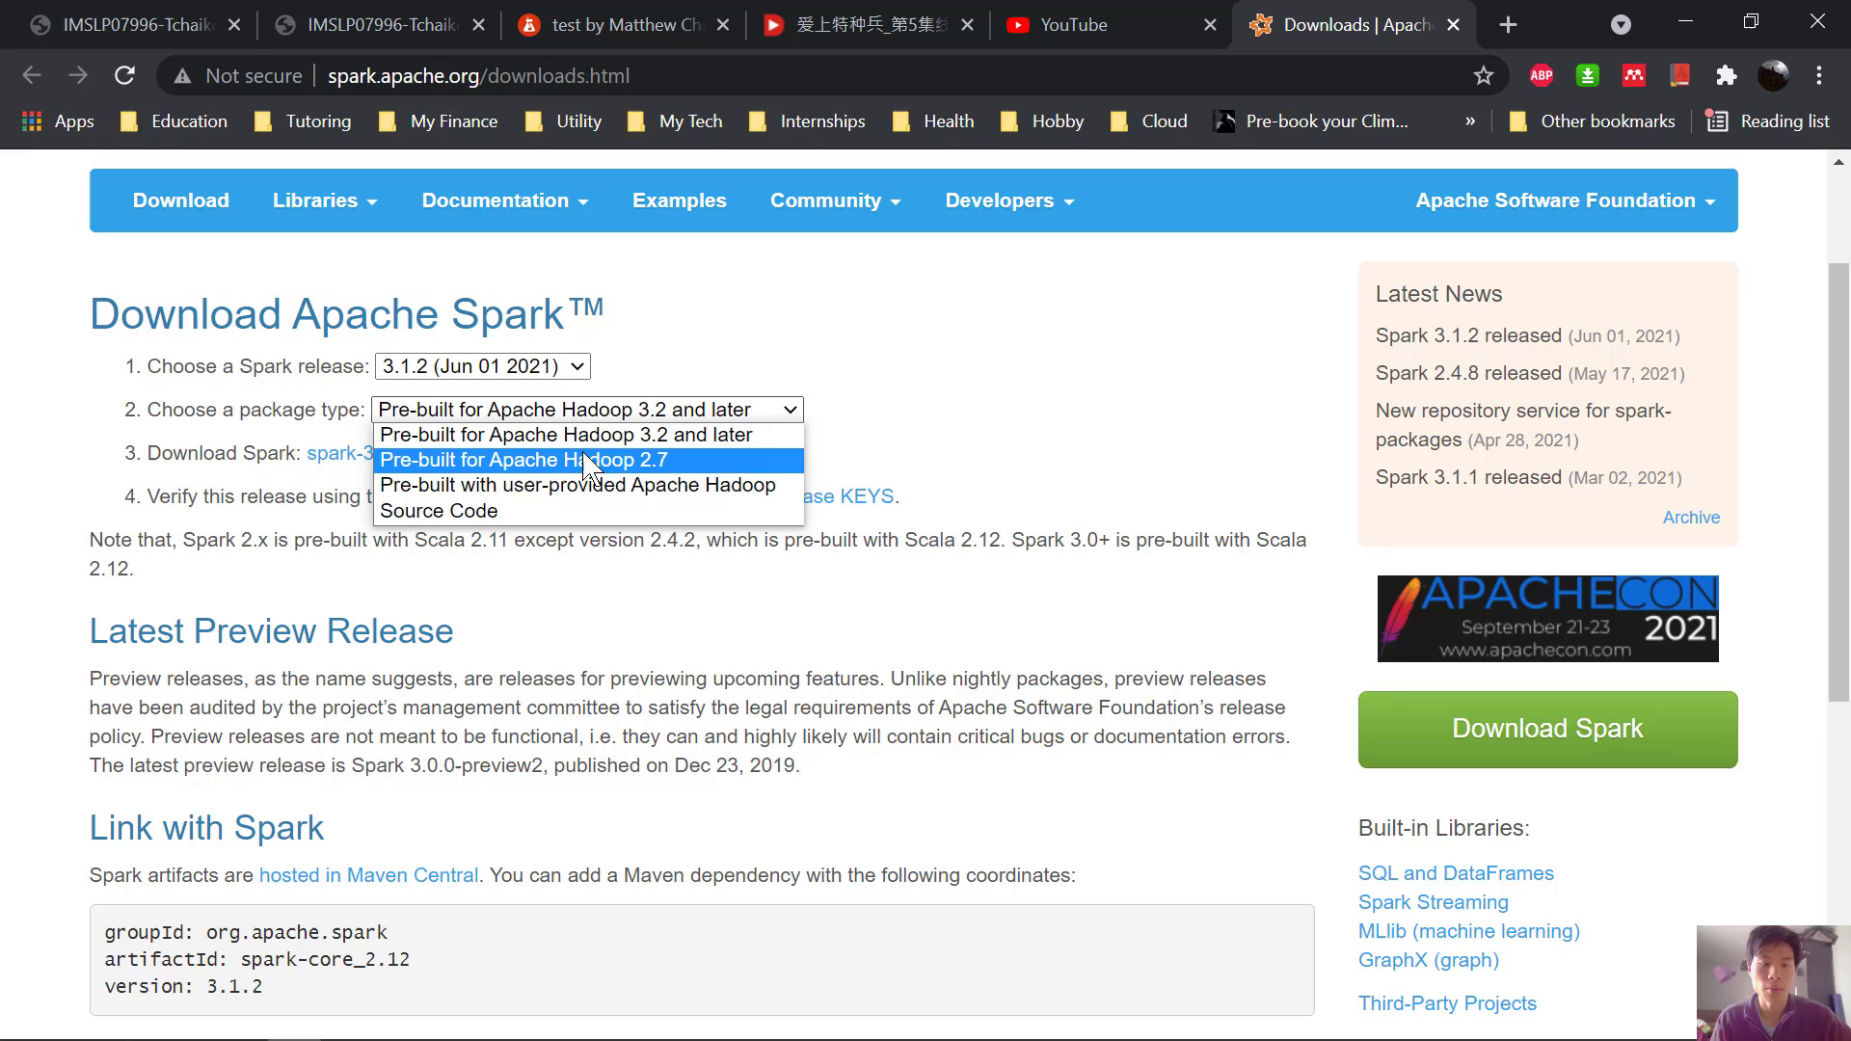
mouse_move(650, 484)
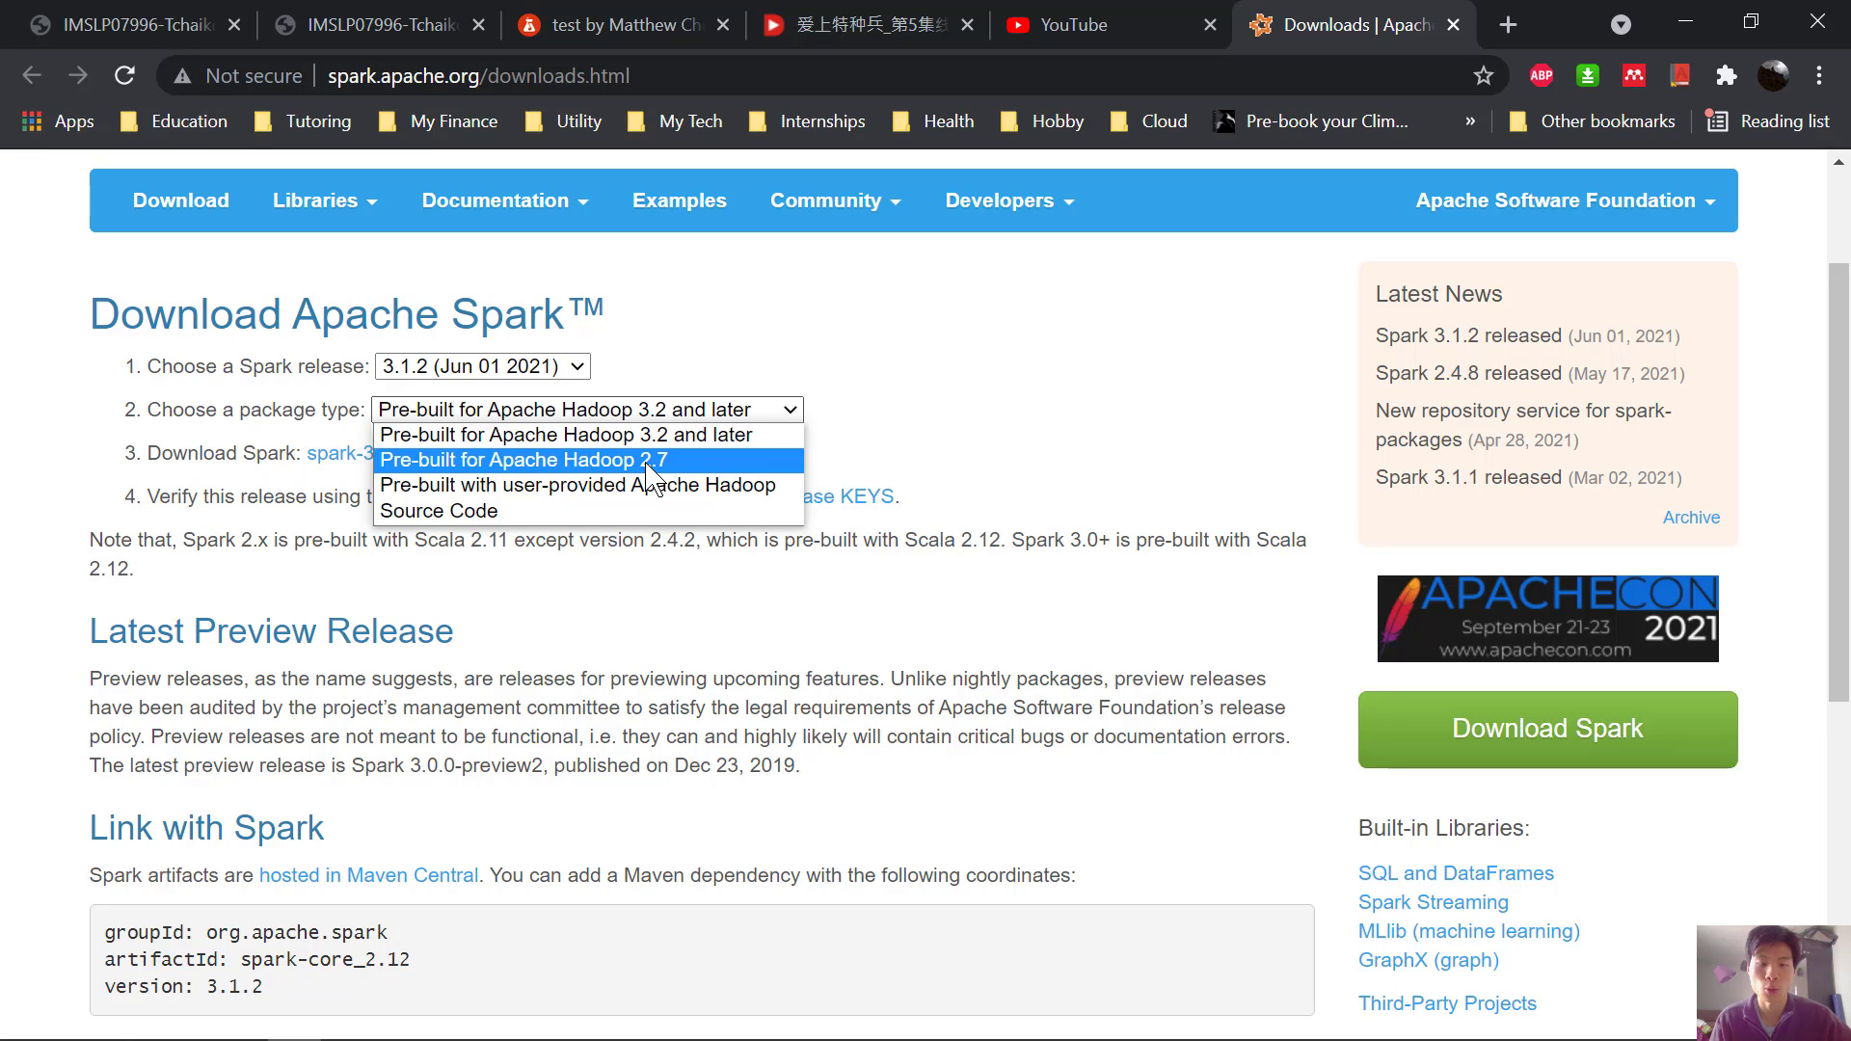
left_click(525, 461)
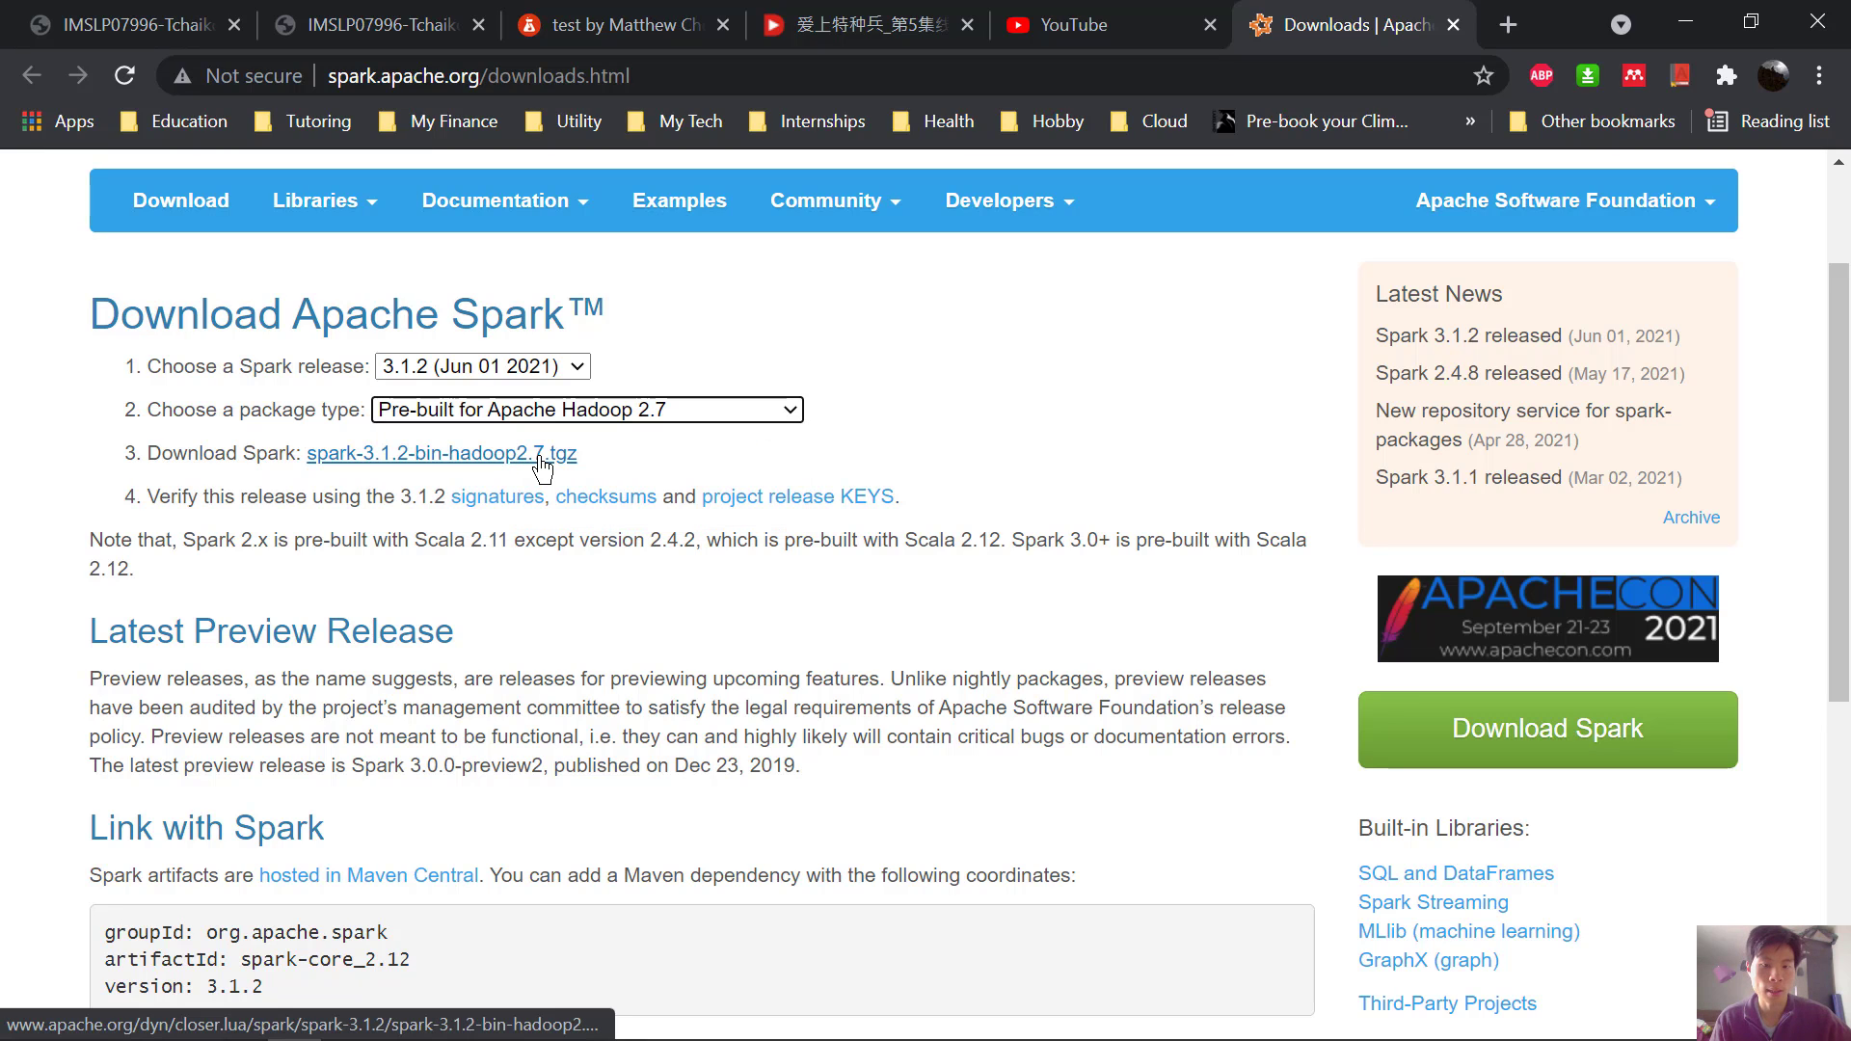
left_click(440, 453)
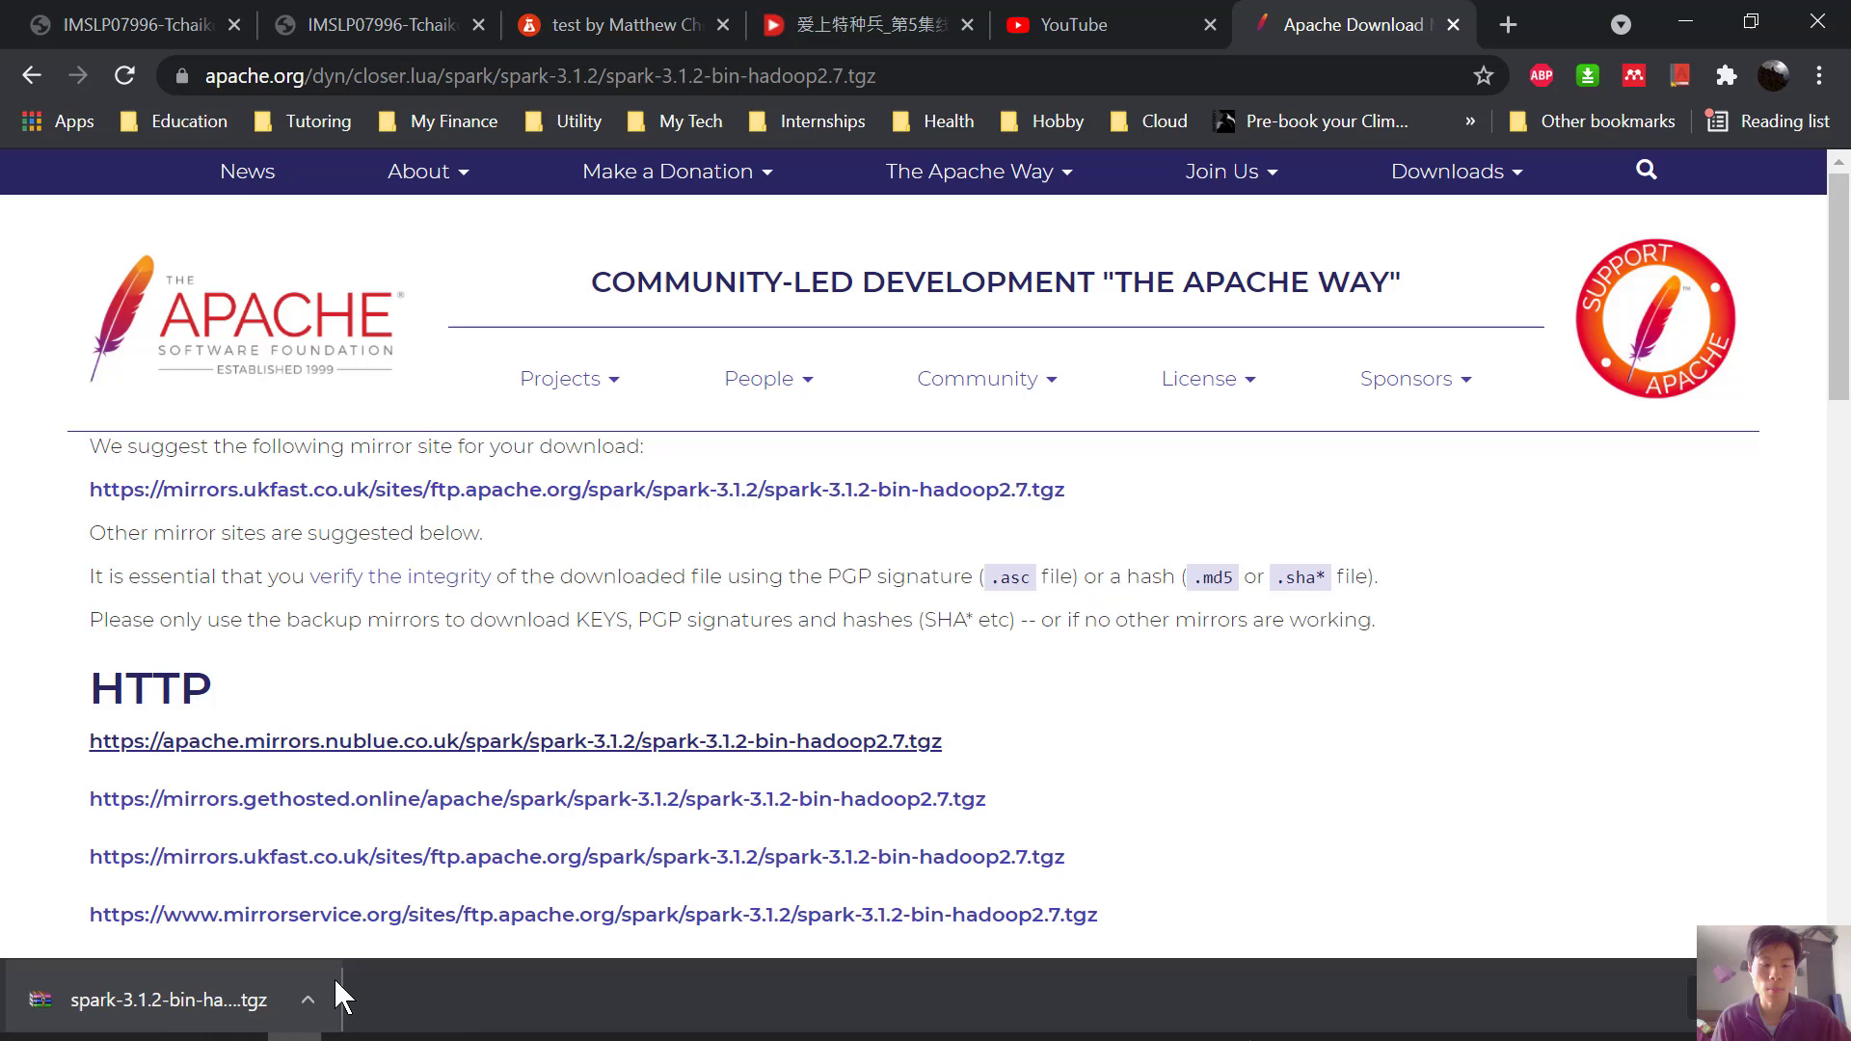
mouse_move(395, 921)
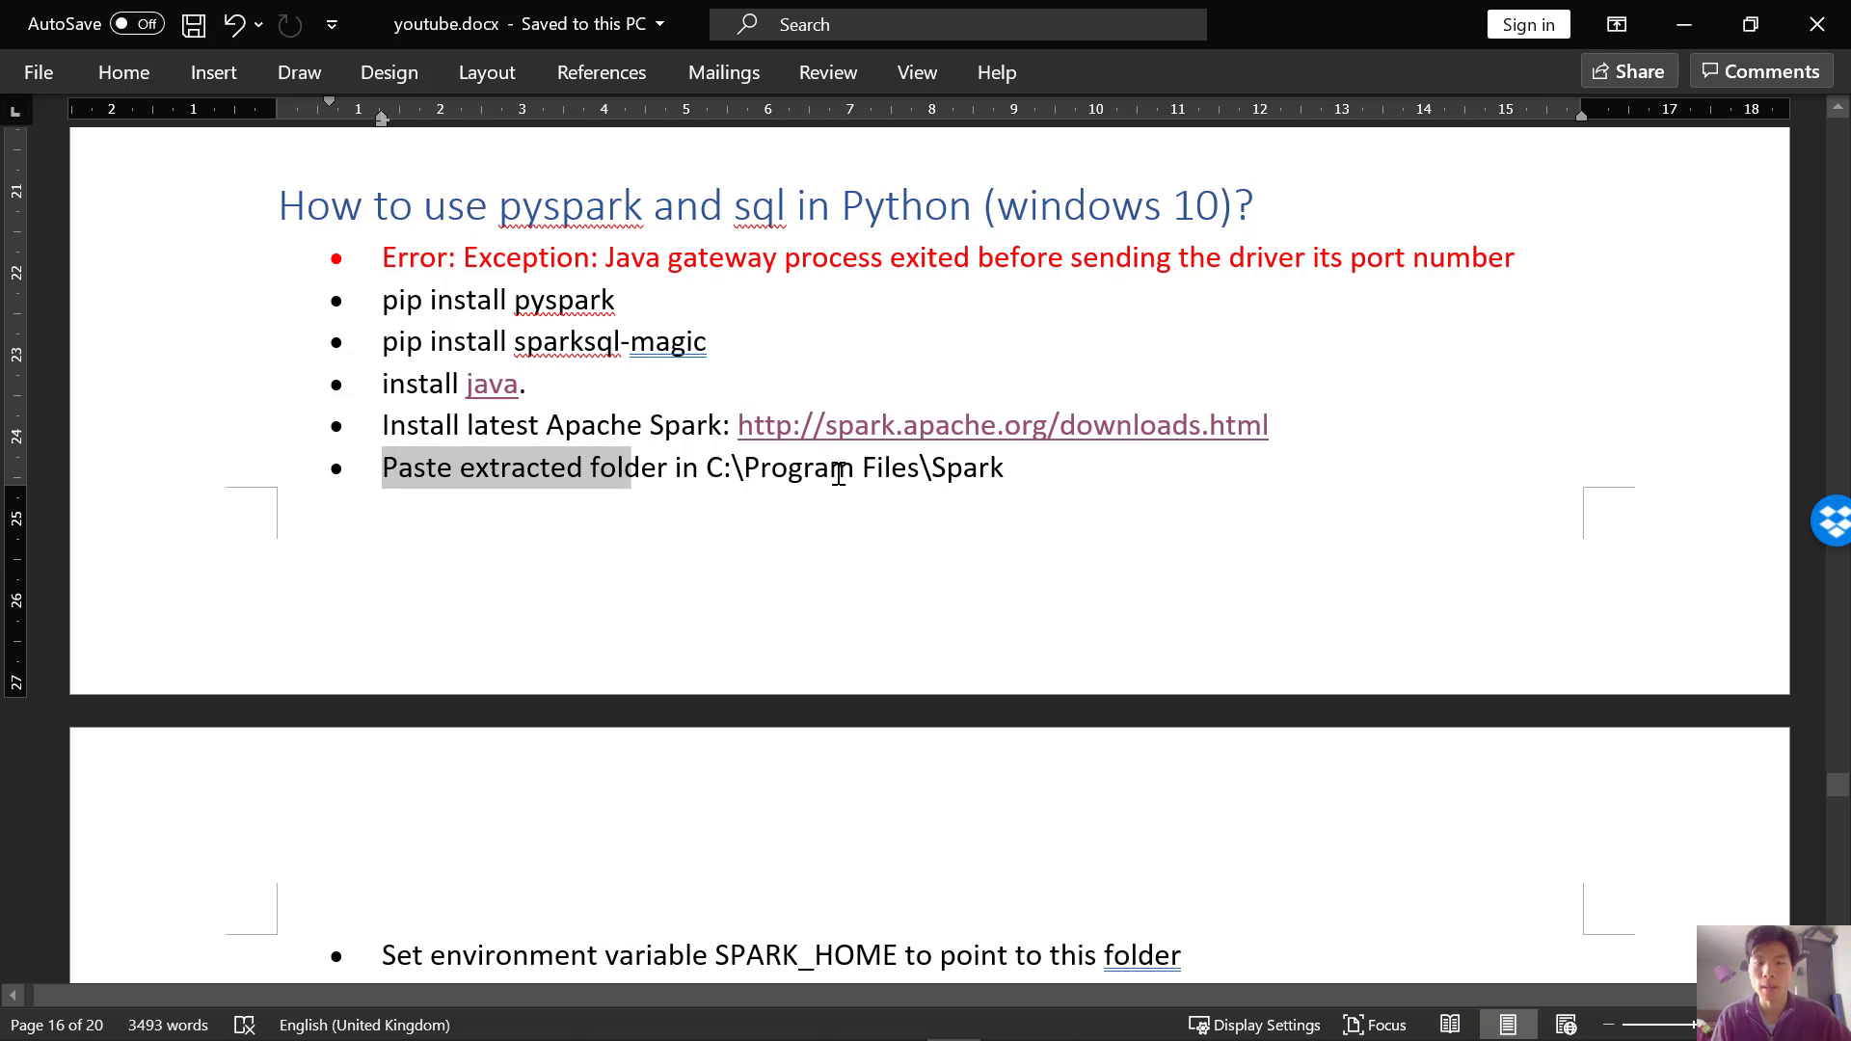
left_click(1003, 466)
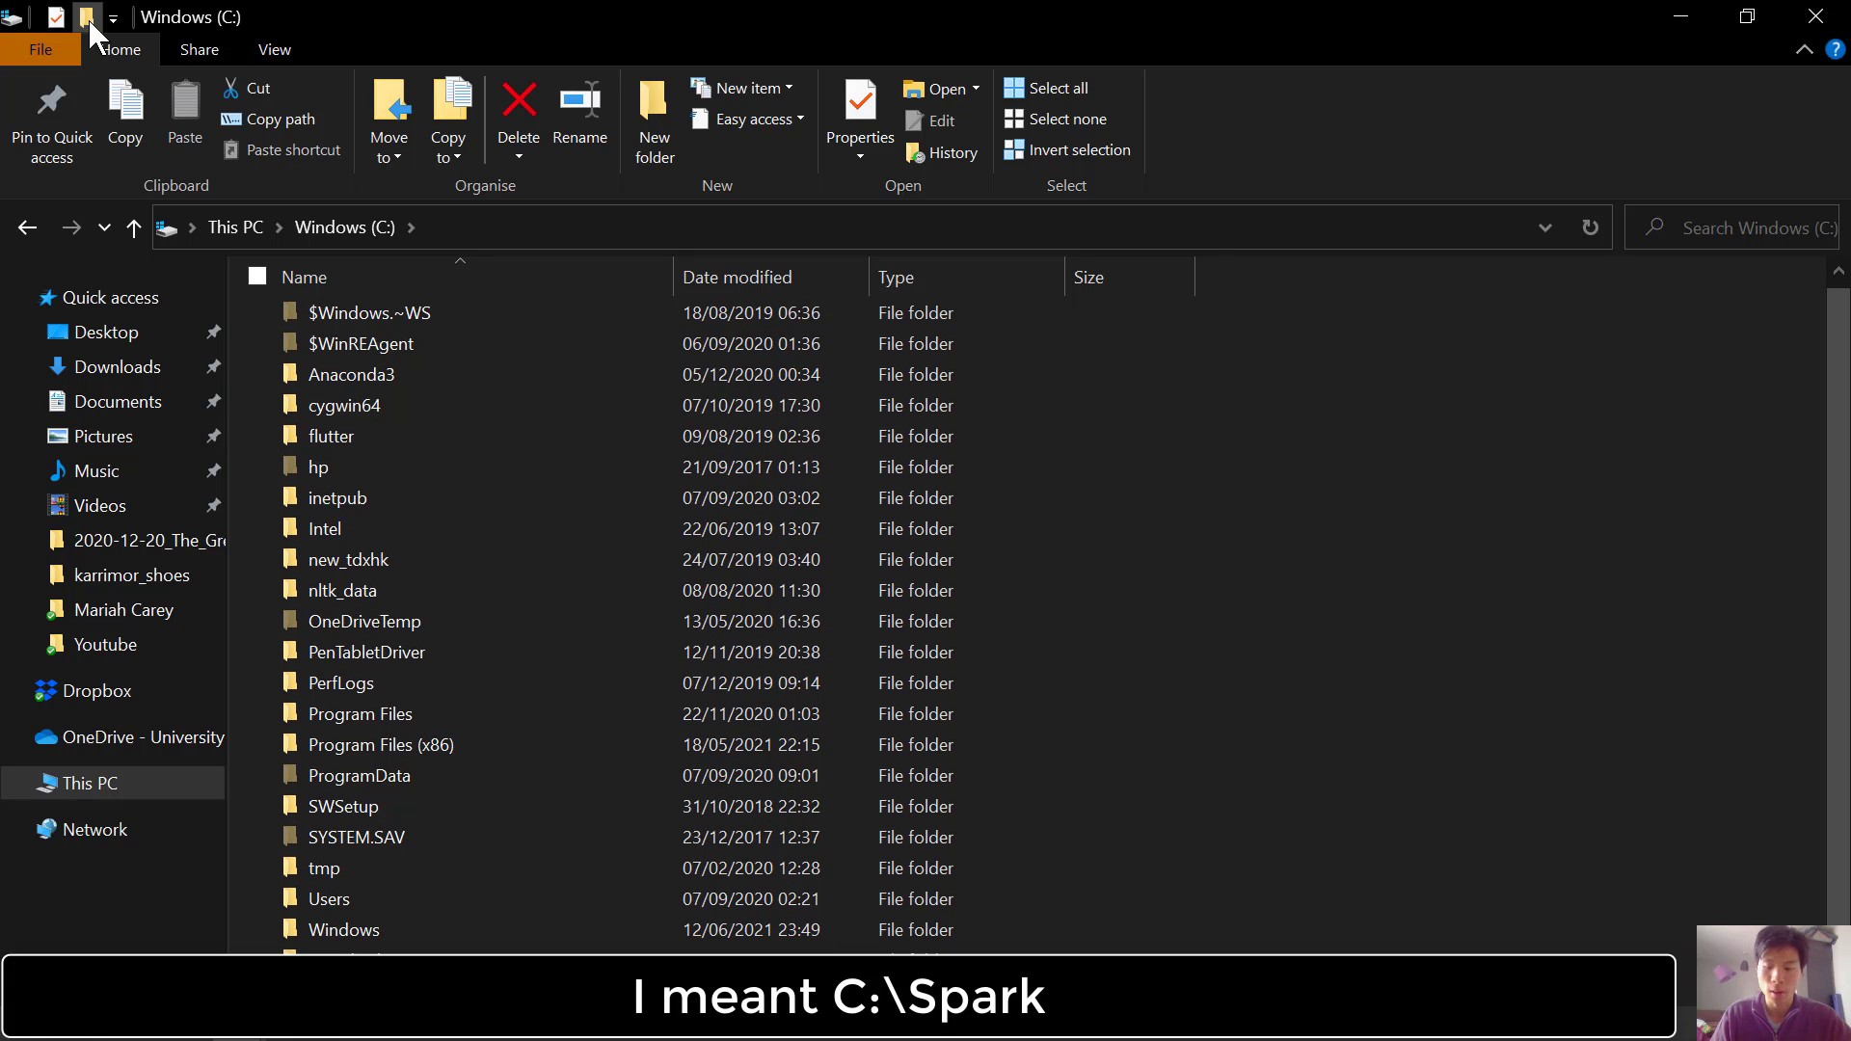
Locate the extracted spark-3.1.2-bin-hadoop2.7 folder in C:\Spark and select SPARK_HOME in the notes.
left_click(328, 991)
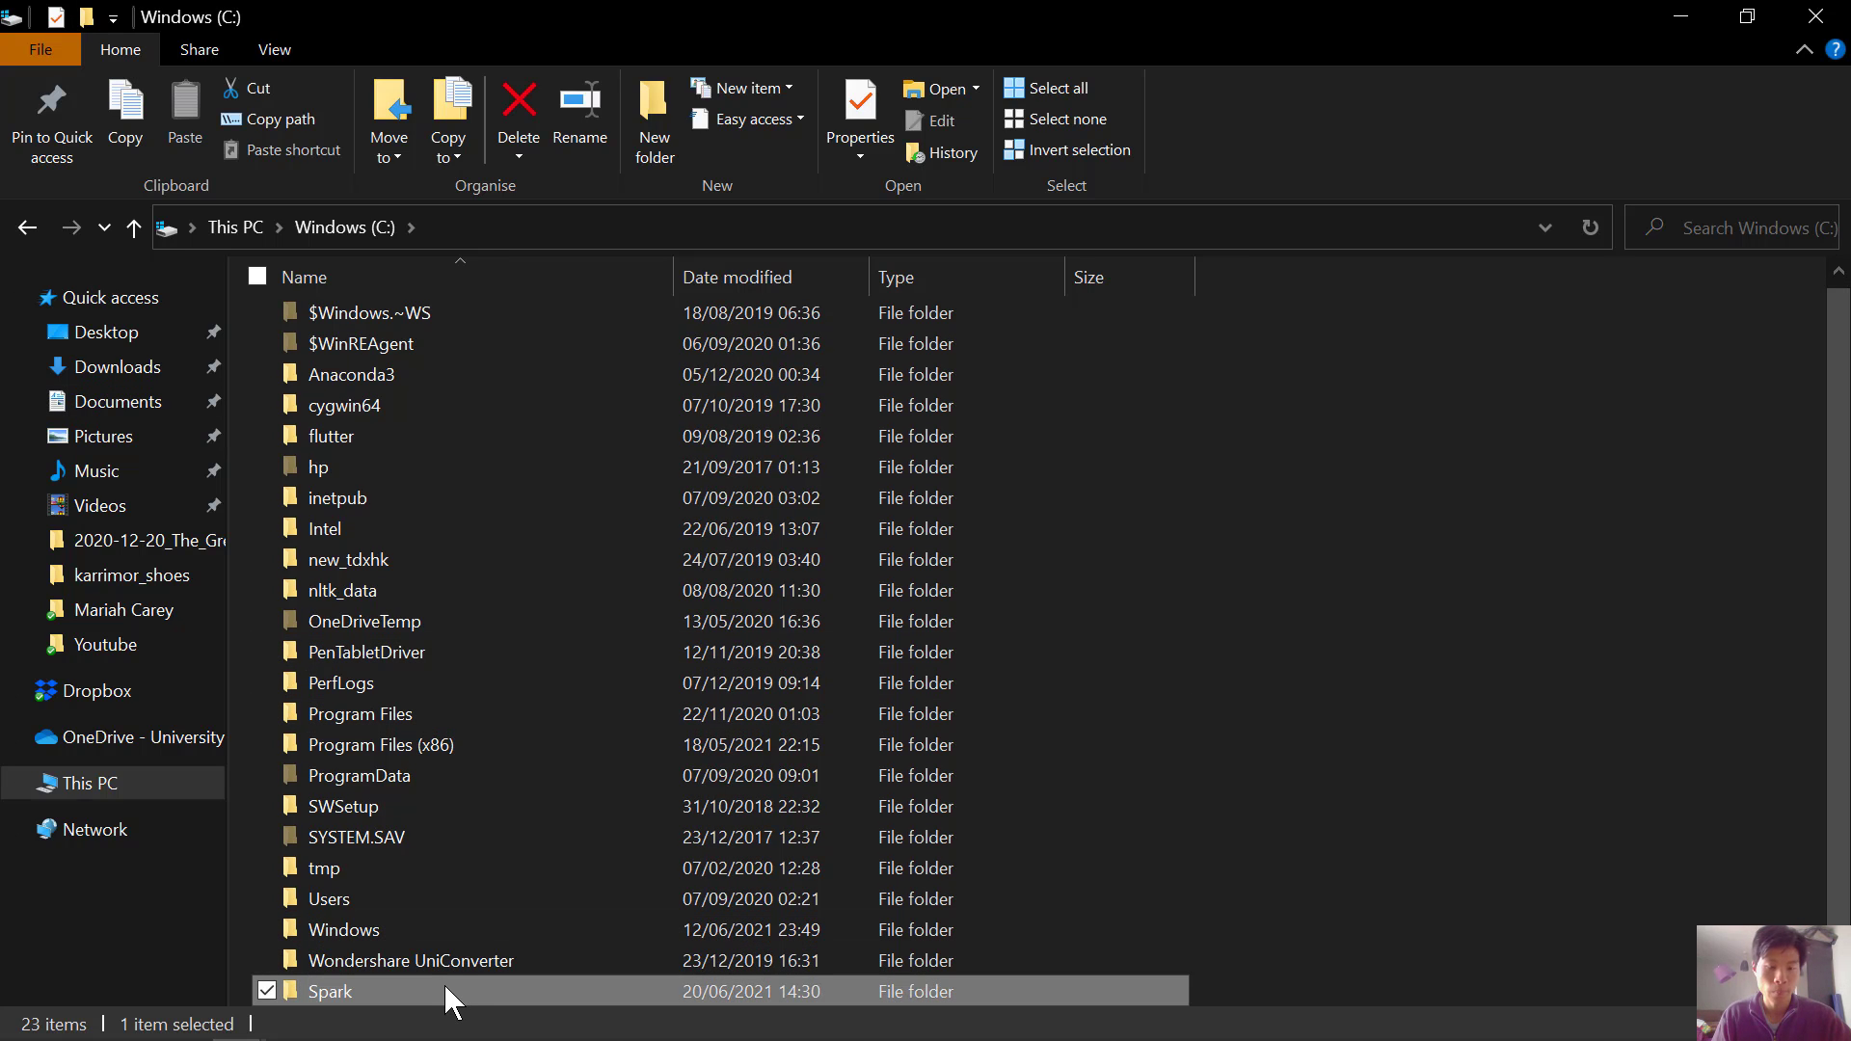
double_click(328, 991)
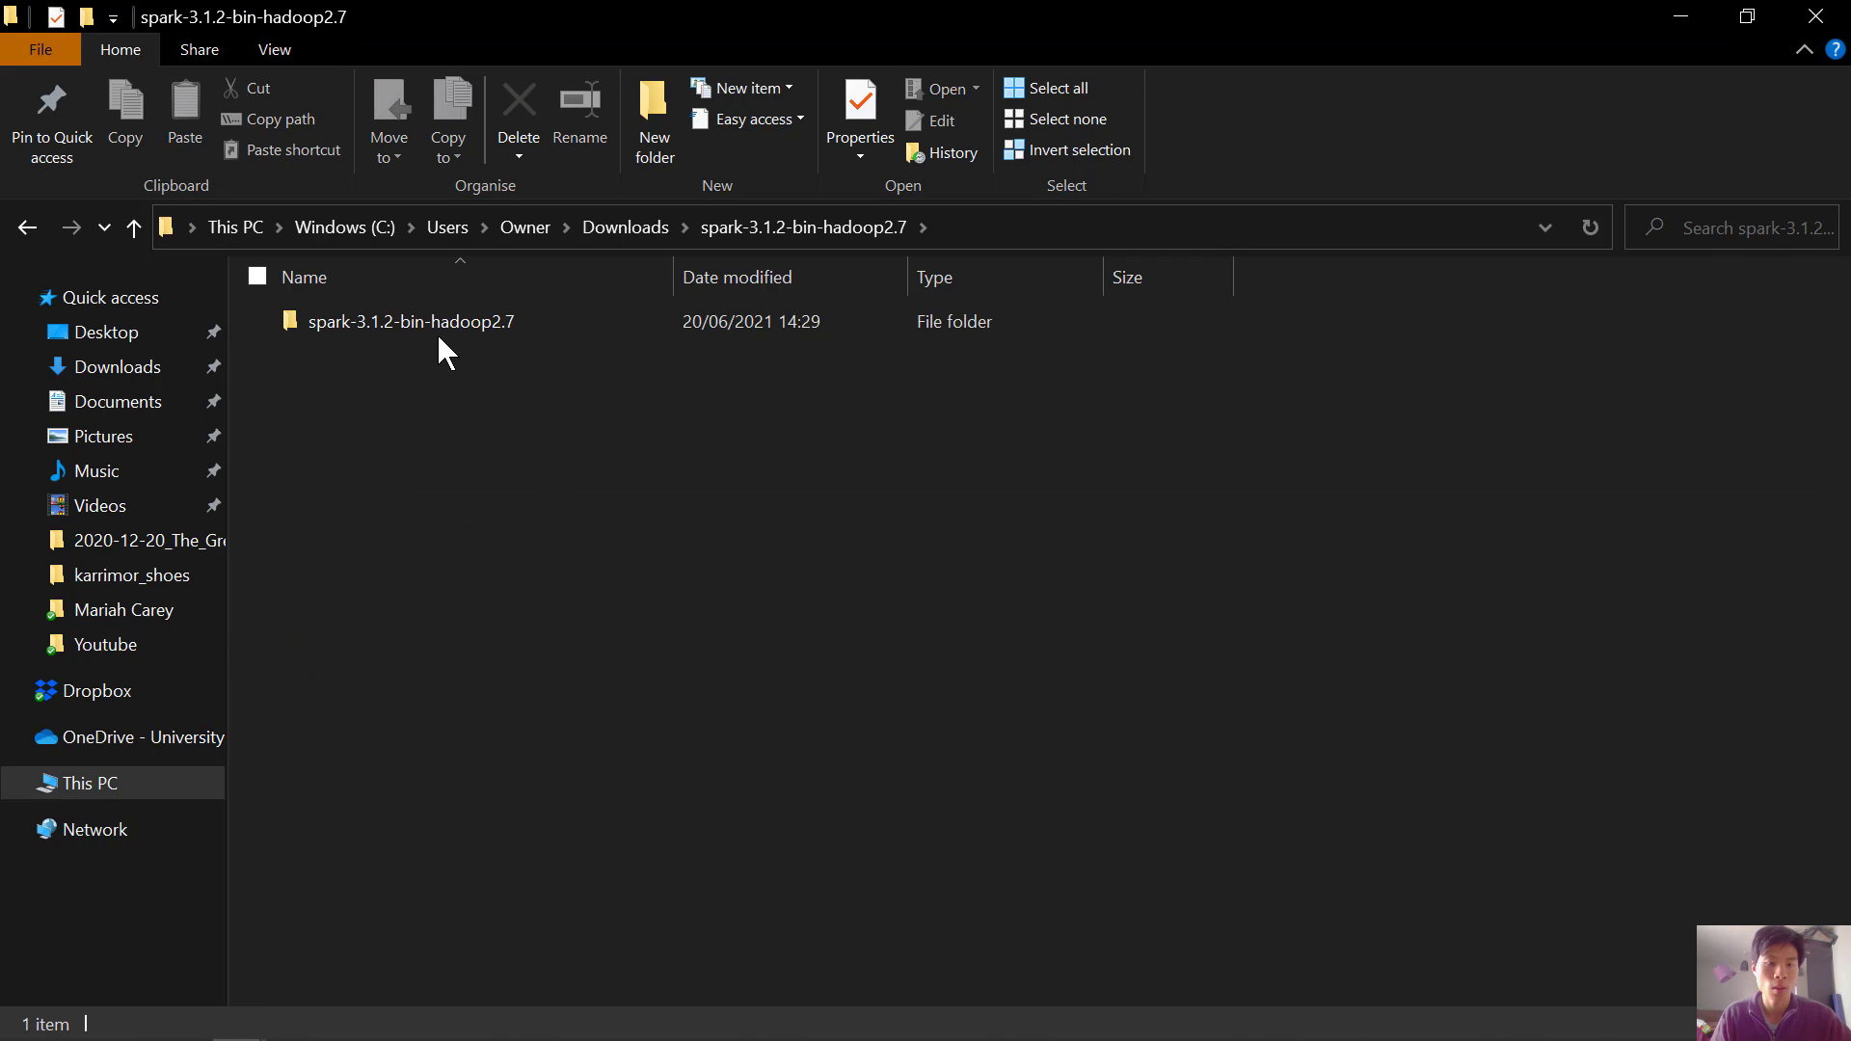
left_click(409, 322)
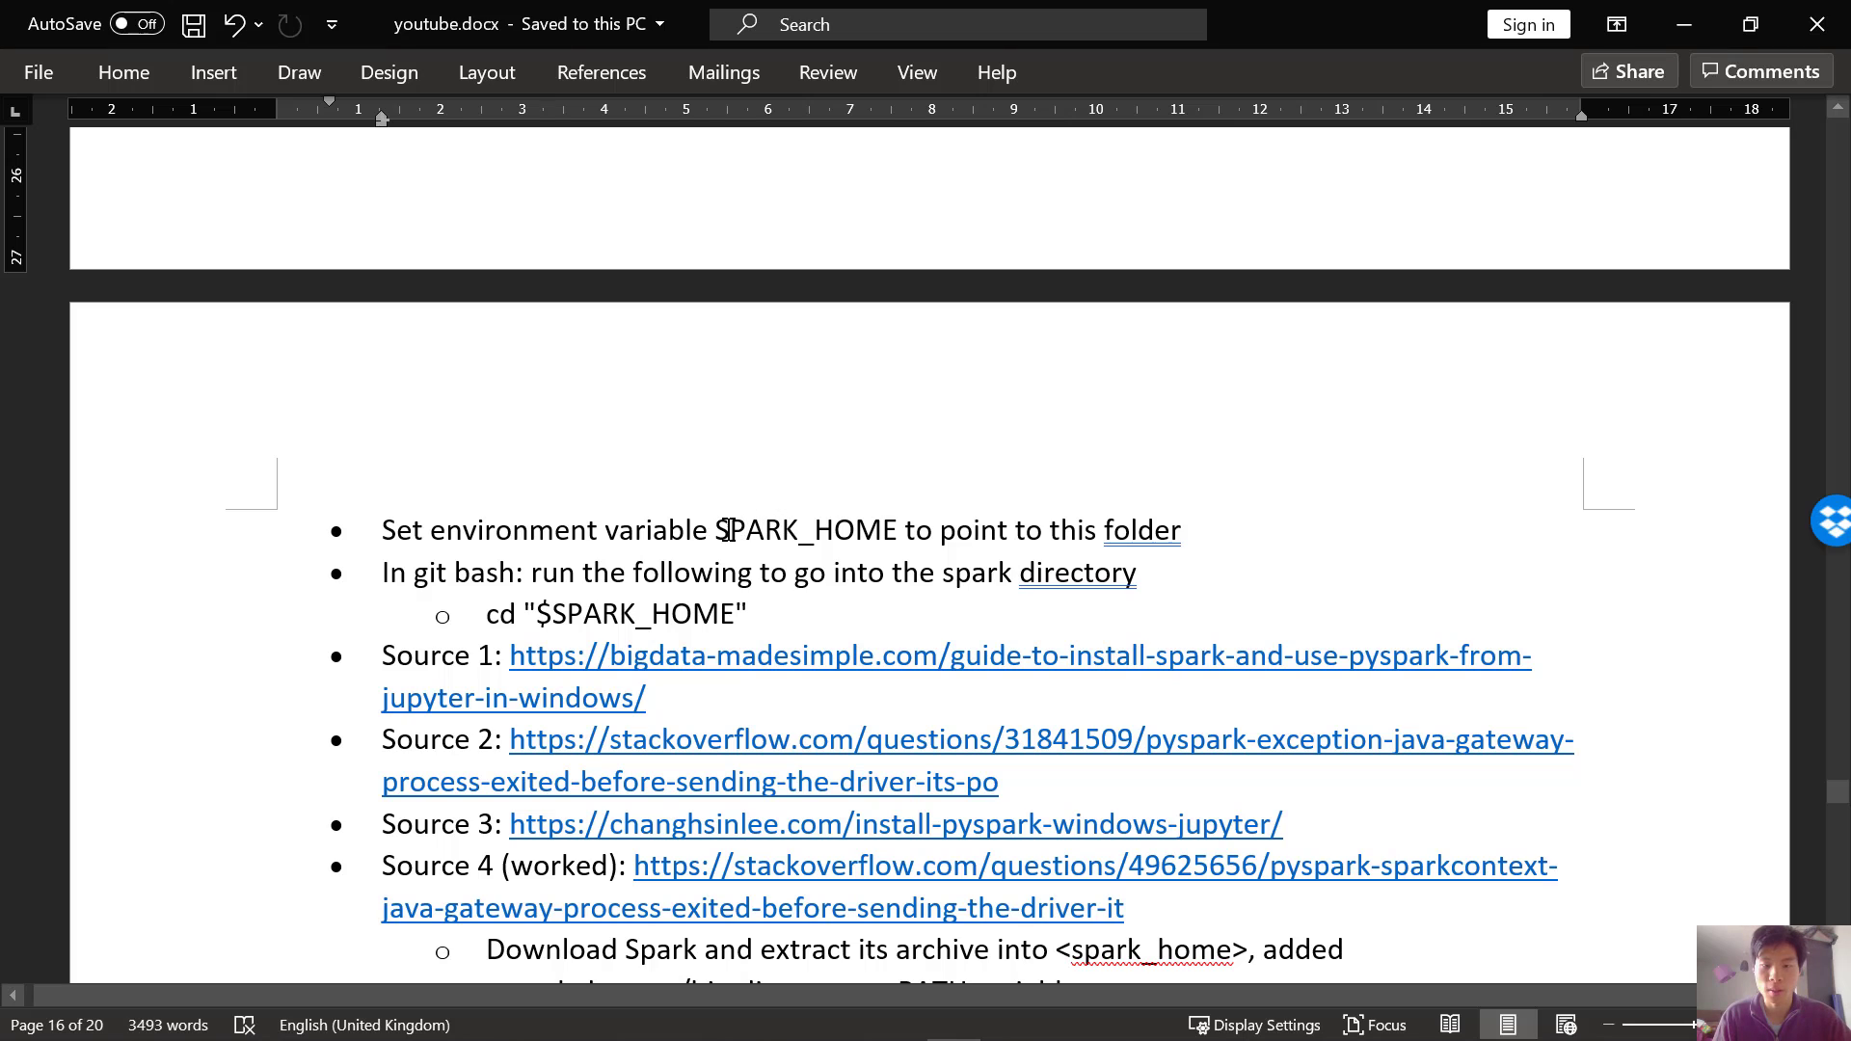
double_click(808, 528)
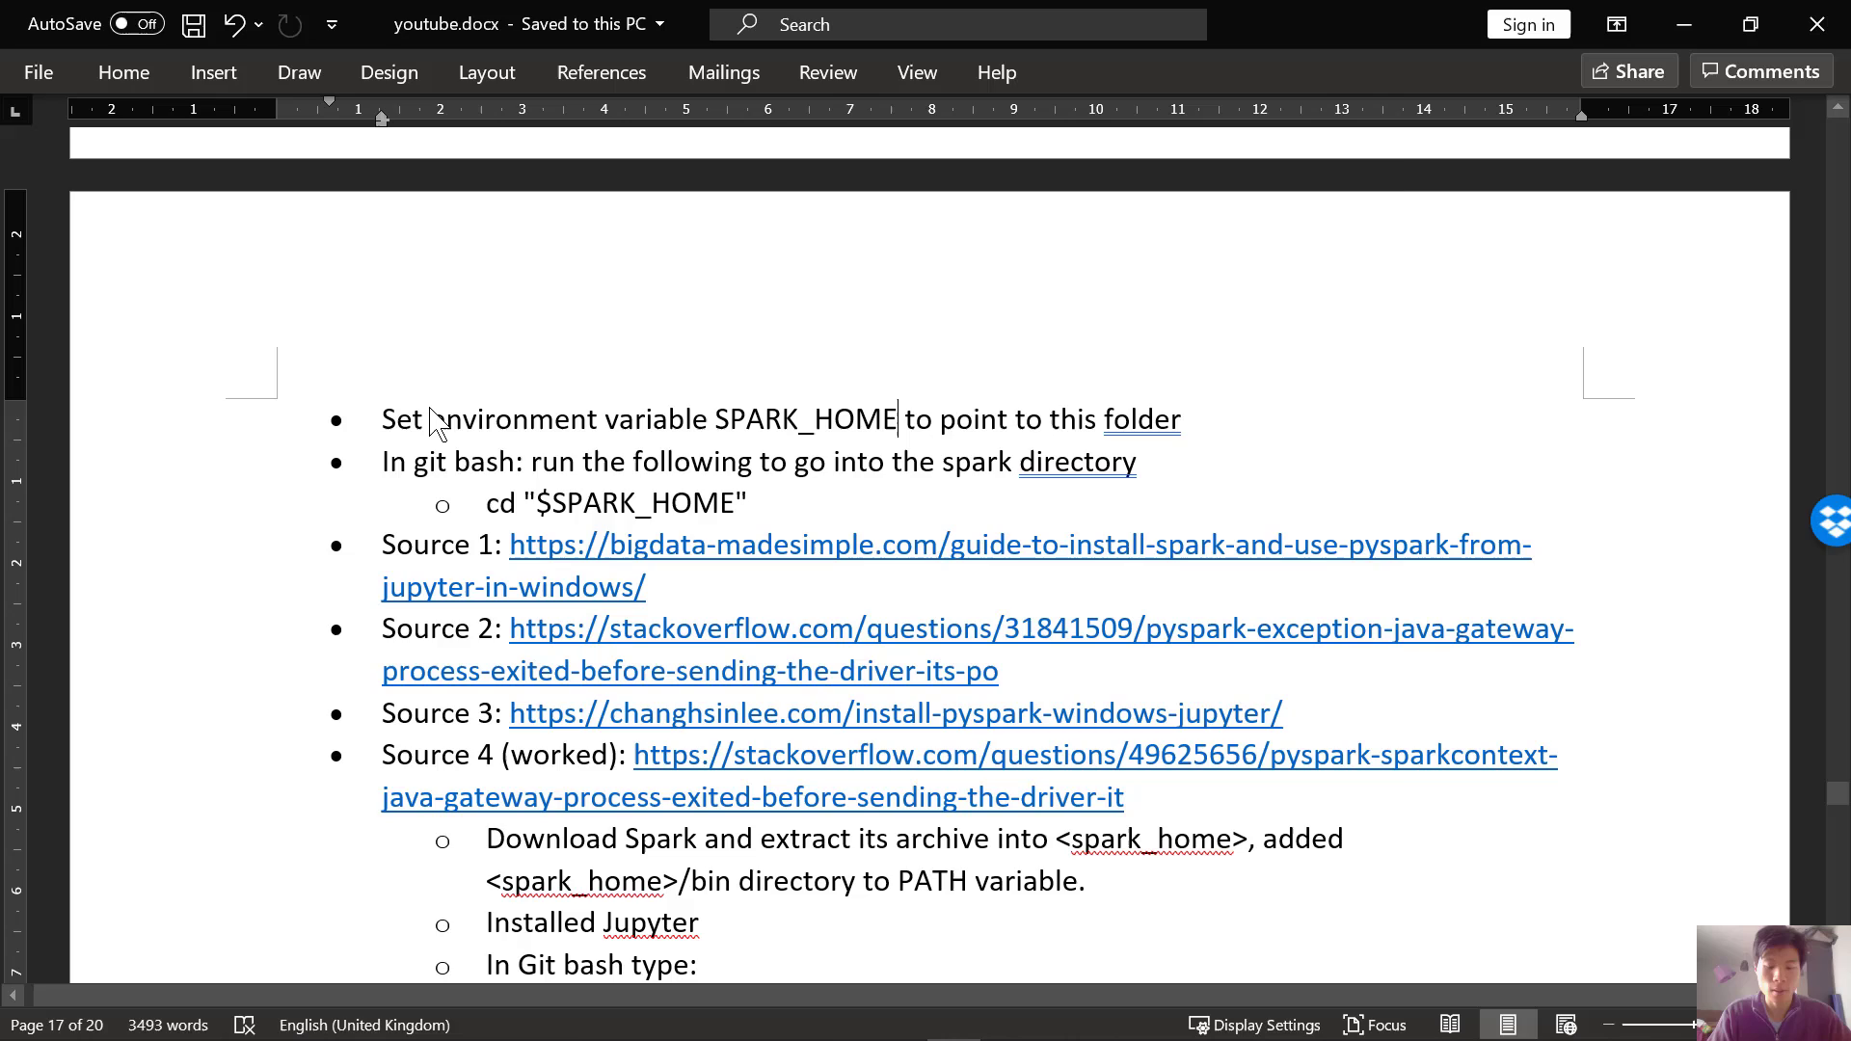
Search Windows for 'environment' to reach the system environment variables setting.
left_click(23, 1018)
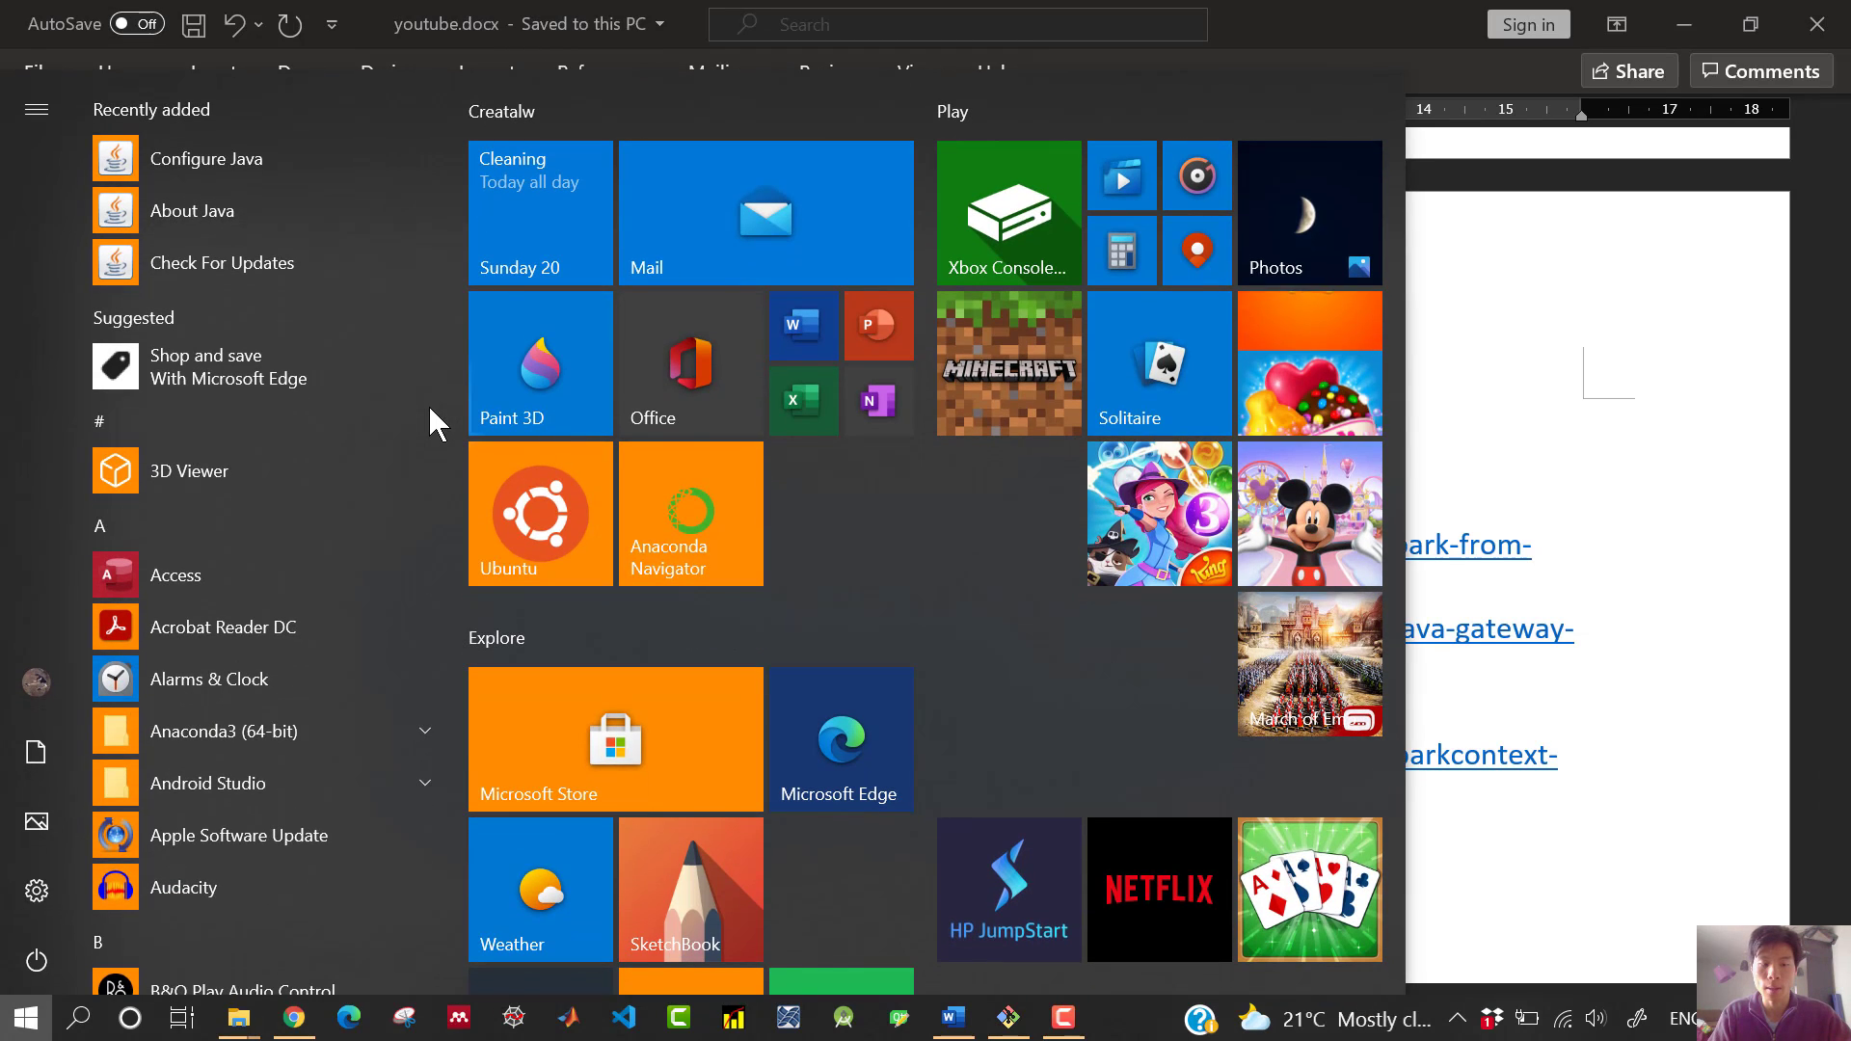
type("enc")
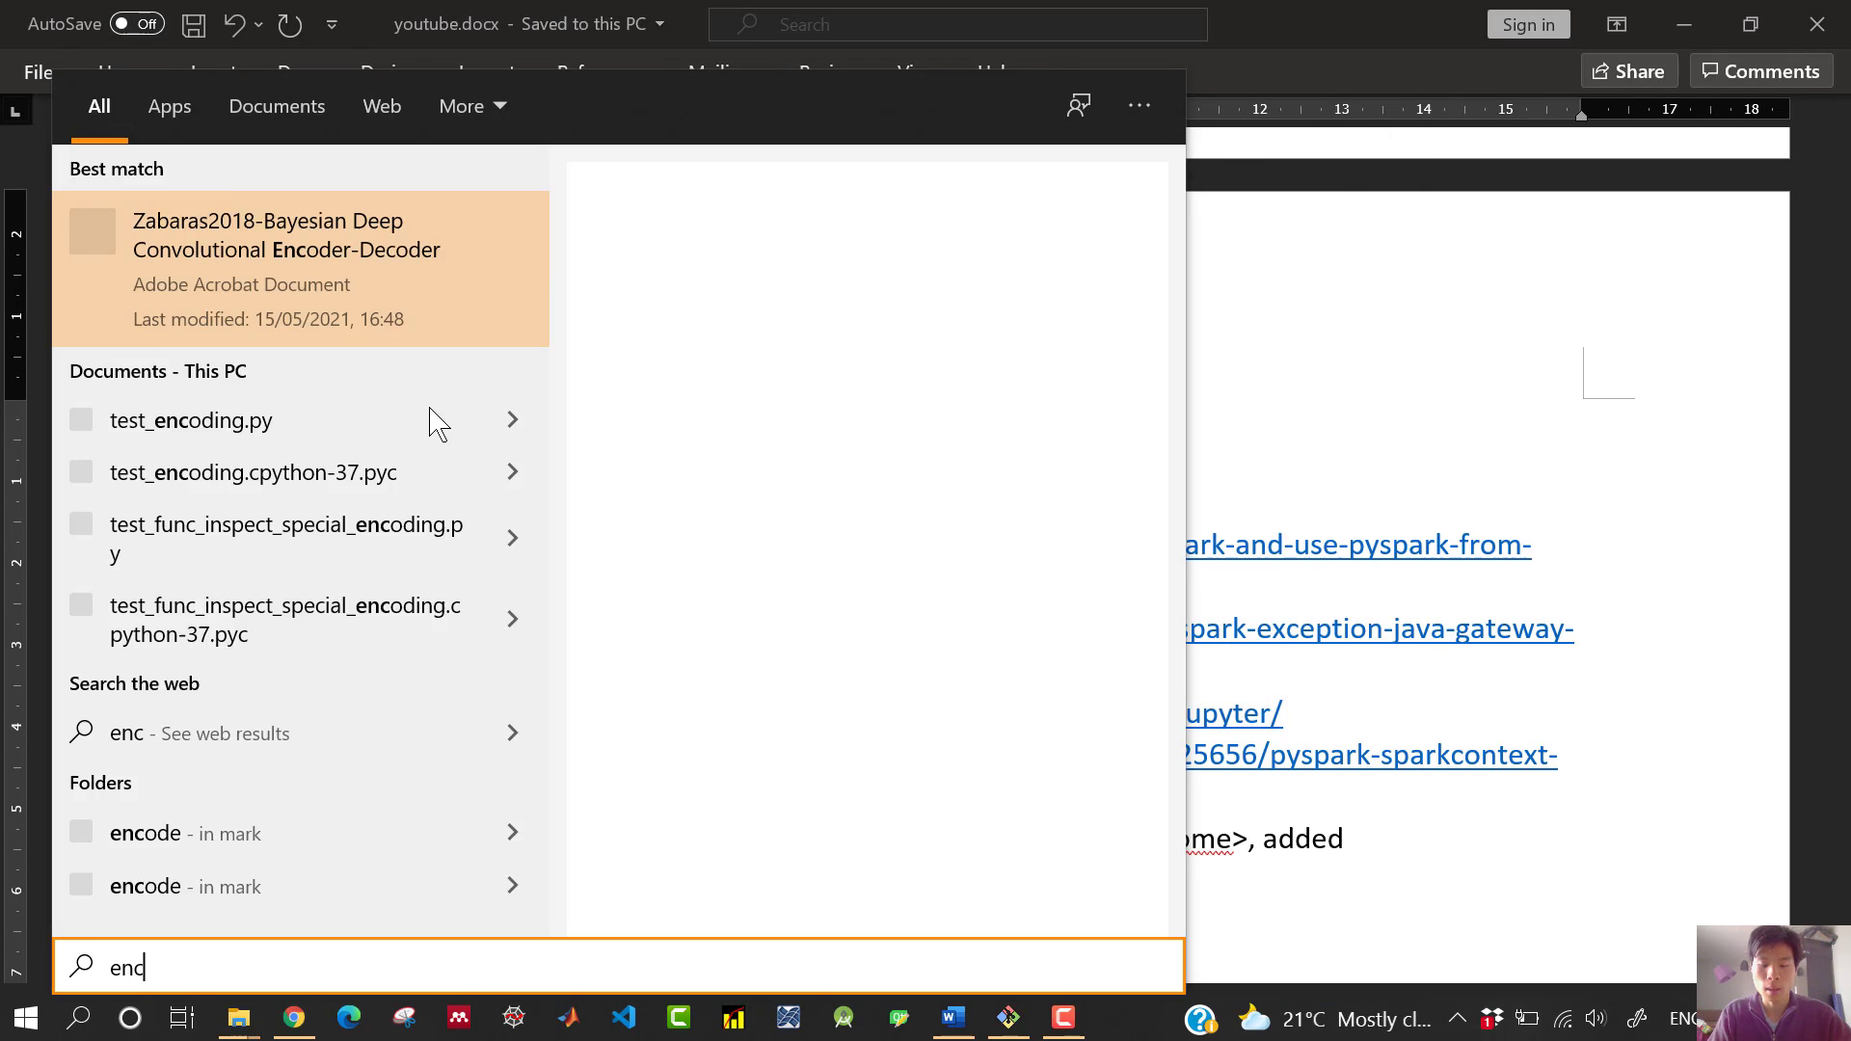
type("environment")
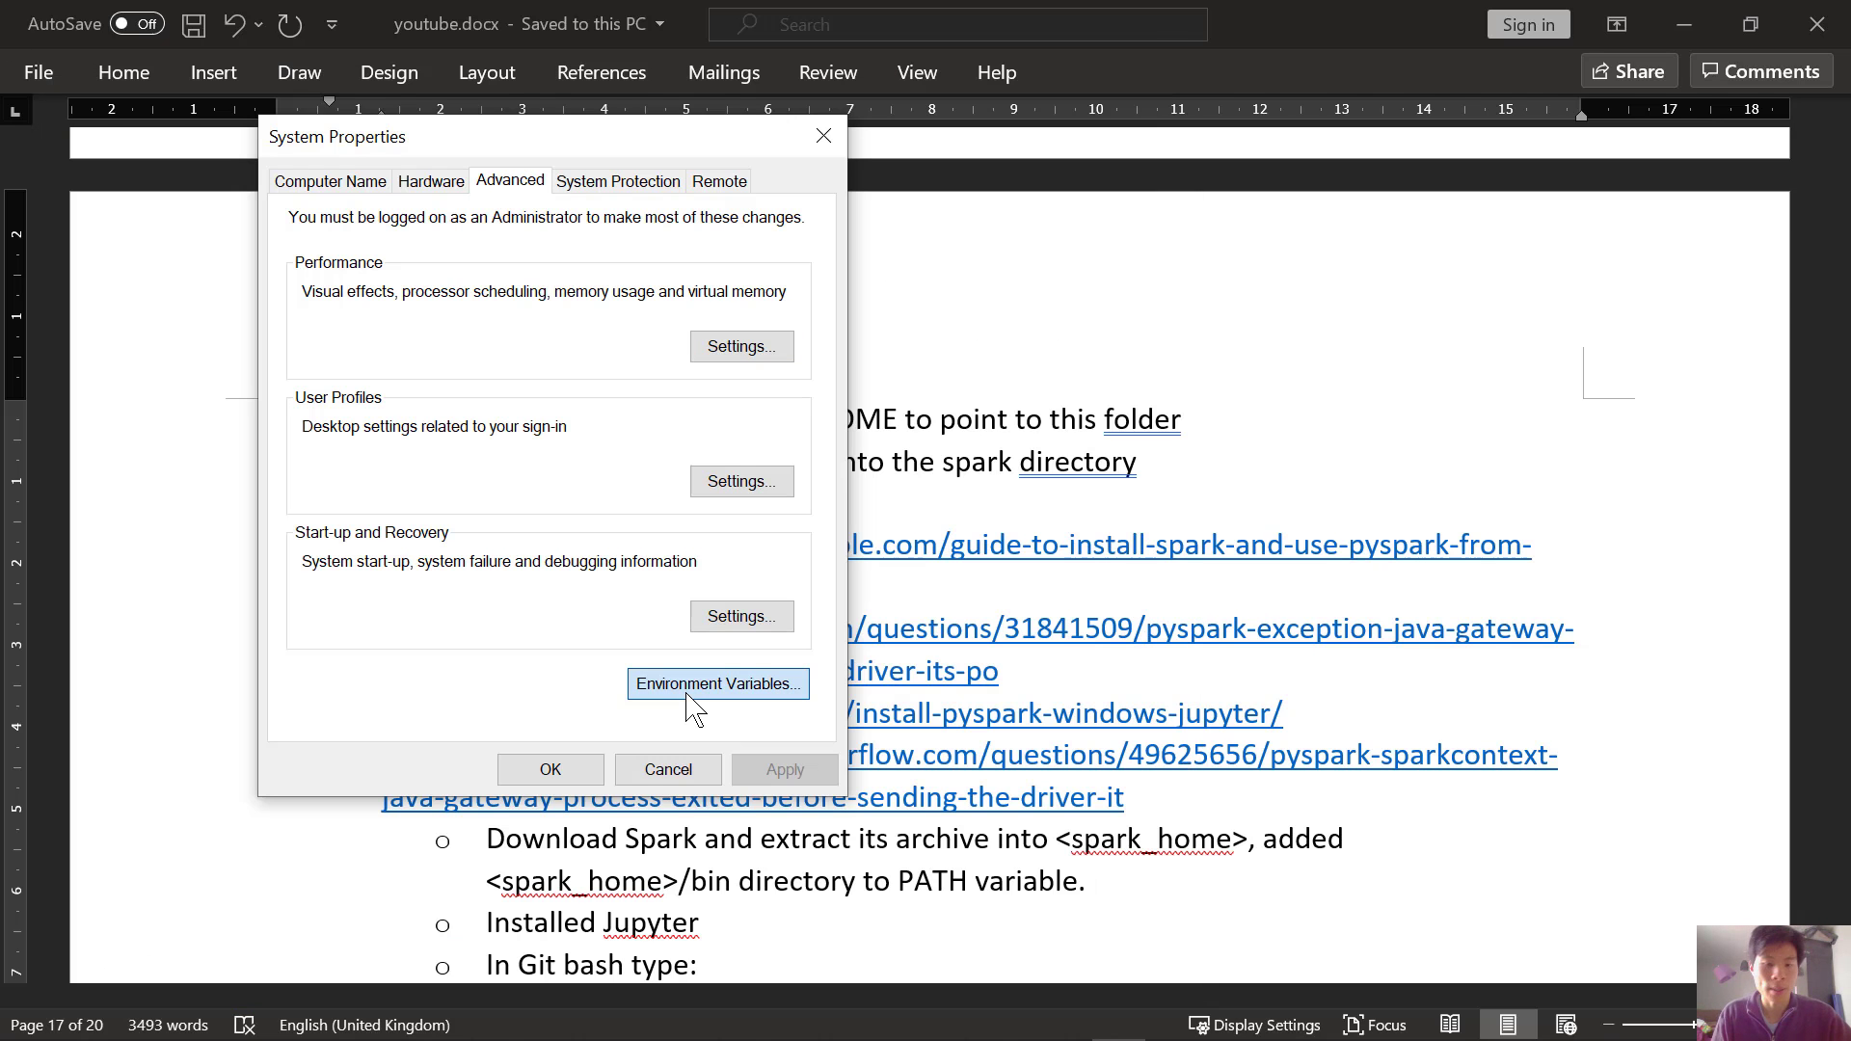
Bring up the Environment Variables window from the Advanced tab.
left_click(717, 683)
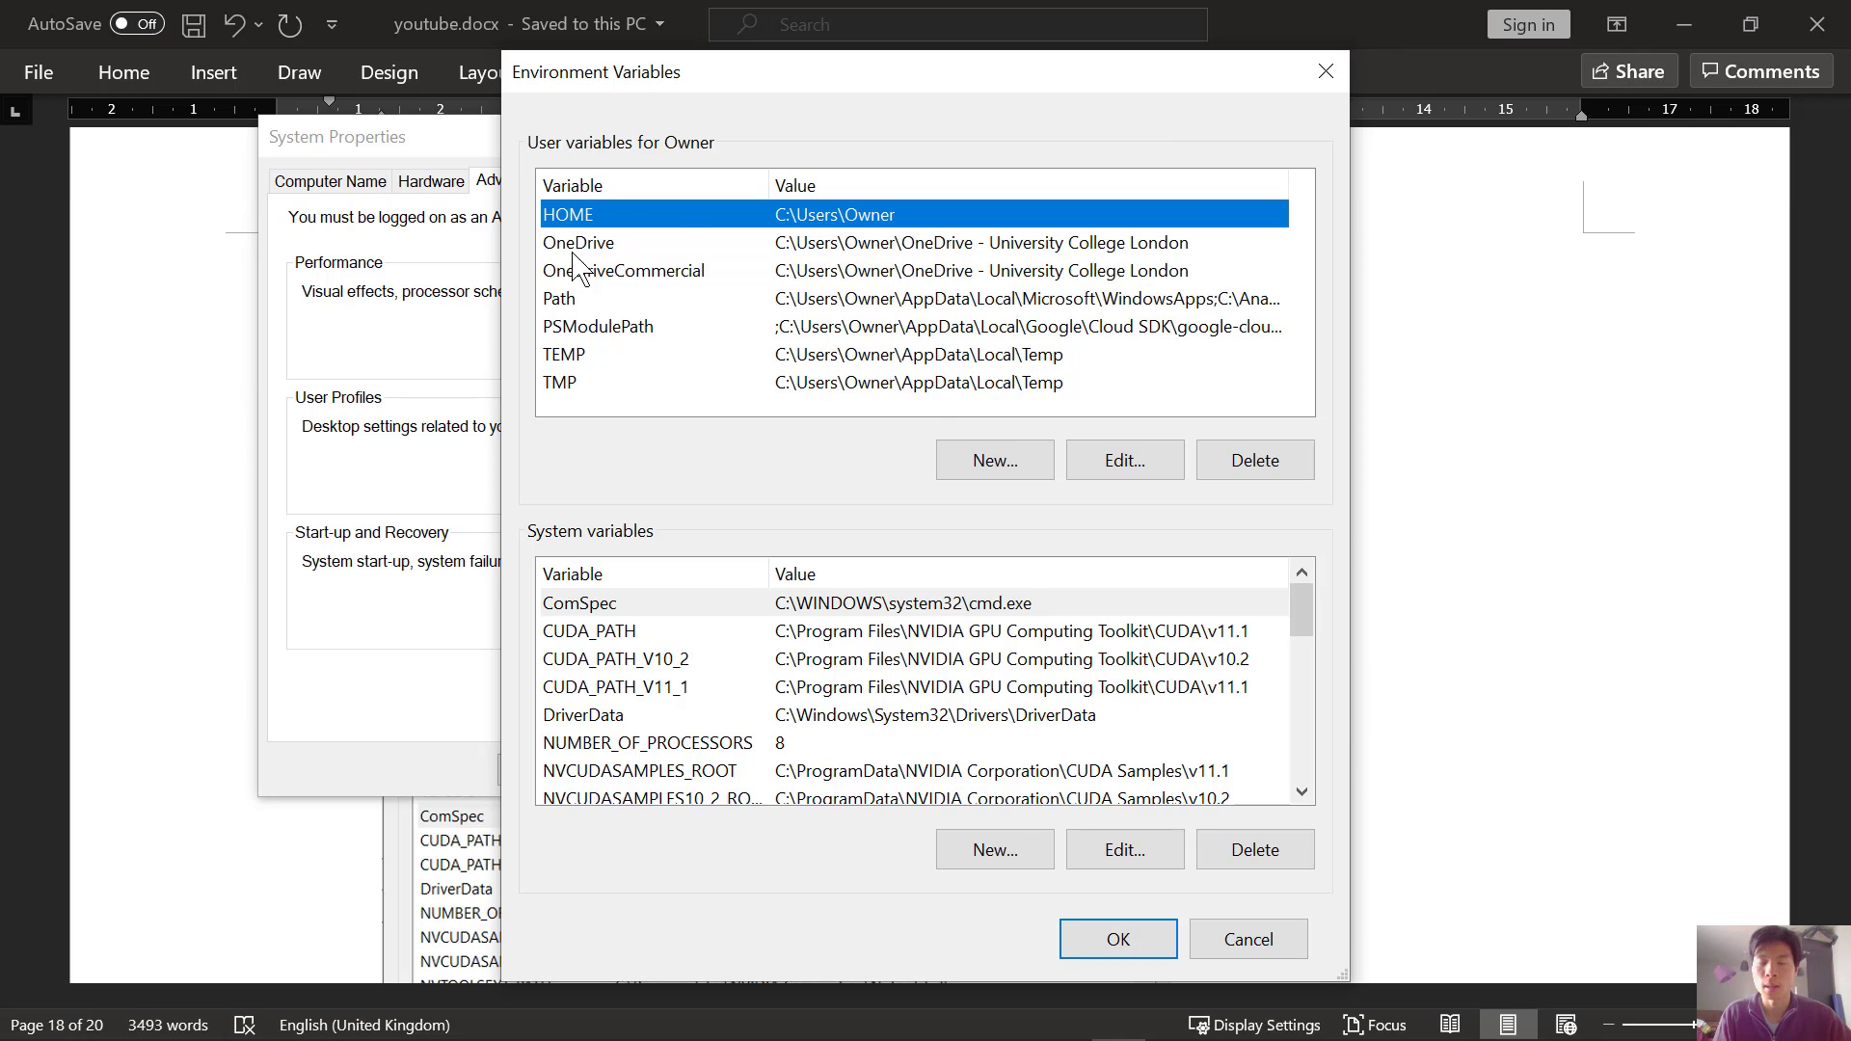
mouse_move(604, 166)
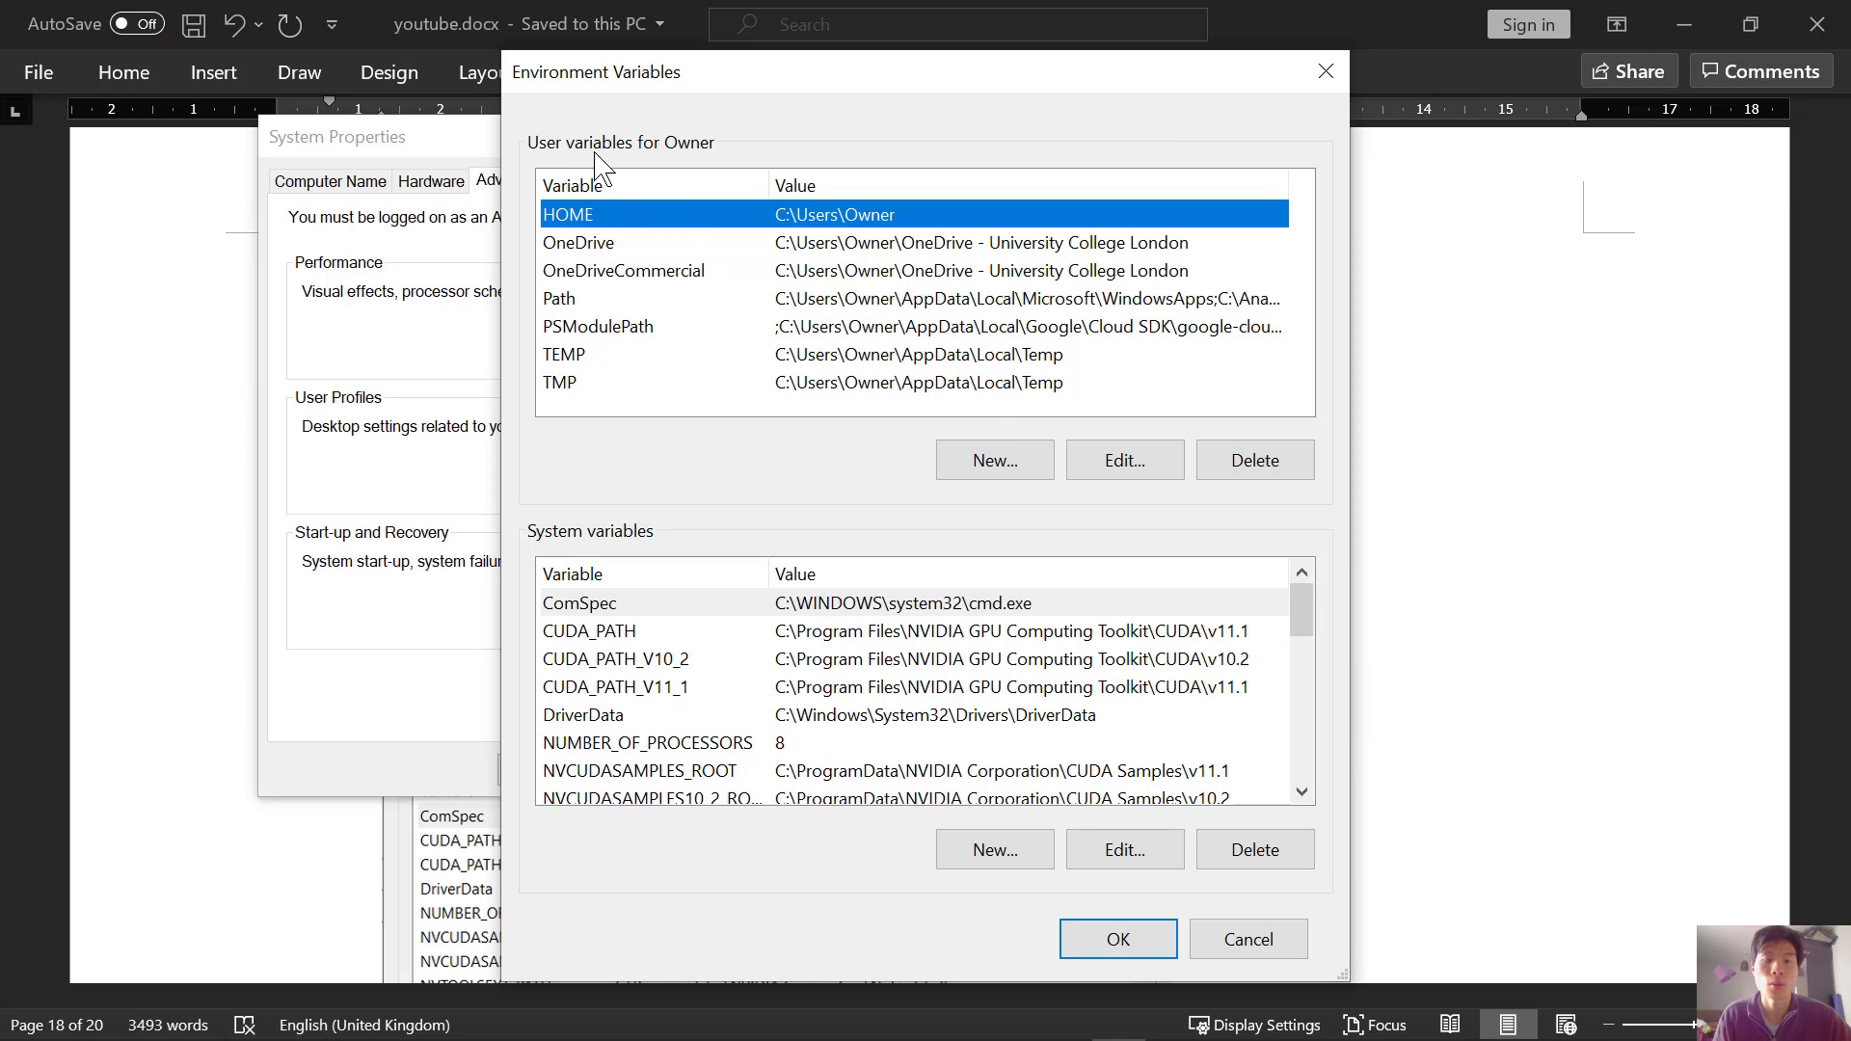
mouse_move(862, 365)
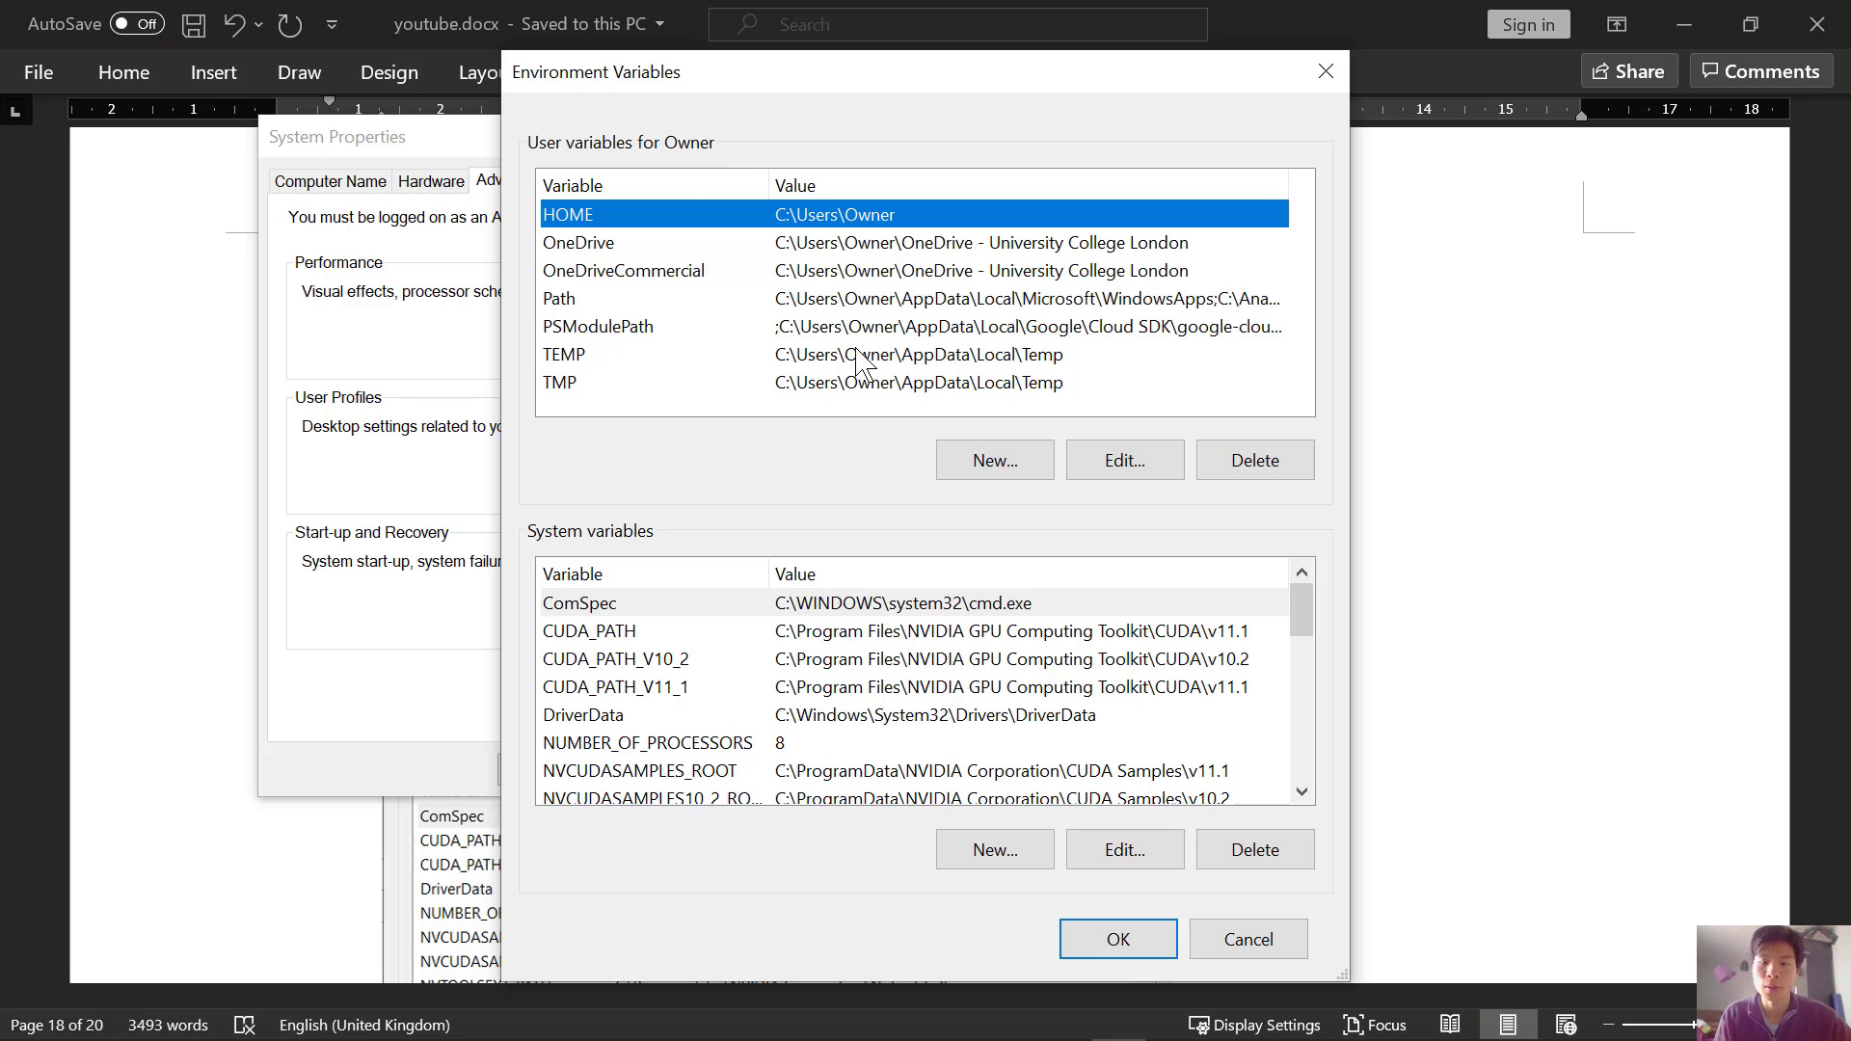
mouse_move(785, 172)
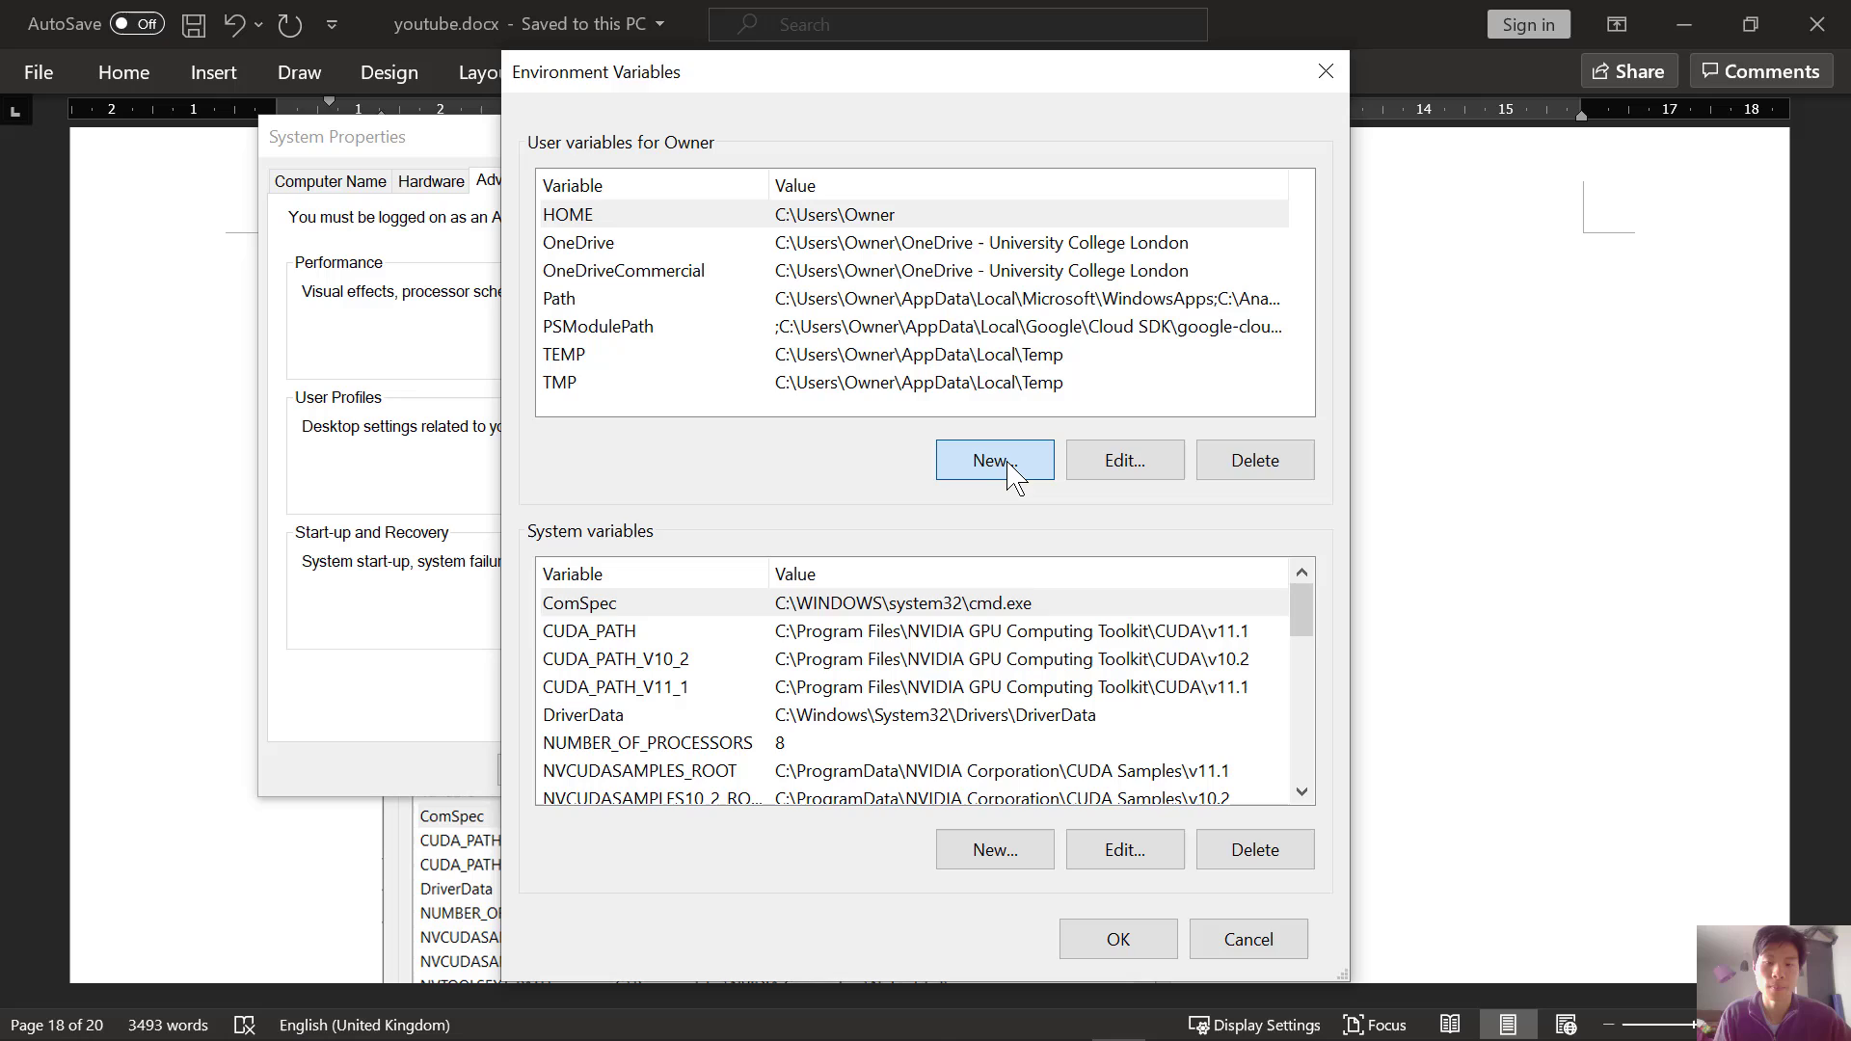
Create user variable SPARK_HOME pointing to C:\Spark\spark-3.1.2-bin-hadoop2.7 via Browse Directory.
left_click(993, 459)
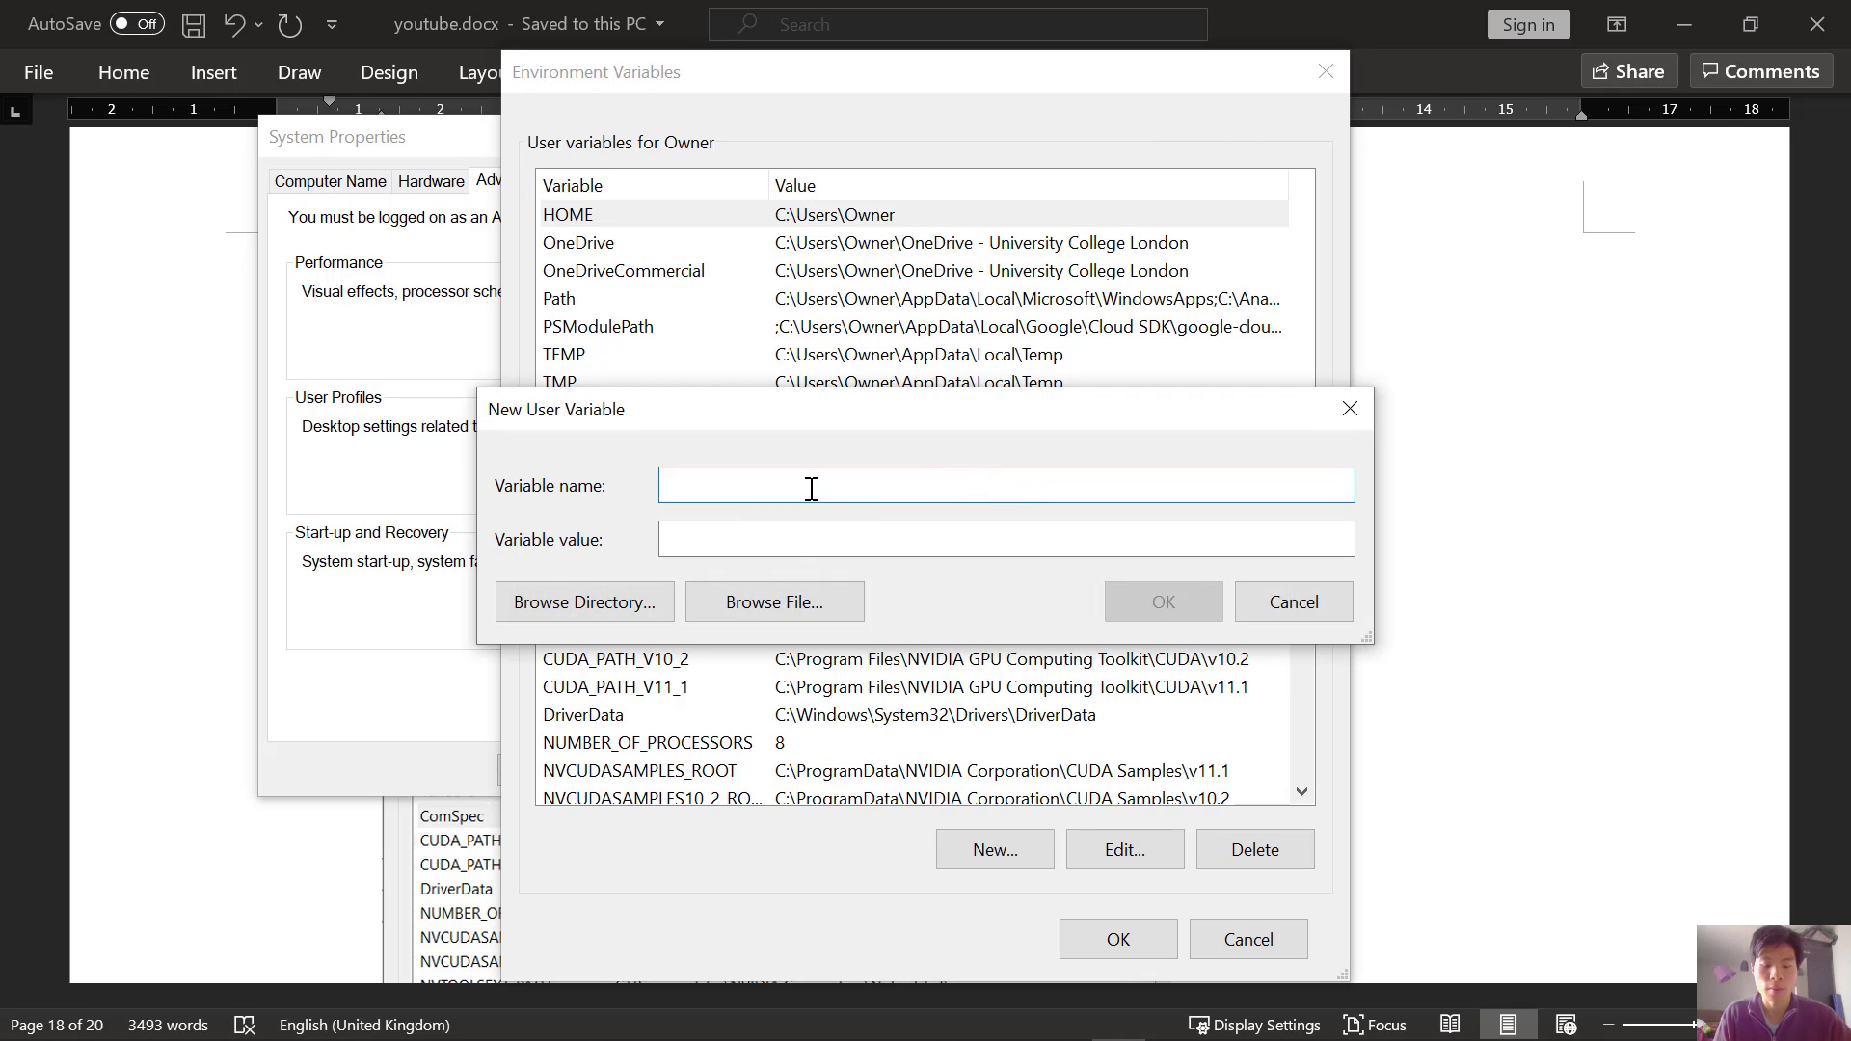
type("SPARK_HOME")
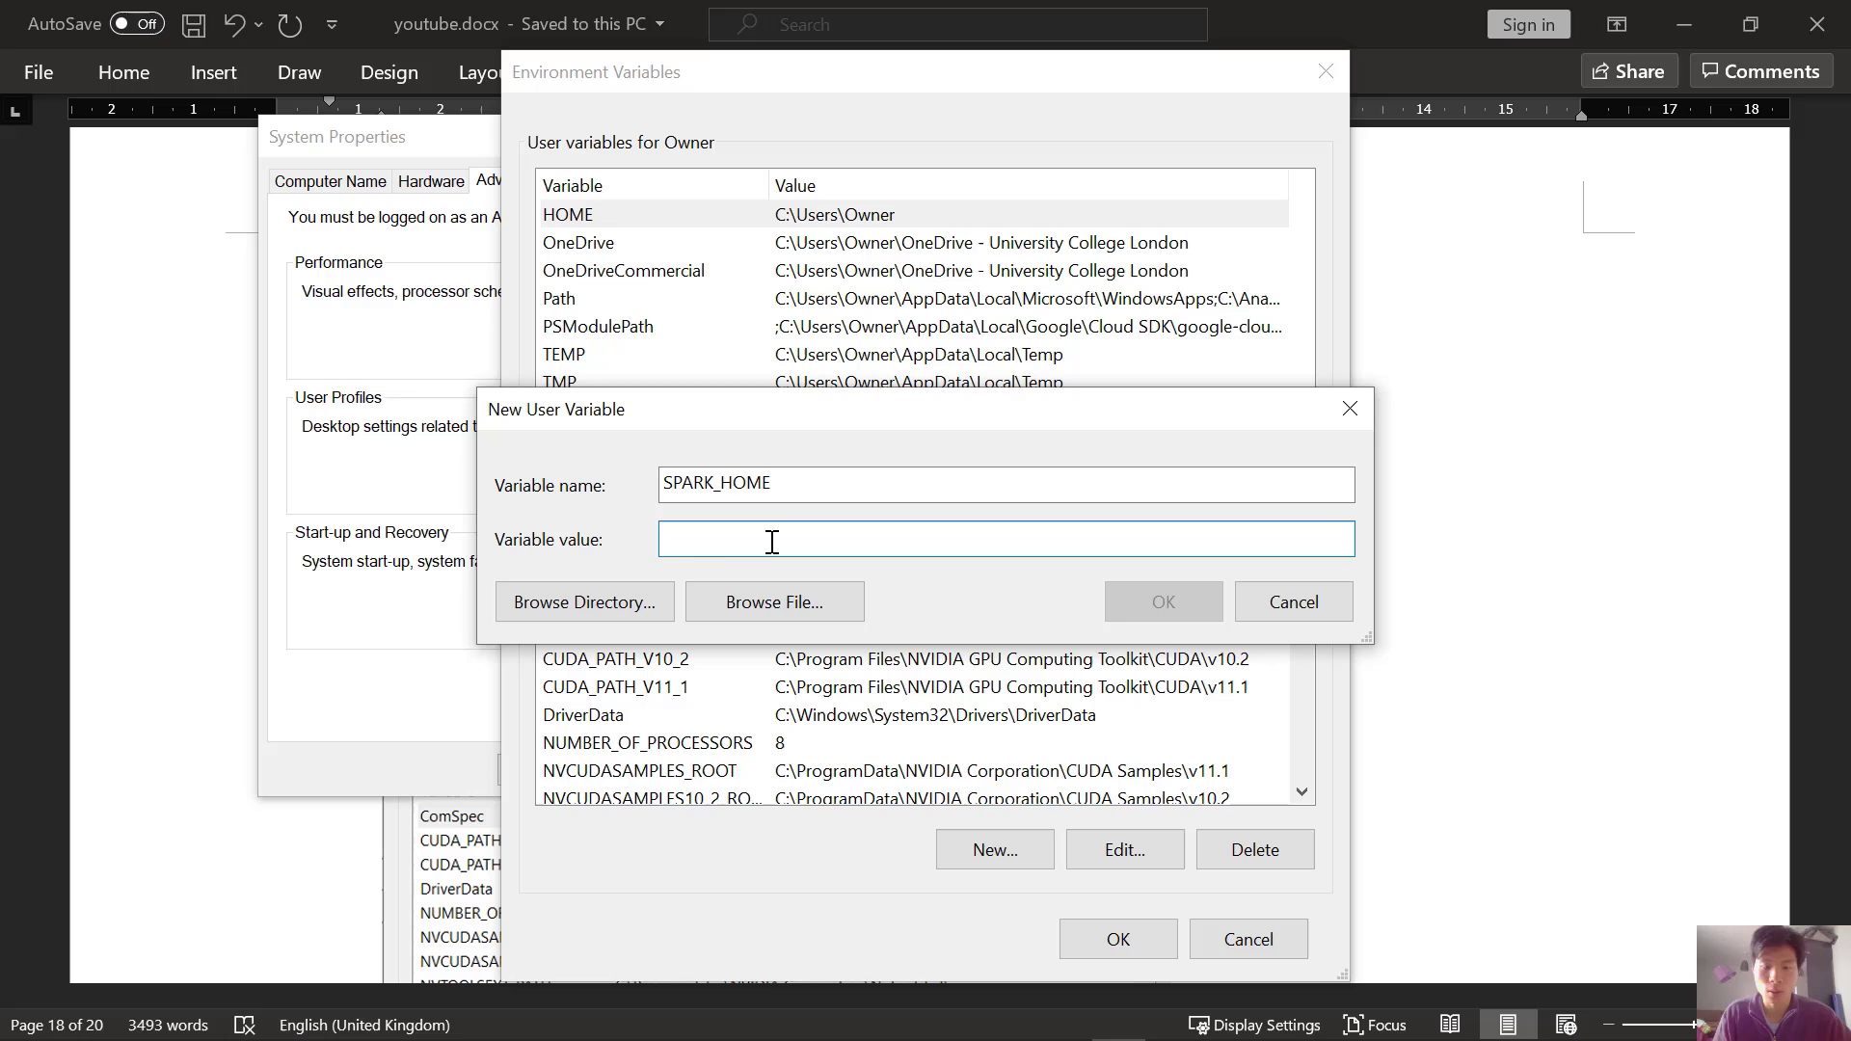
left_click(582, 602)
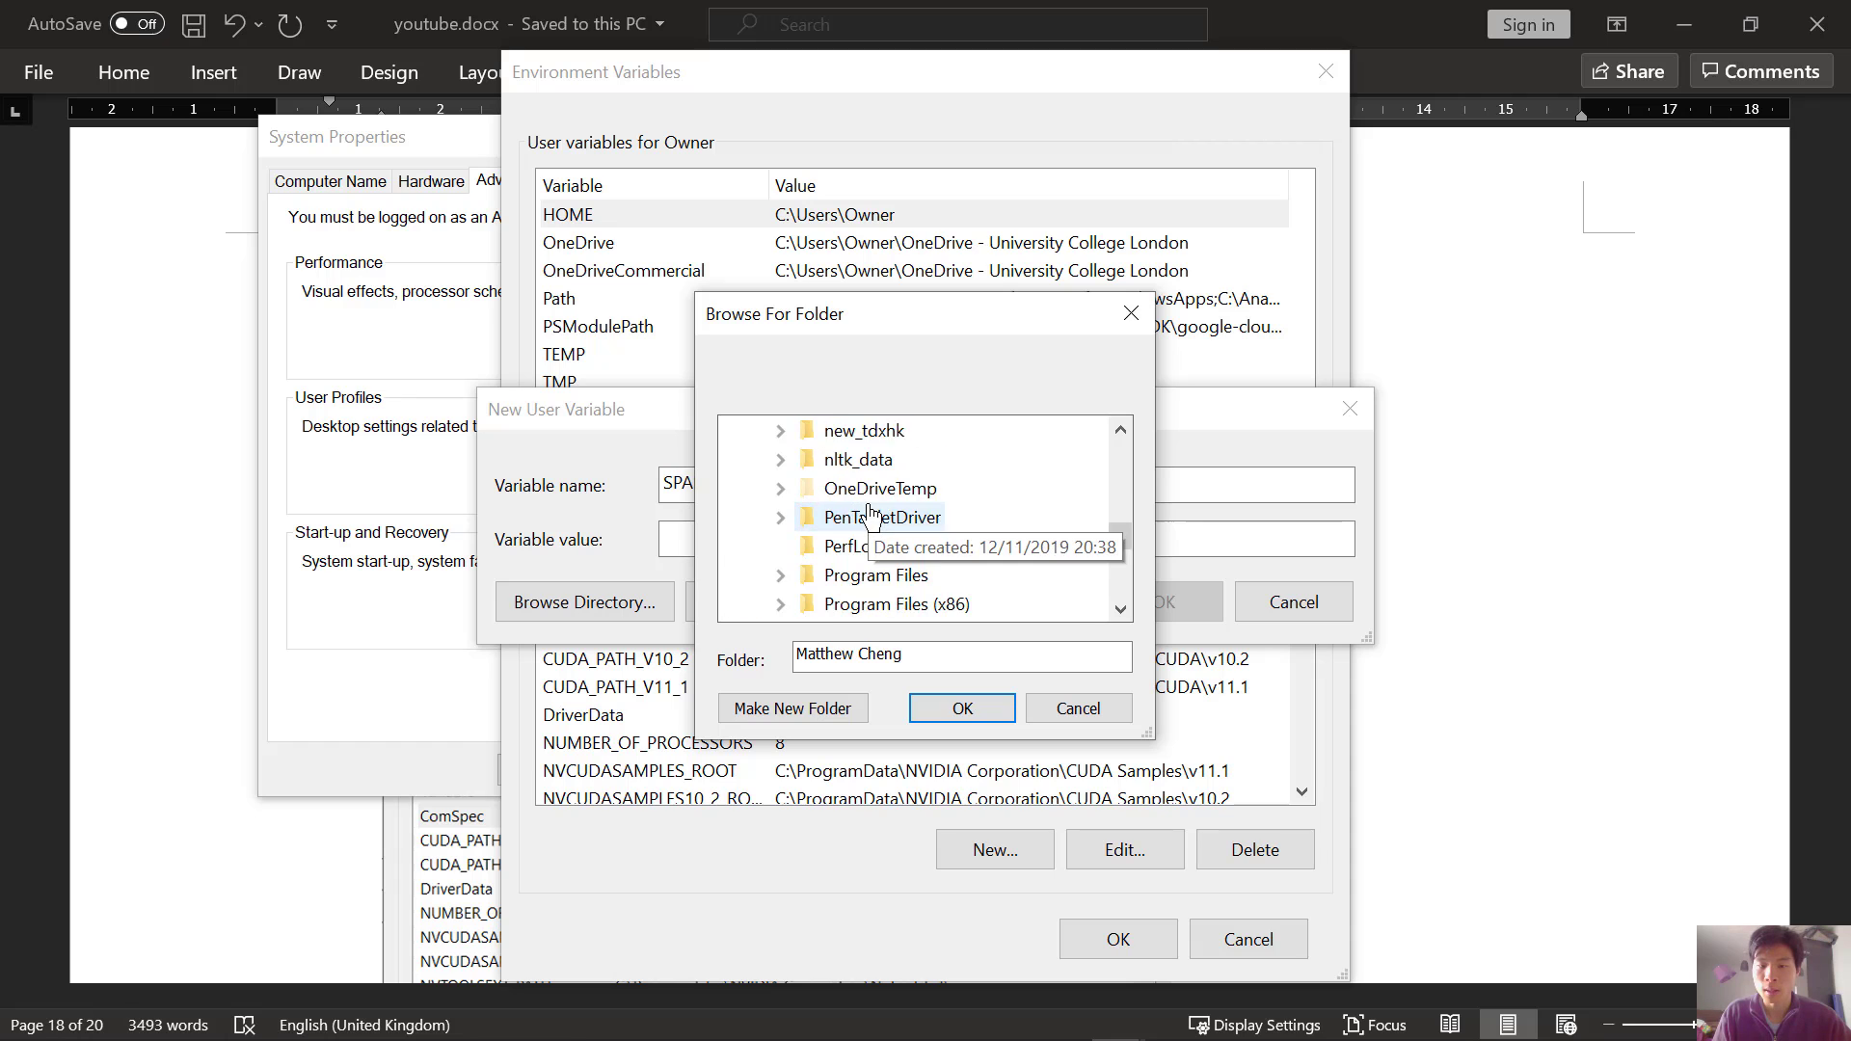
scroll("down", 3)
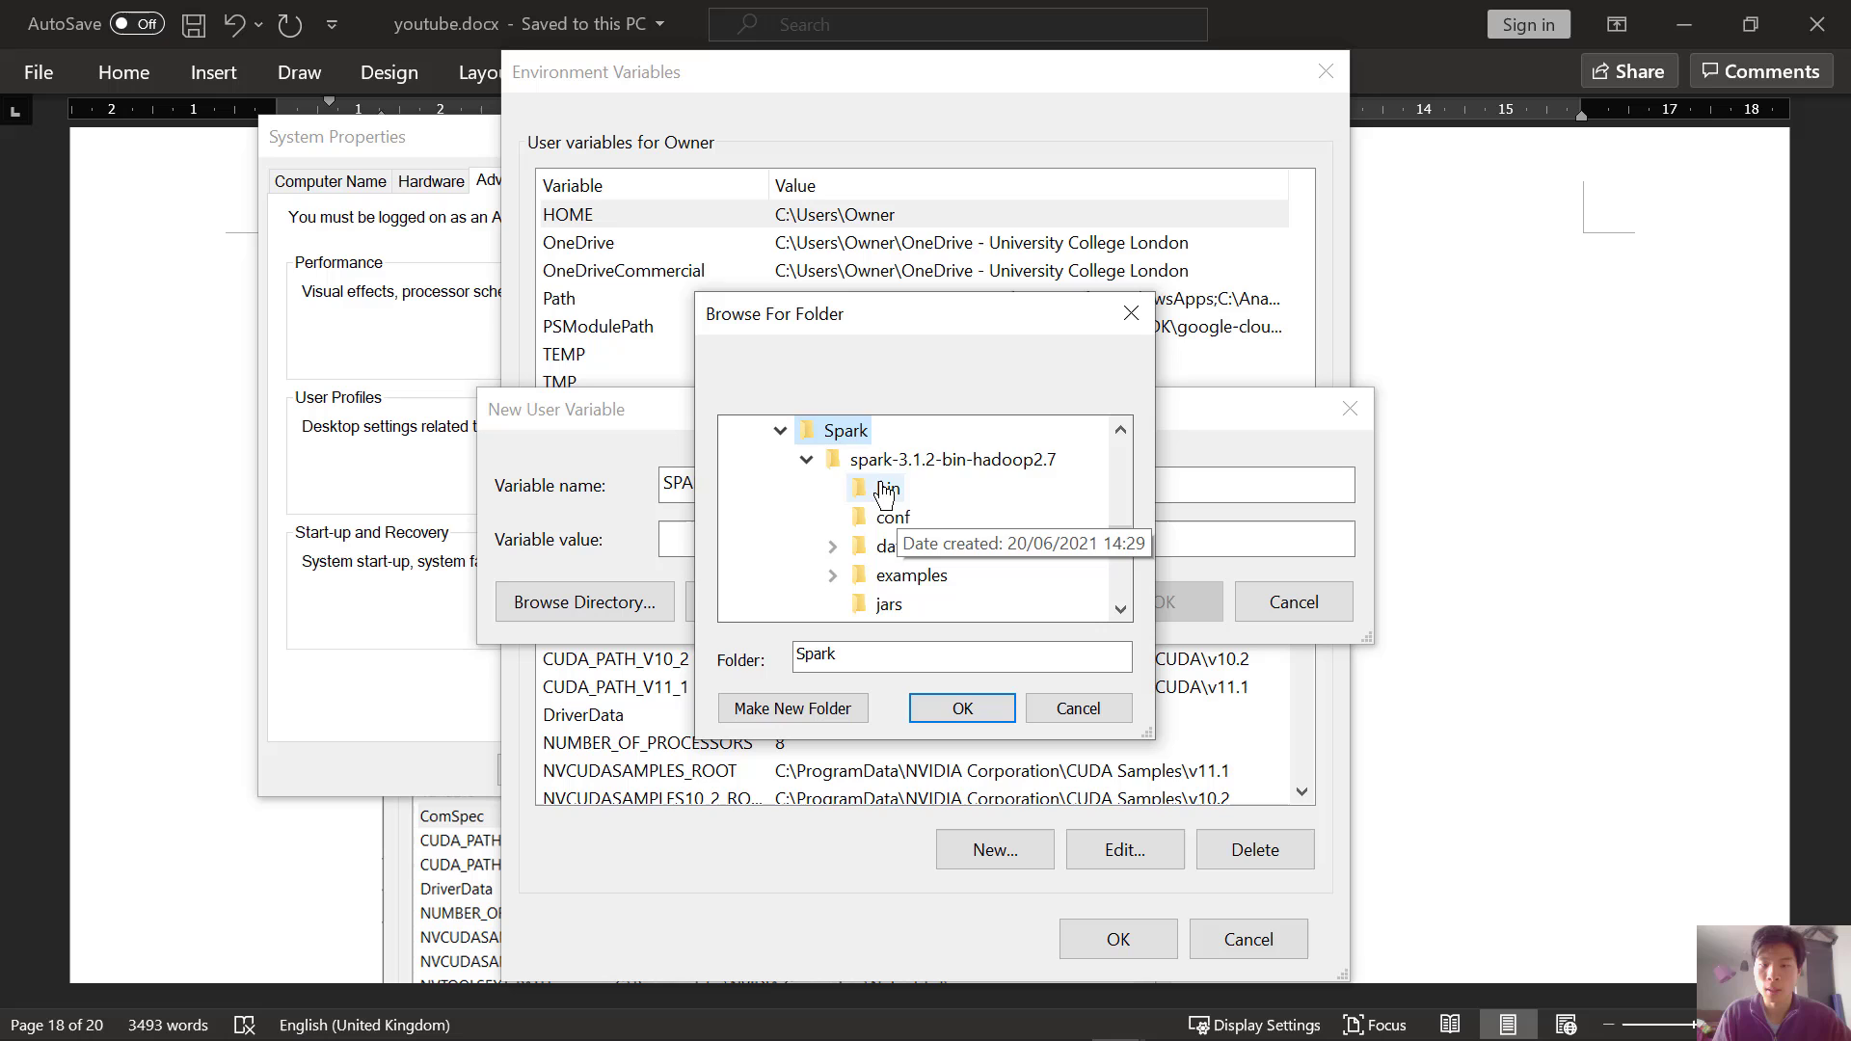
left_click(951, 459)
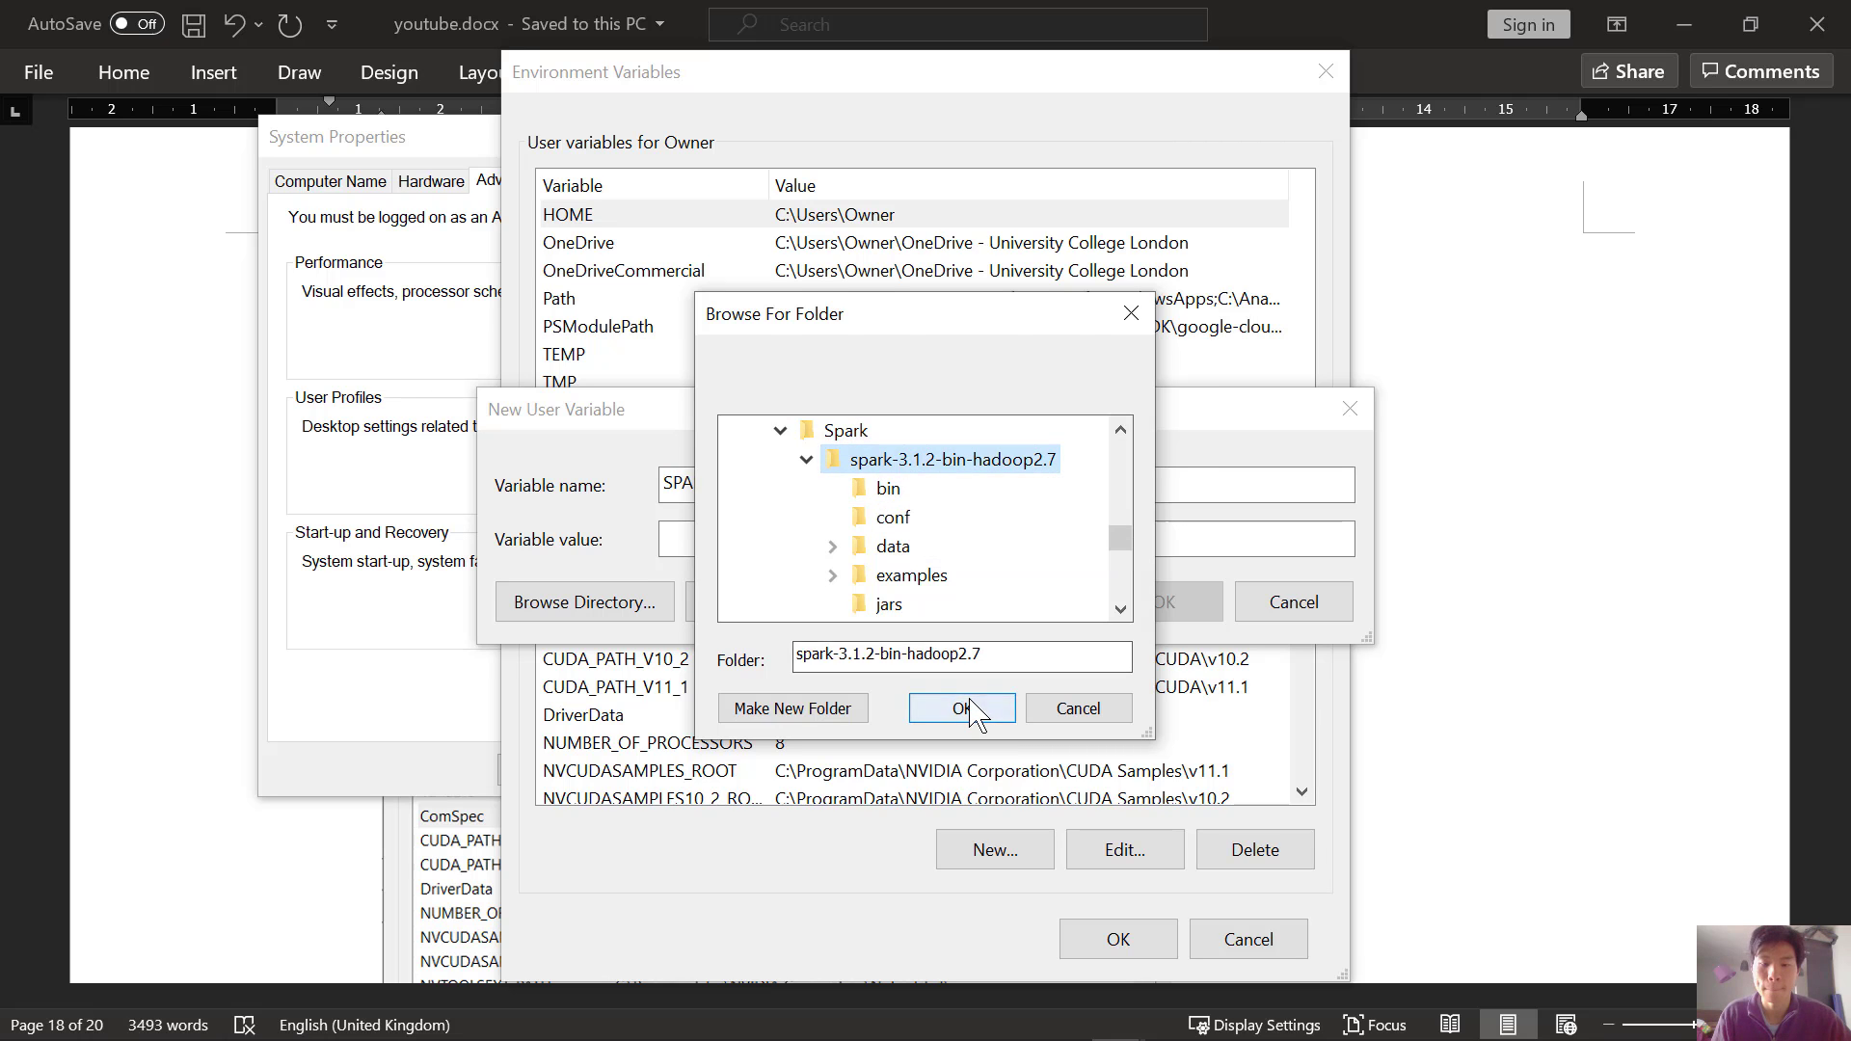
left_click(960, 708)
type("environmen")
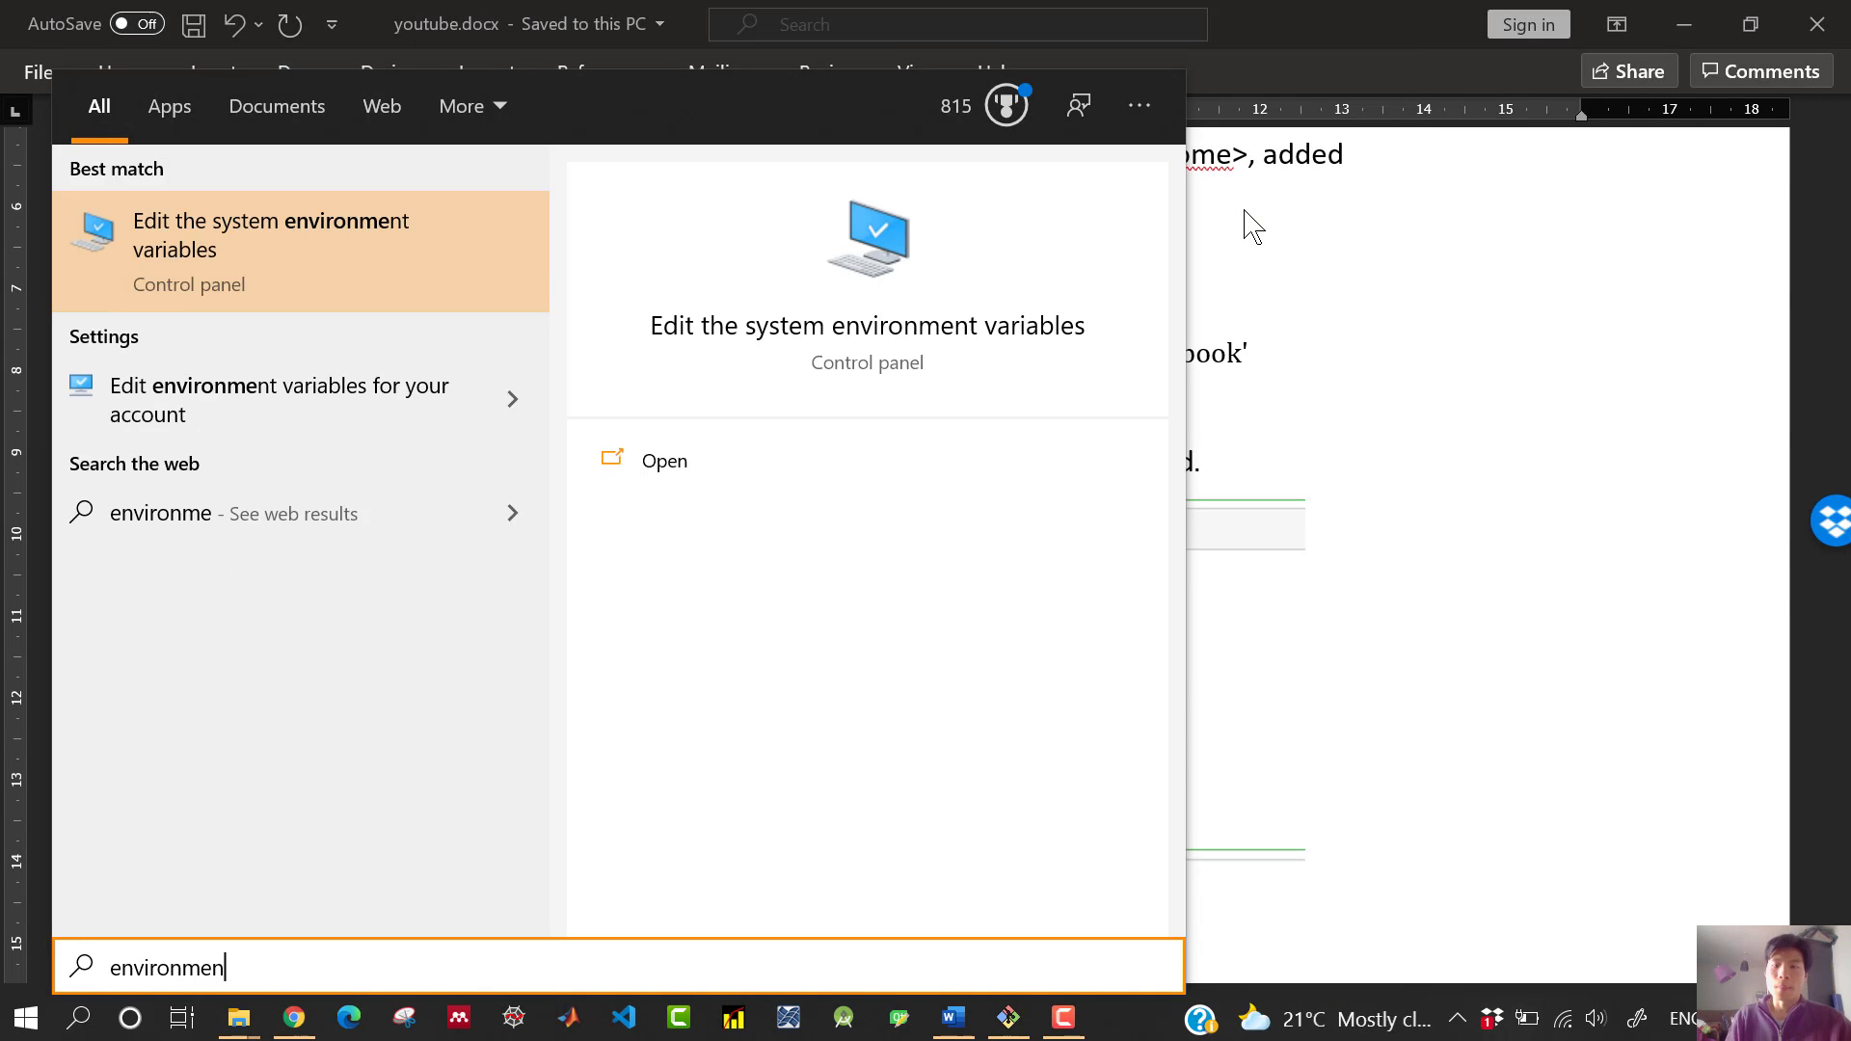
Reopen Environment Variables and start editing the user Path entries.
left_click(272, 236)
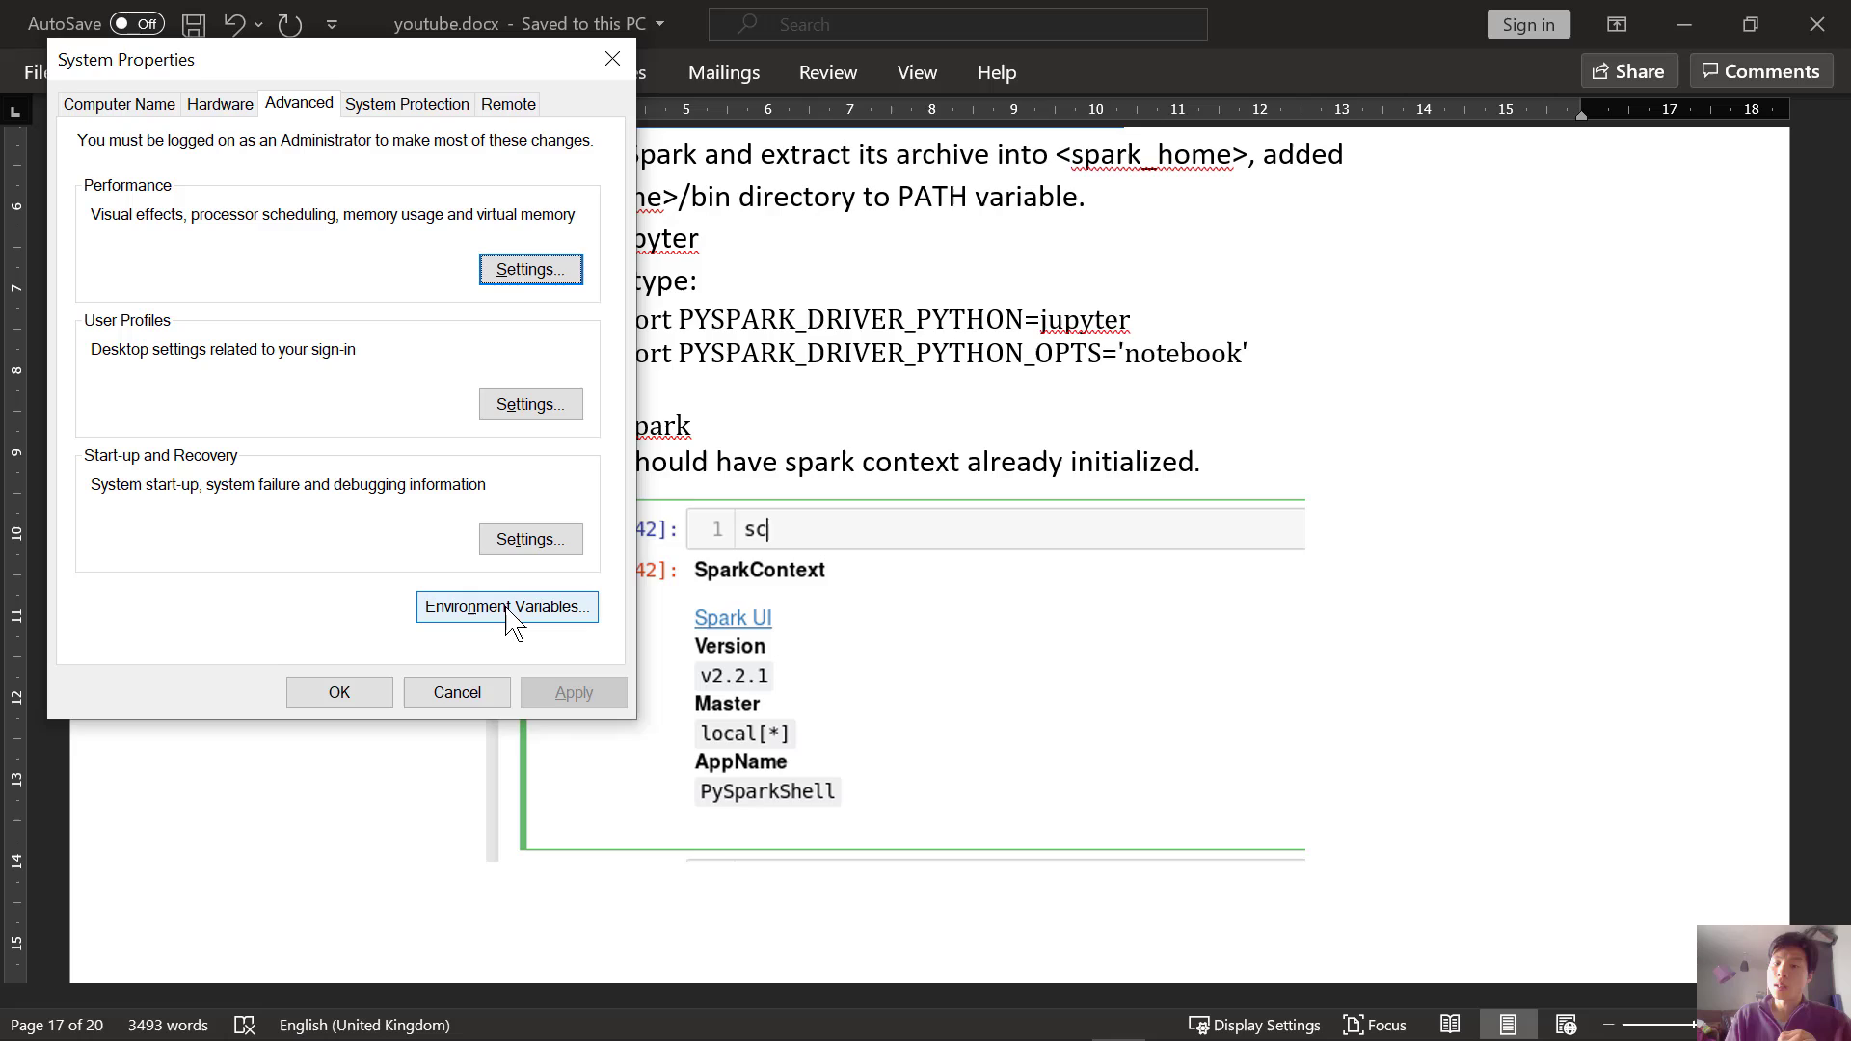
left_click(507, 606)
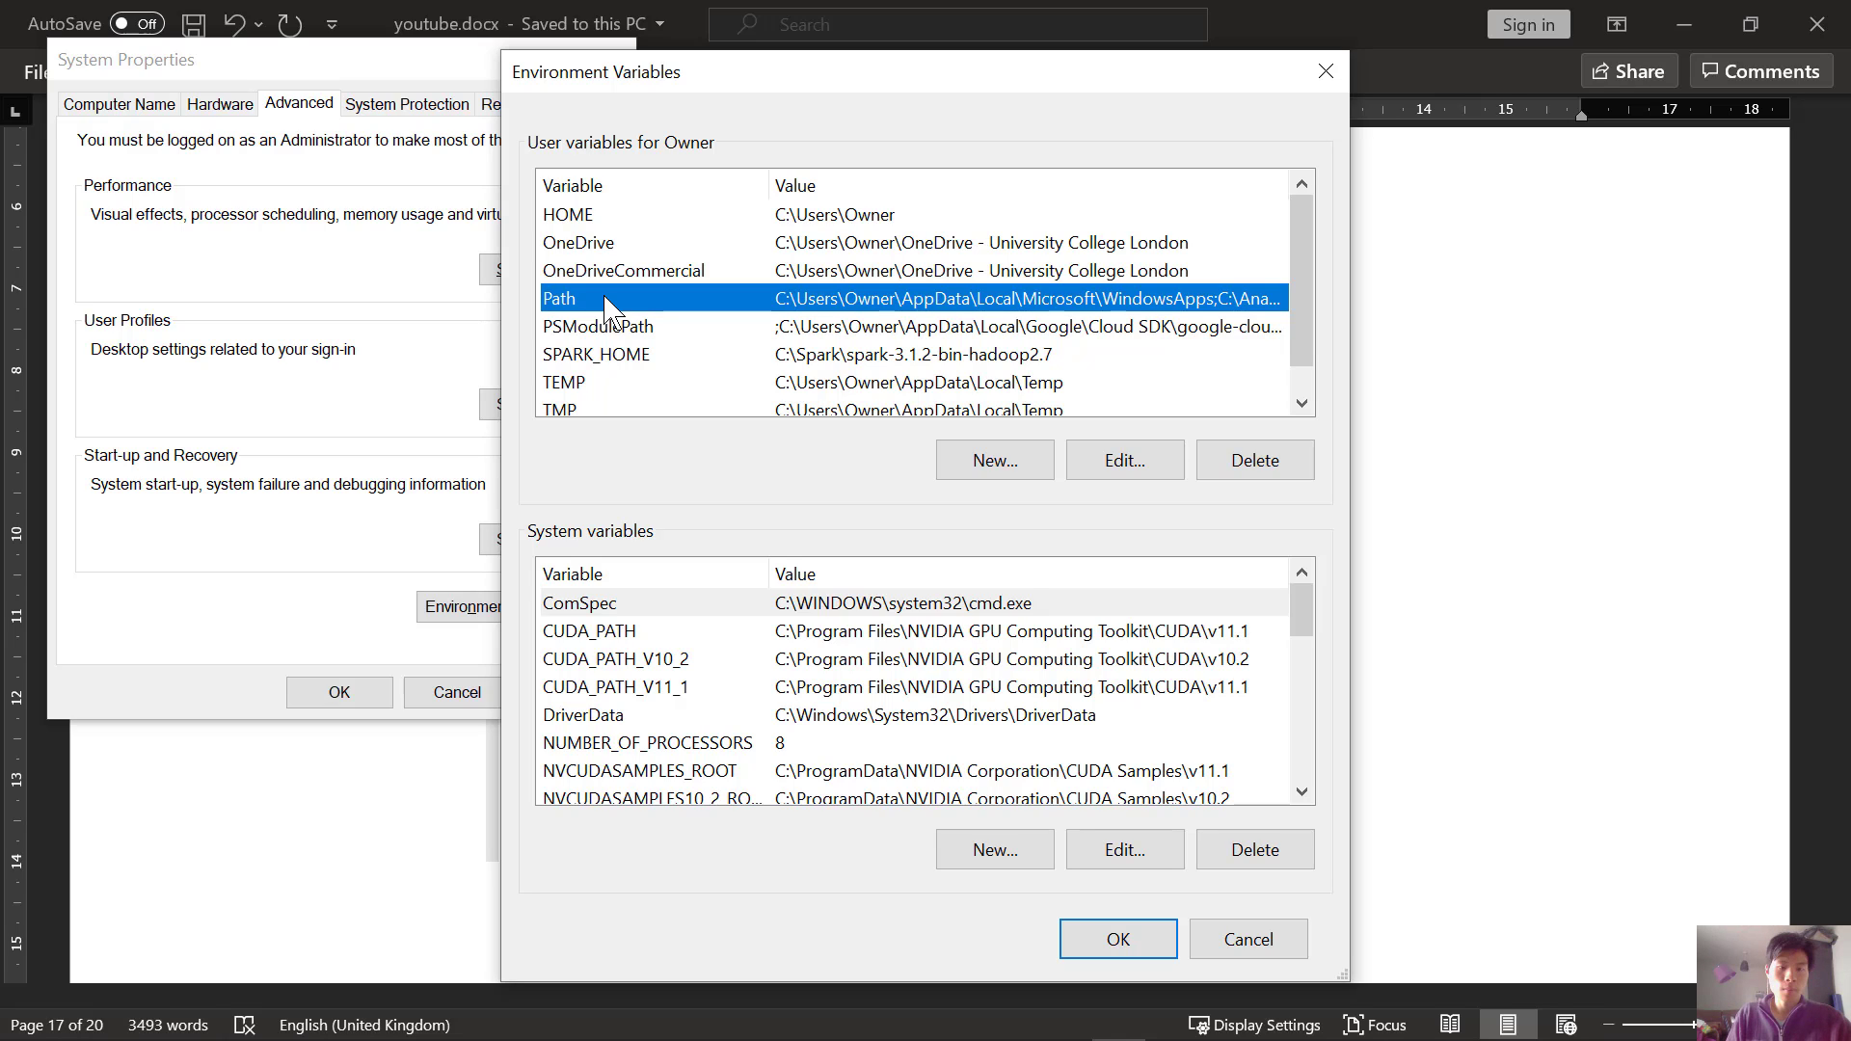
mouse_move(550, 328)
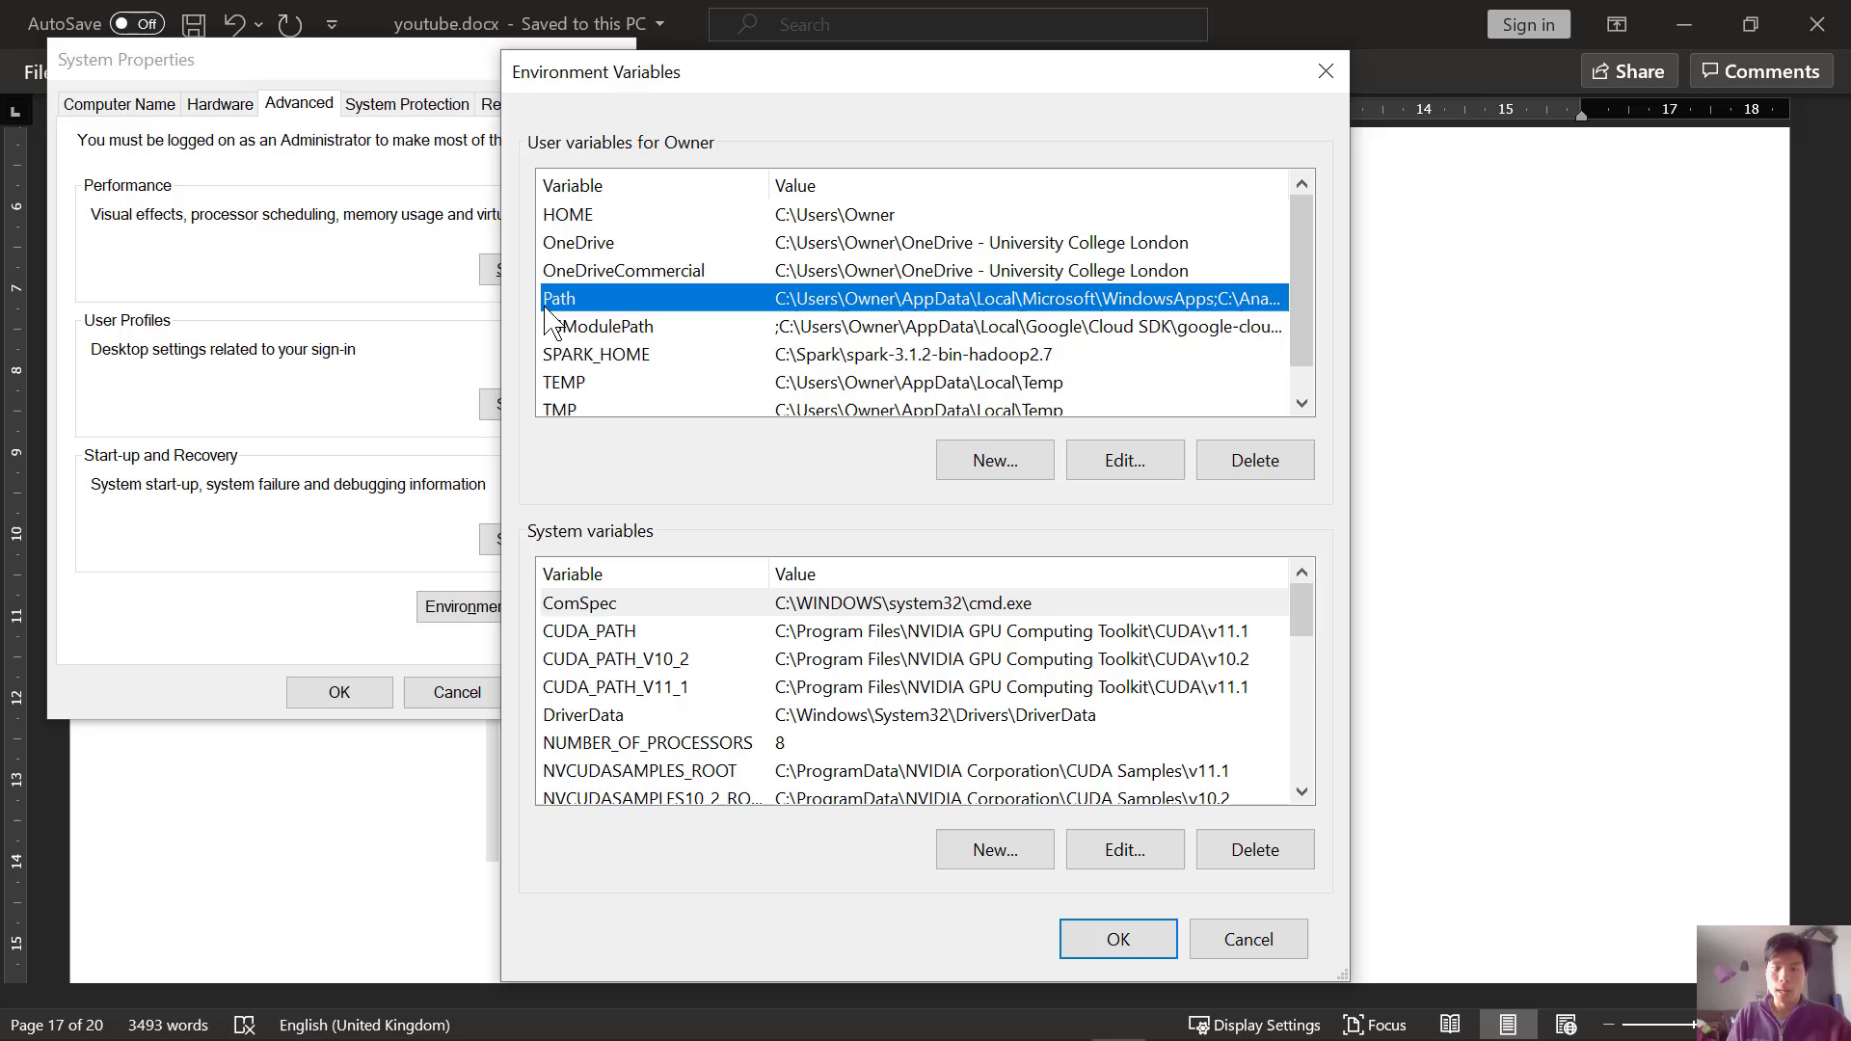
mouse_move(1122, 459)
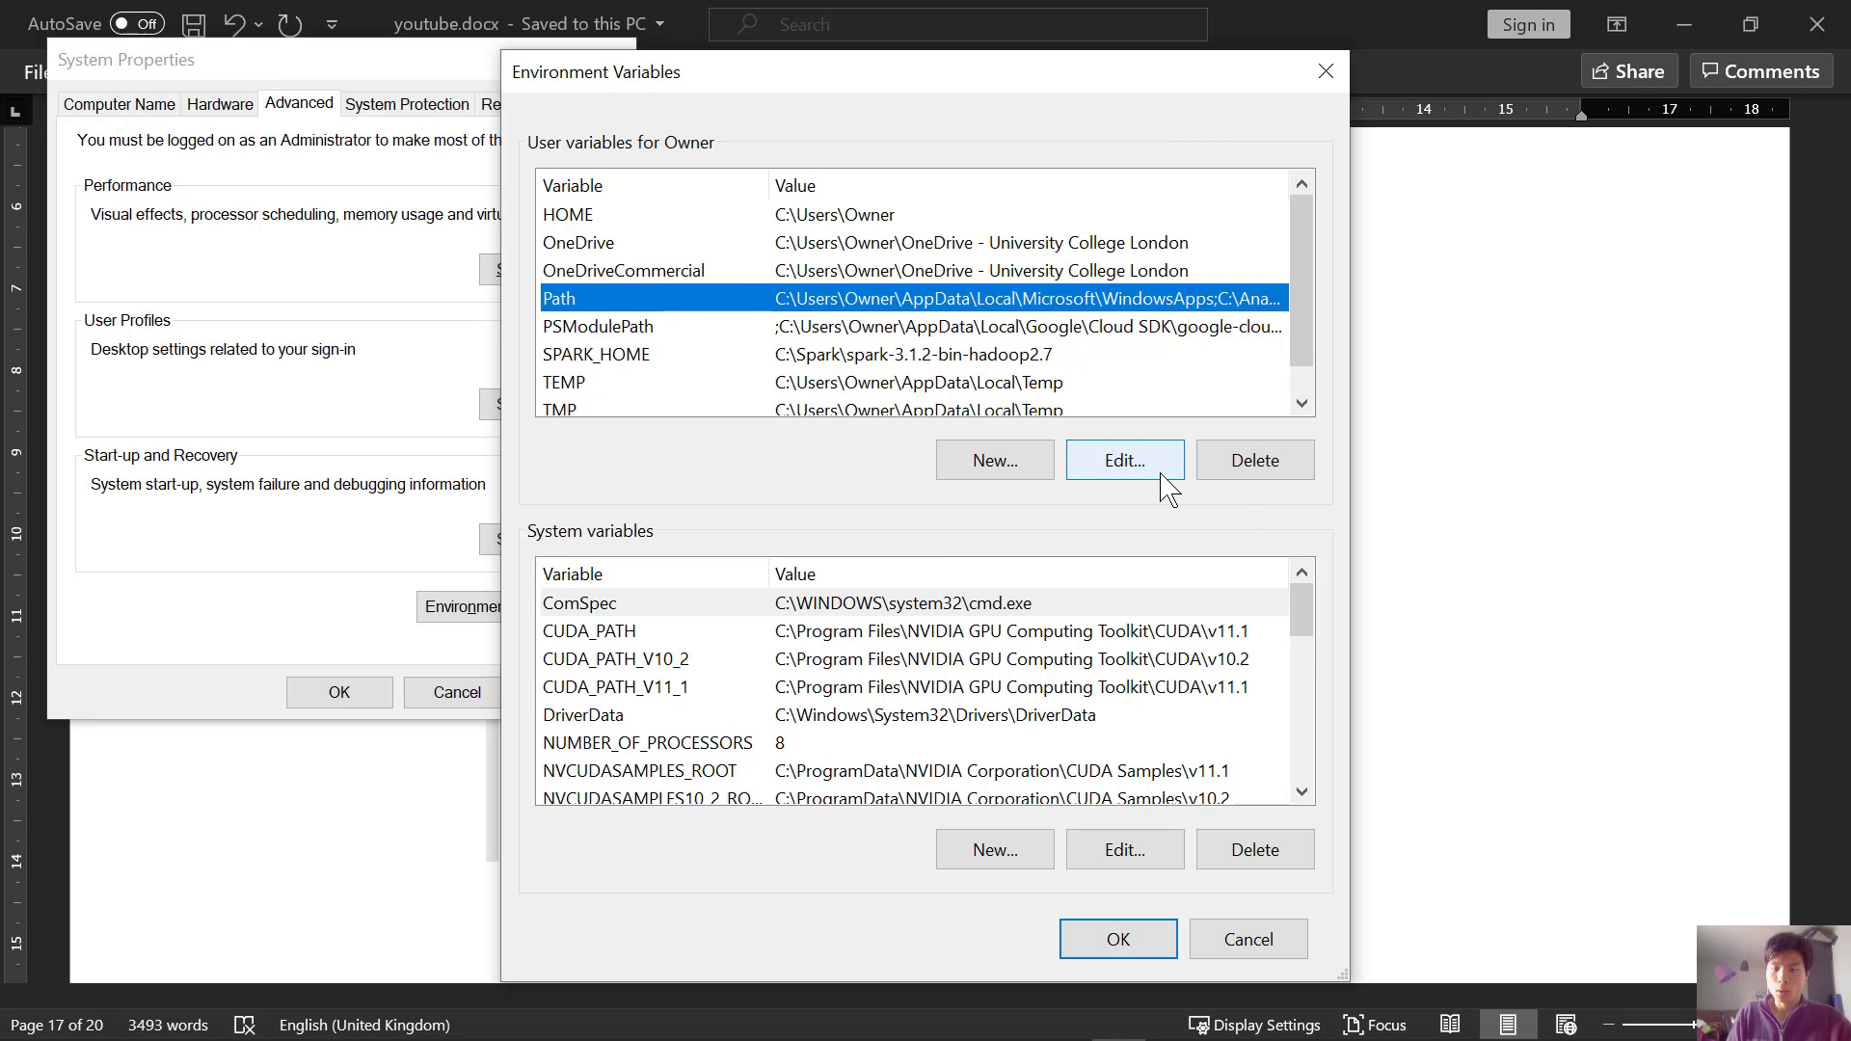
left_click(1122, 459)
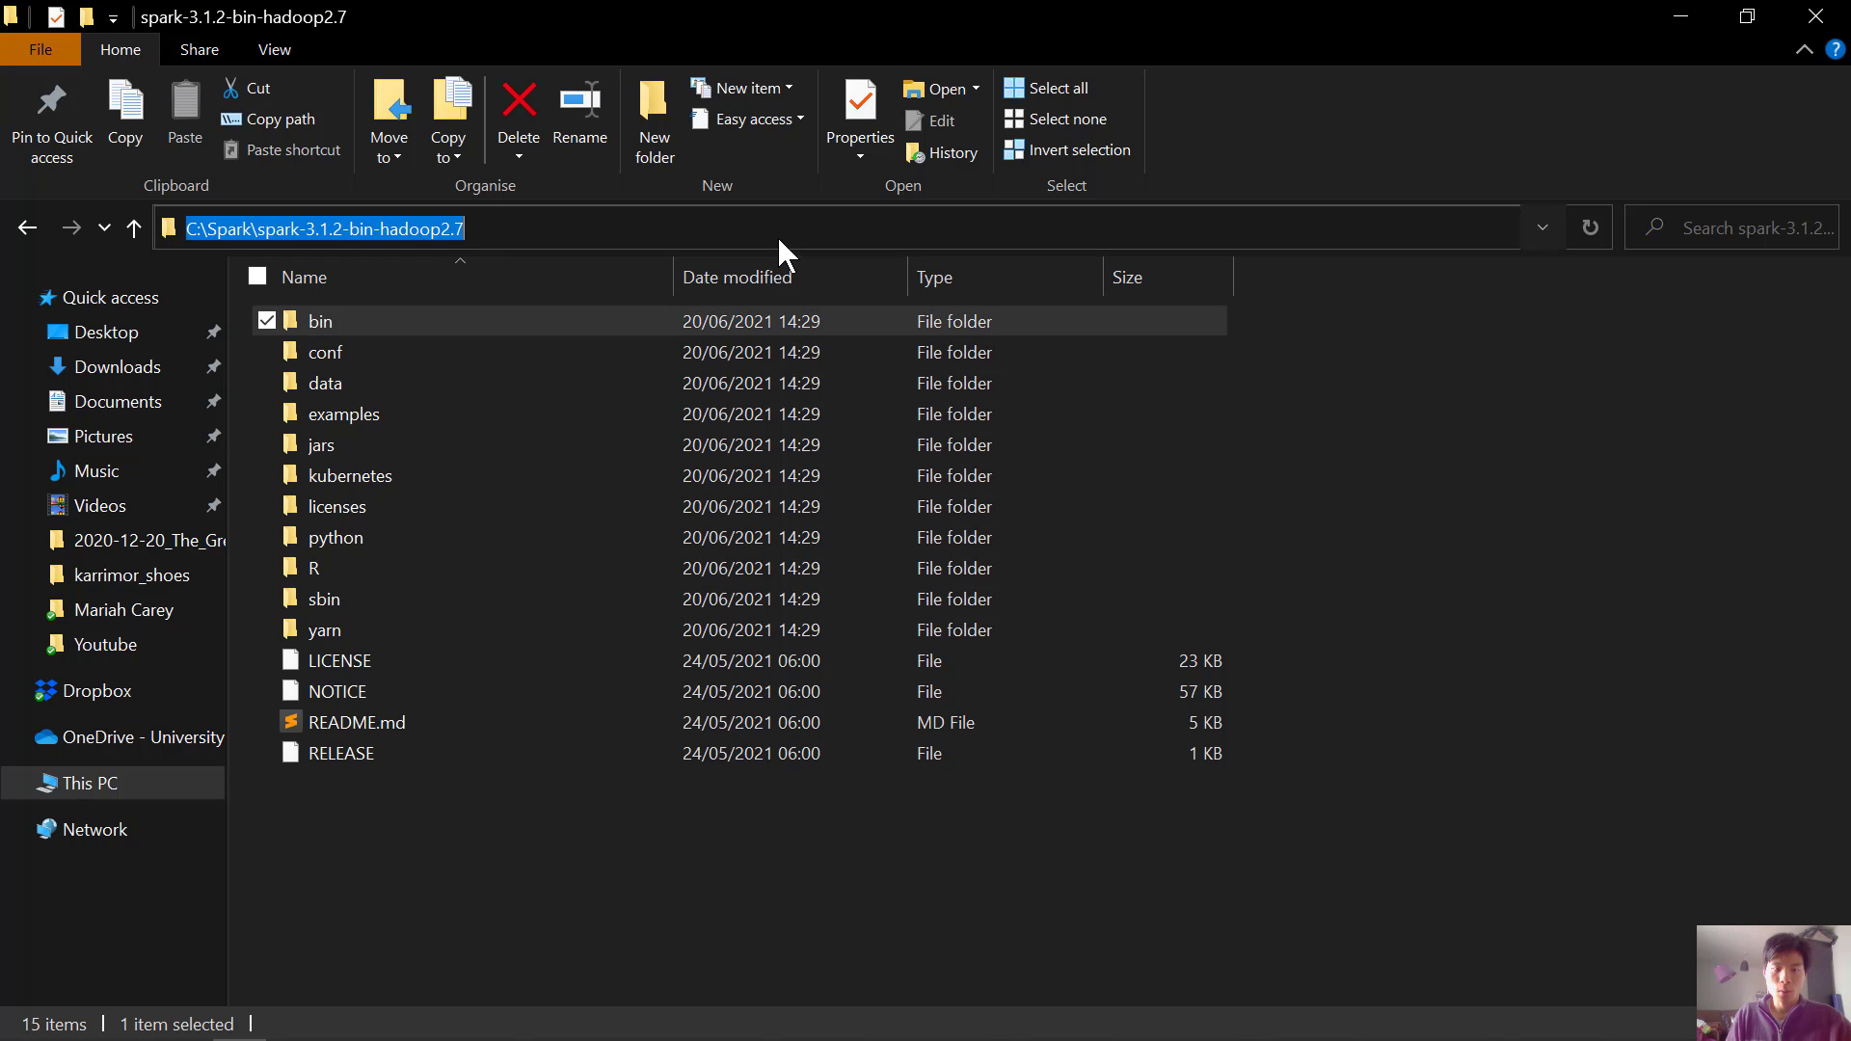
double_click(318, 322)
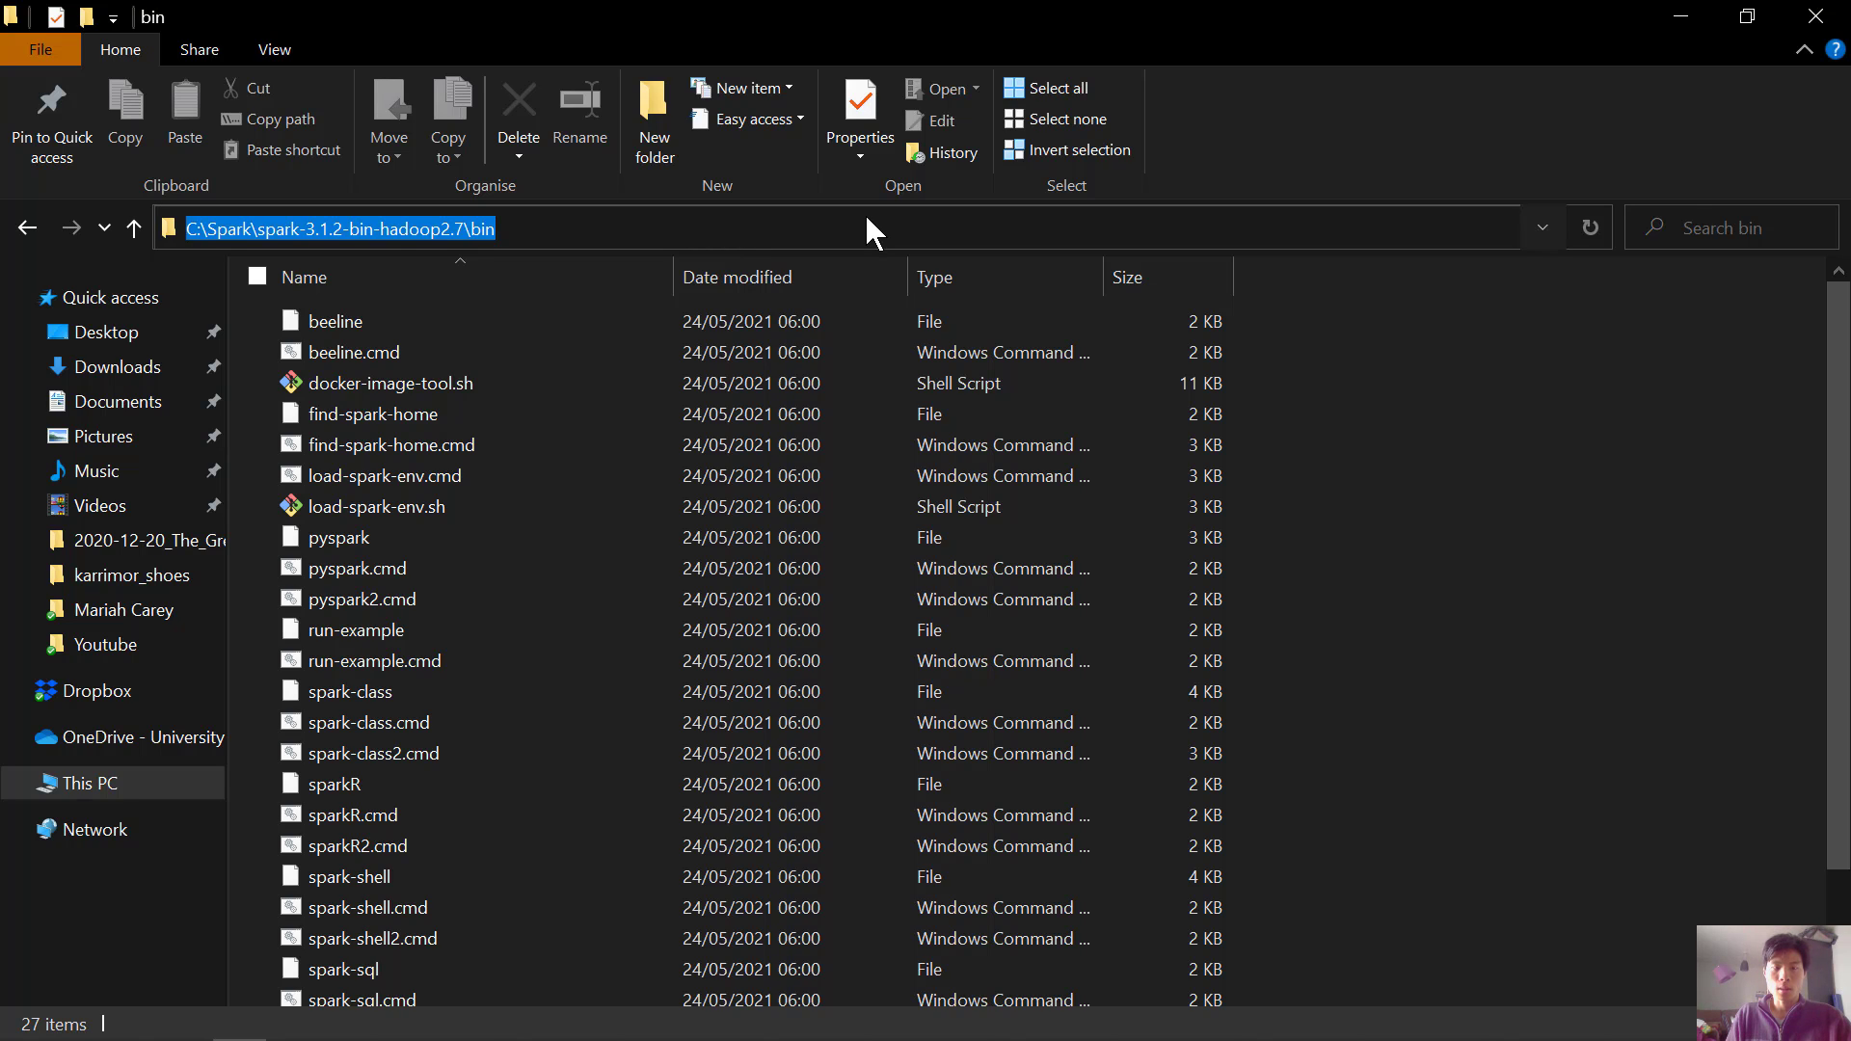
Add C:\Spark\spark-3.1.2-bin-hadoop2.7\bin to the user Path and save all changes.
left_click(1703, 260)
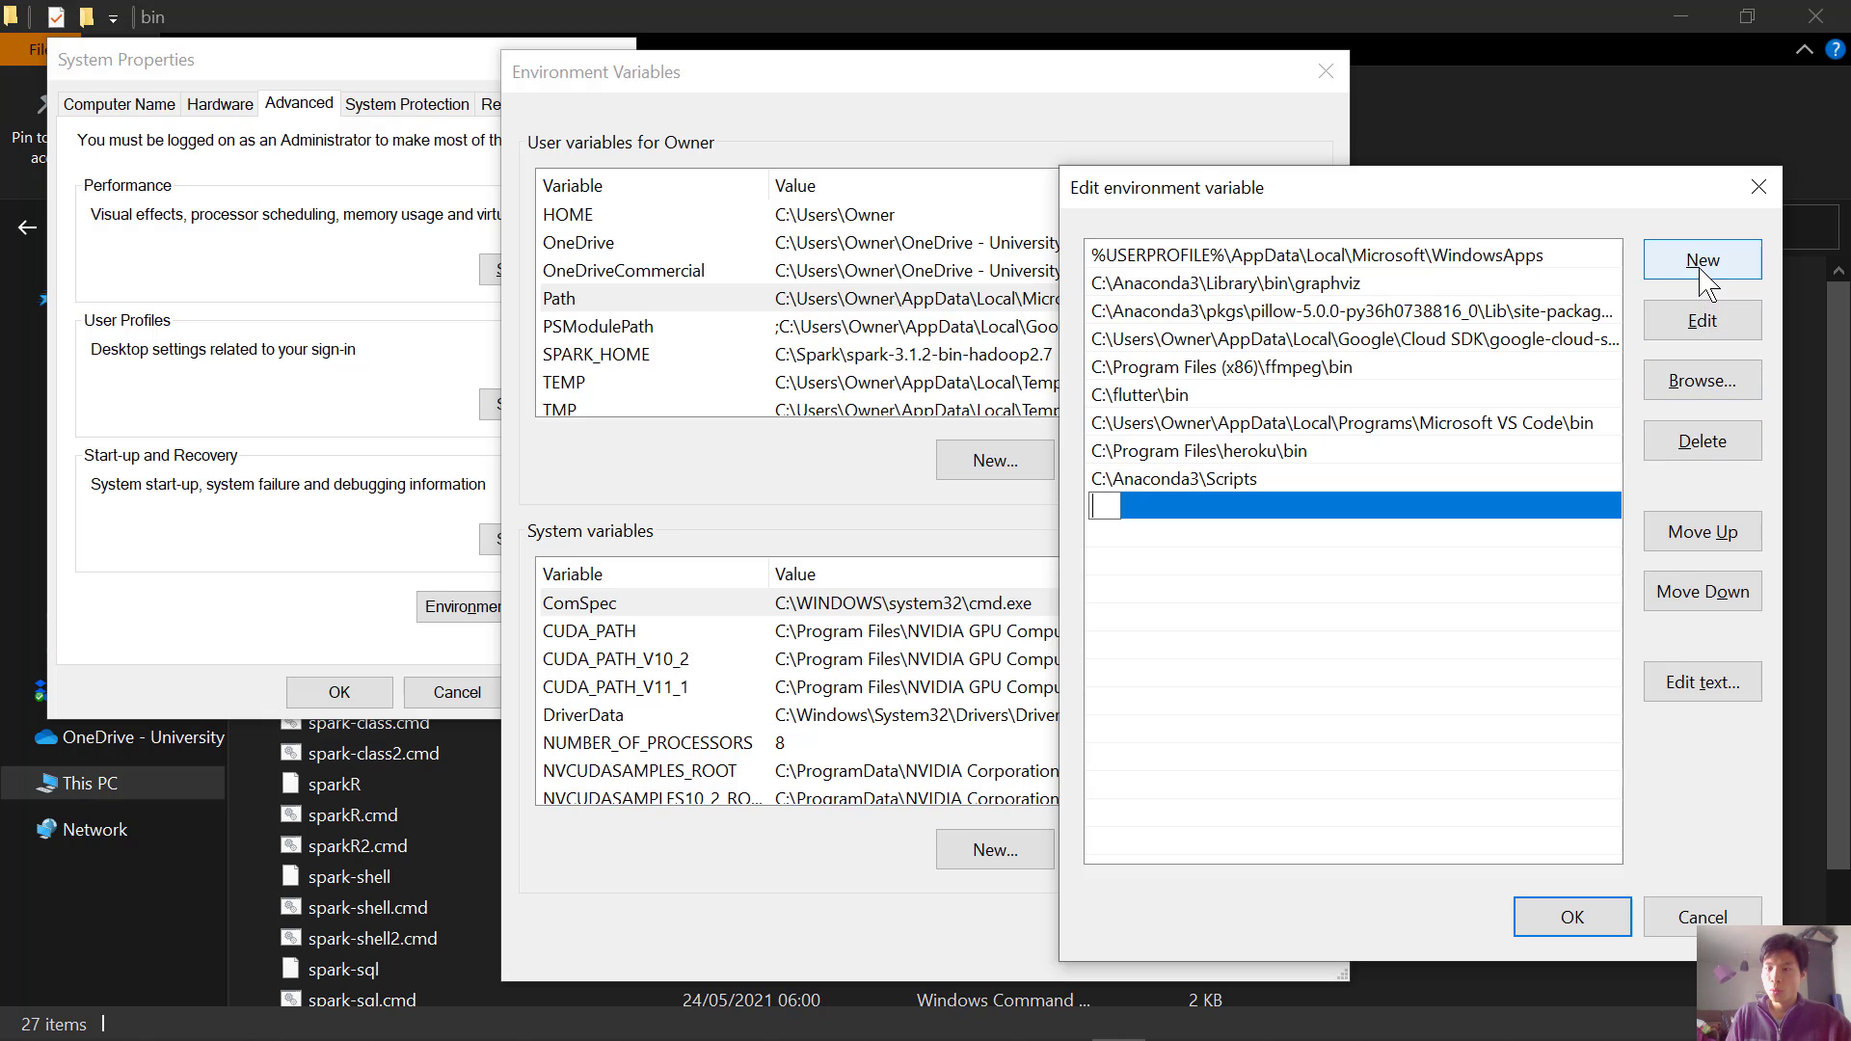
mouse_move(1110, 513)
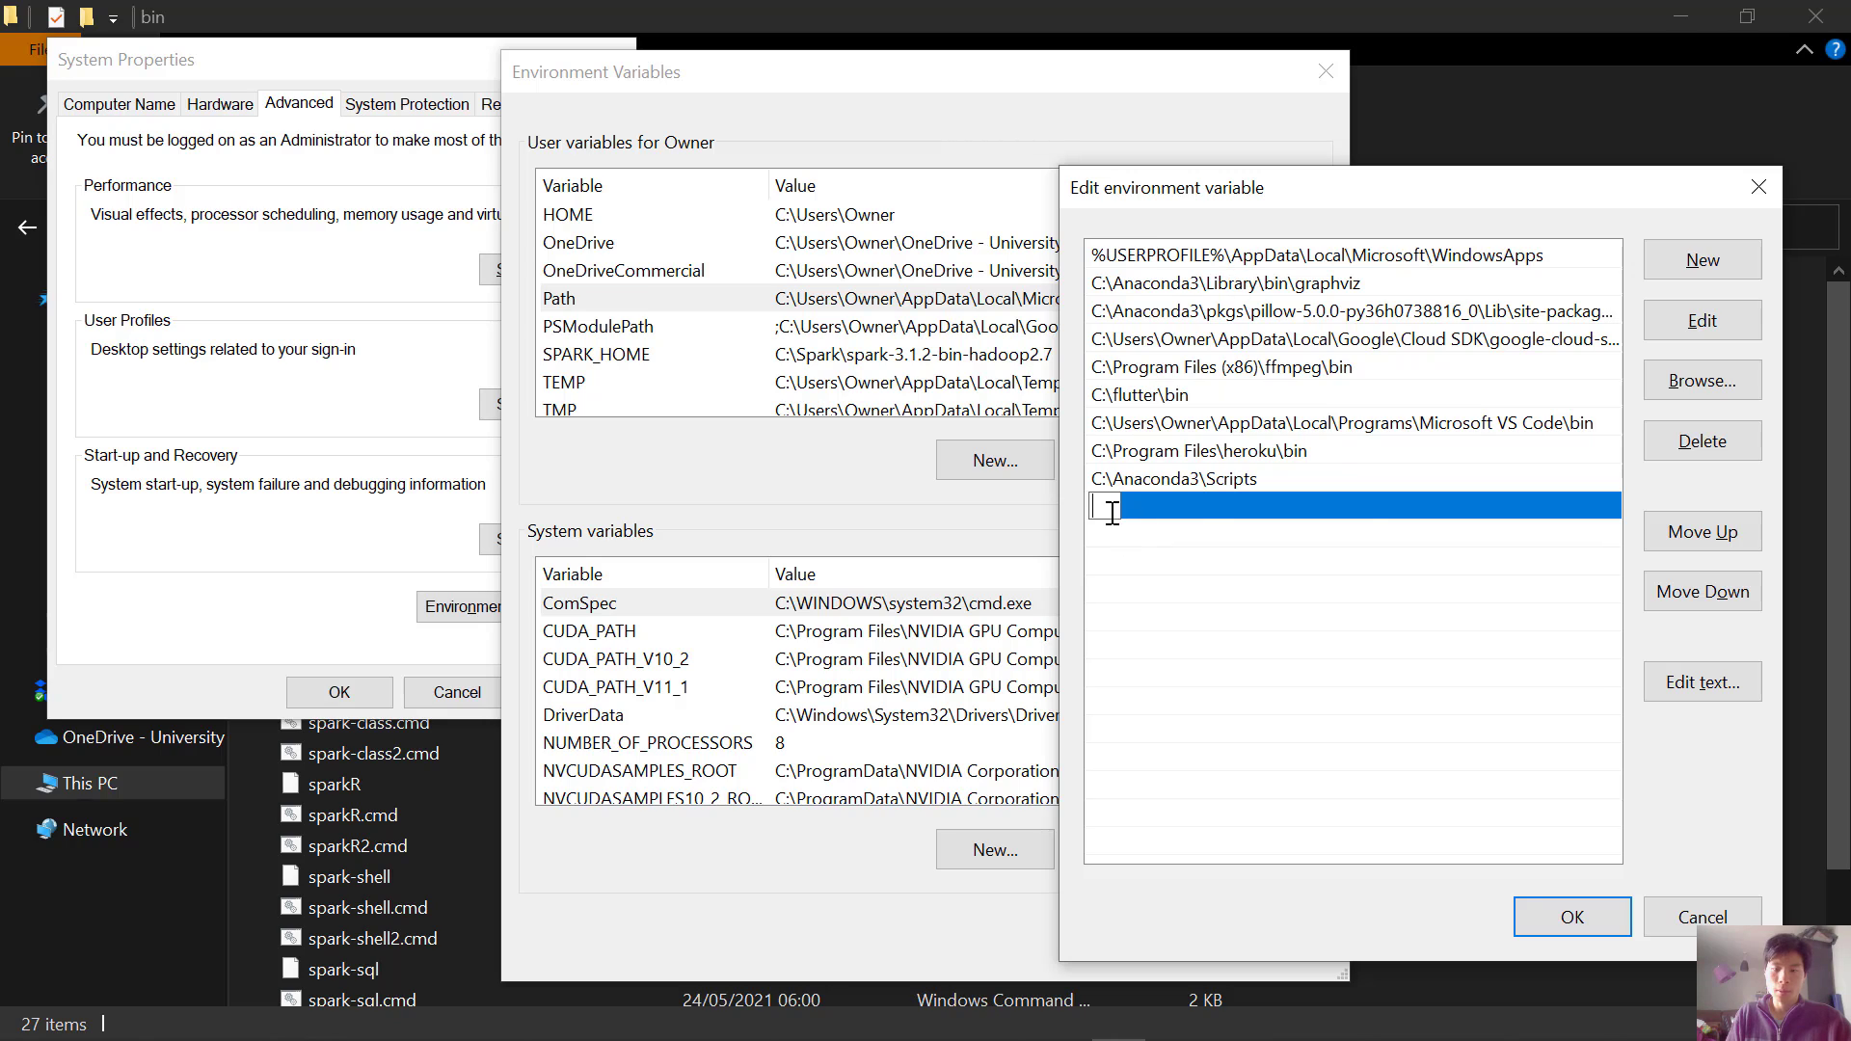
type("C:\\Spark\\spark-3.1.2-bin-hadoop2.7\\bin")
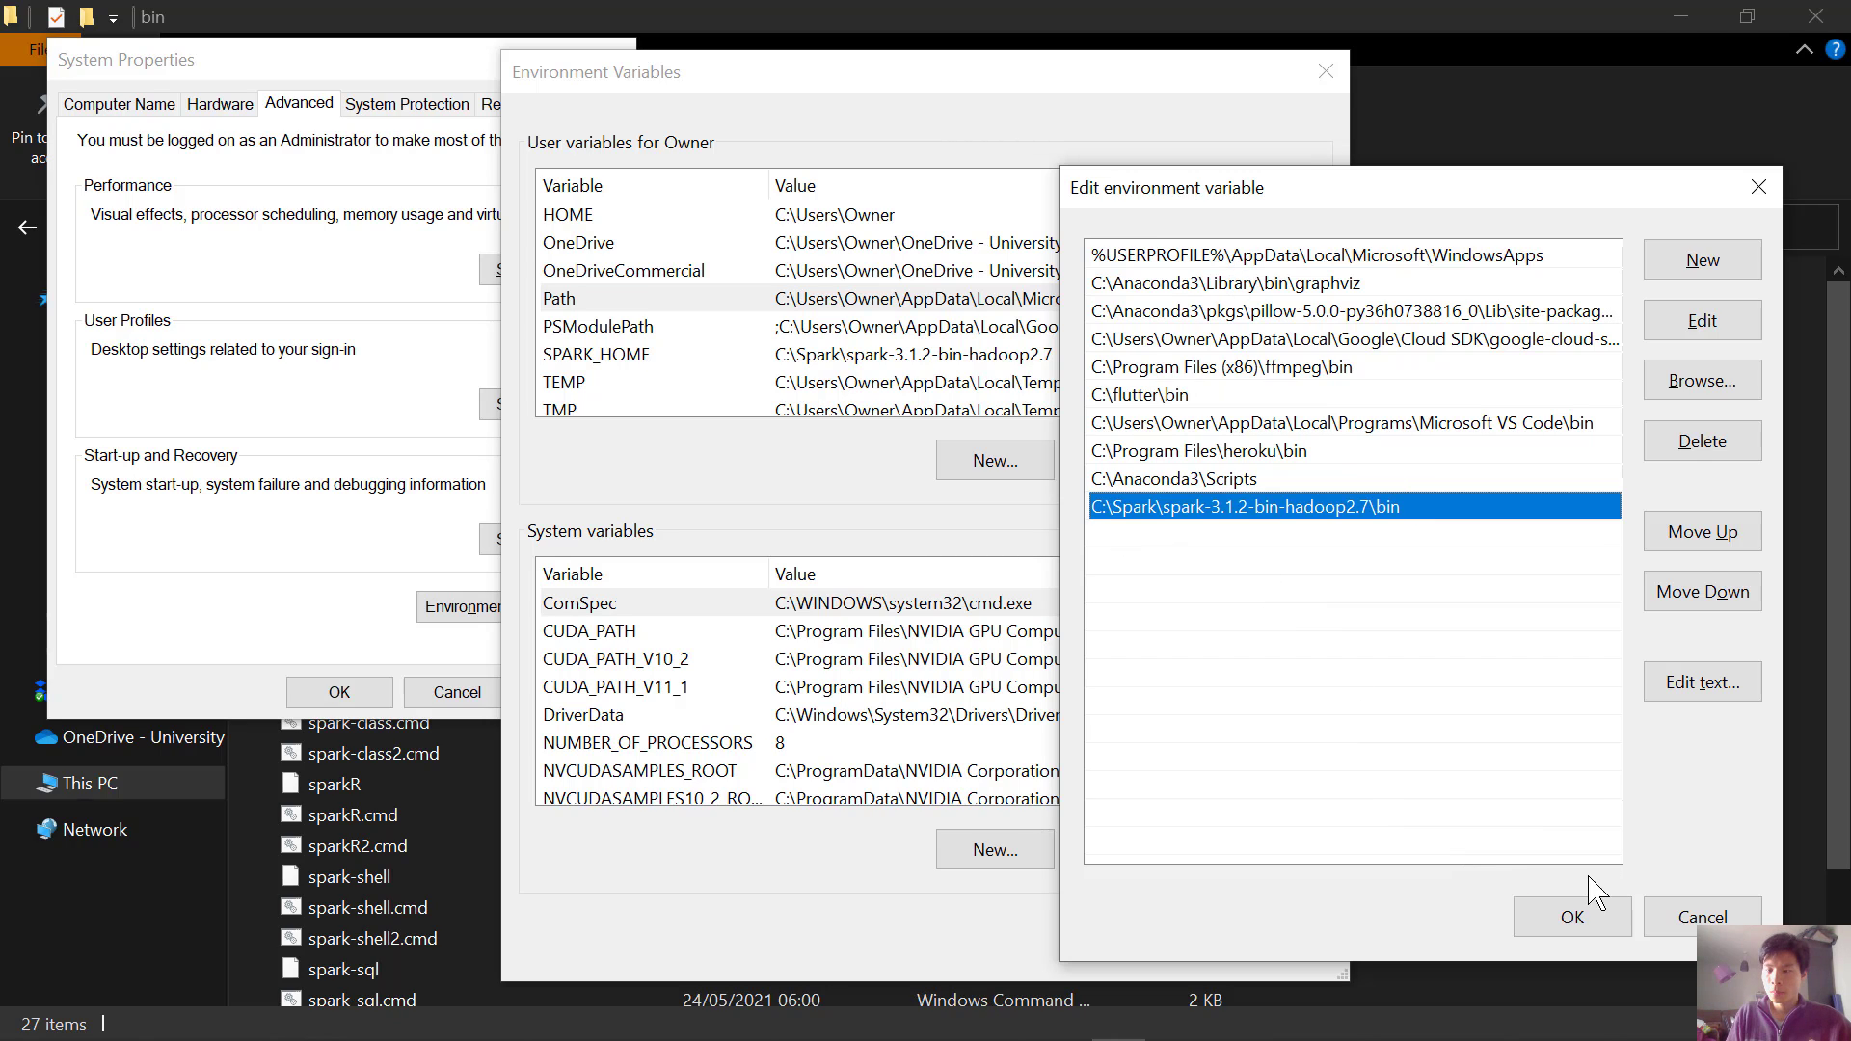
left_click(1571, 918)
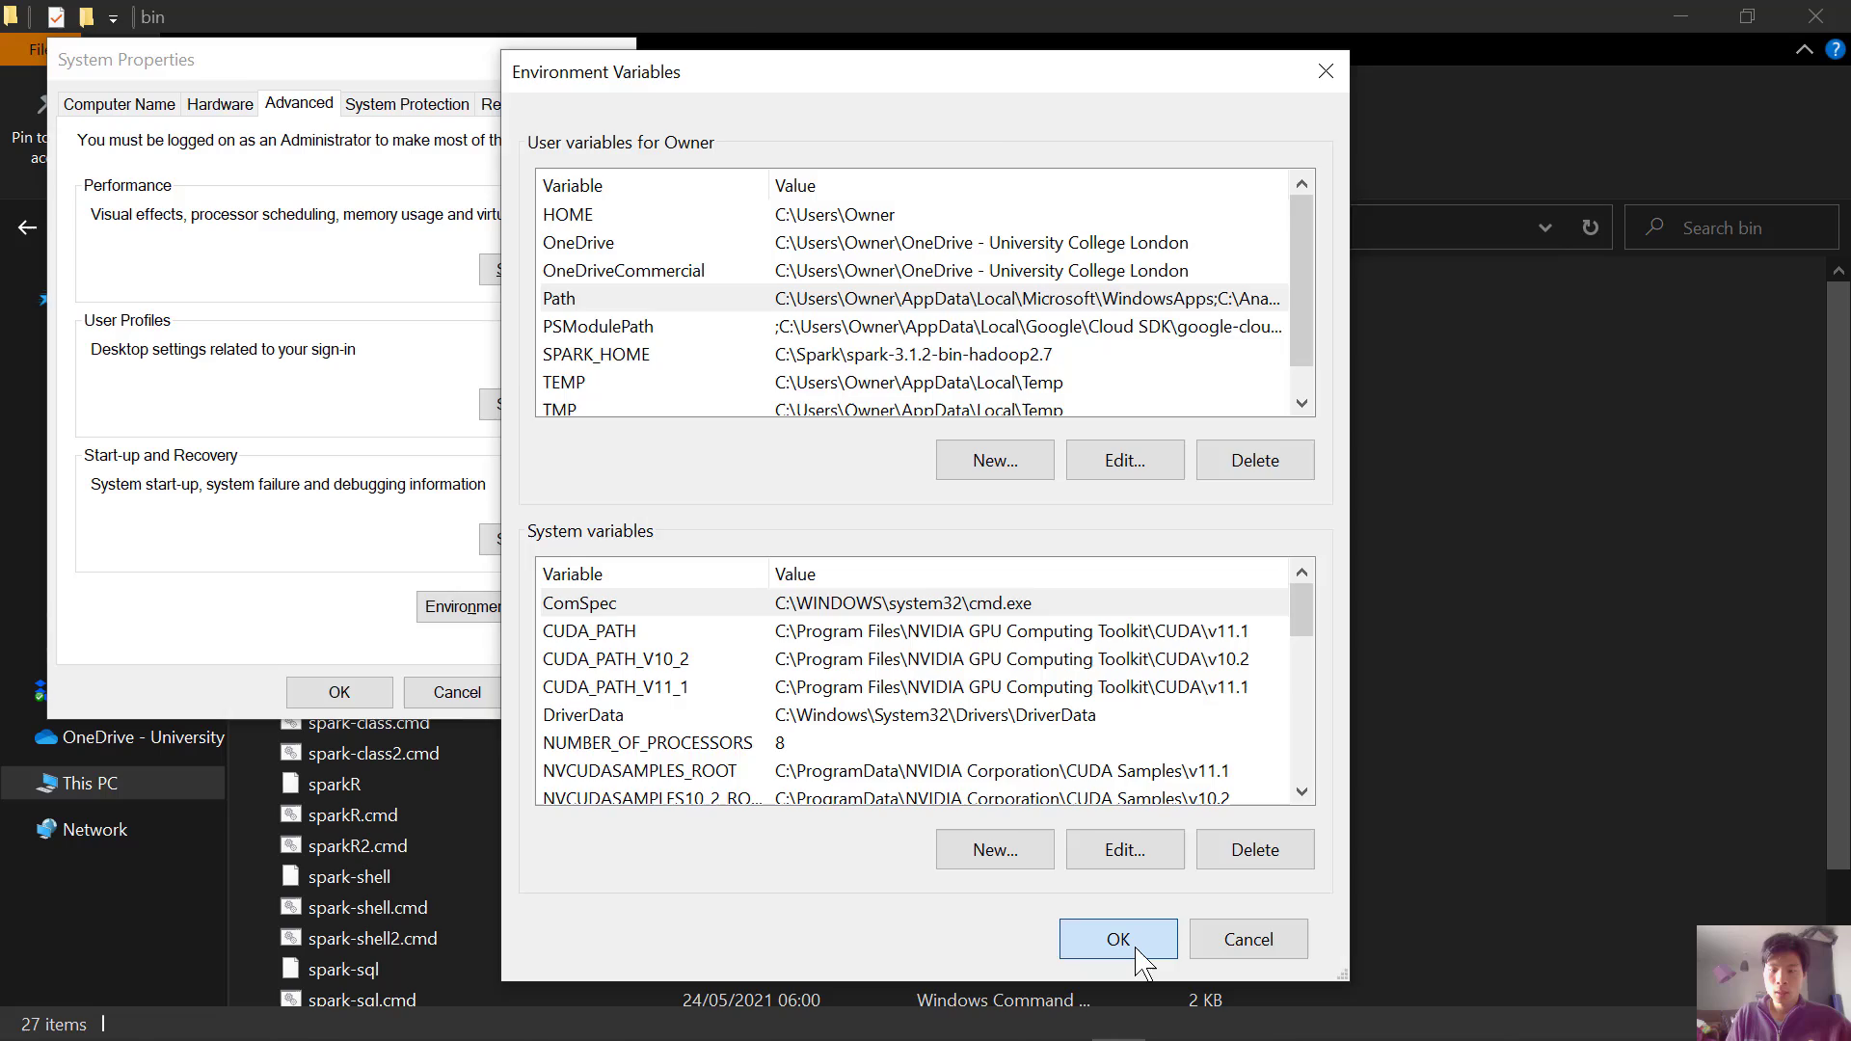
left_click(1117, 939)
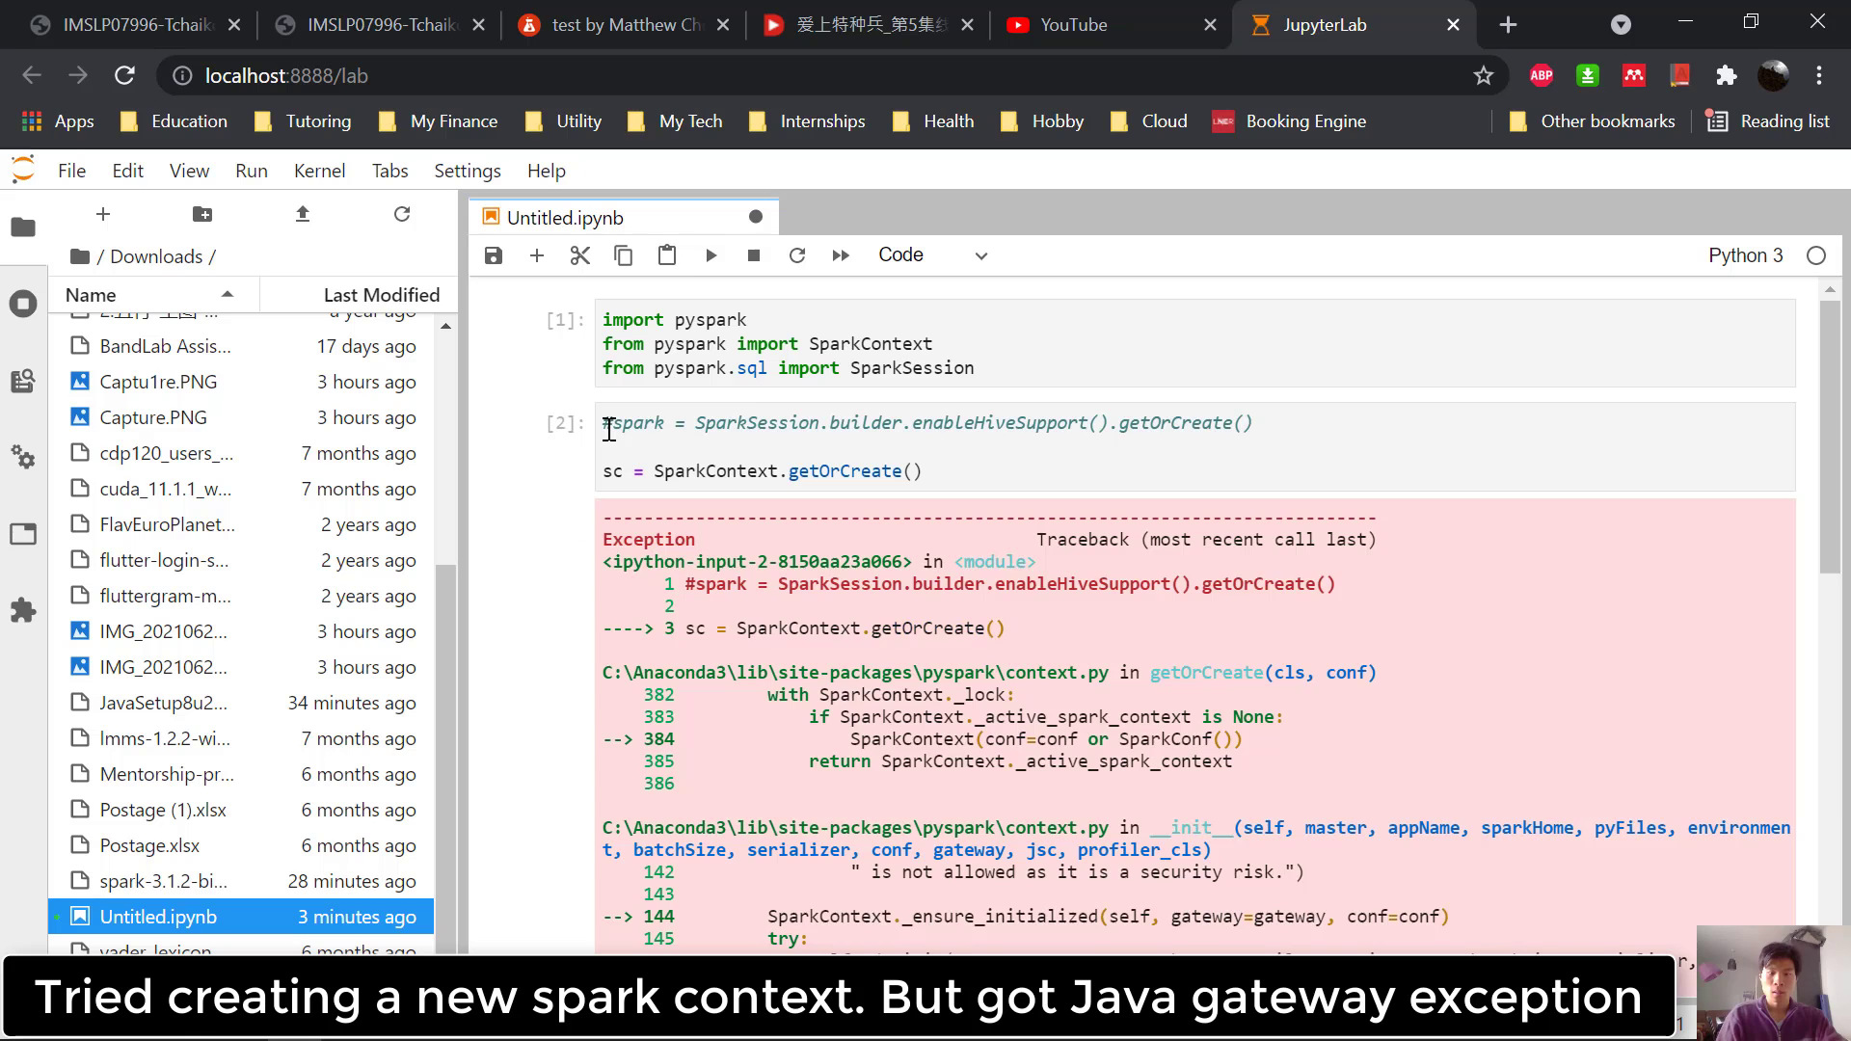
Confirm the Java folder sits at C:\Java in File Explorer, then search 'env' for the system settings.
scroll("down", 3)
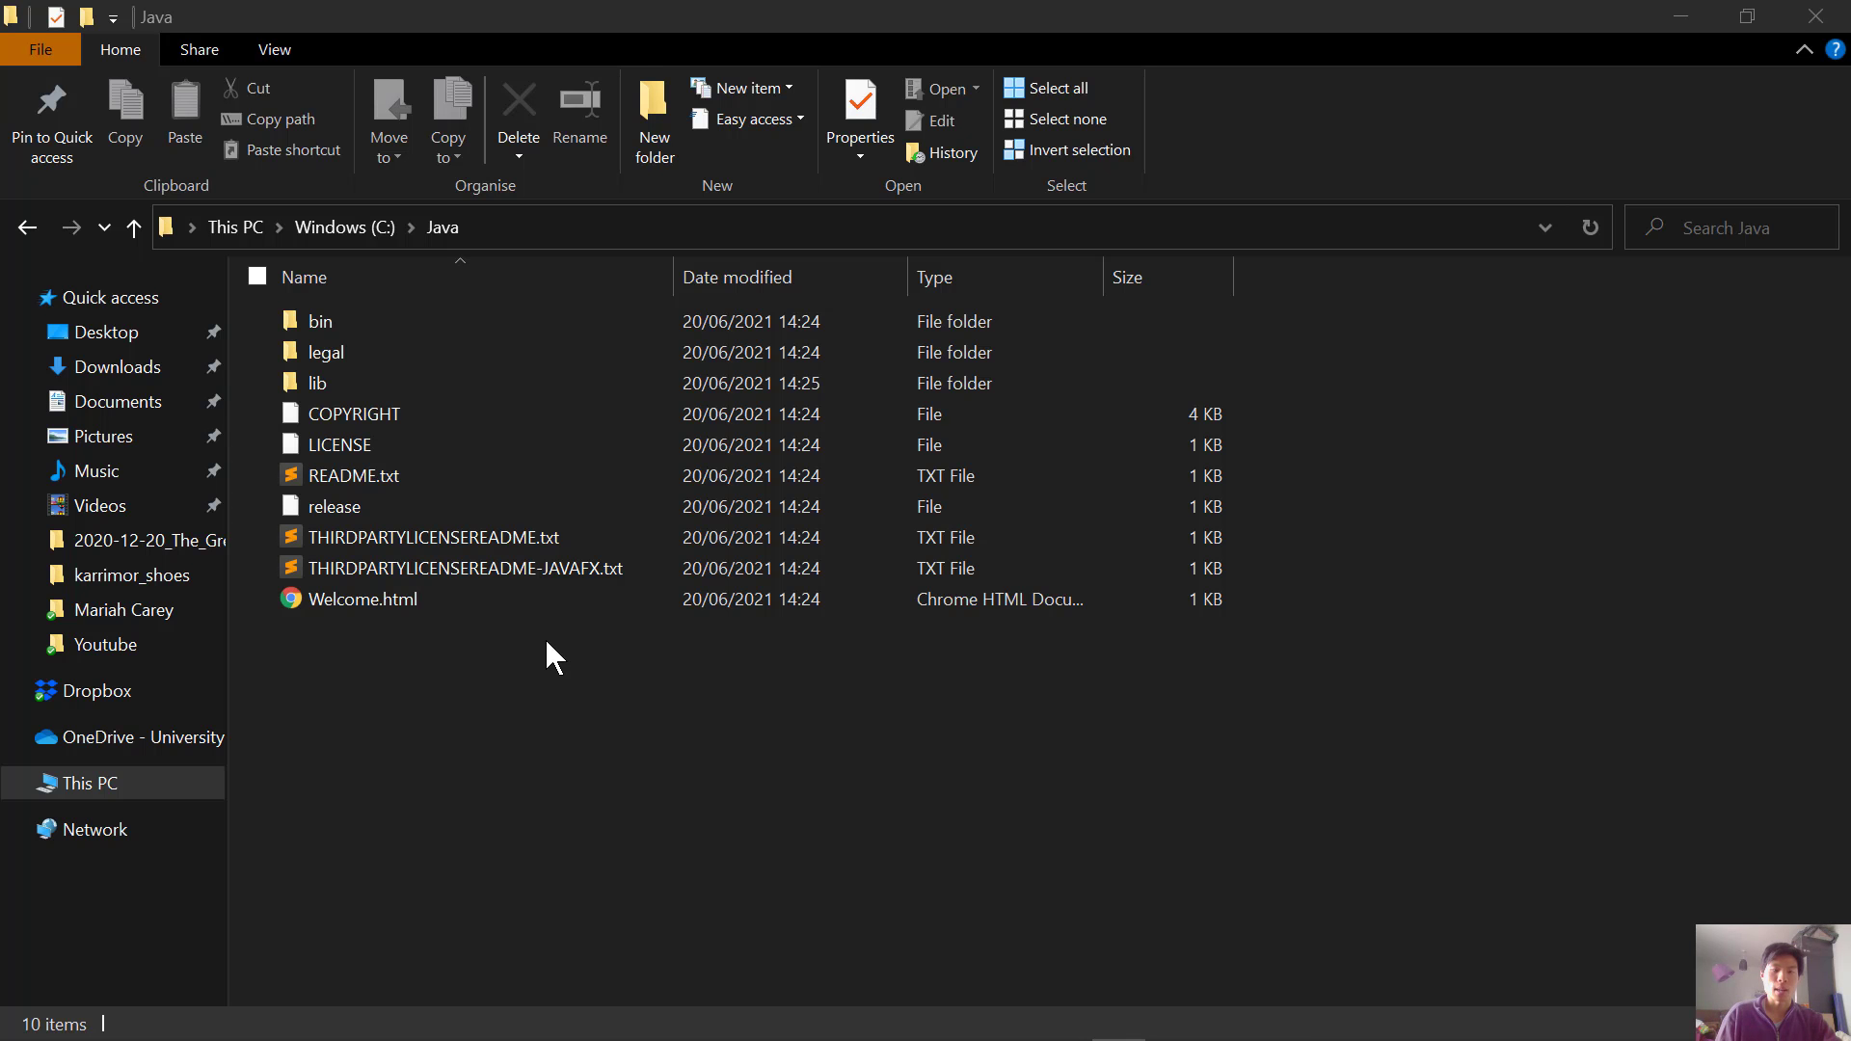
left_click(343, 228)
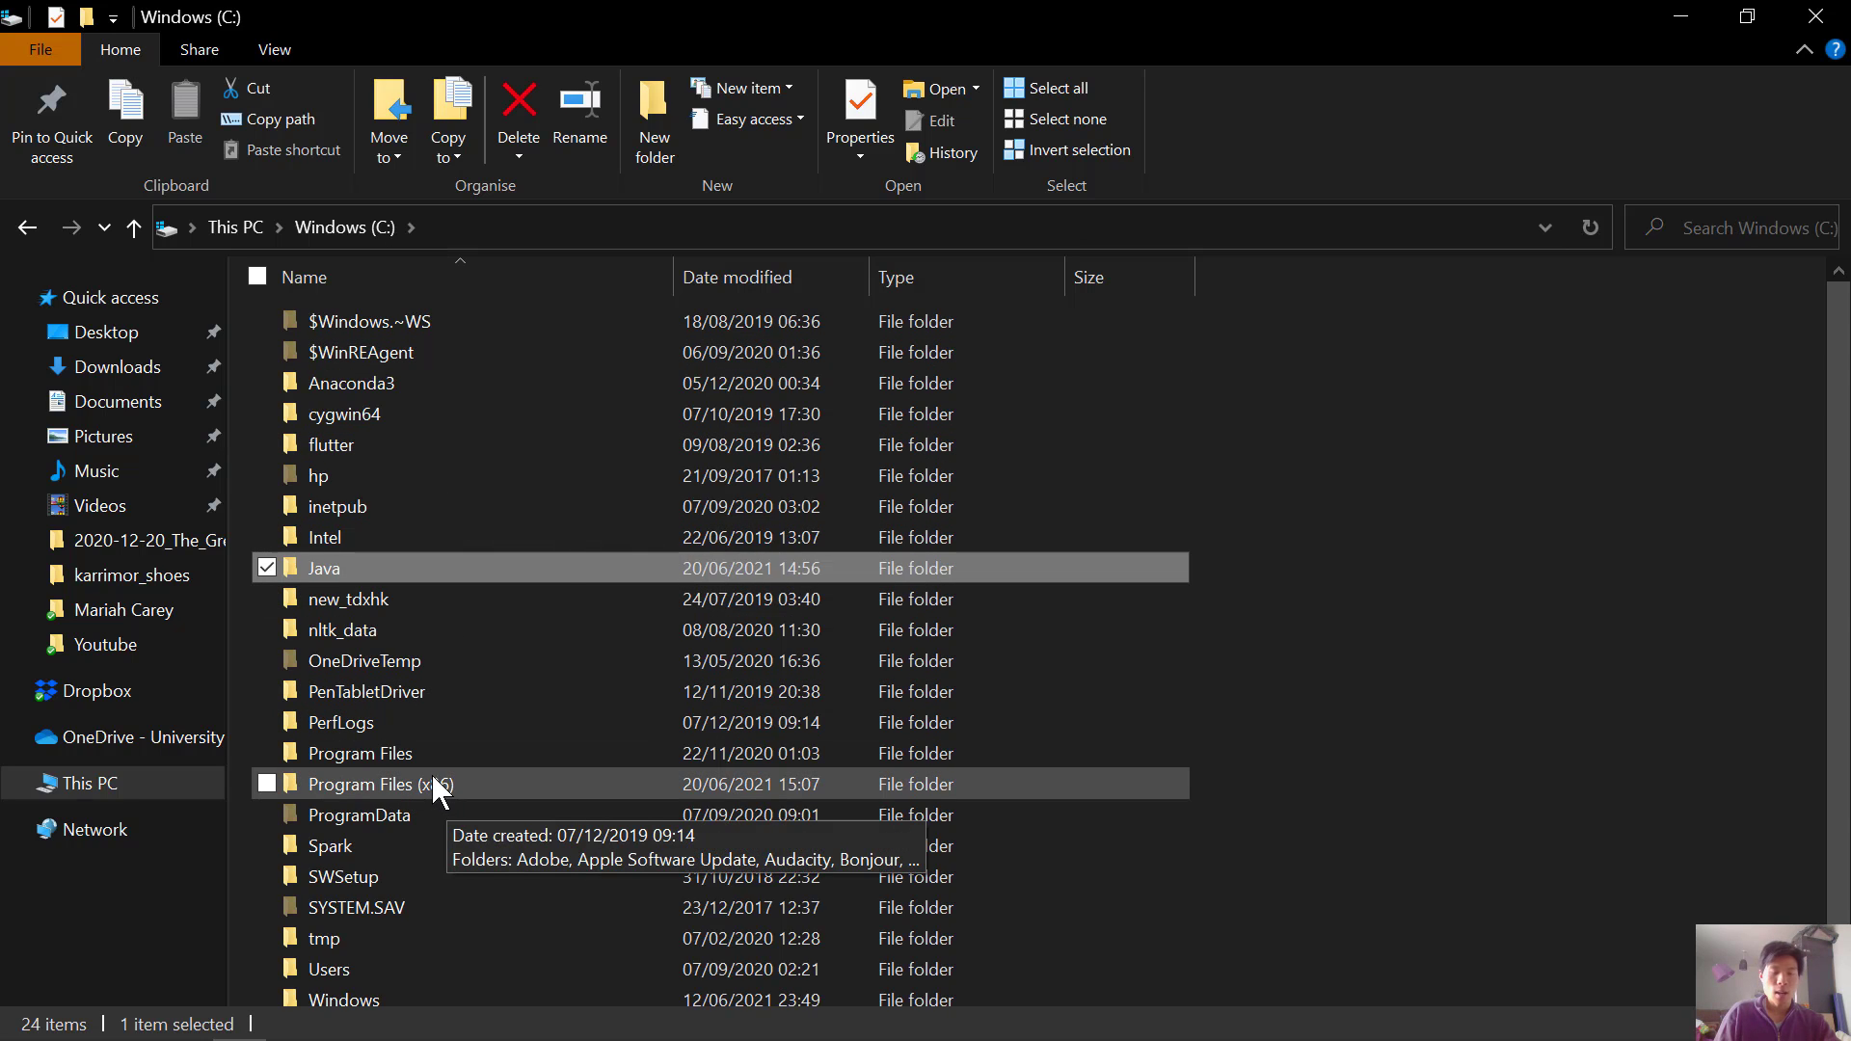
mouse_move(562, 575)
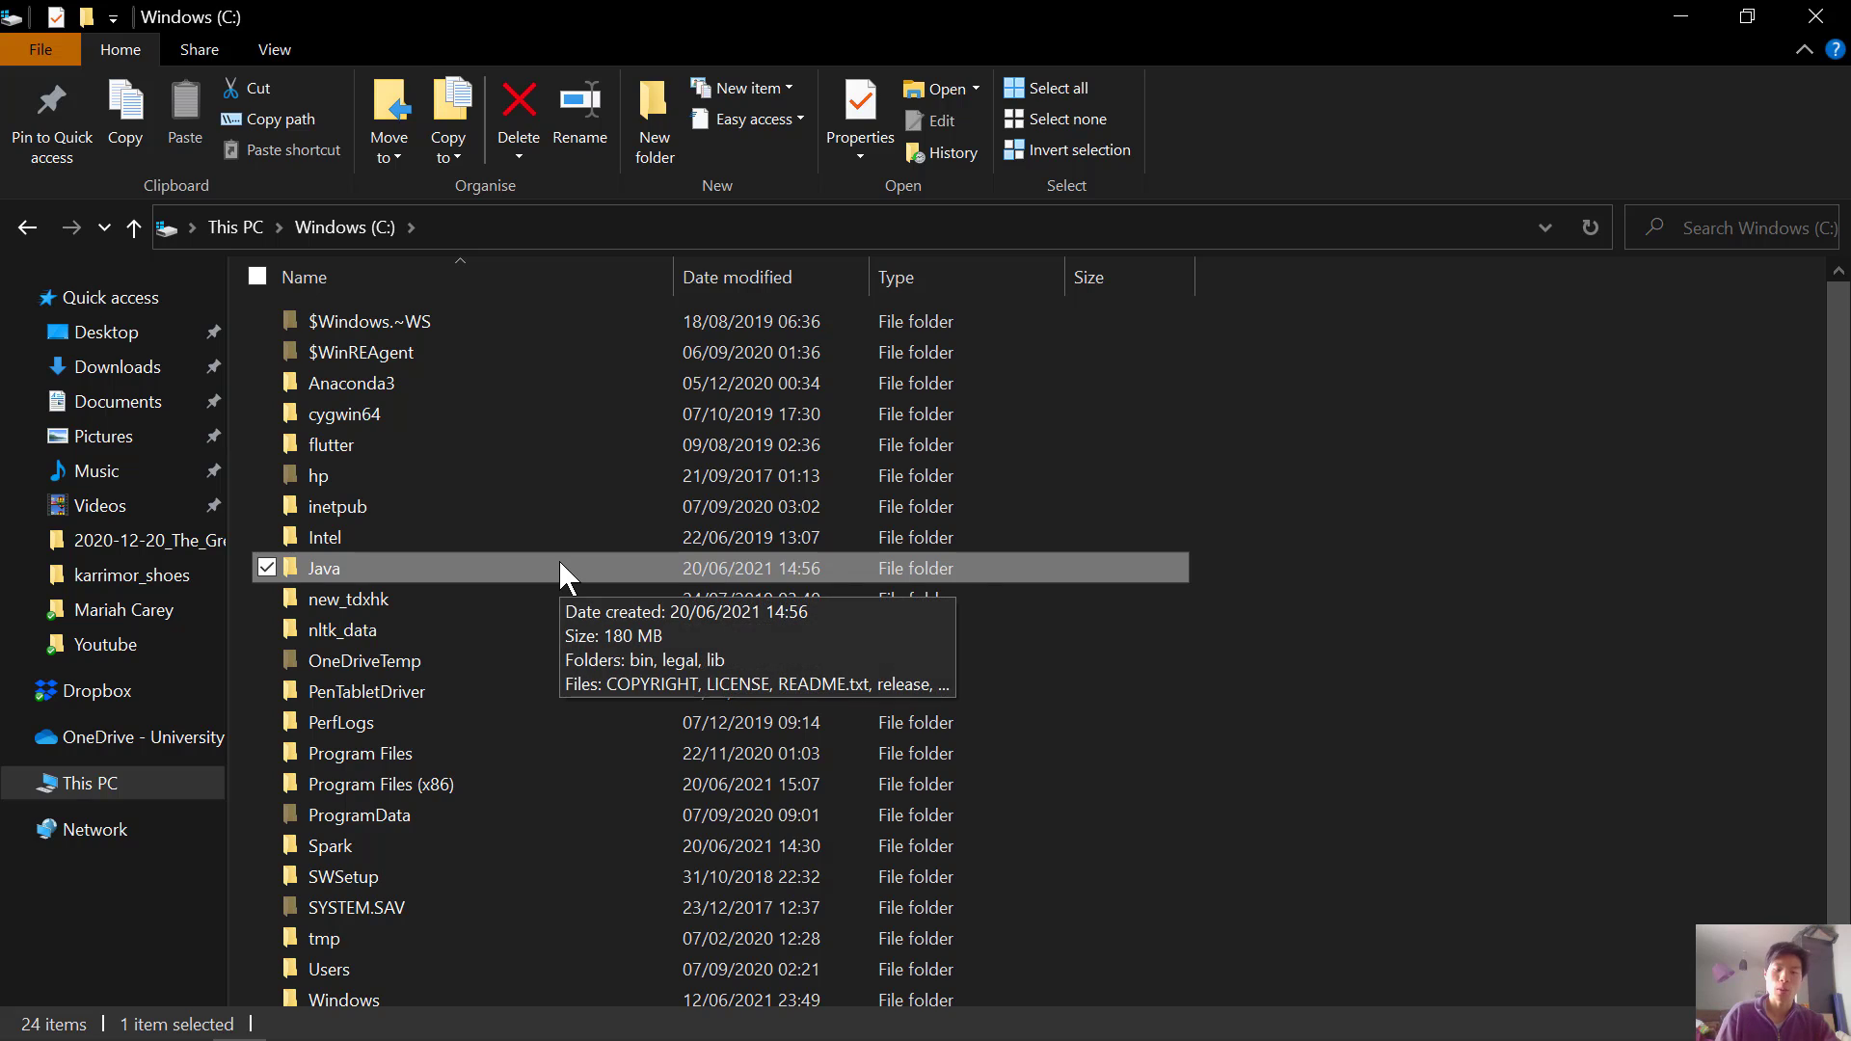
mouse_move(370, 538)
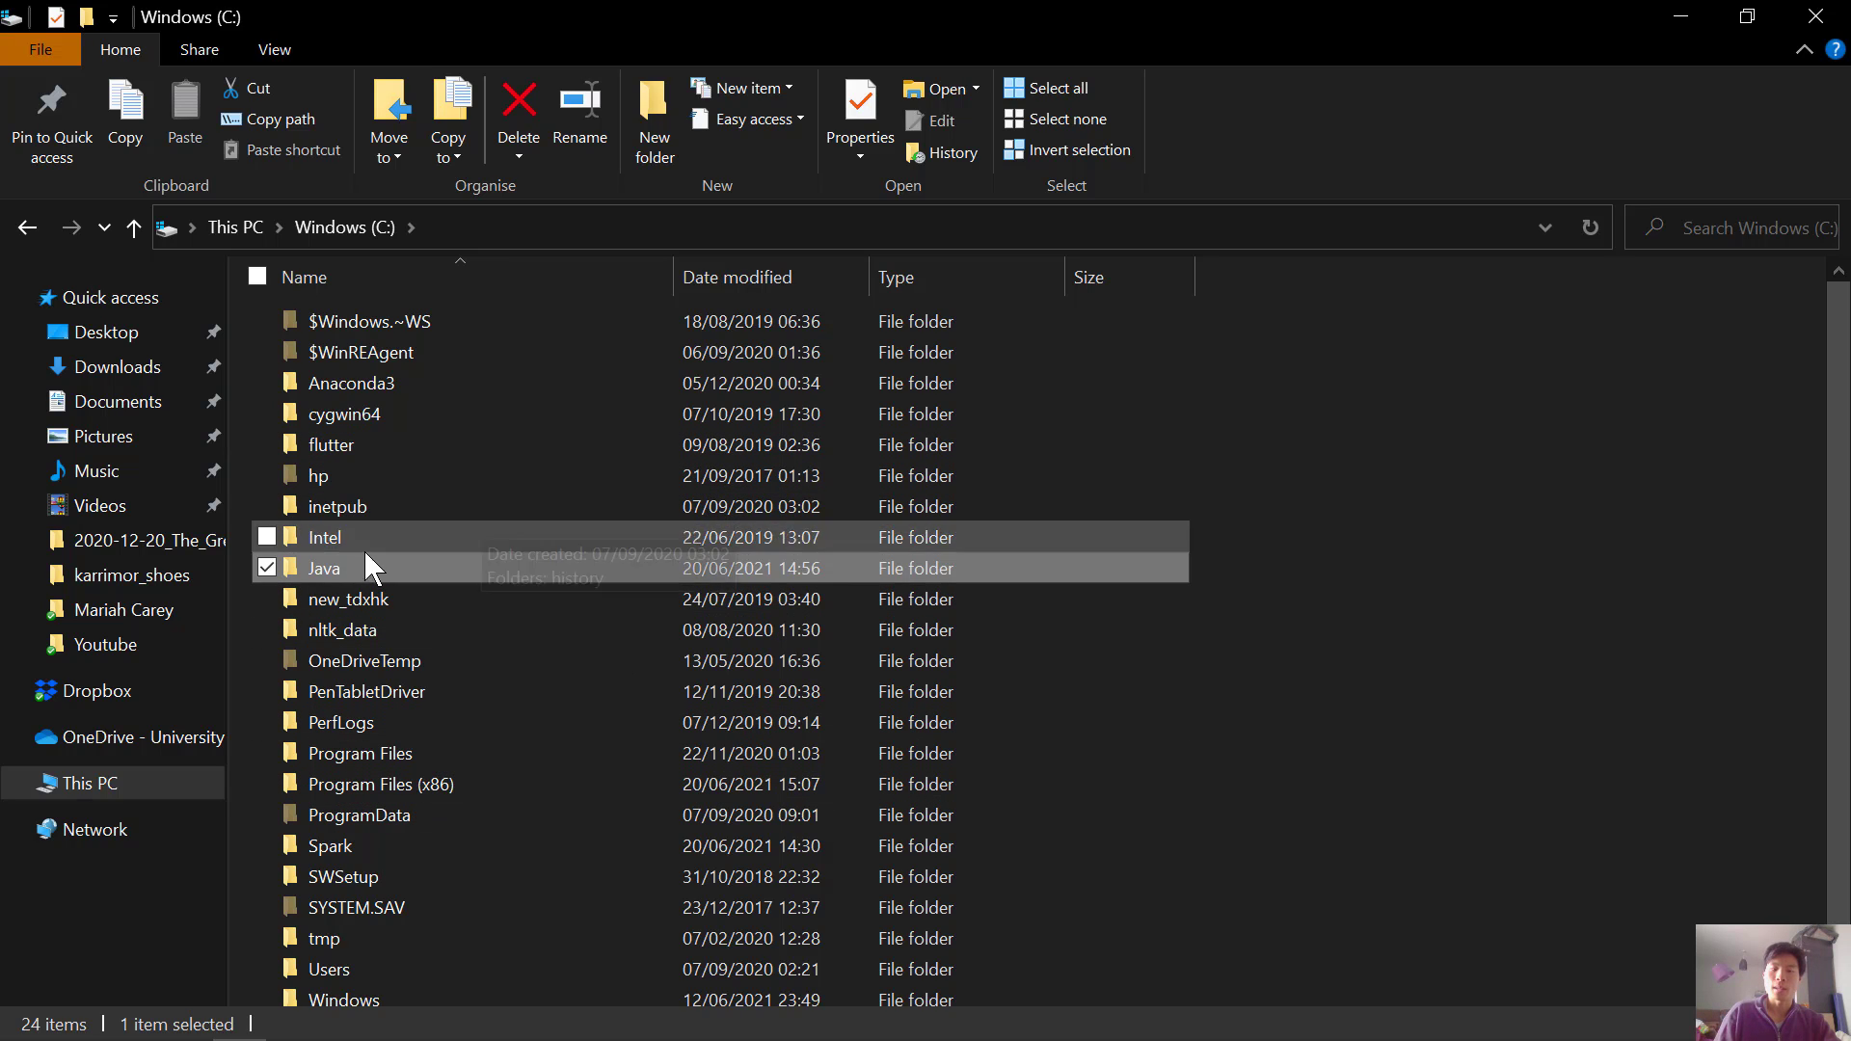
mouse_move(532, 201)
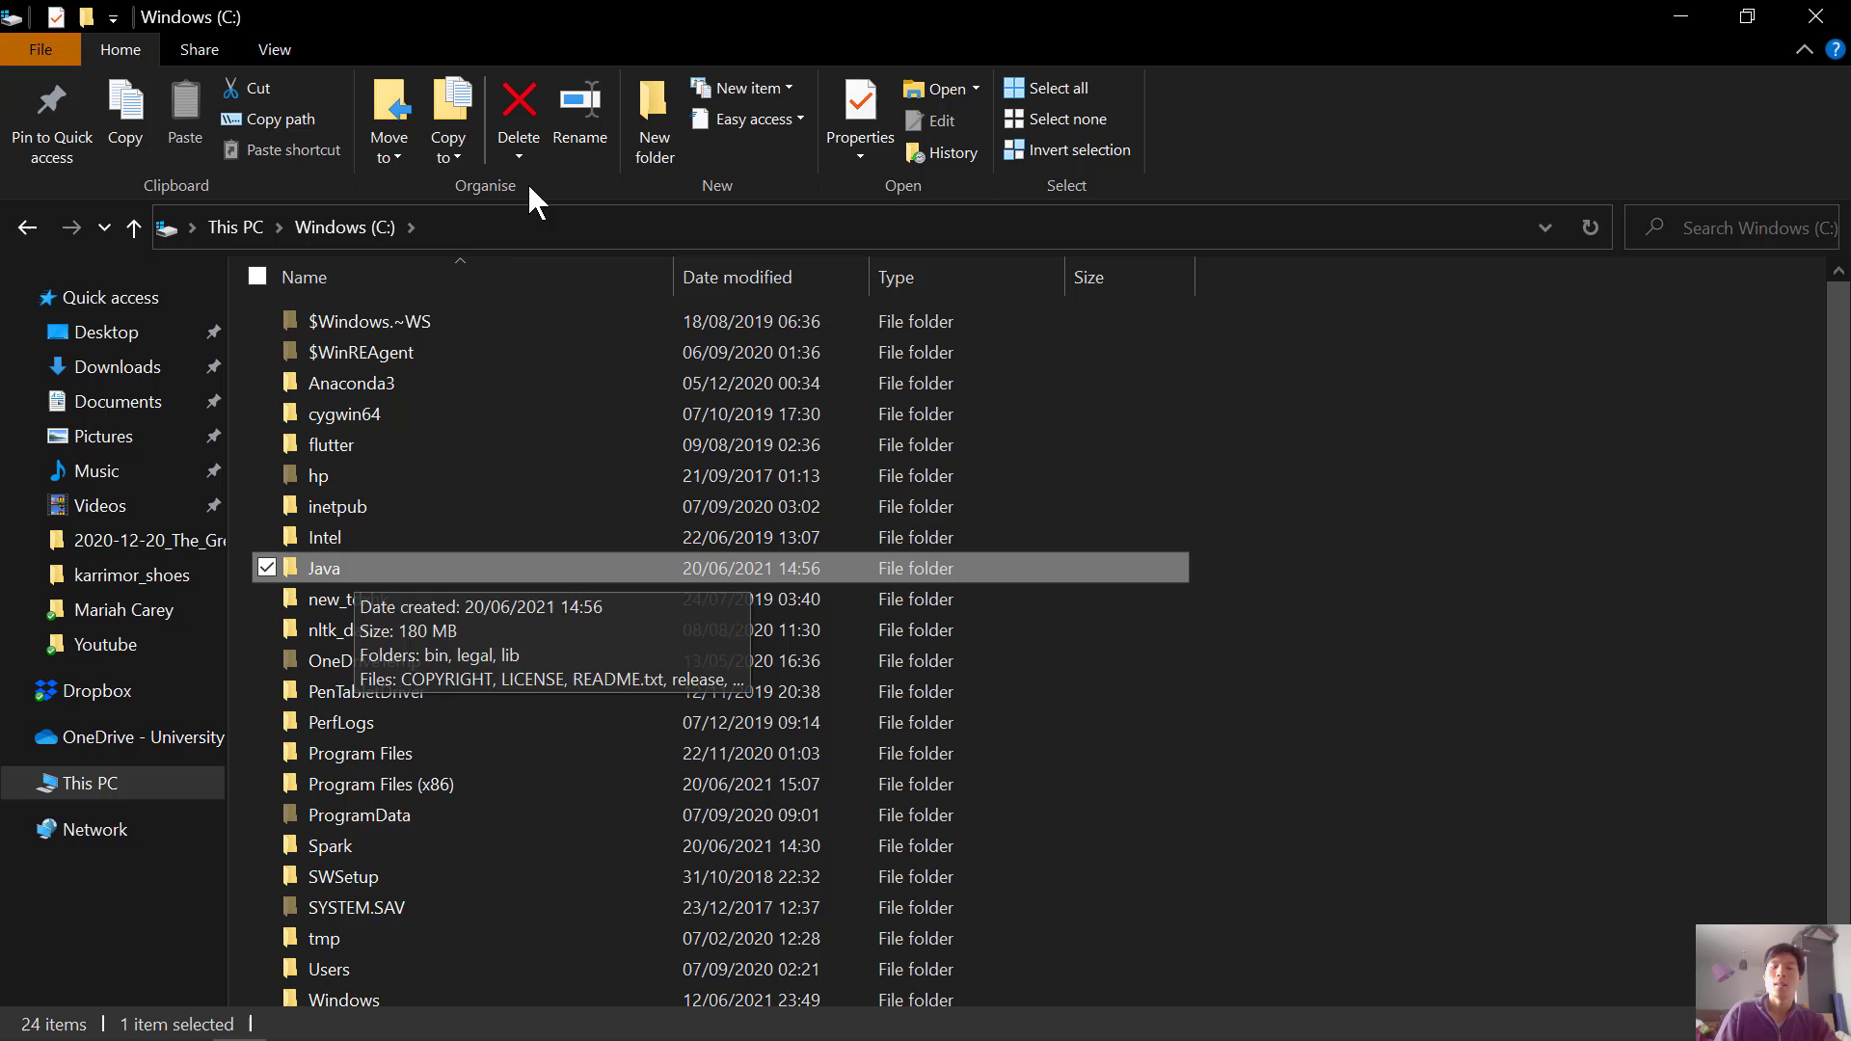
left_click(827, 228)
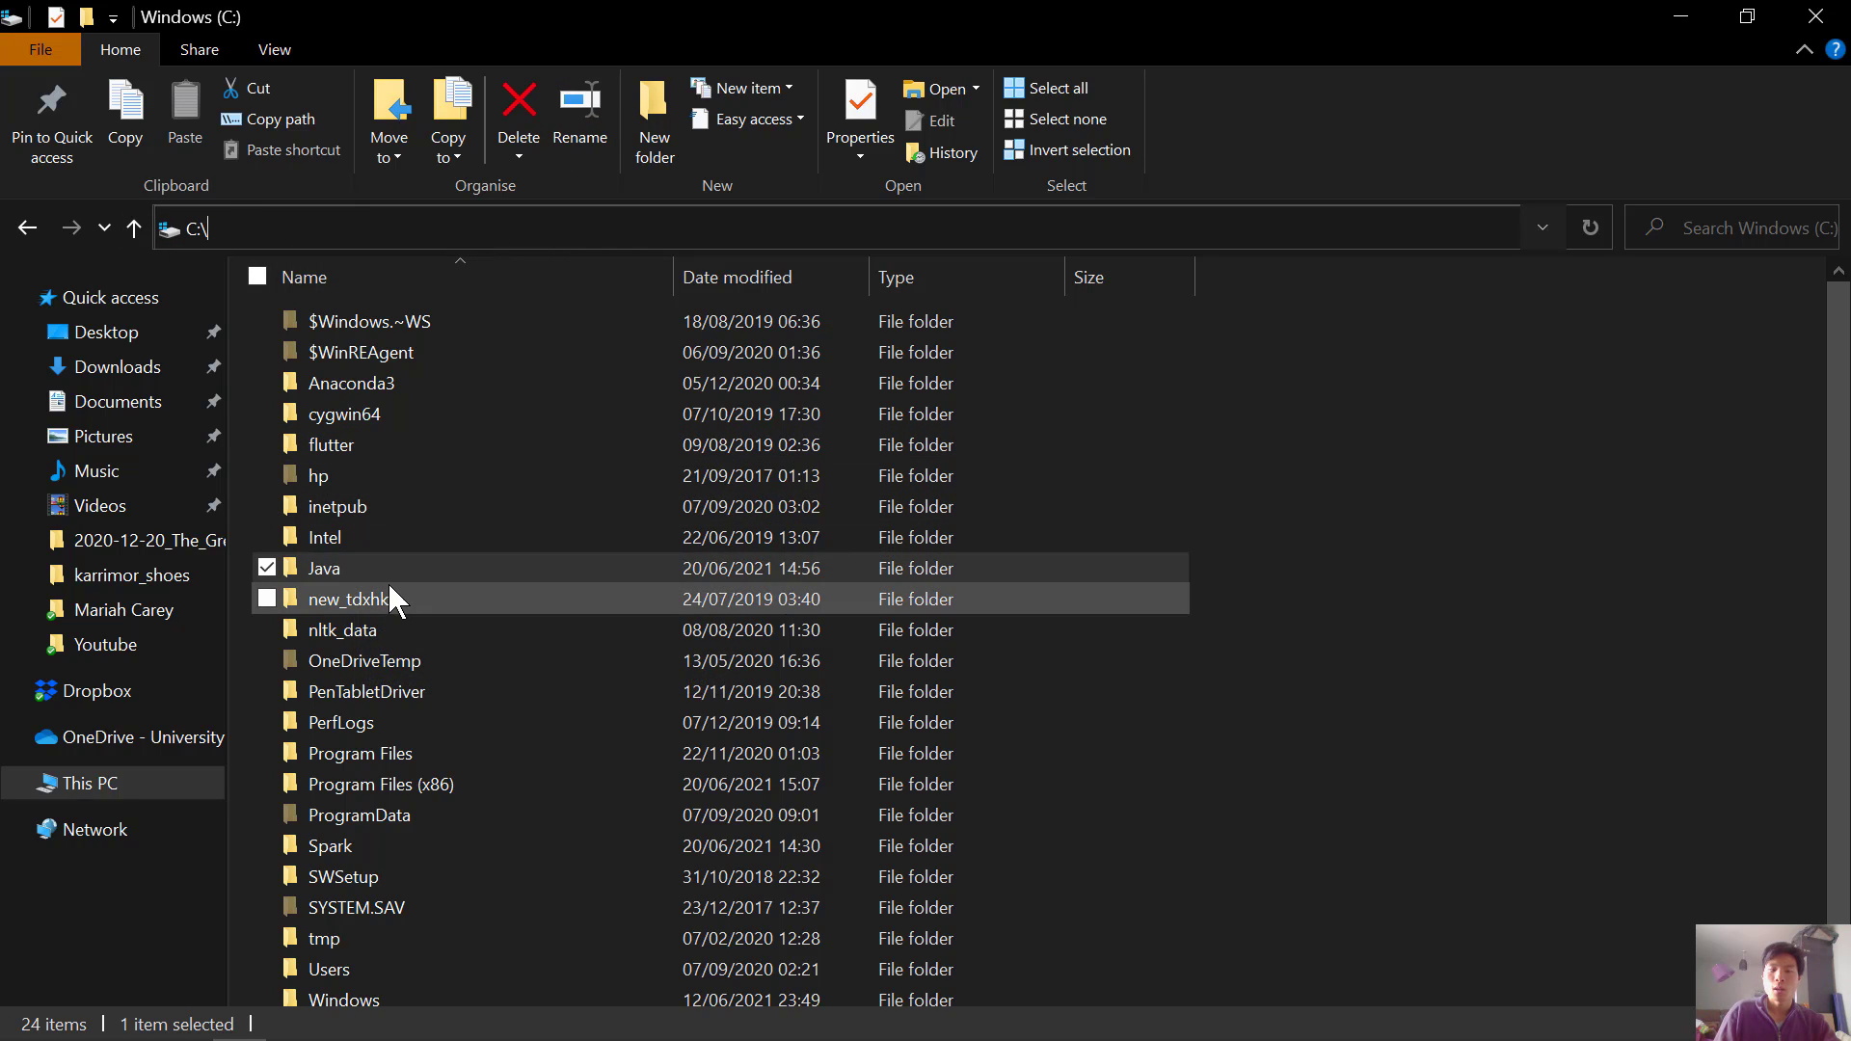
double_click(322, 566)
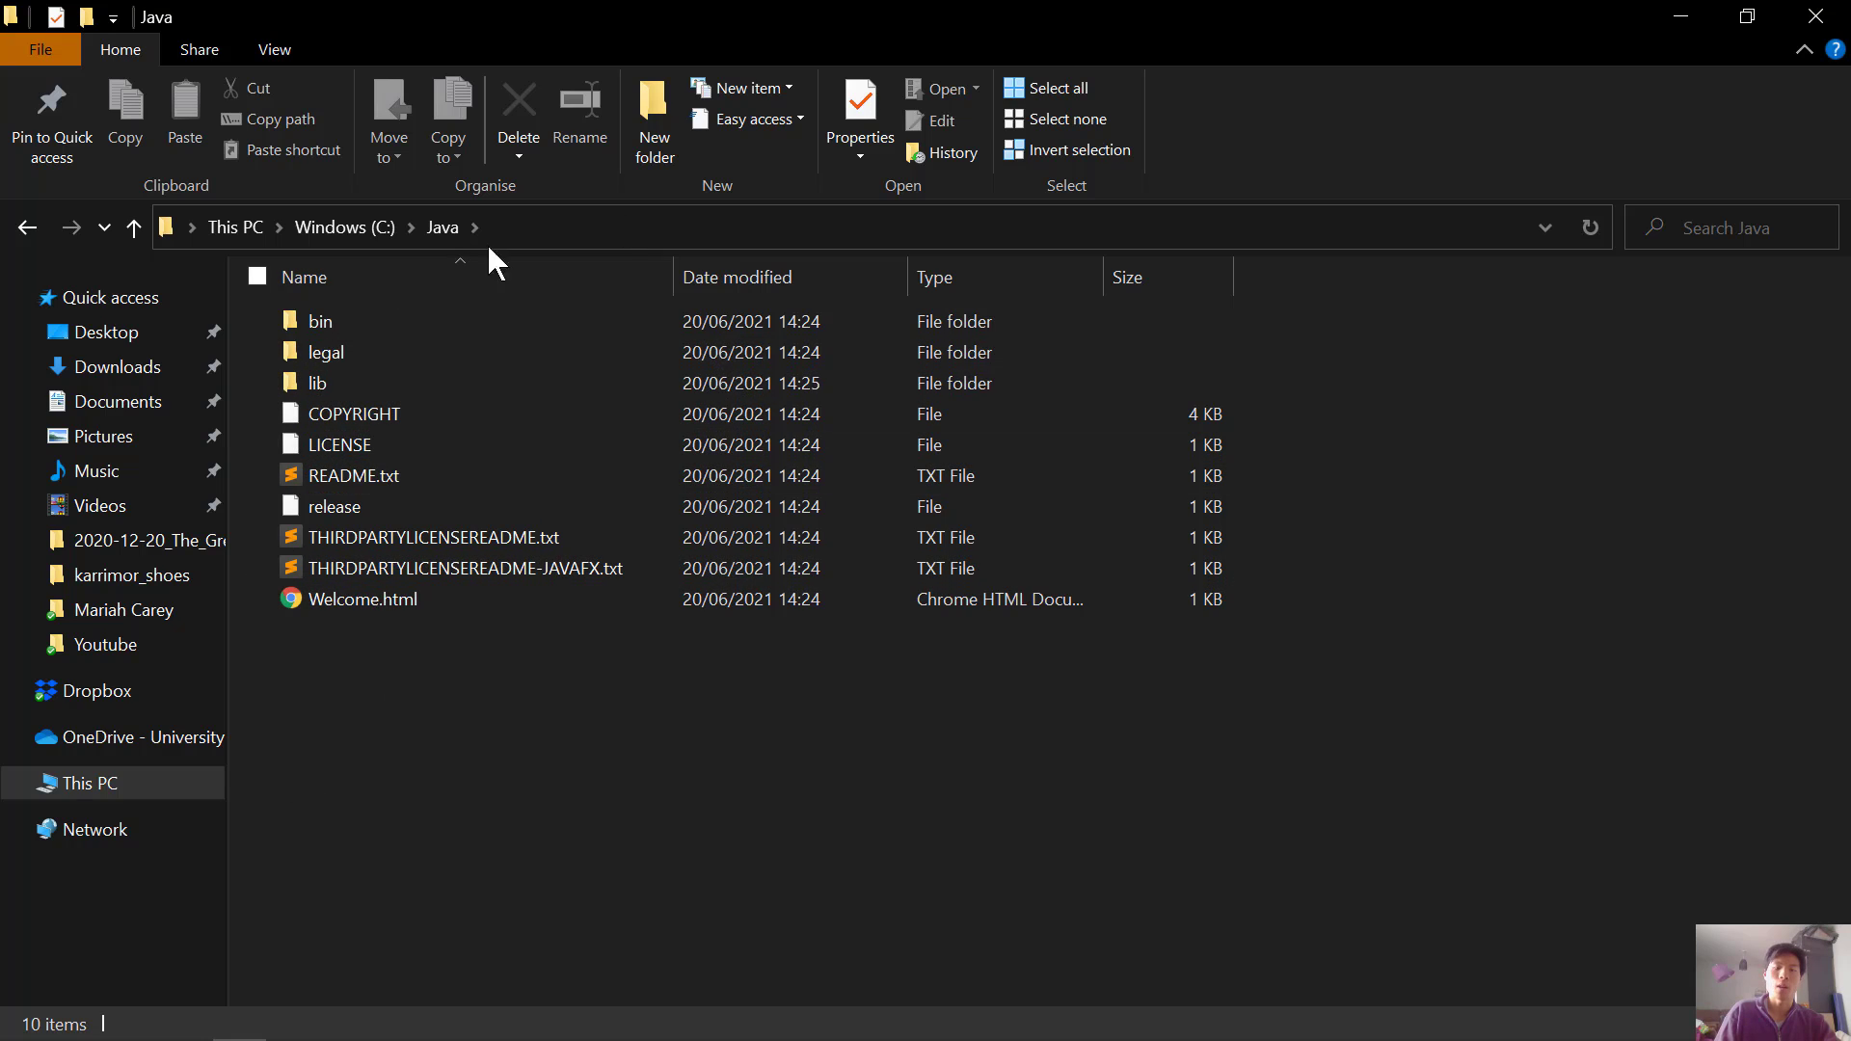
mouse_move(505, 887)
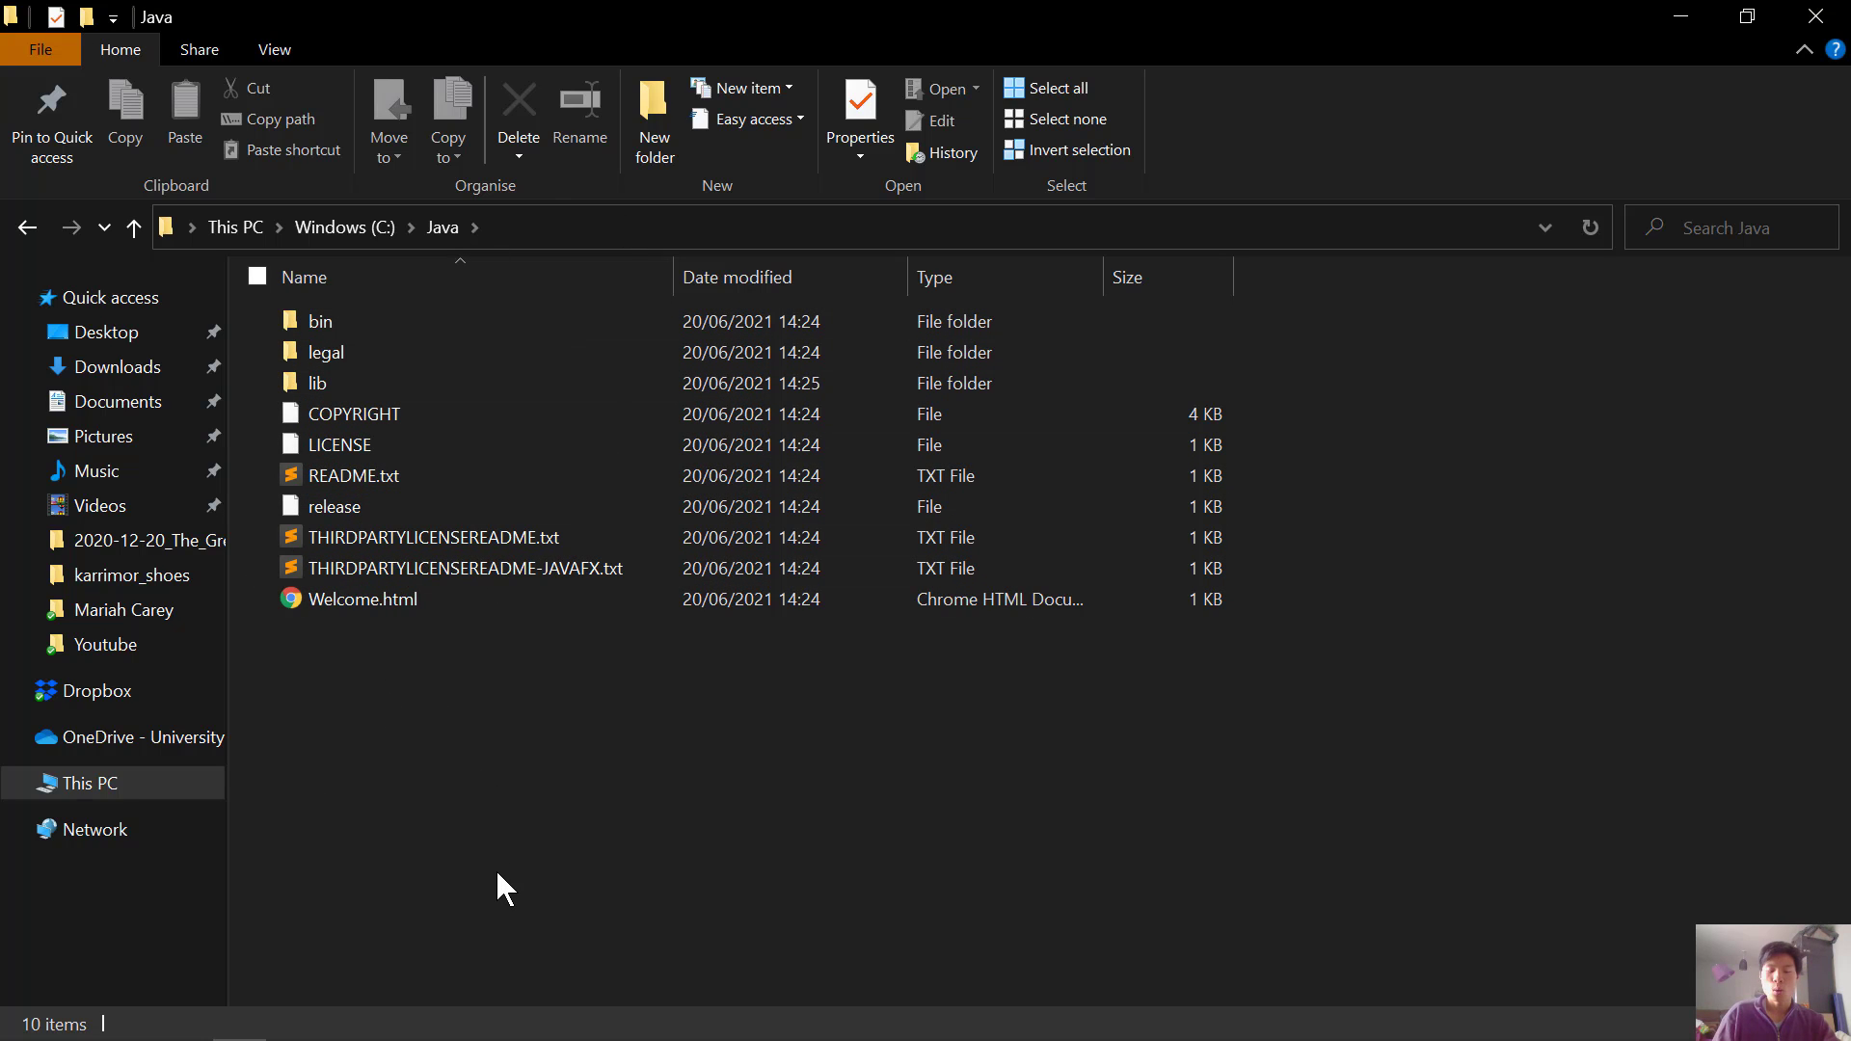
type("env")
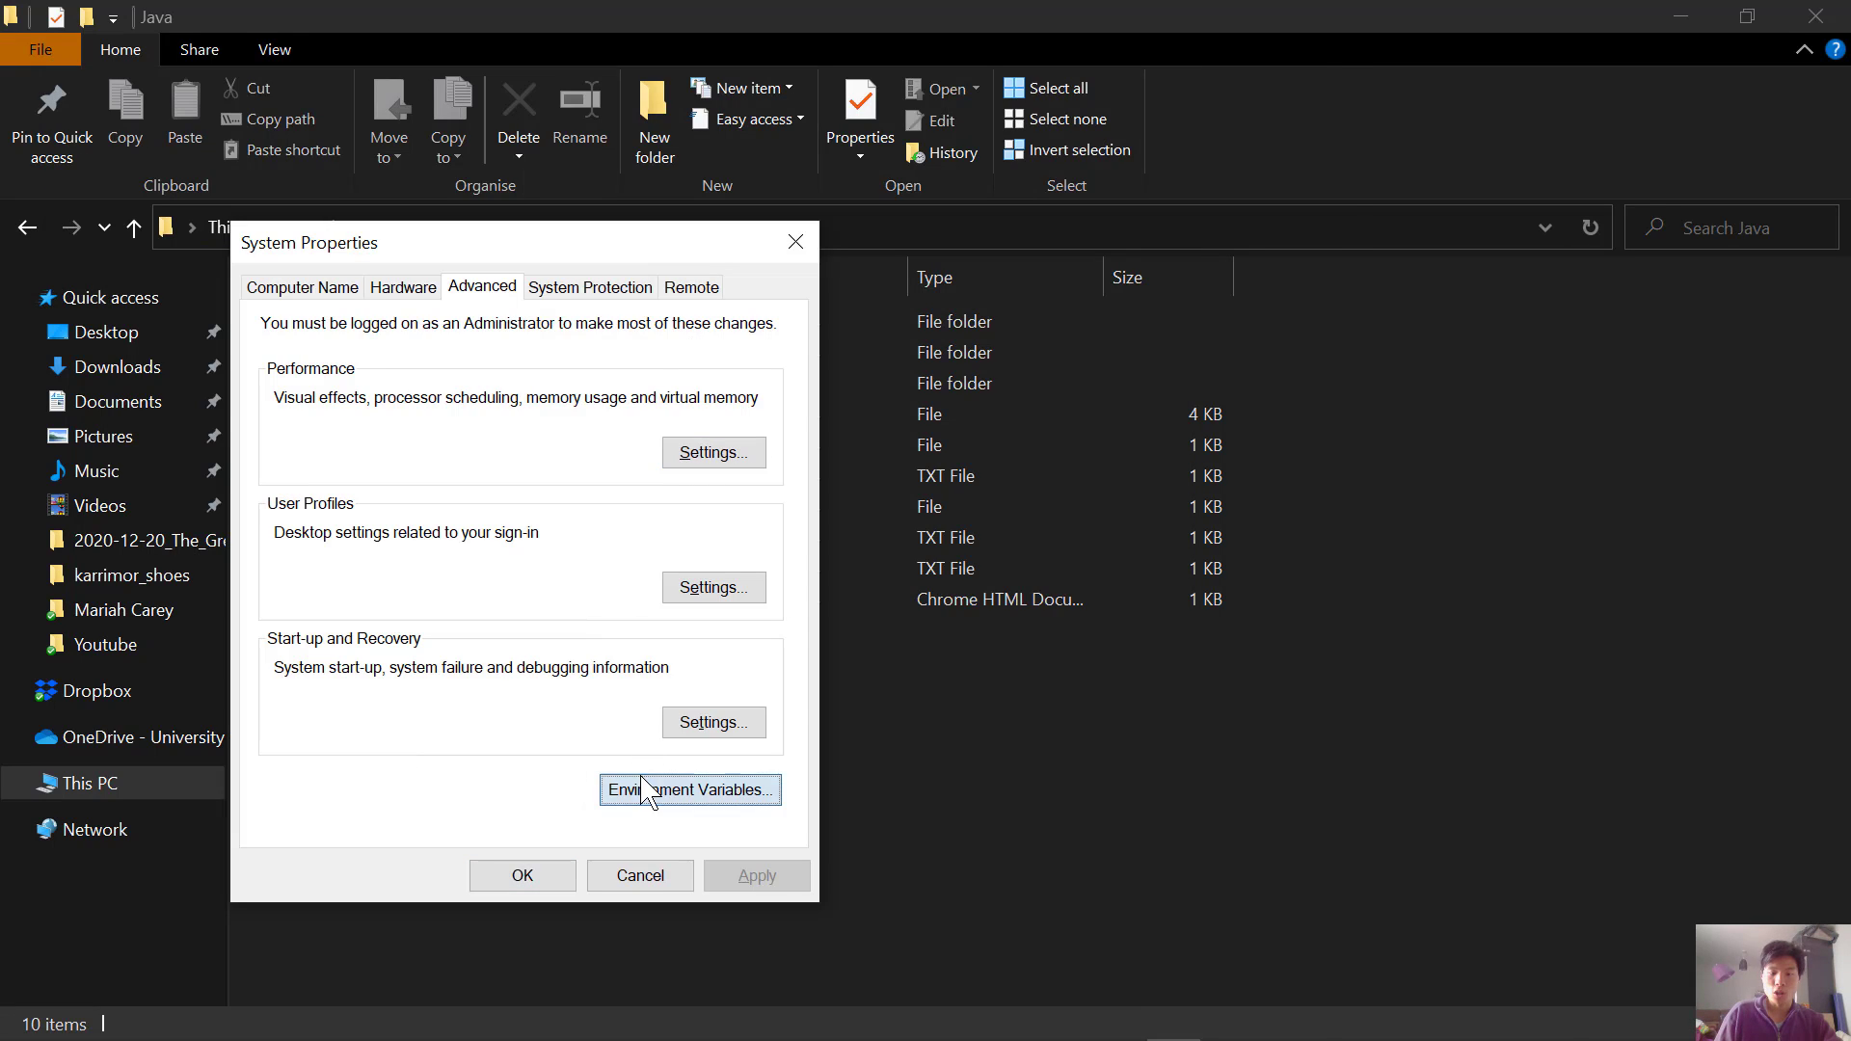
Bring up Environment Variables to review JAVA_HOME (C:\Java) and SPARK_HOME.
left_click(689, 790)
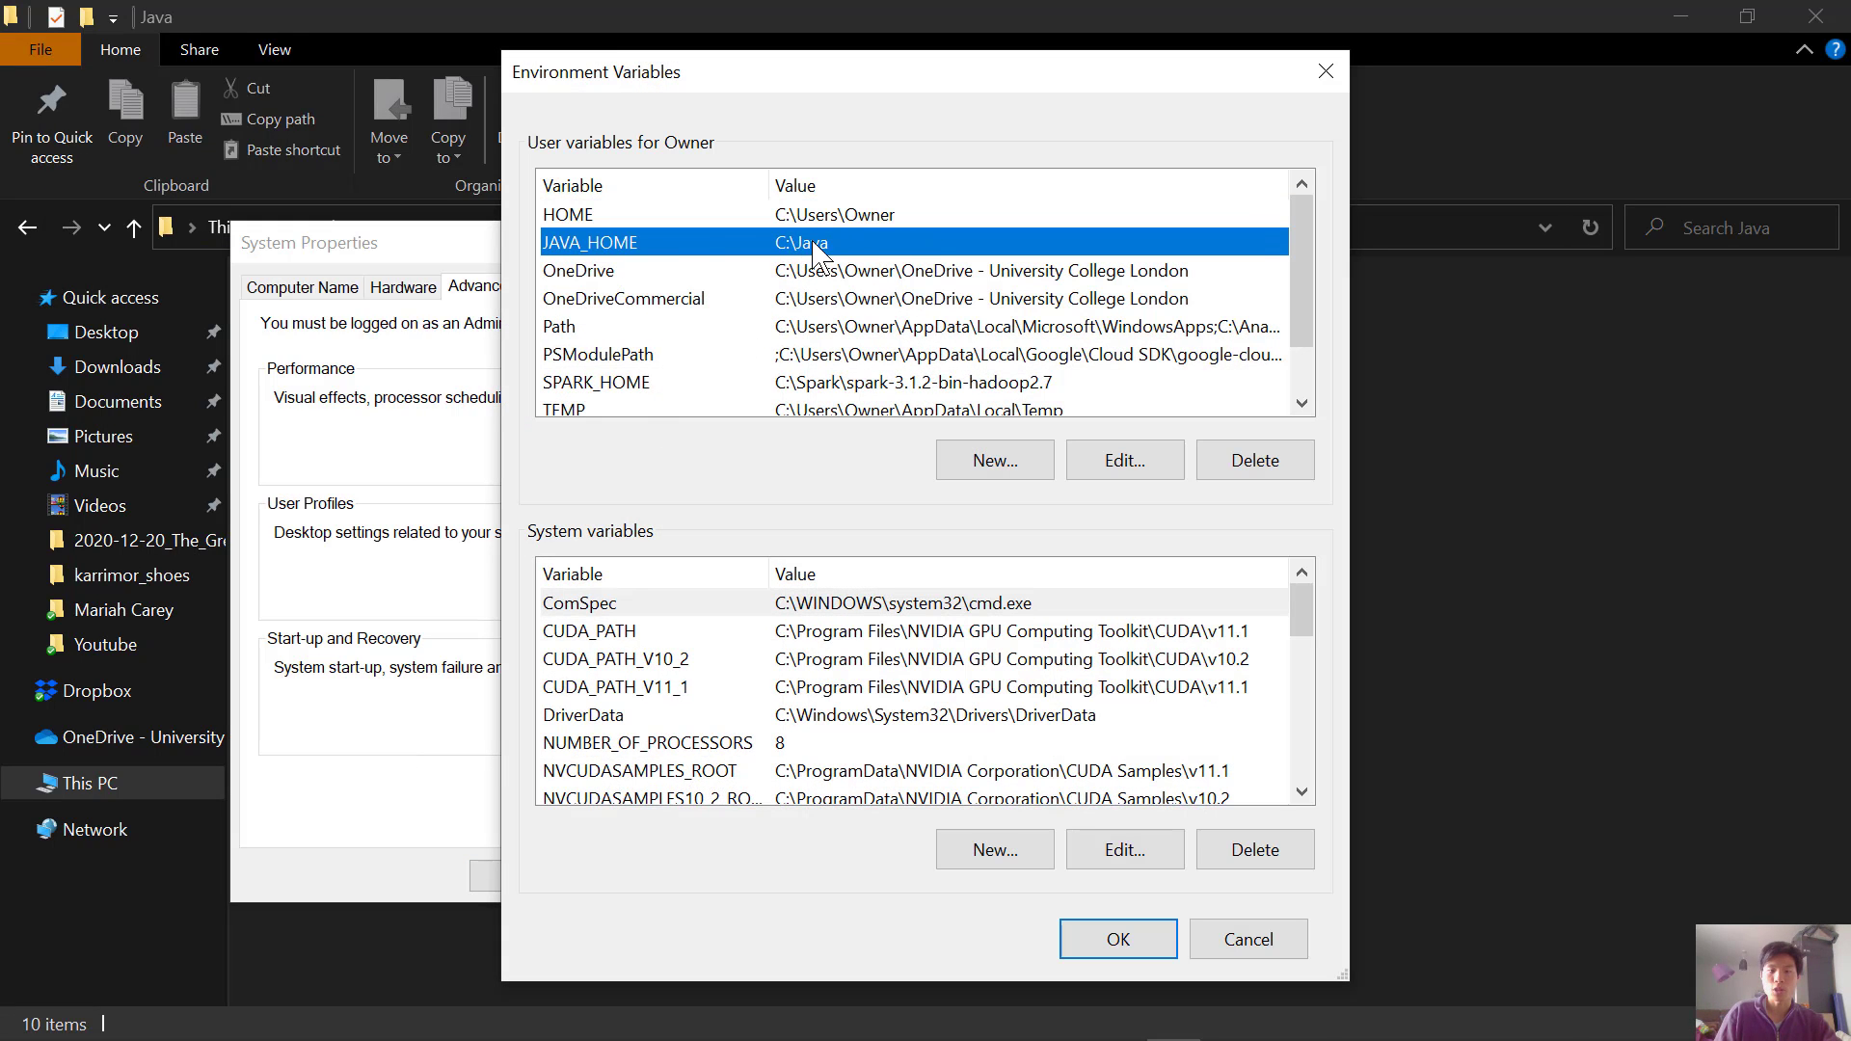
mouse_move(822, 262)
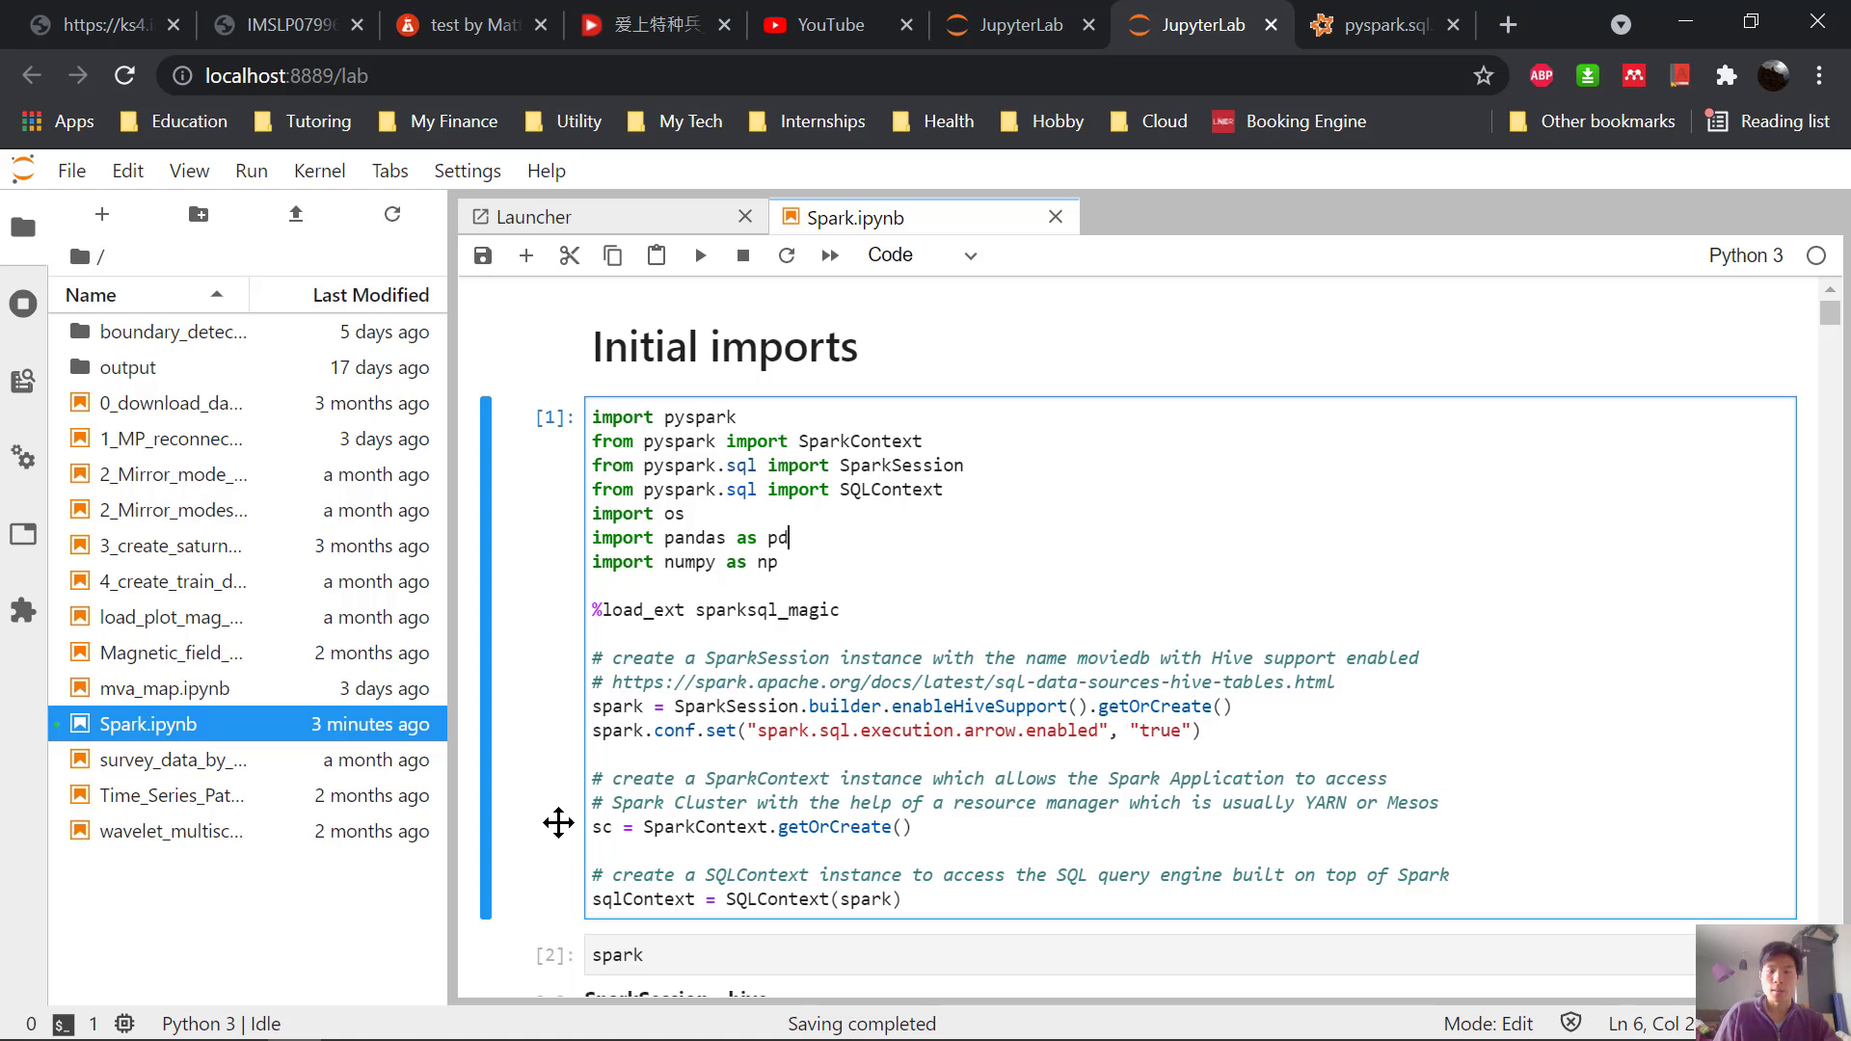
left_click(592, 417)
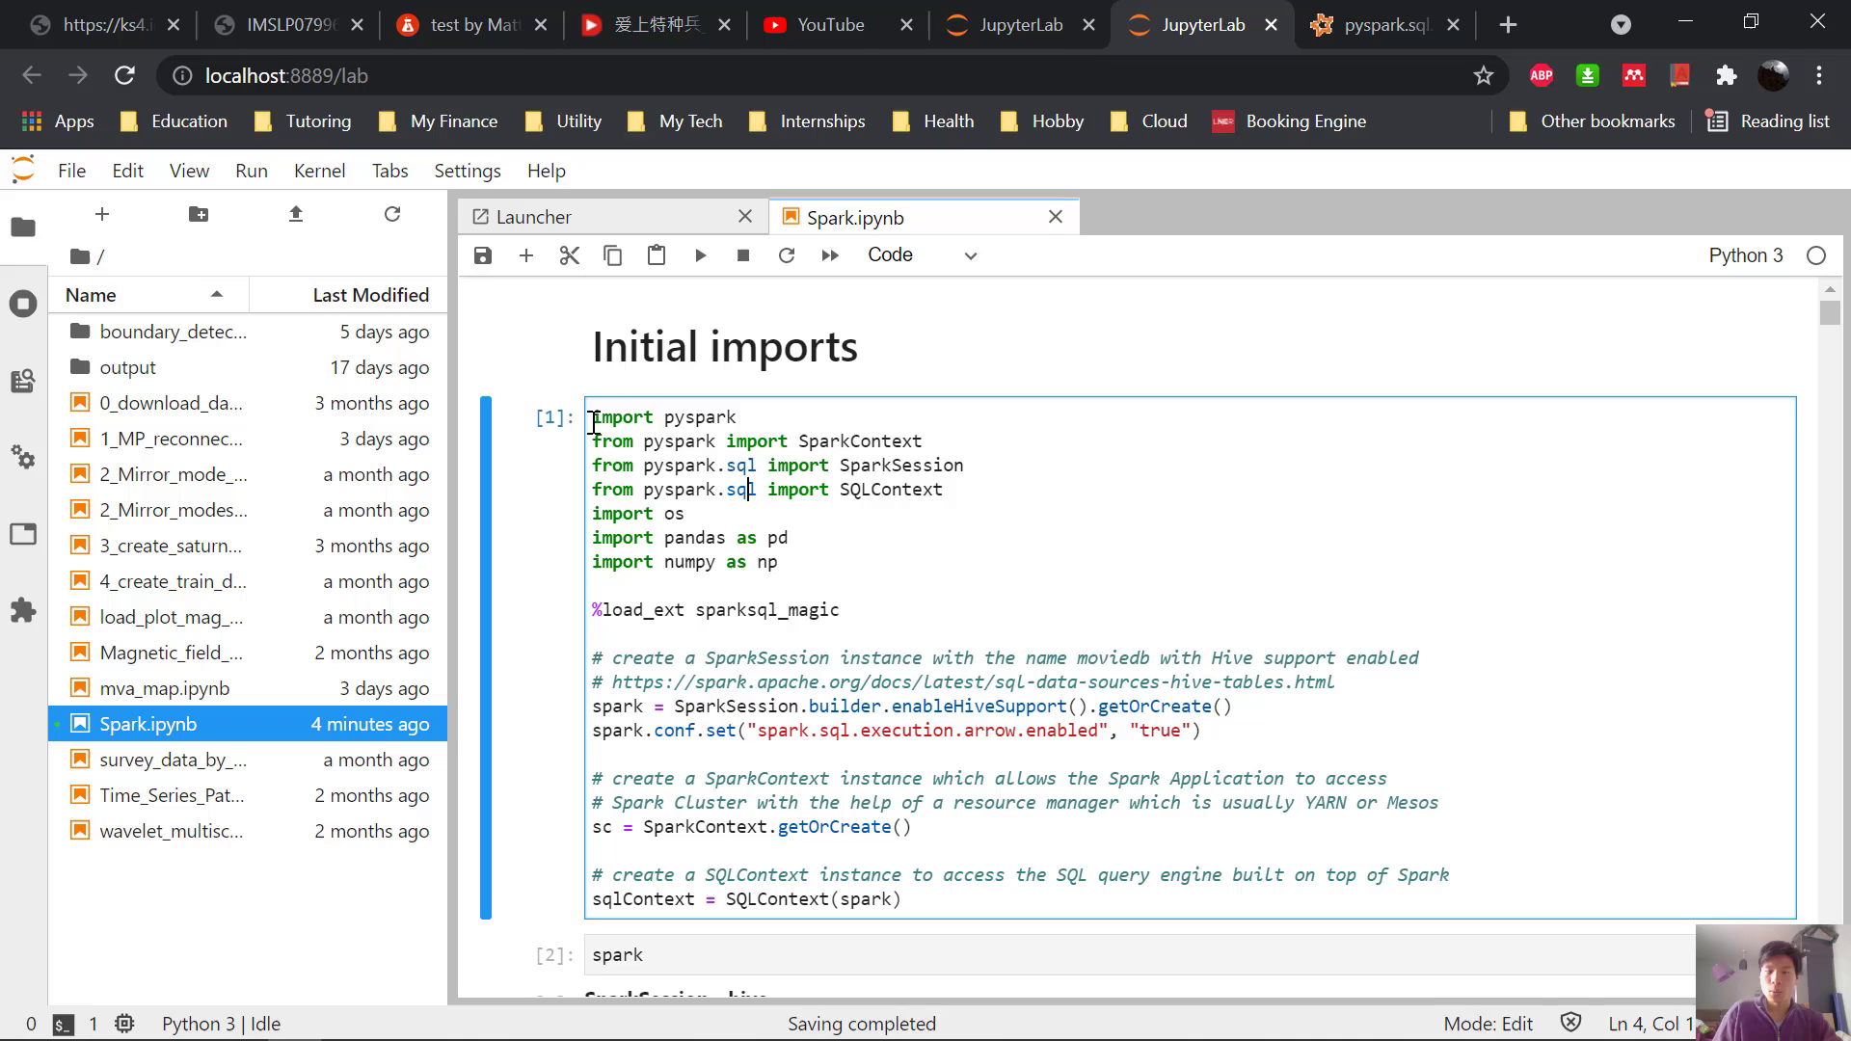
left_click(806, 464)
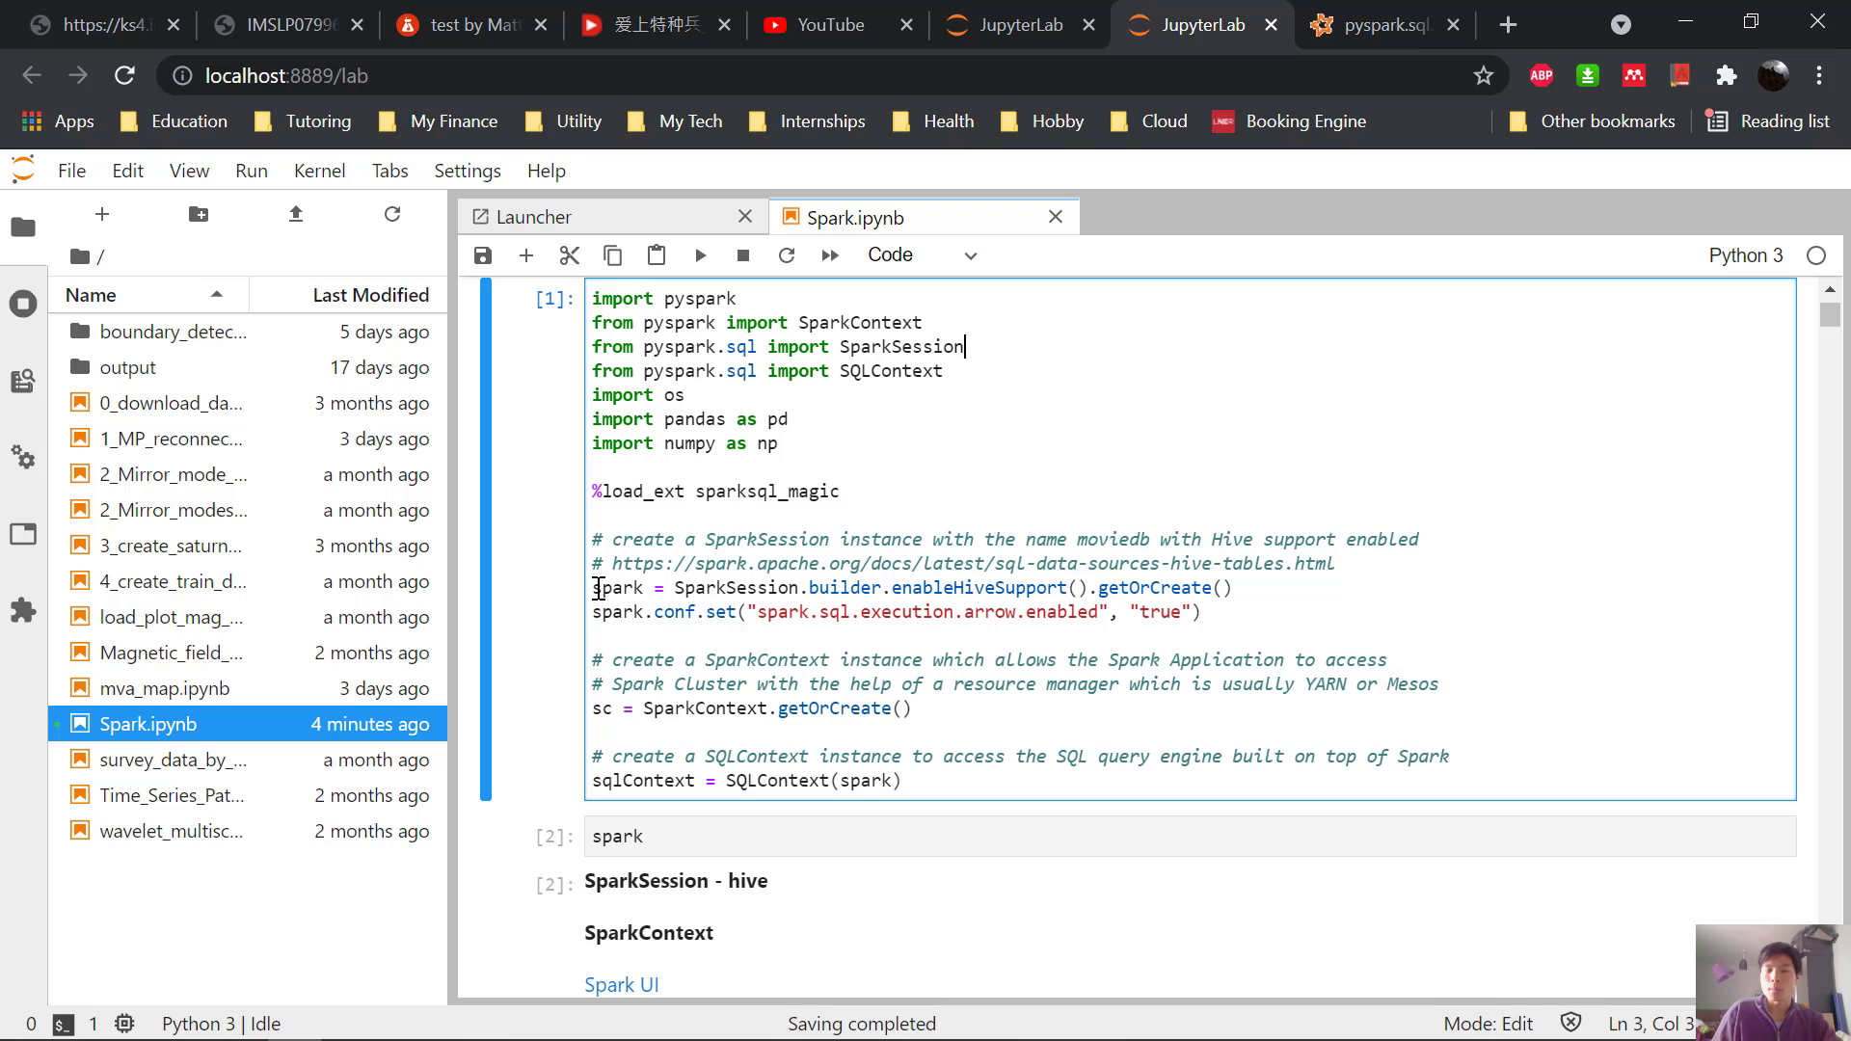
scroll("down", 3)
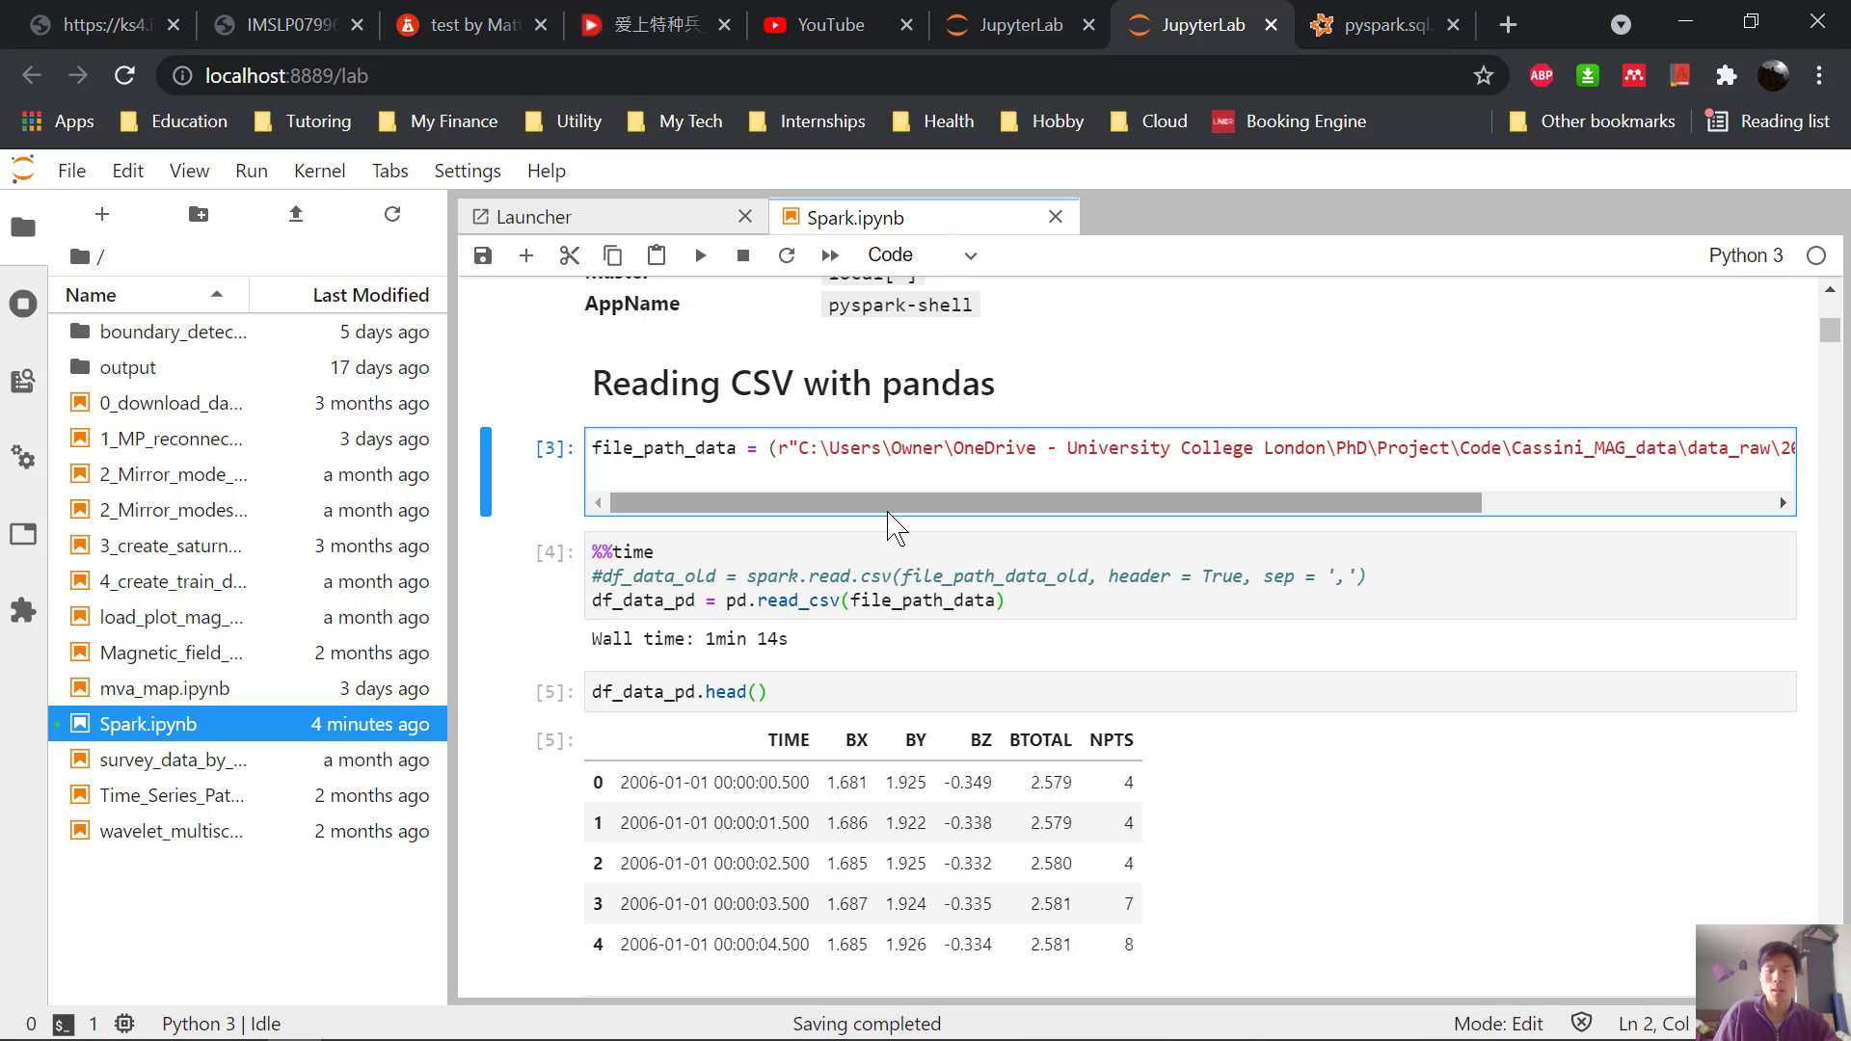
left_click(1396, 473)
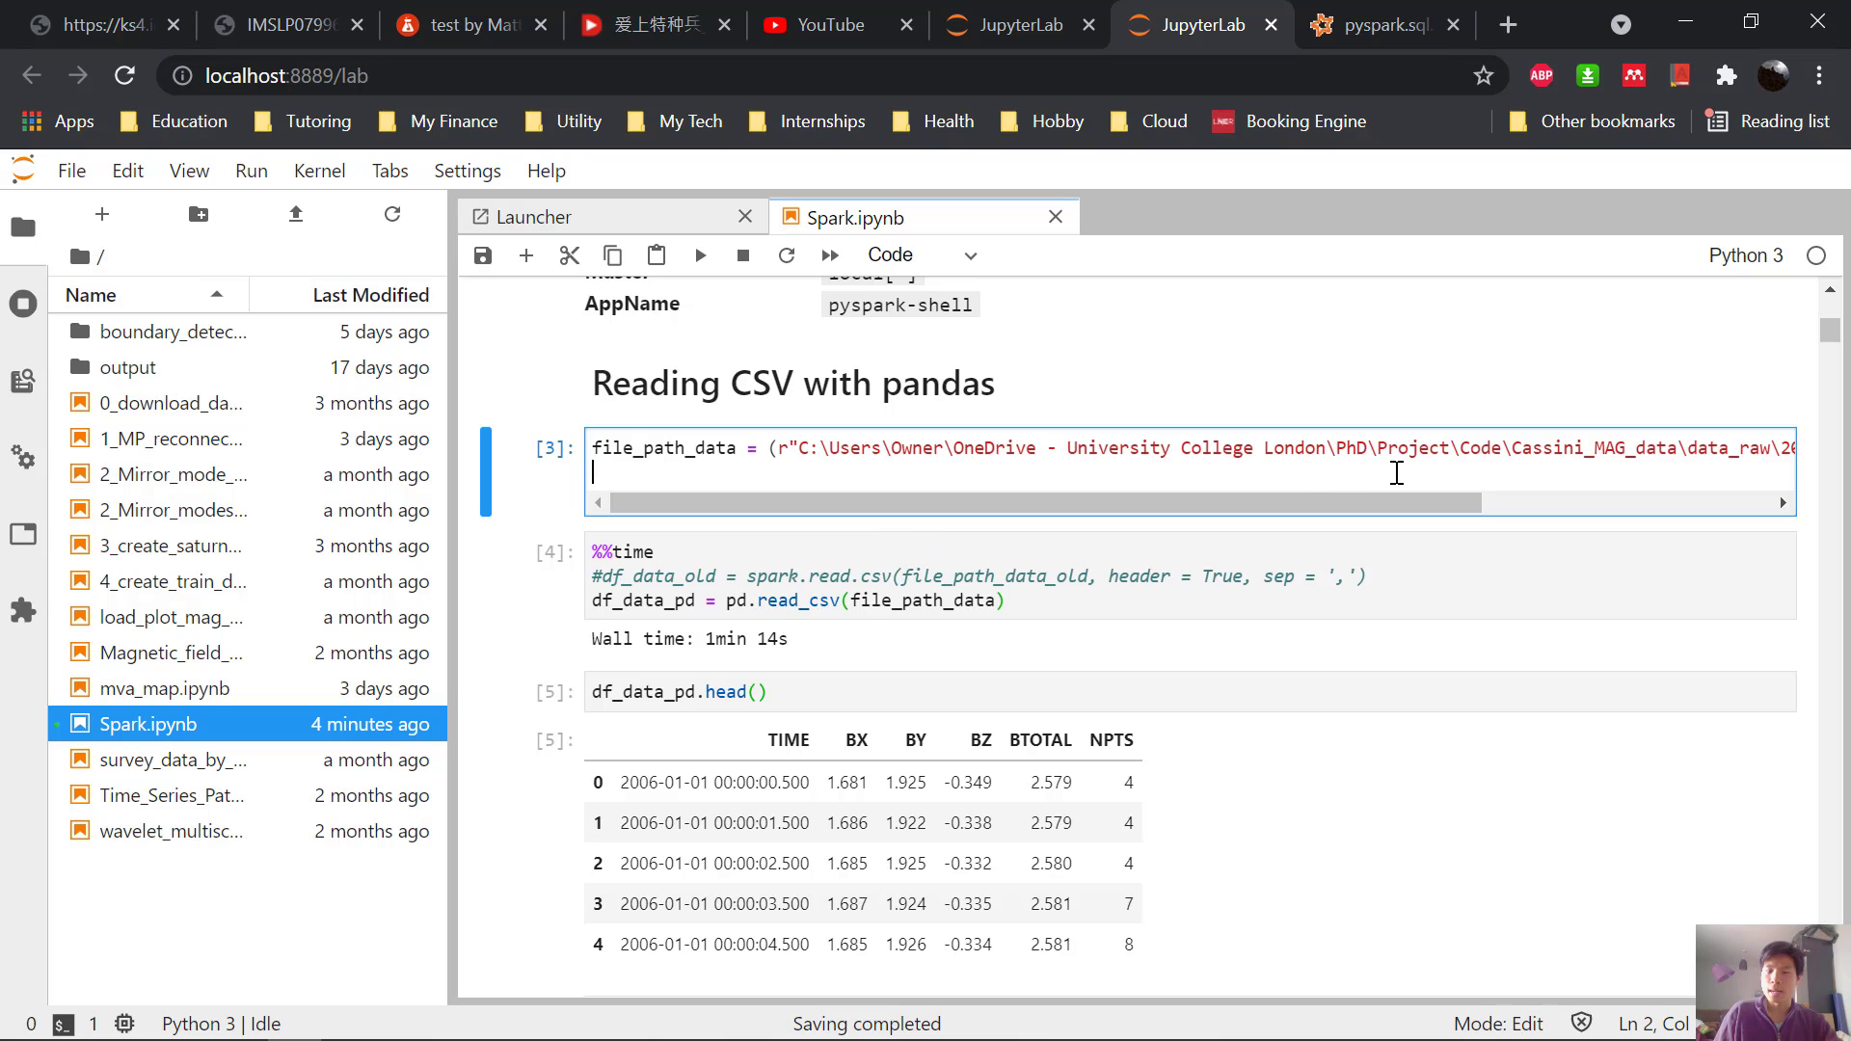
mouse_move(727, 638)
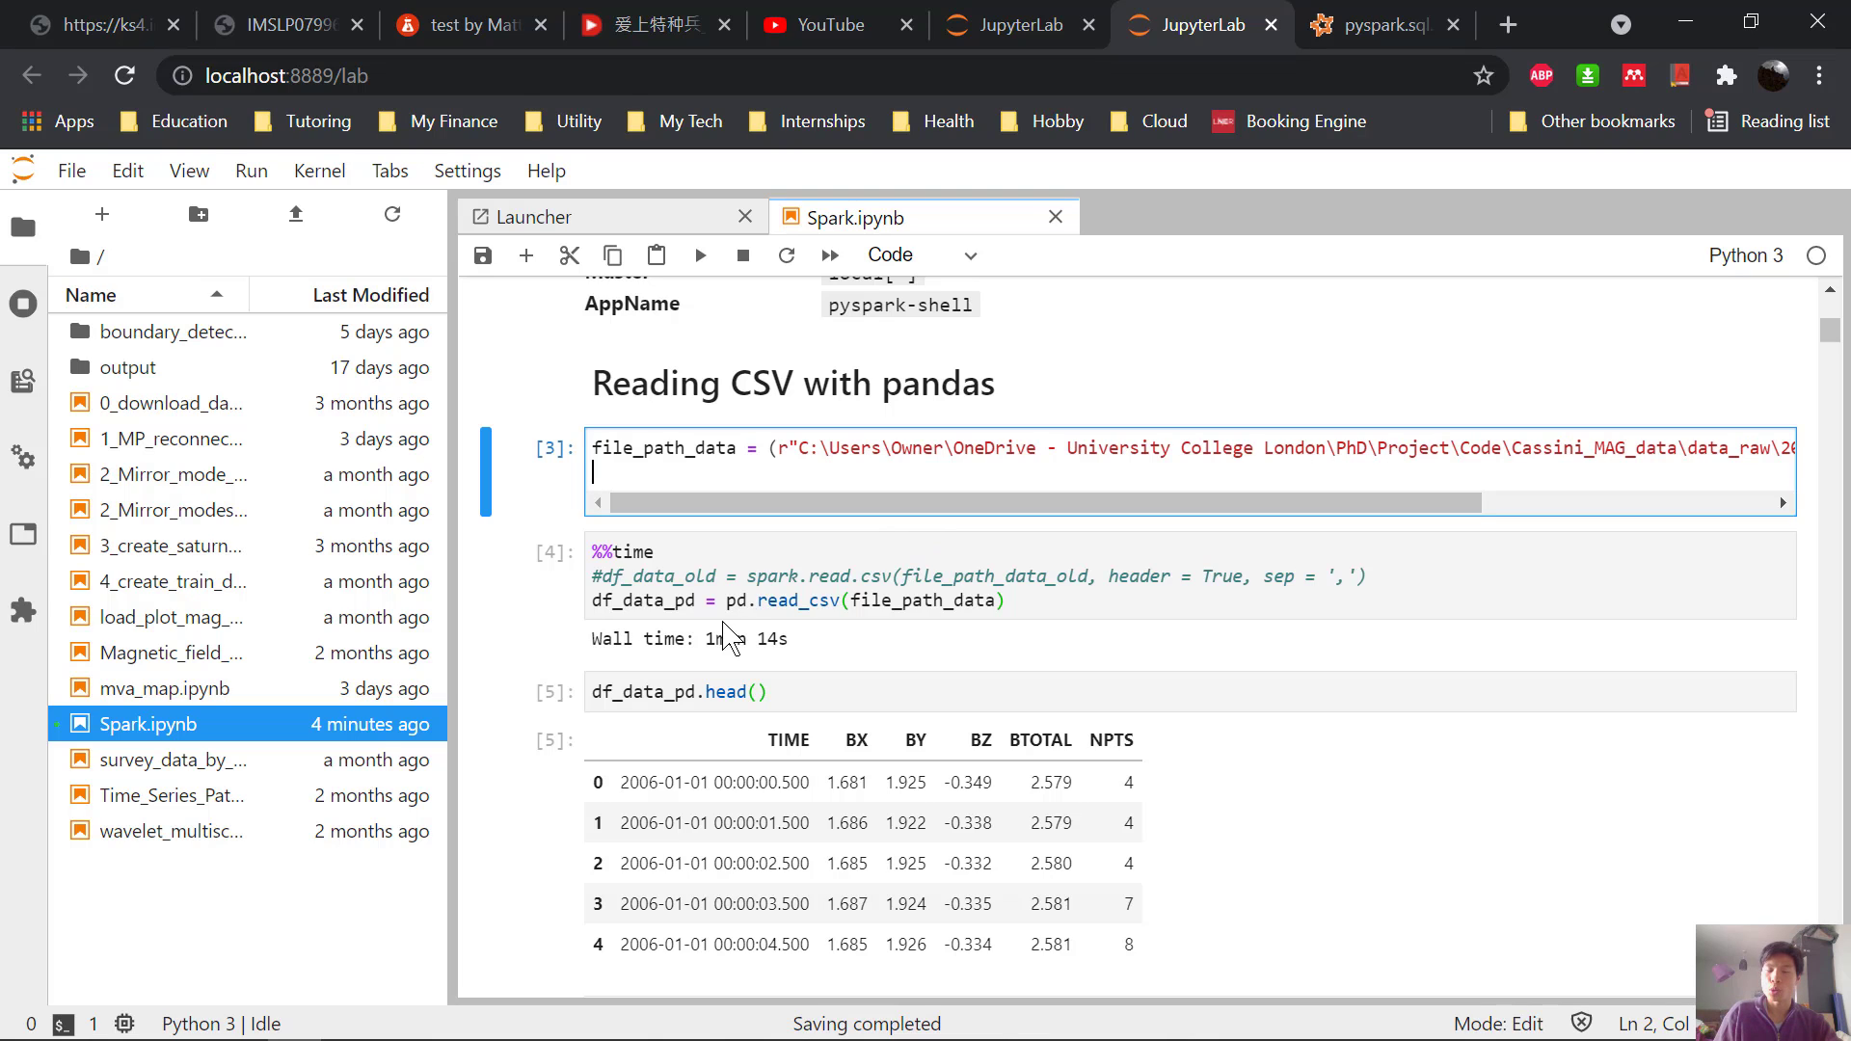
mouse_move(802, 656)
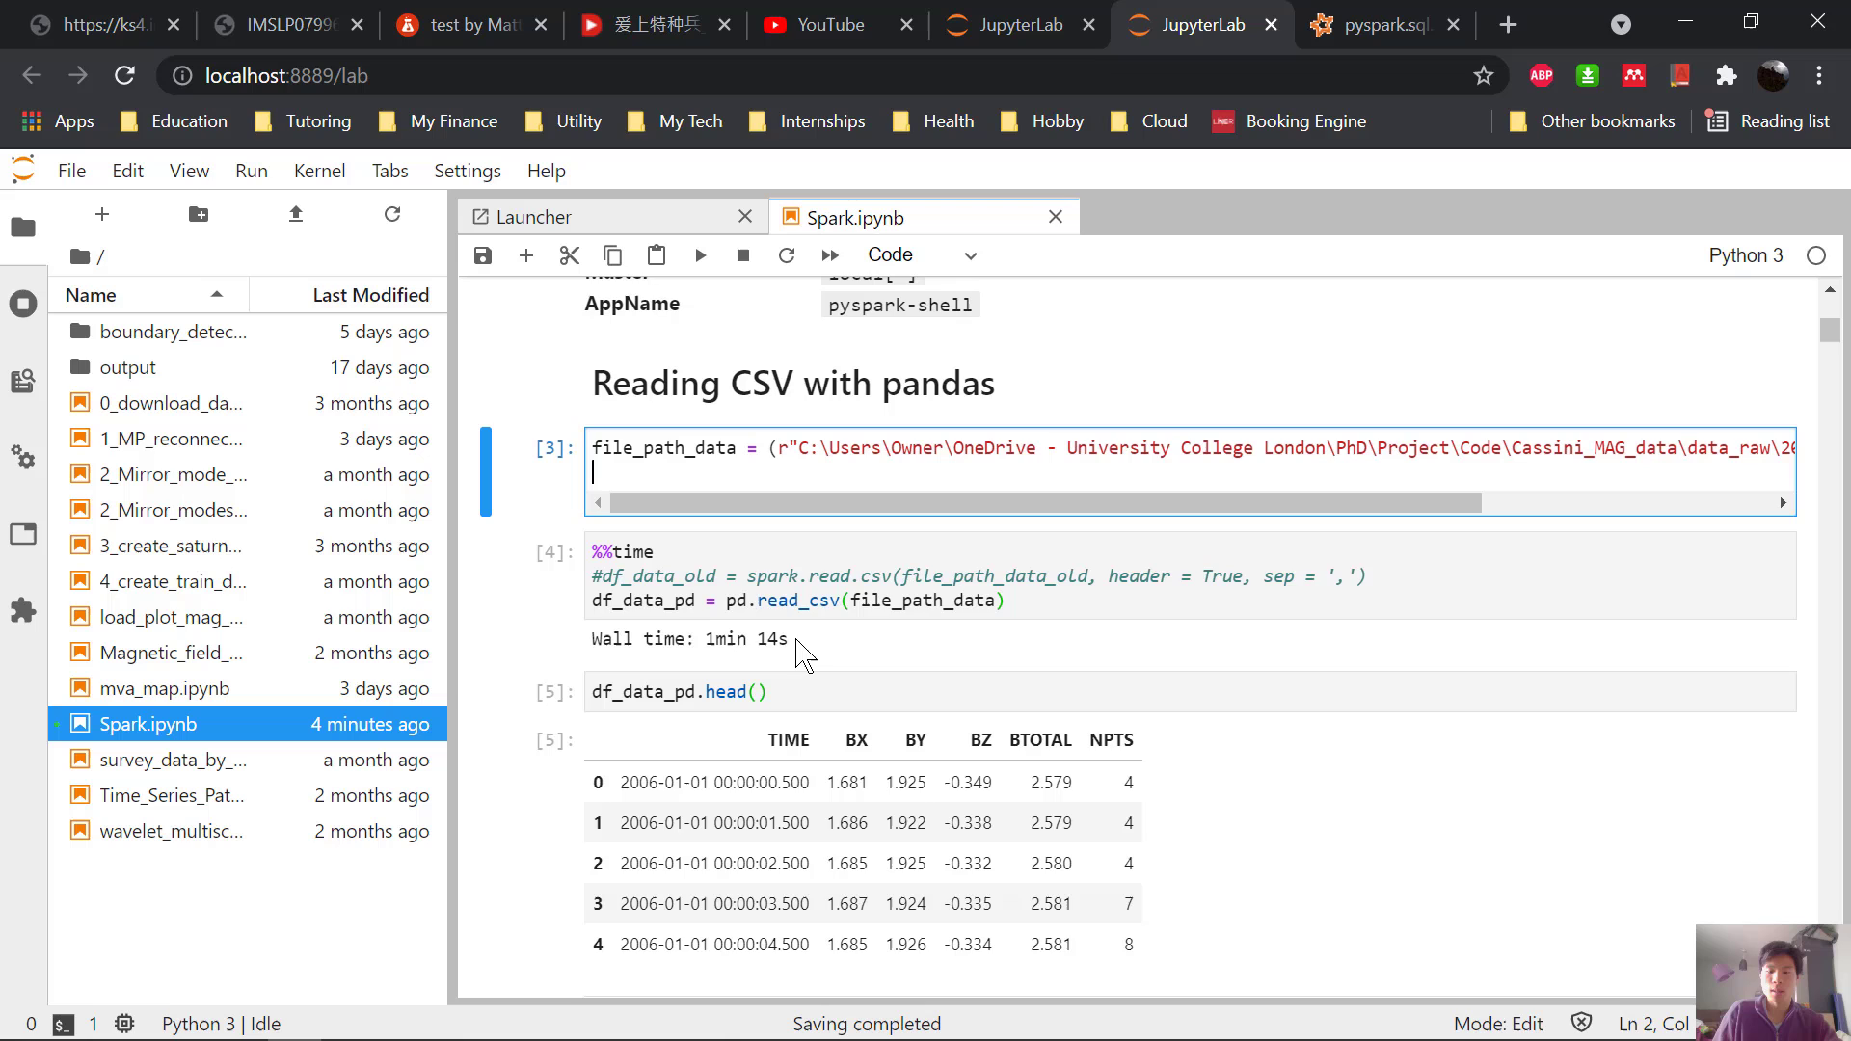
scroll("down", 3)
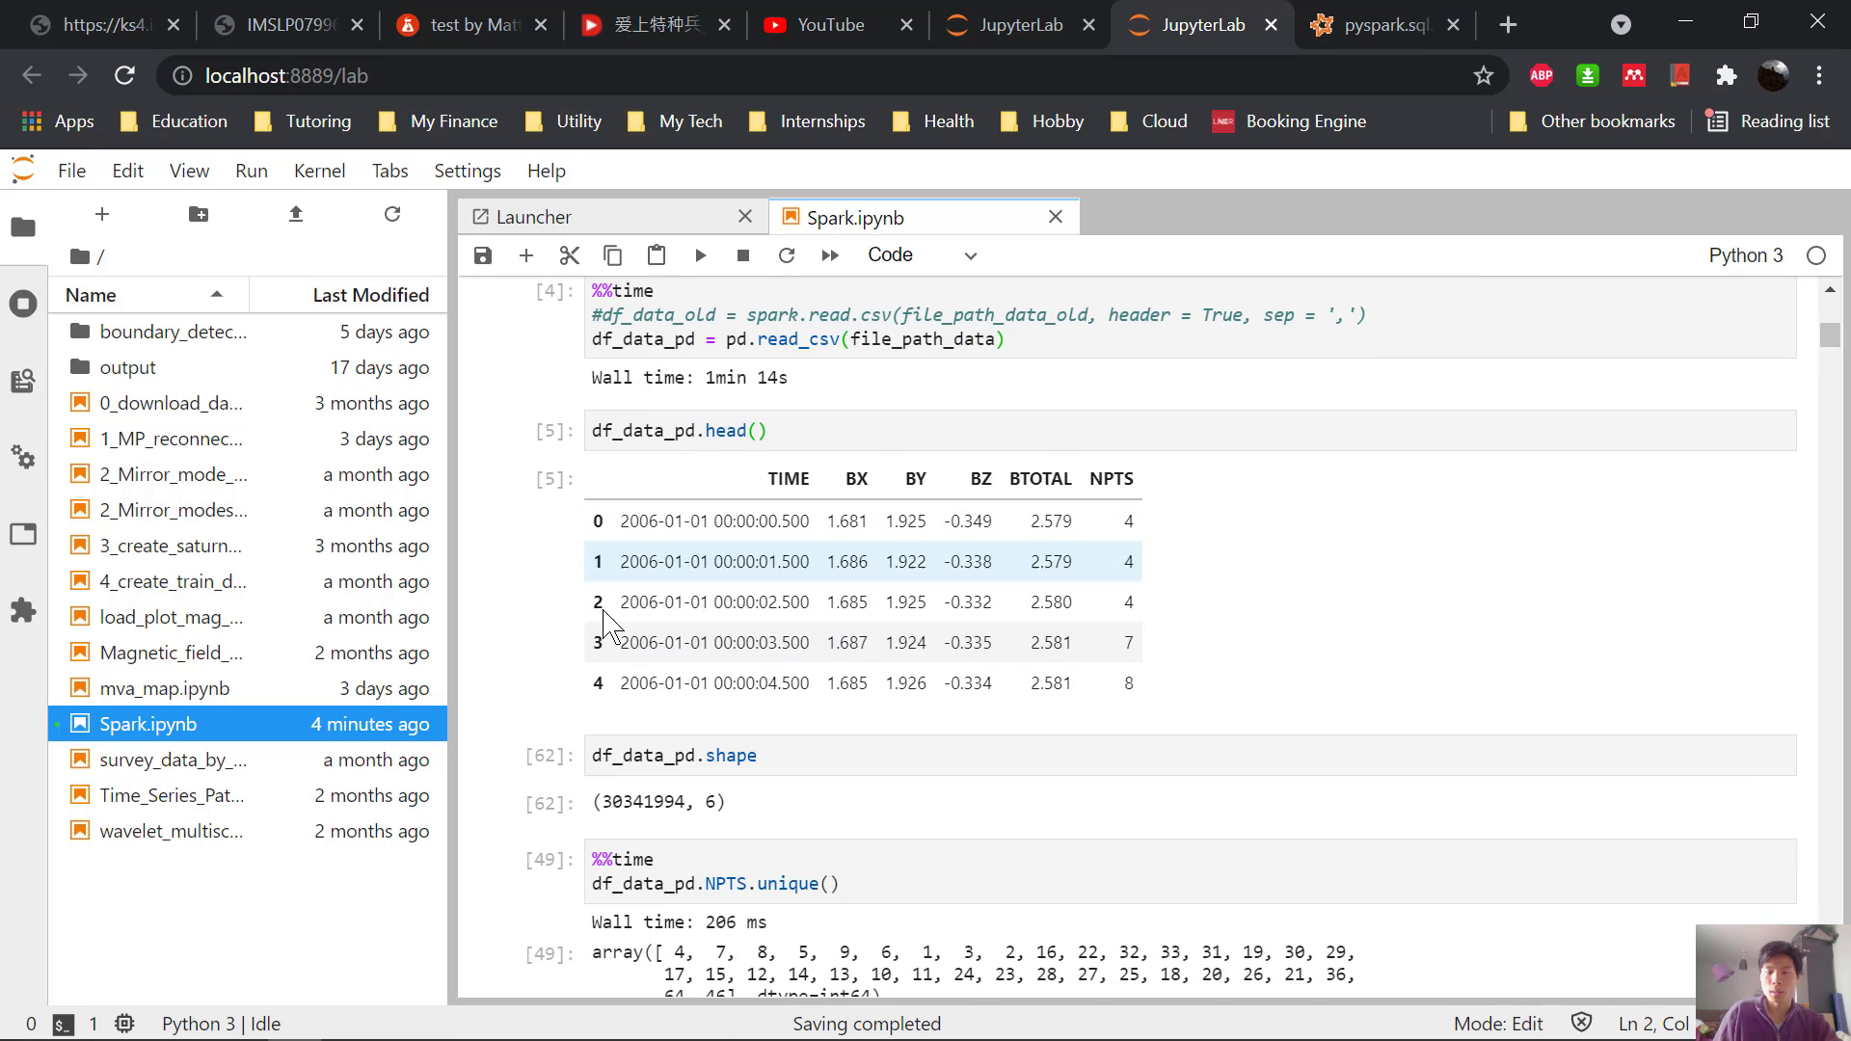
scroll("down", 3)
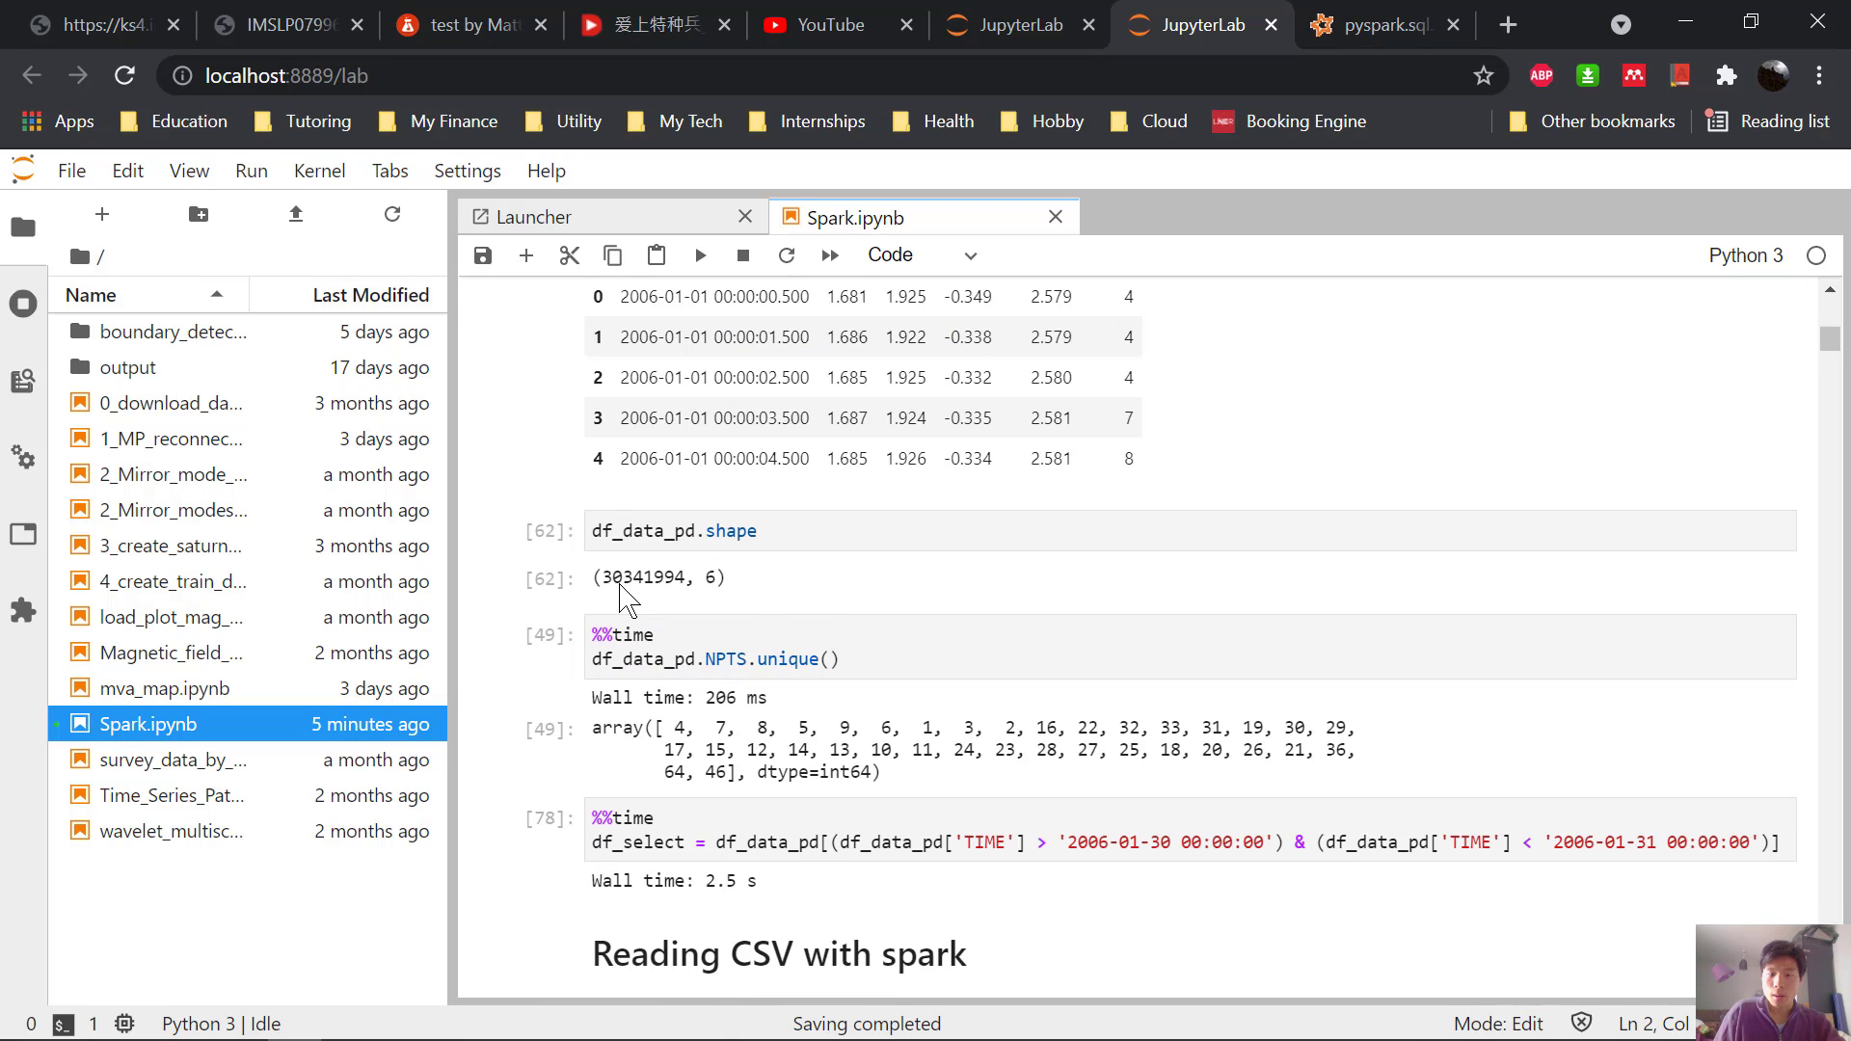
scroll("down", 3)
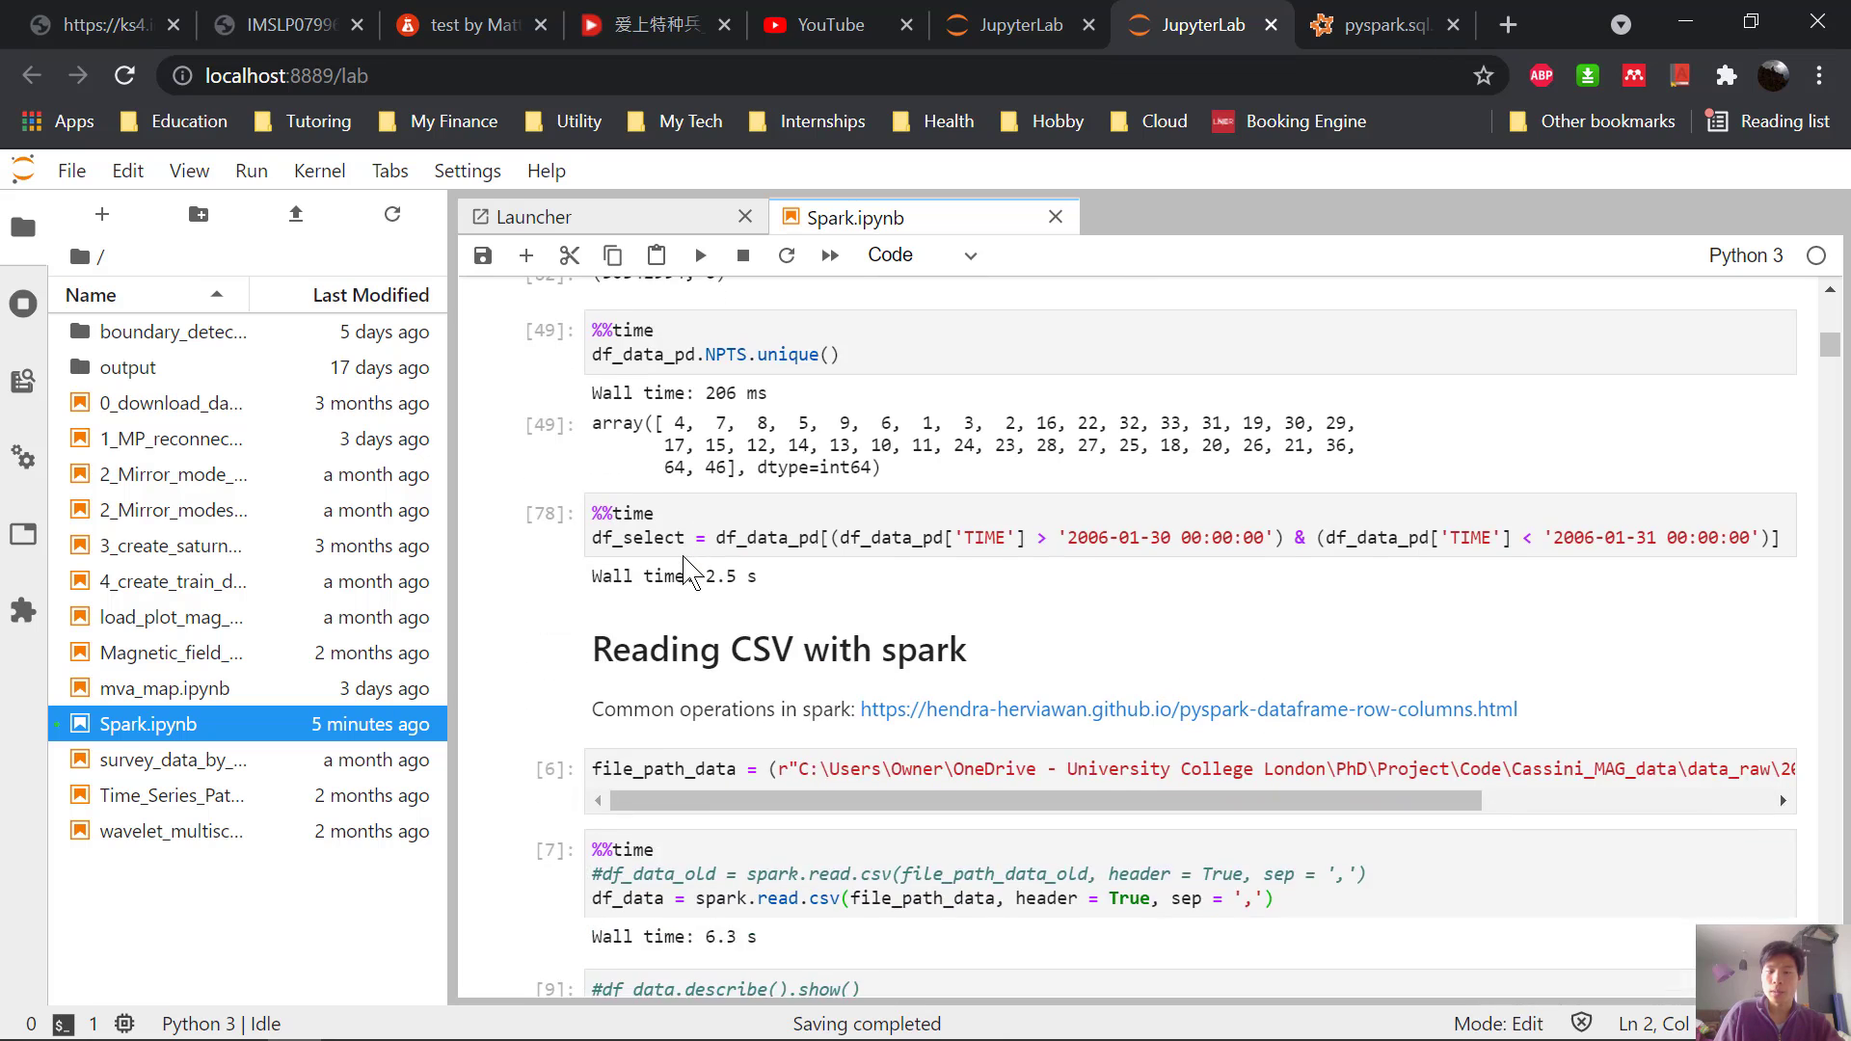
scroll("down", 3)
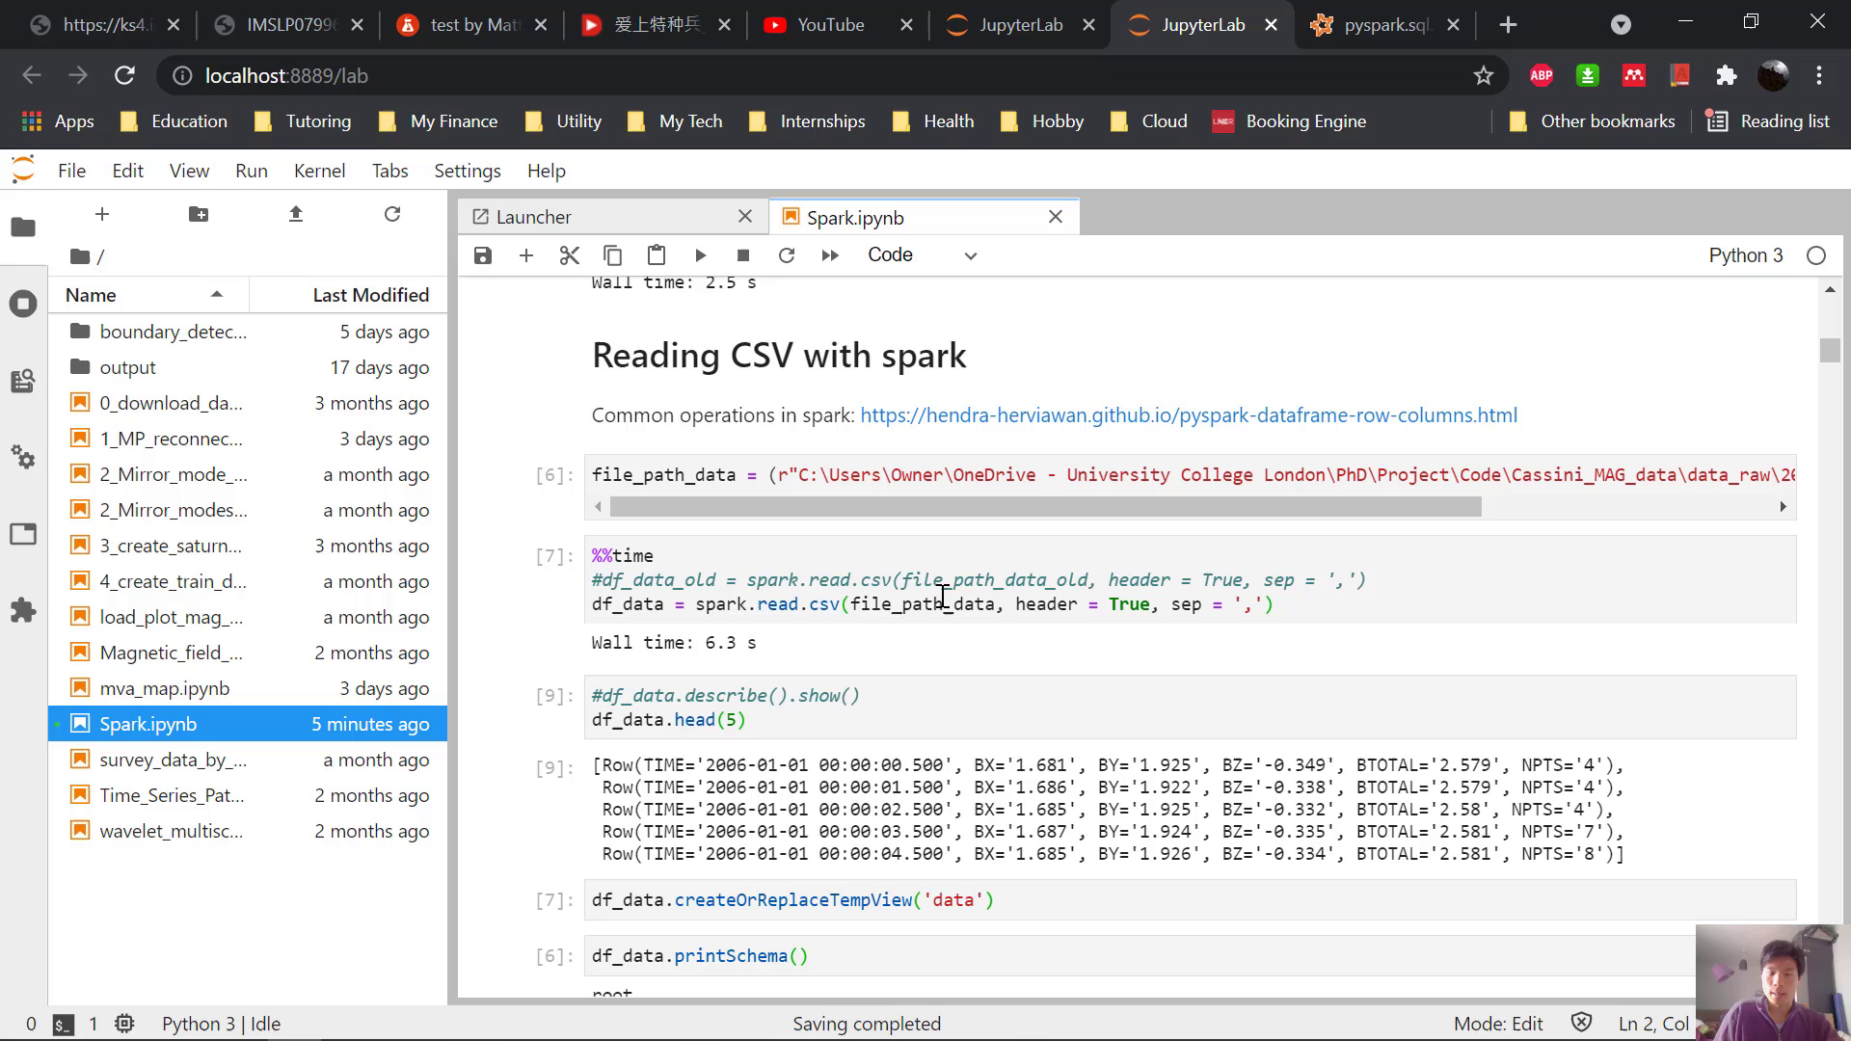
left_click(838, 604)
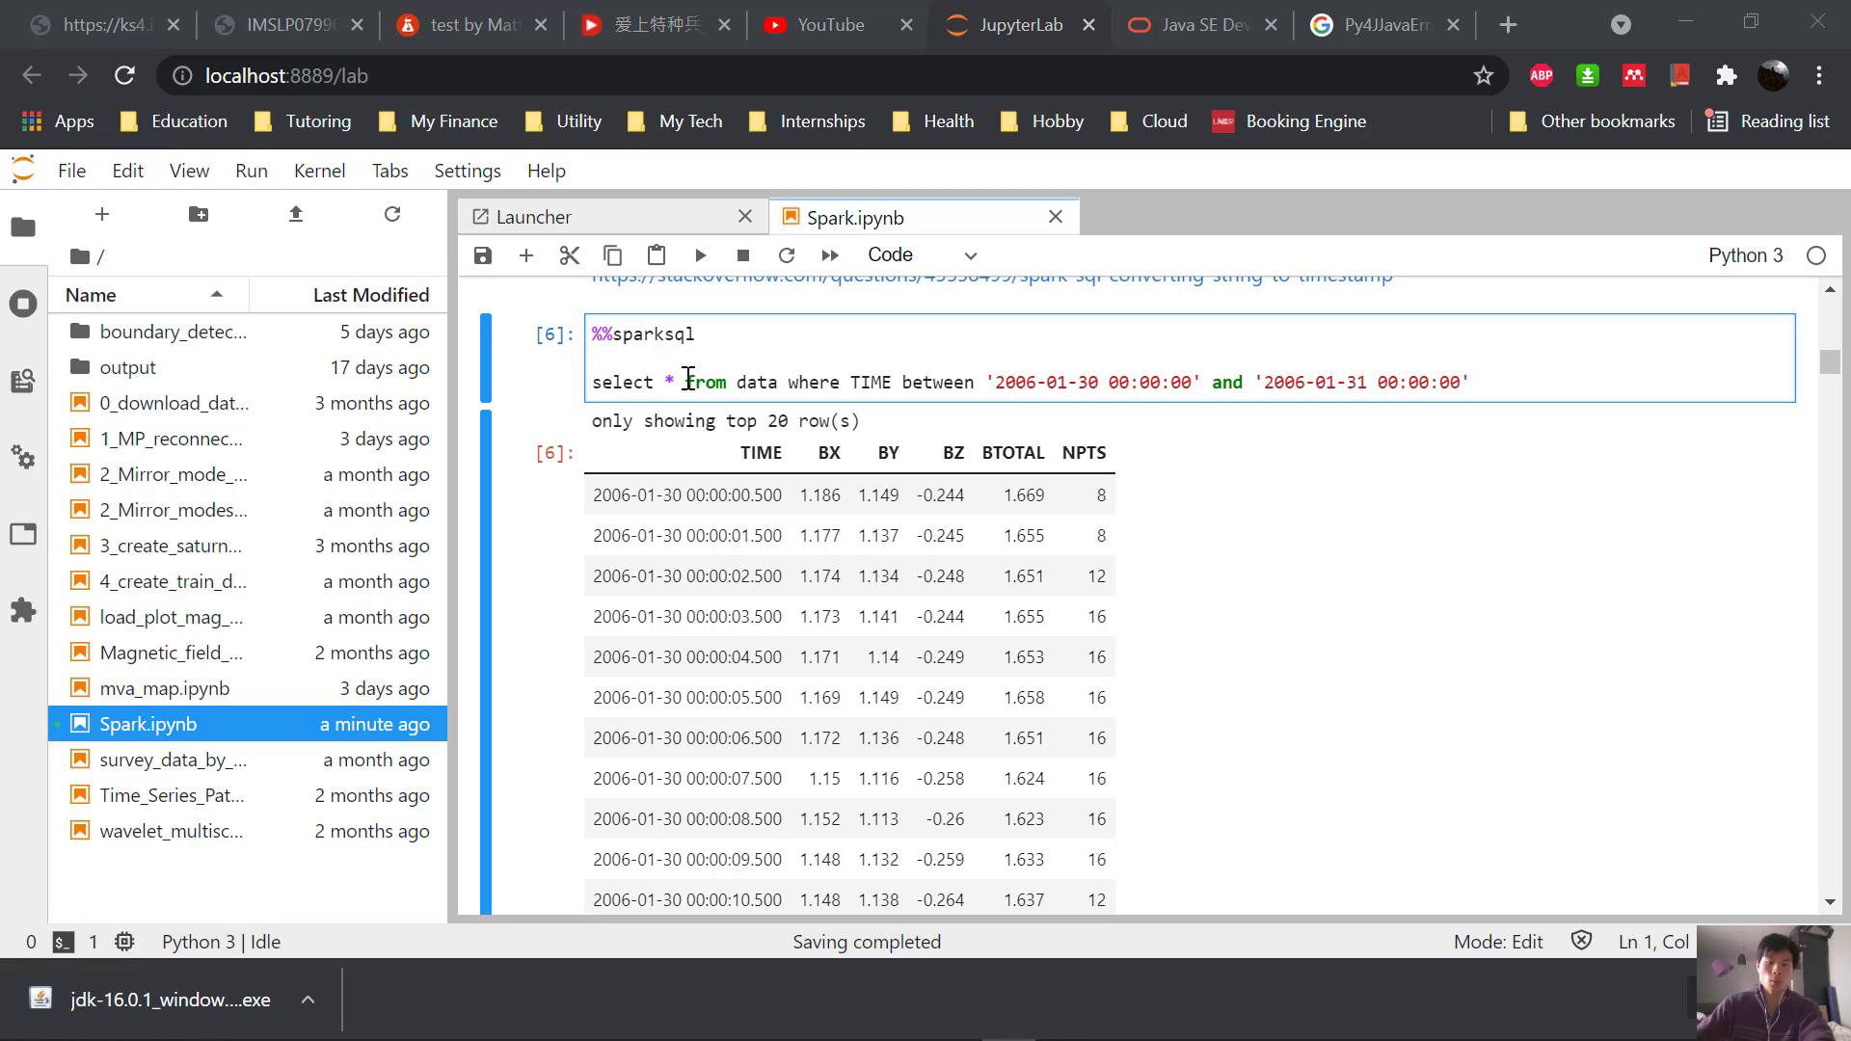
mouse_move(1107, 368)
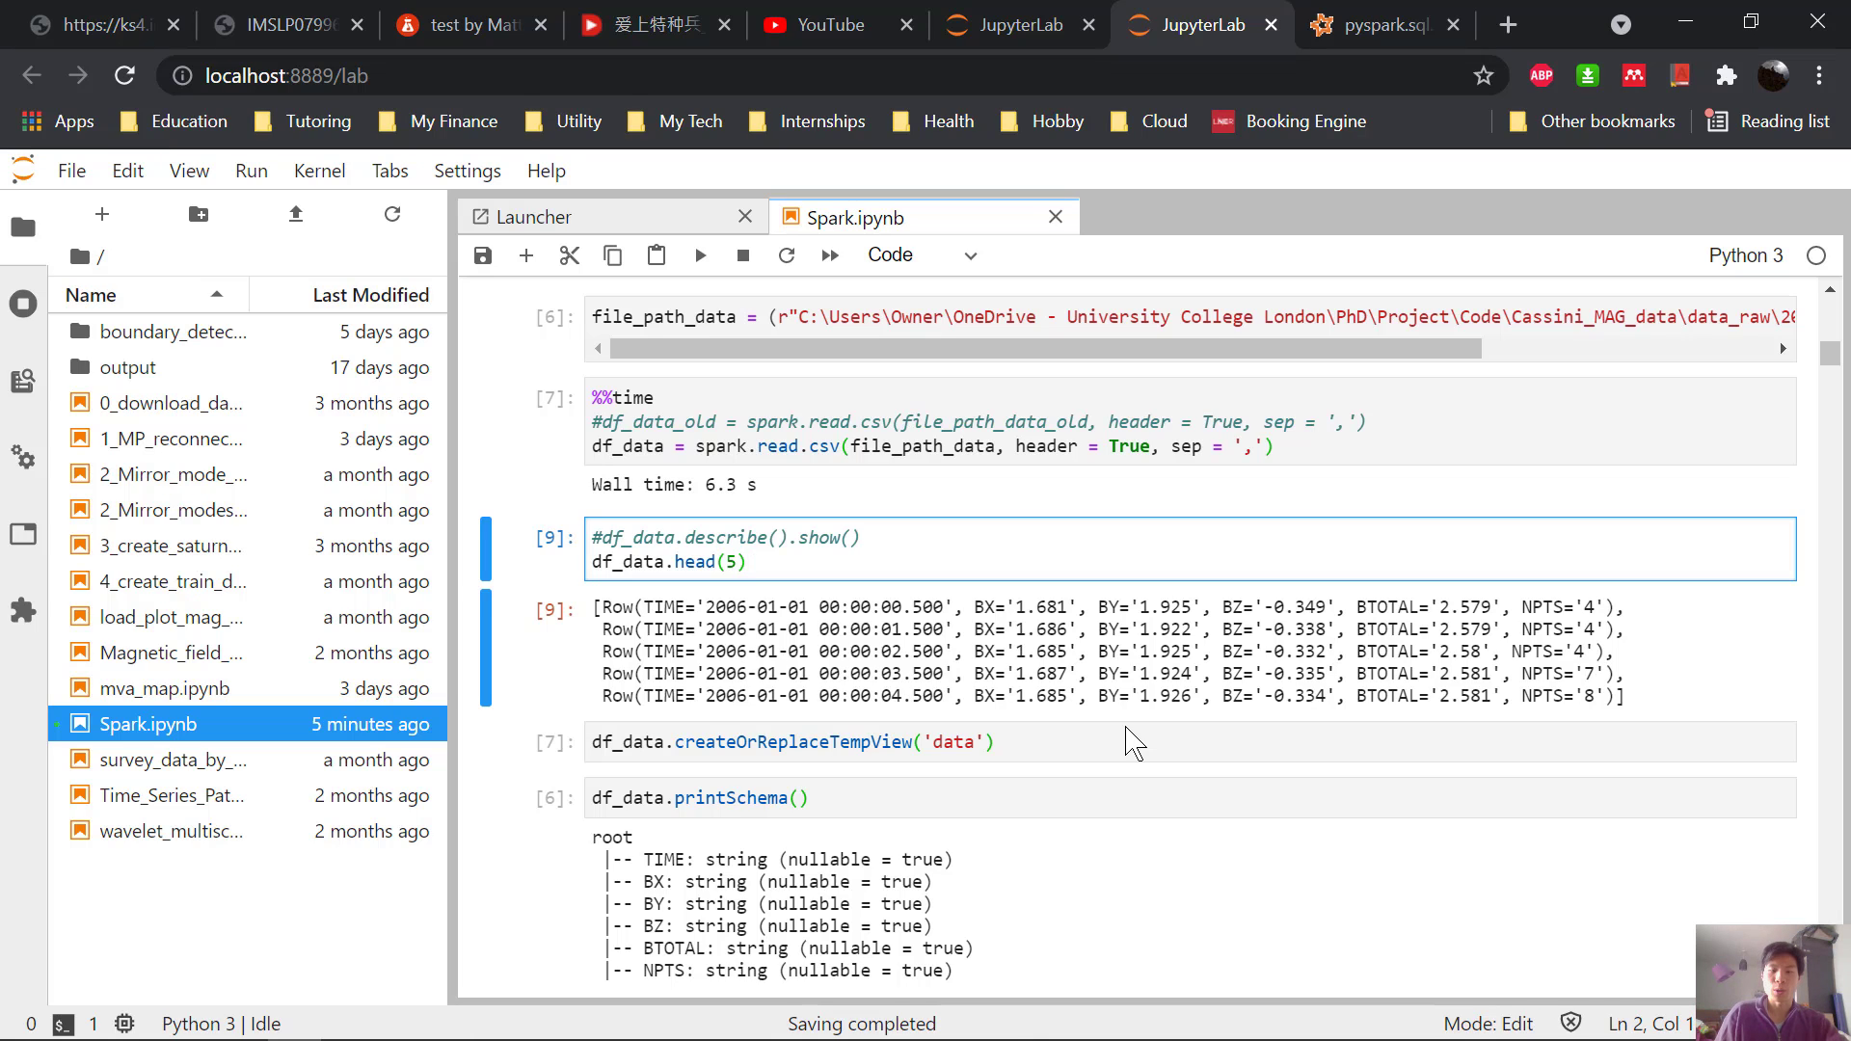
left_click(748, 561)
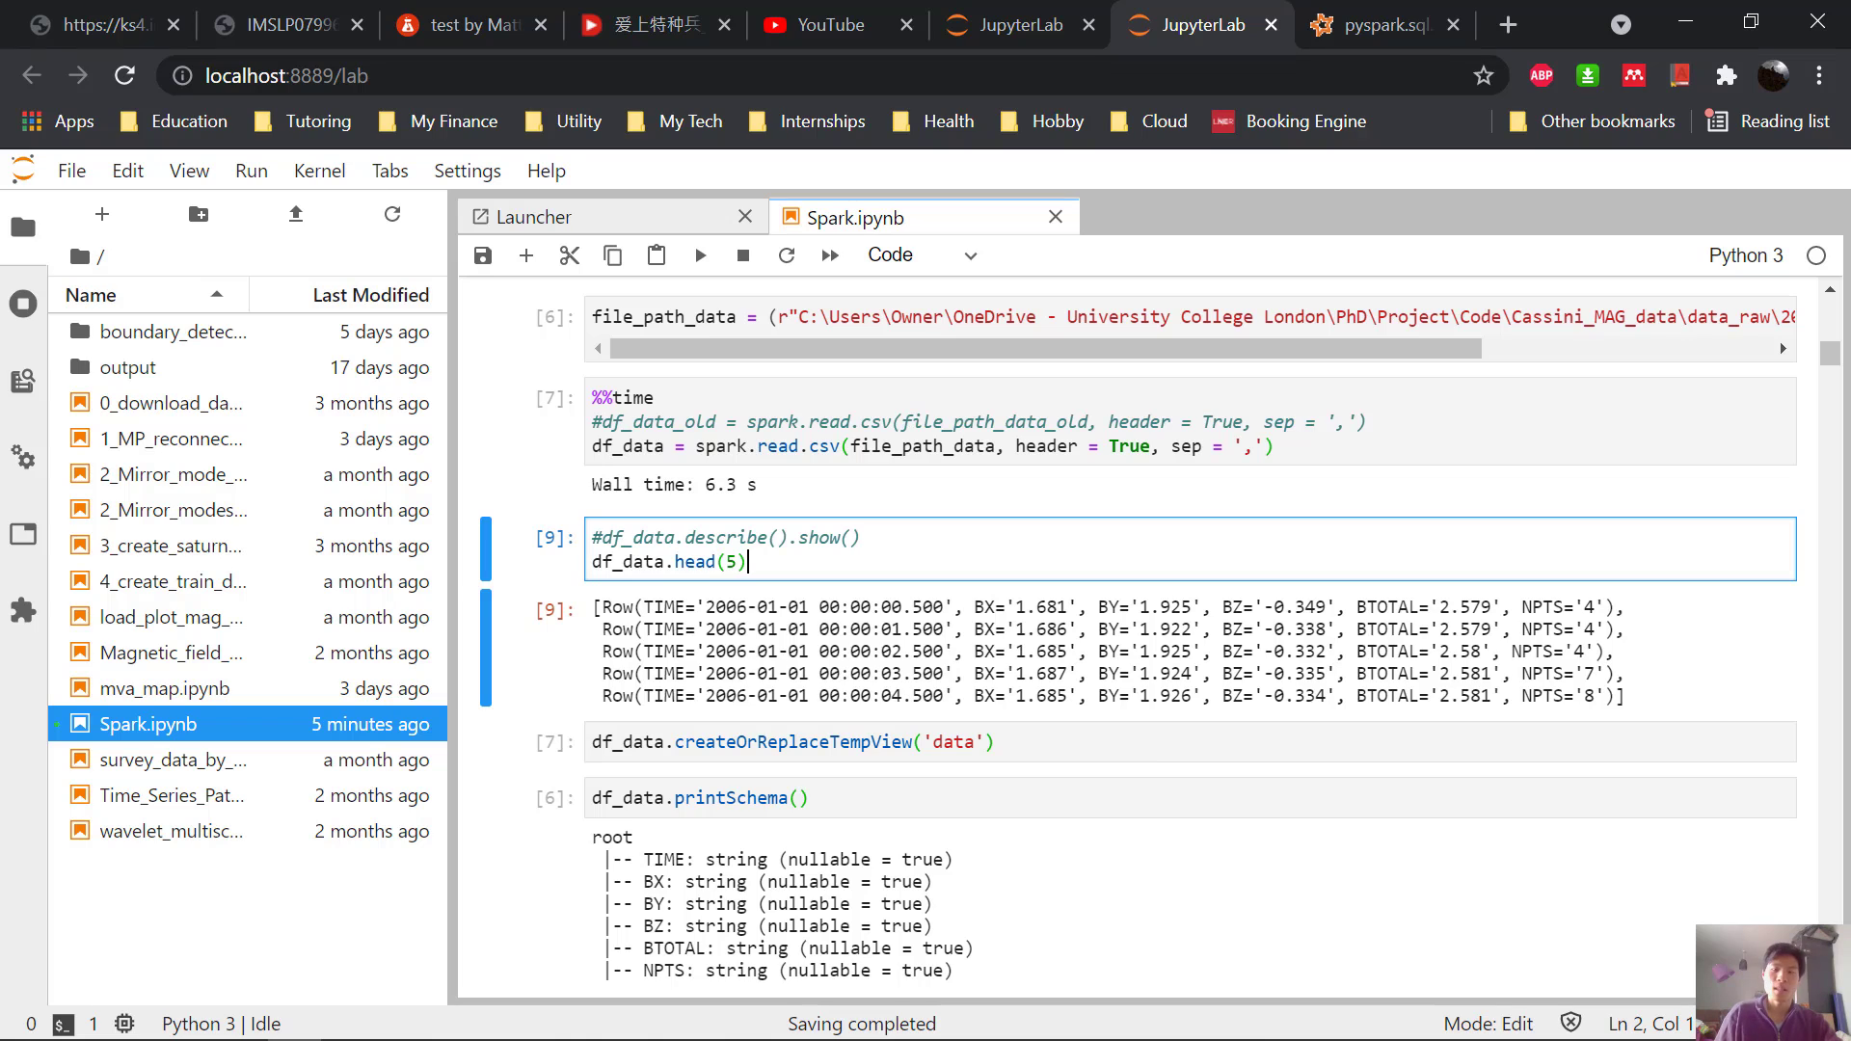